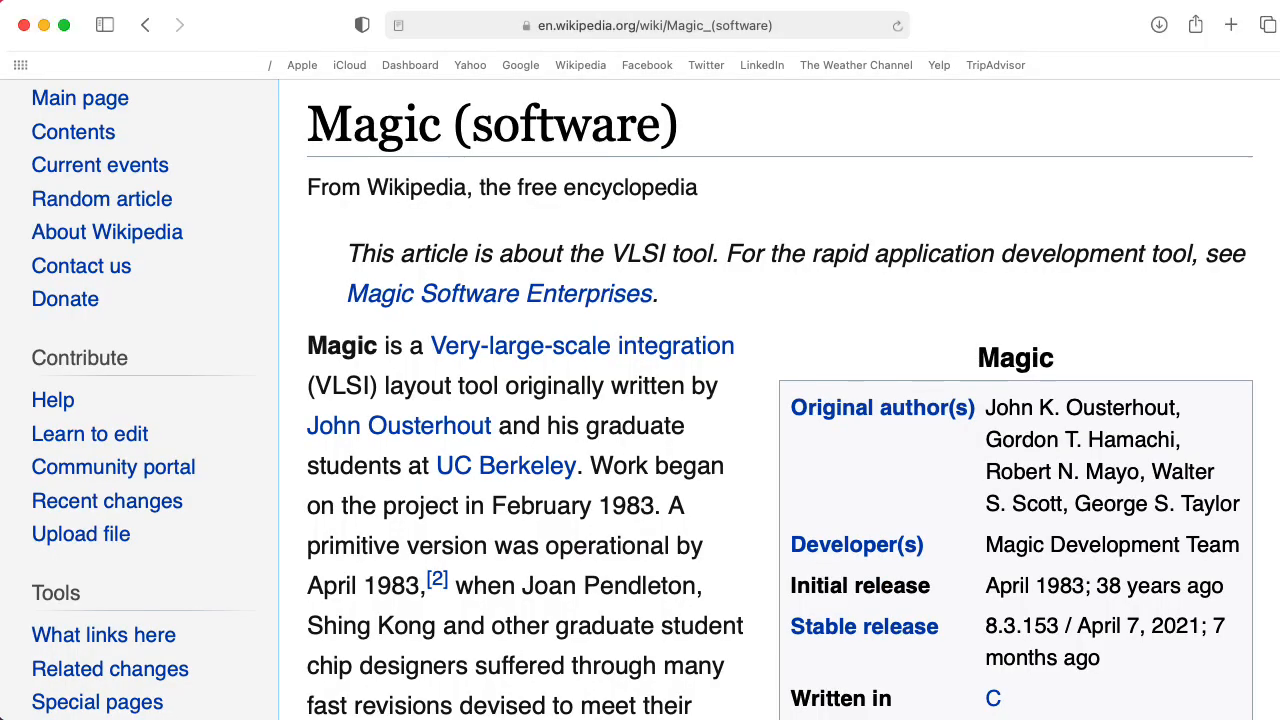
Read down the Magic Wikipedia article and follow the link to the EE 4430 course page.
{"action": "scroll", "scroll_direction": "down", "scroll_amount": 3}
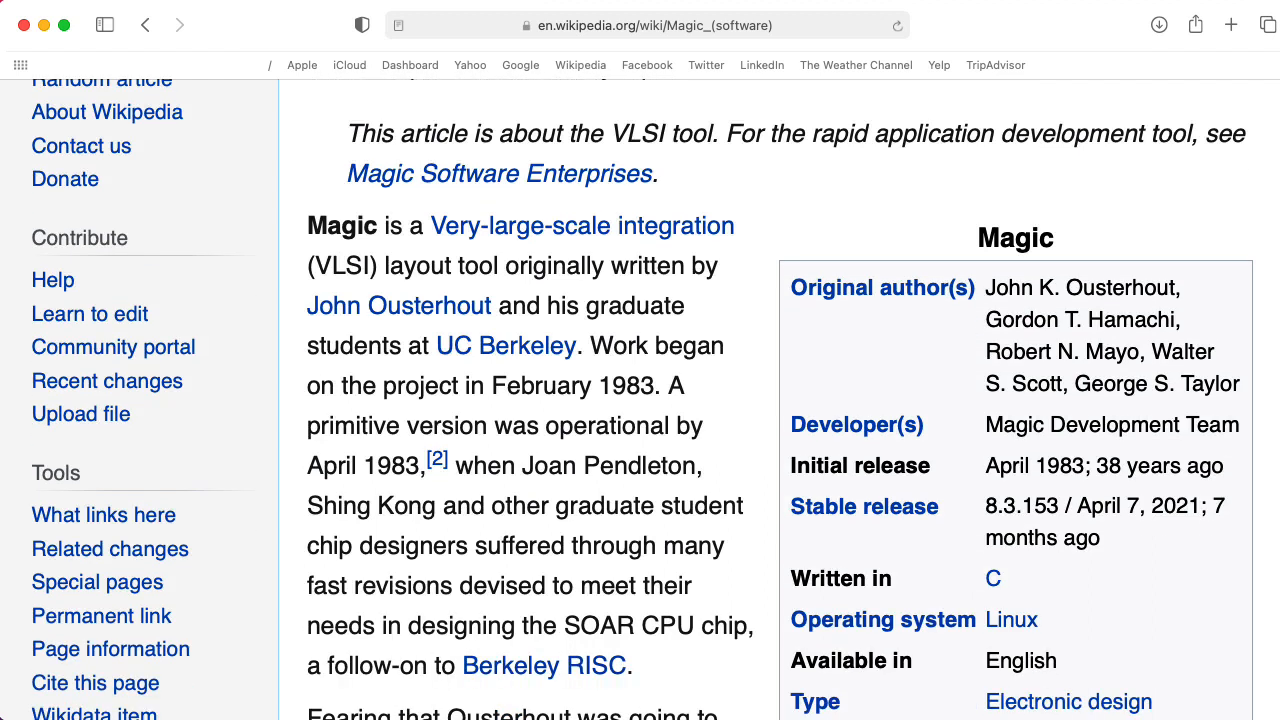
{"action": "scroll", "scroll_direction": "down", "scroll_amount": 3}
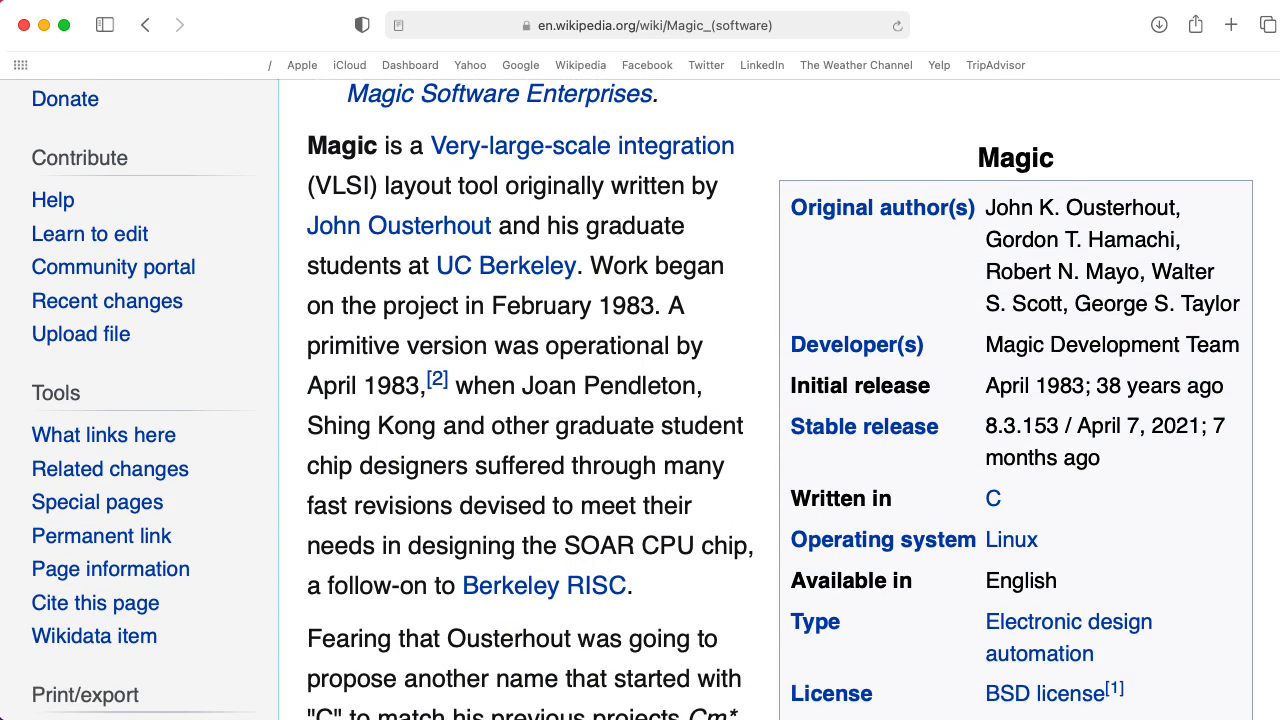
{"action": "scroll", "scroll_direction": "down", "scroll_amount": 3}
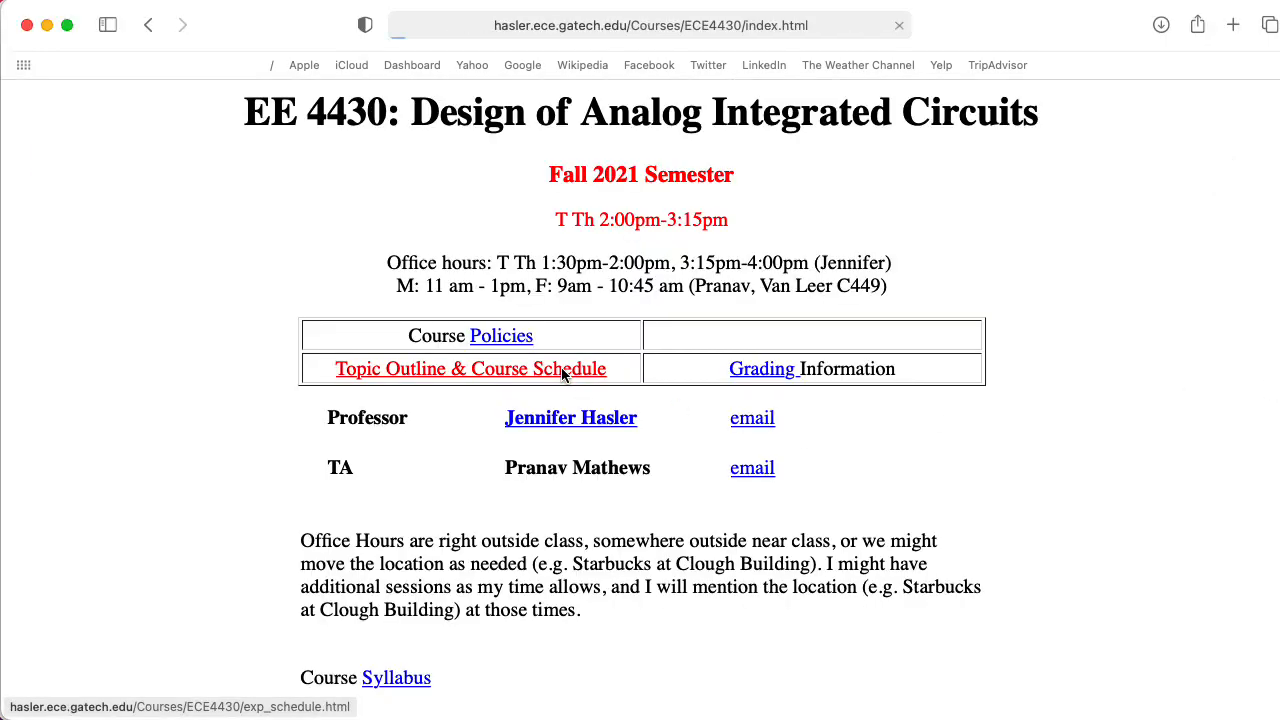
{"action": "left_click", "coordinate": [468, 368]}
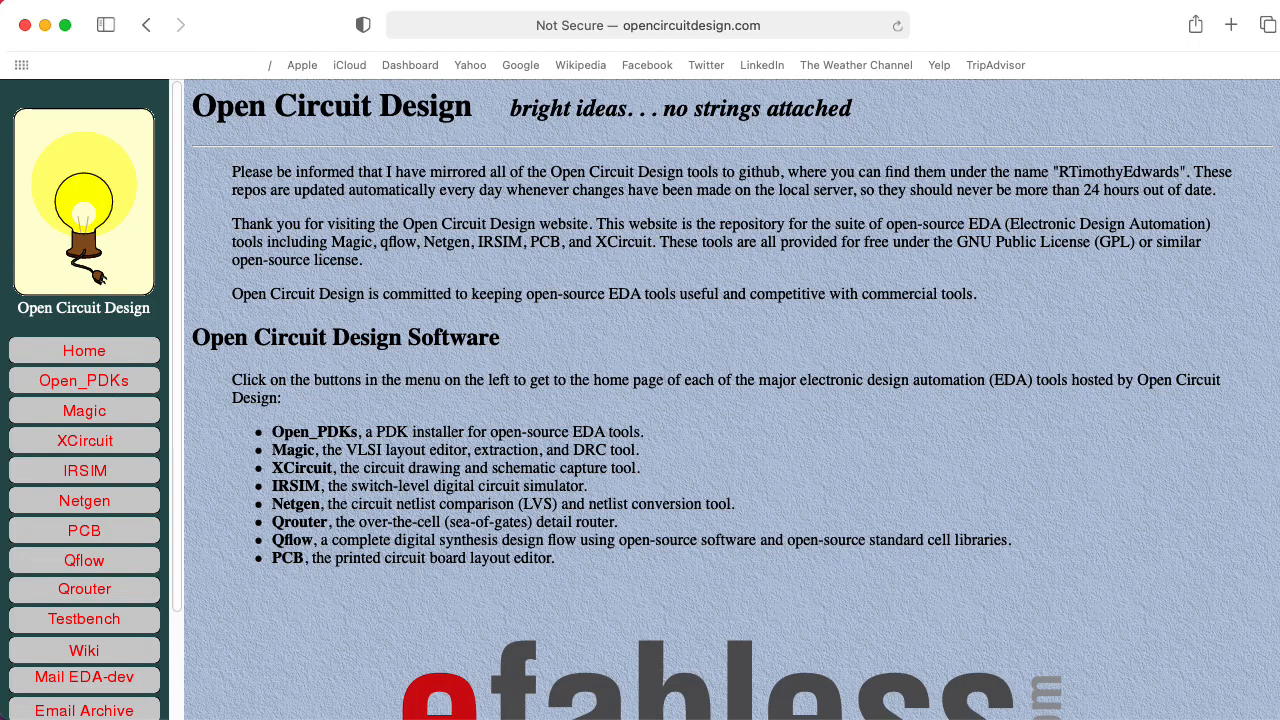
Scroll through the Open Circuit Design homepage's list of software tools.
{"action": "scroll", "scroll_direction": "down", "scroll_amount": 3}
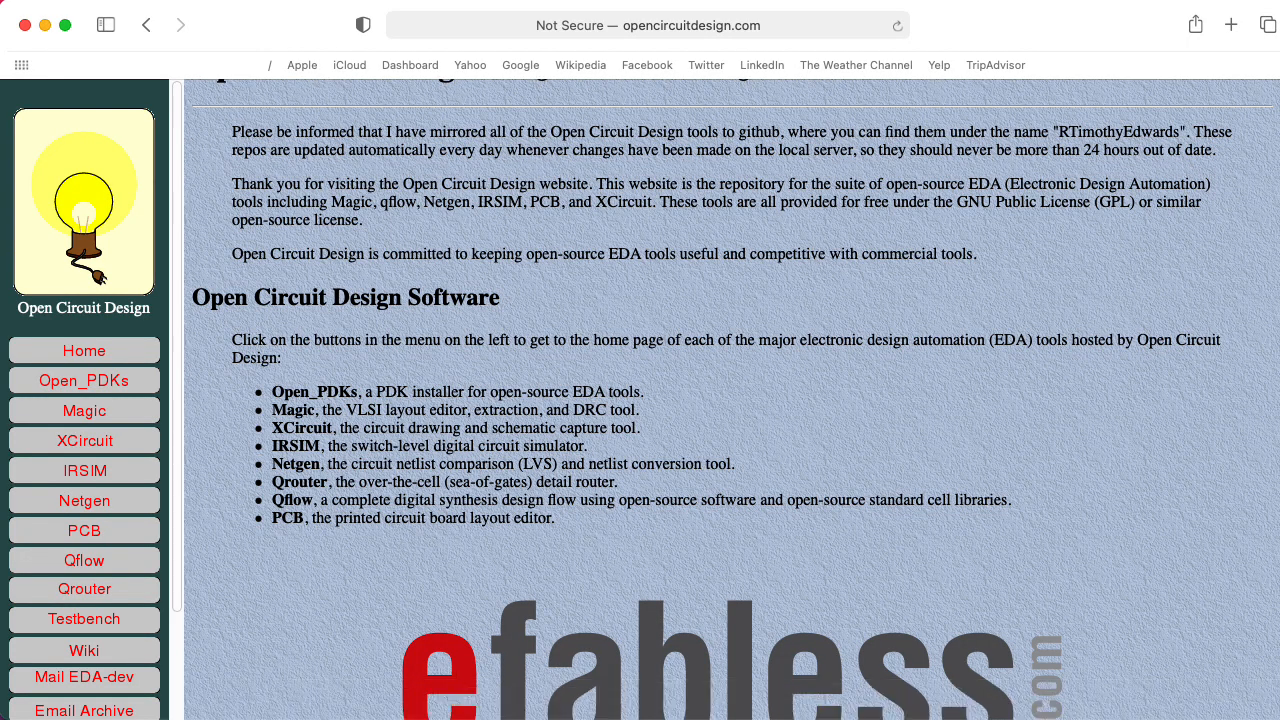
{"action": "scroll", "scroll_direction": "down", "scroll_amount": 3}
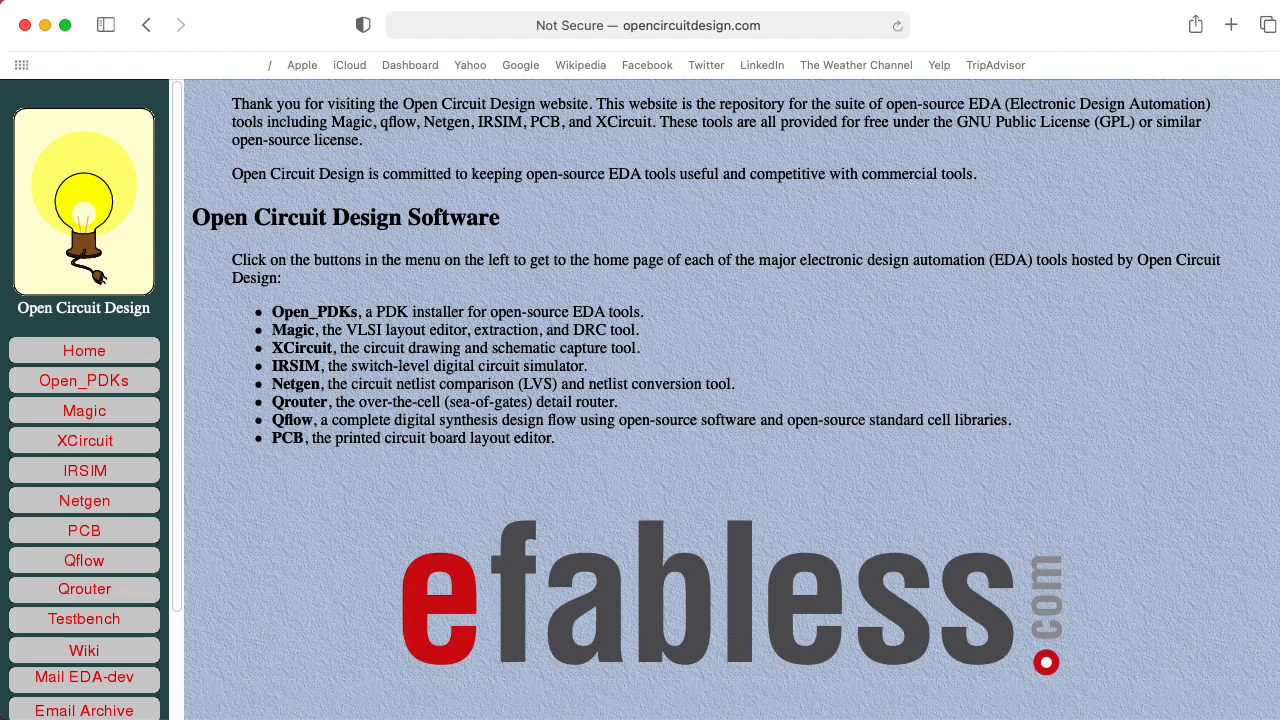
{"action": "scroll", "scroll_direction": "down", "scroll_amount": 3}
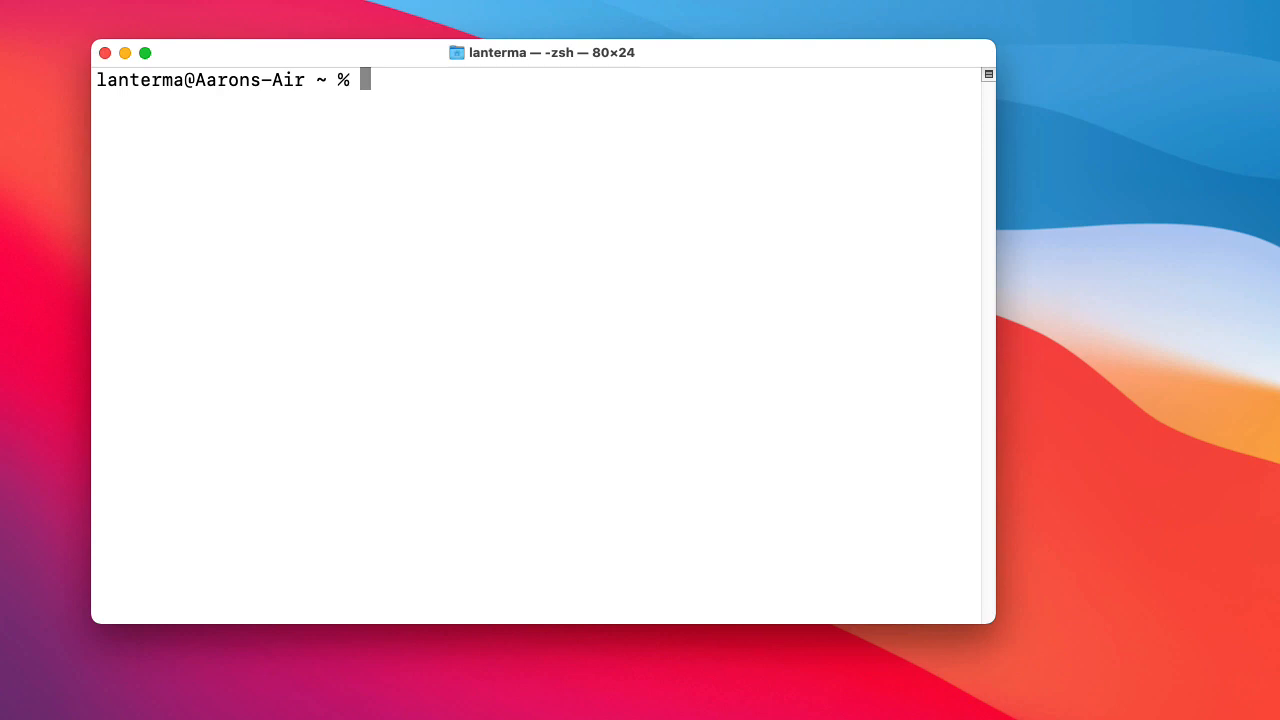
Make a new ocd folder in the home directory with mkdir and change into it.
{"action": "type", "text": "mkdir oc"}
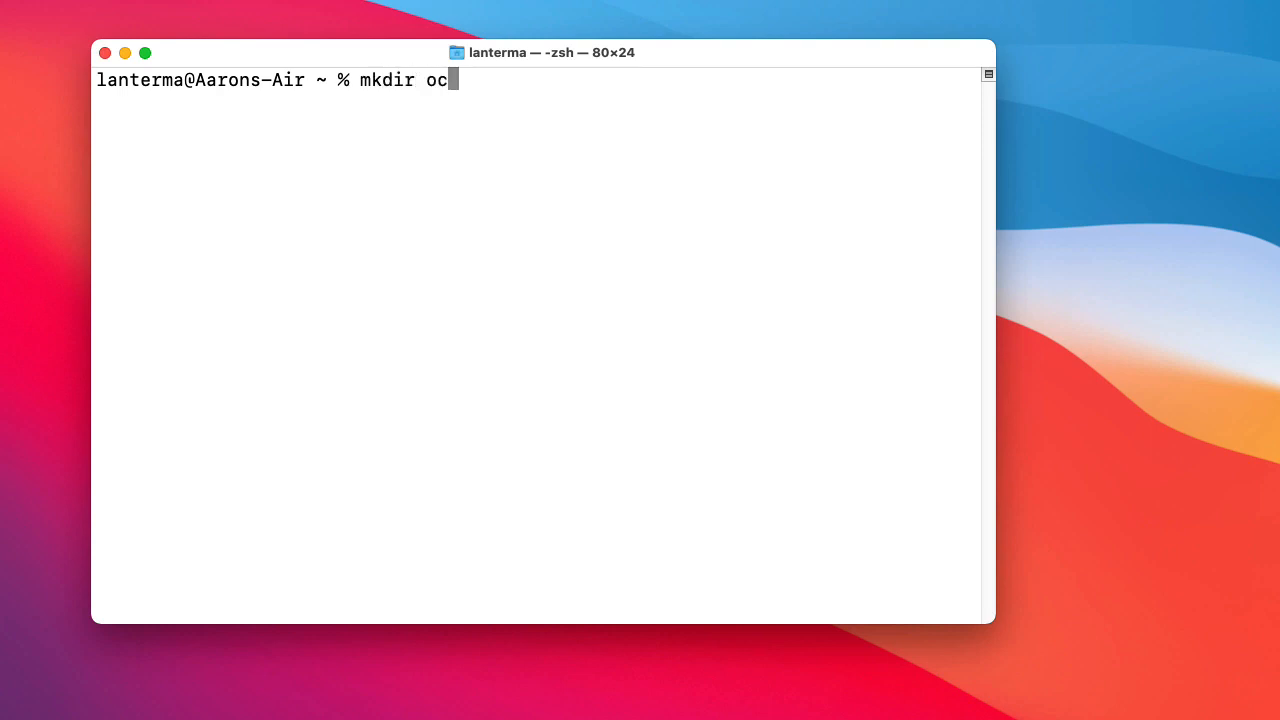
{"action": "key", "text": "Return"}
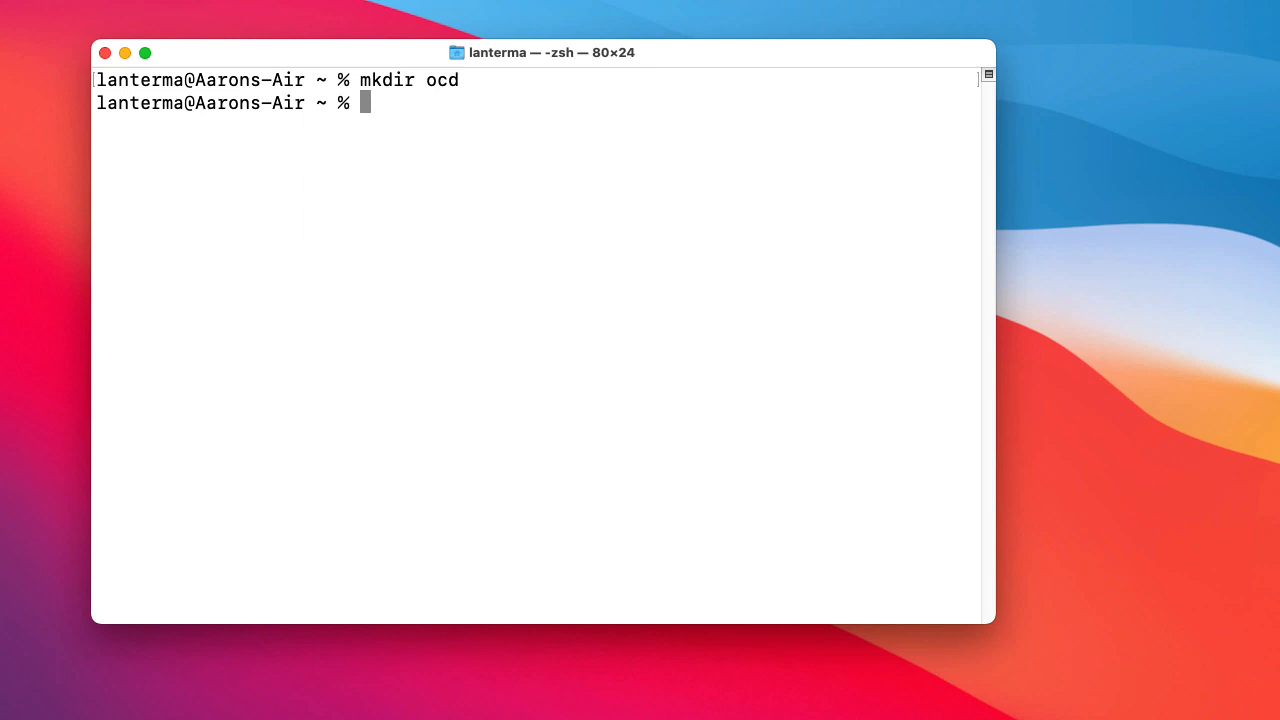
{"action": "type", "text": "cd ocd"}
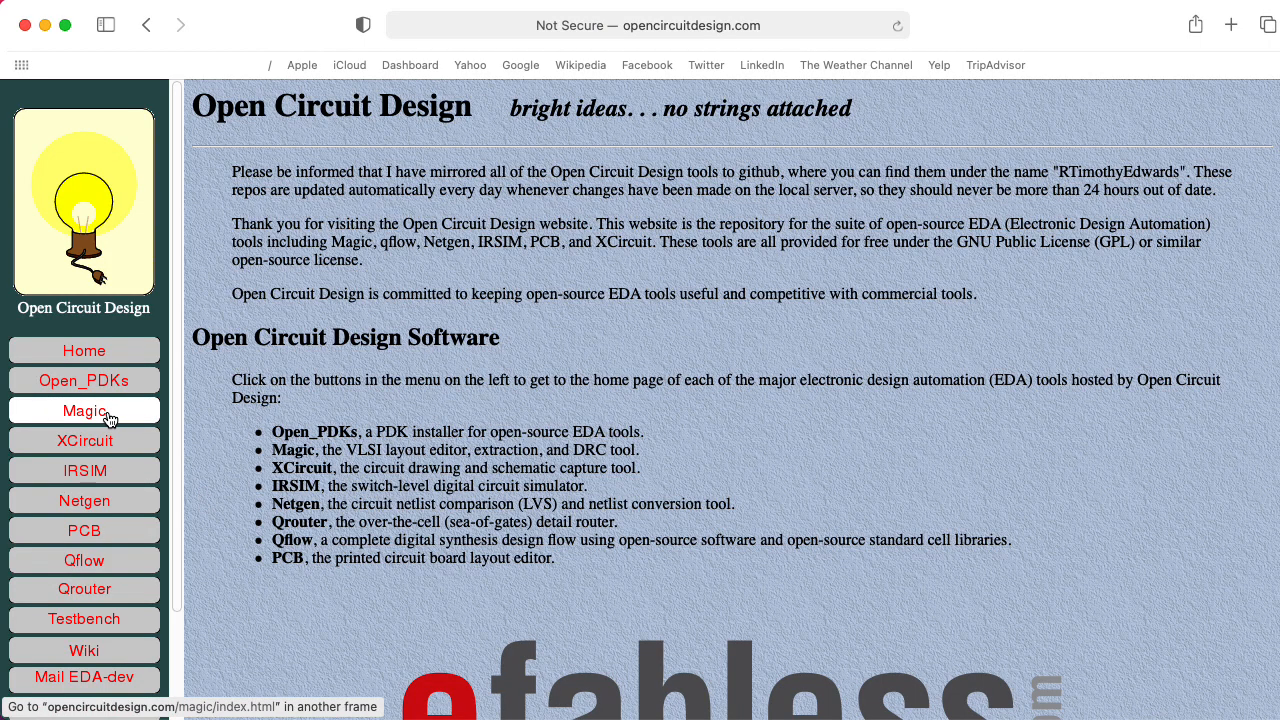
Go to the Magic tool's home page and then its download page on opencircuitdesign.com.
{"action": "left_click", "coordinate": [84, 410]}
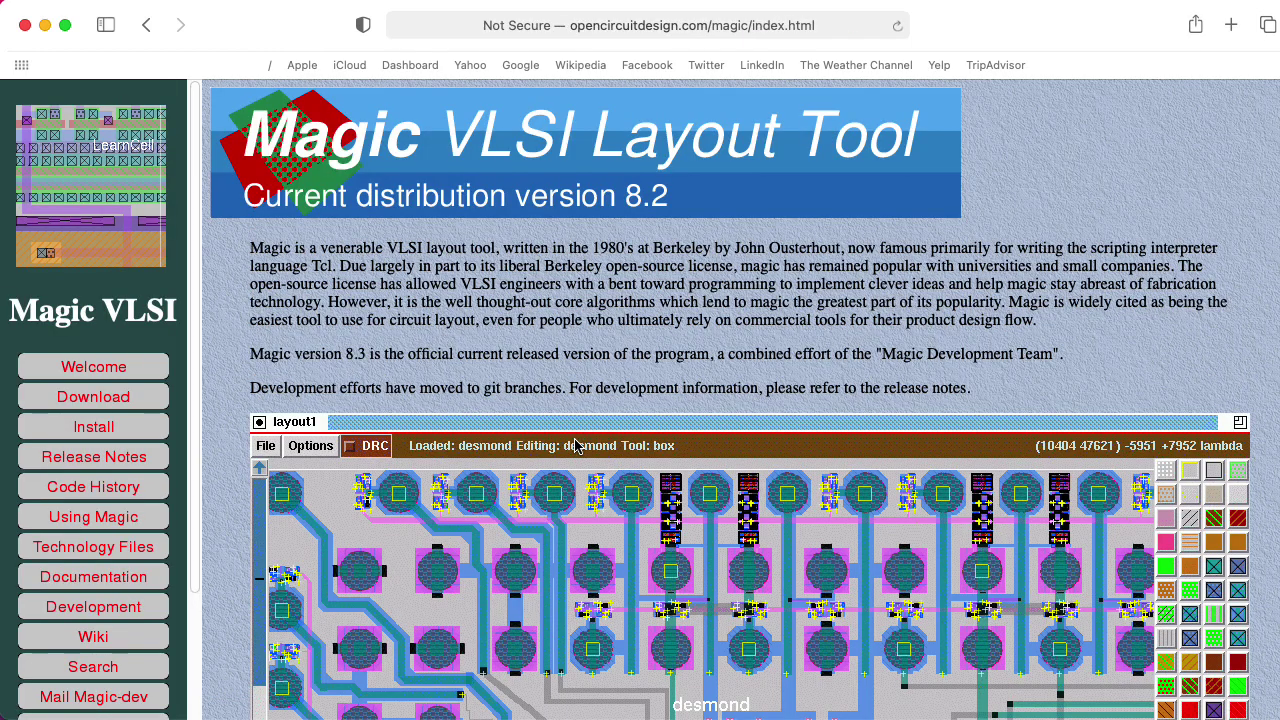
{"action": "mouse_move", "coordinate": [668, 312]}
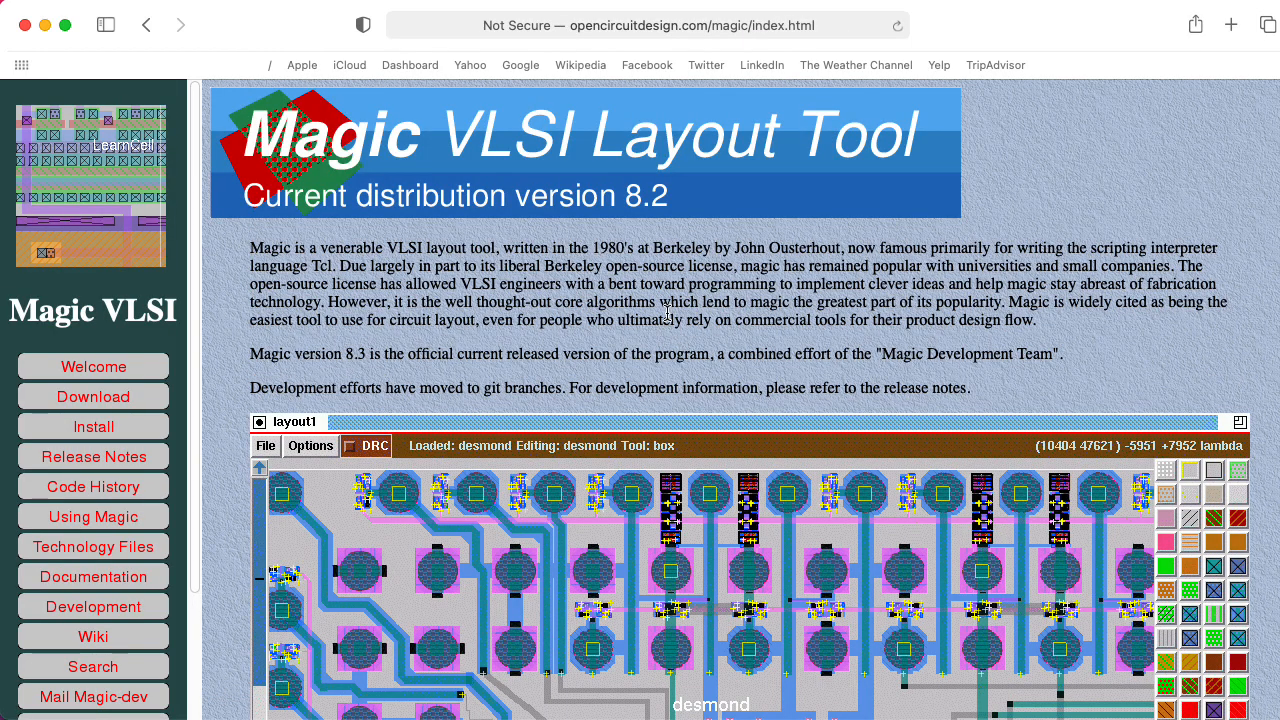
{"action": "scroll", "scroll_direction": "down", "scroll_amount": 3}
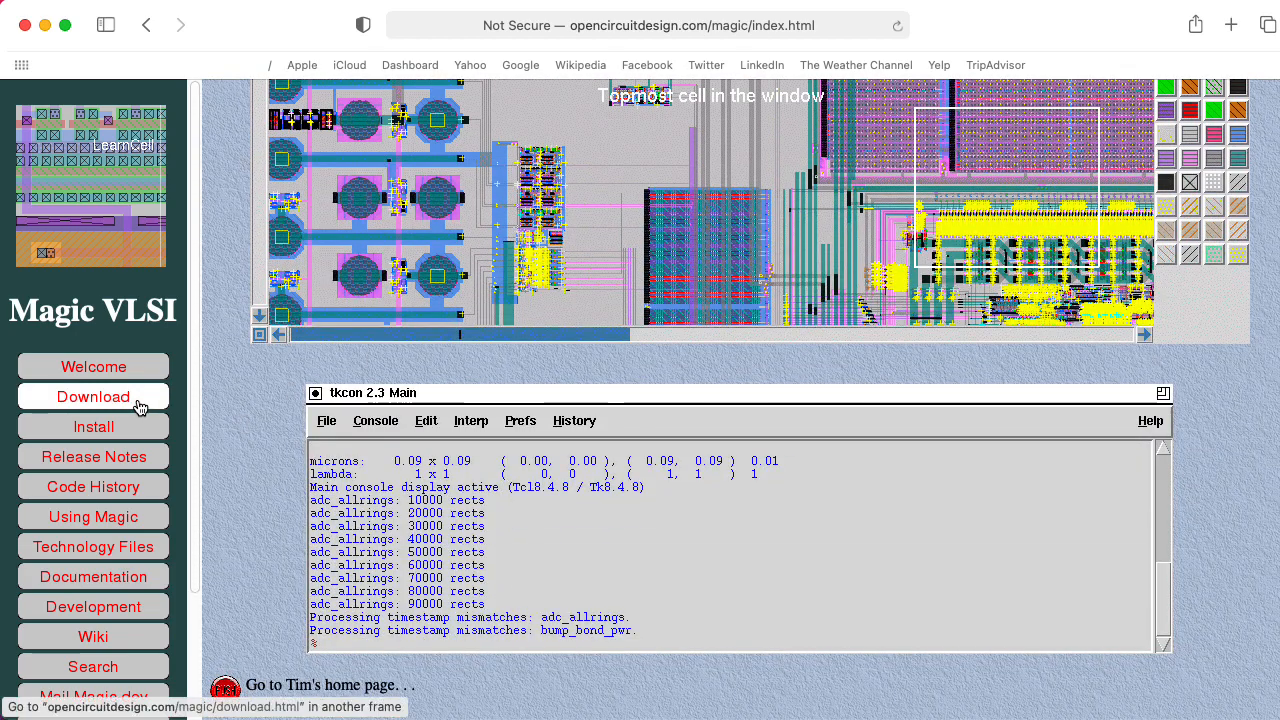
{"action": "left_click", "coordinate": [92, 396]}
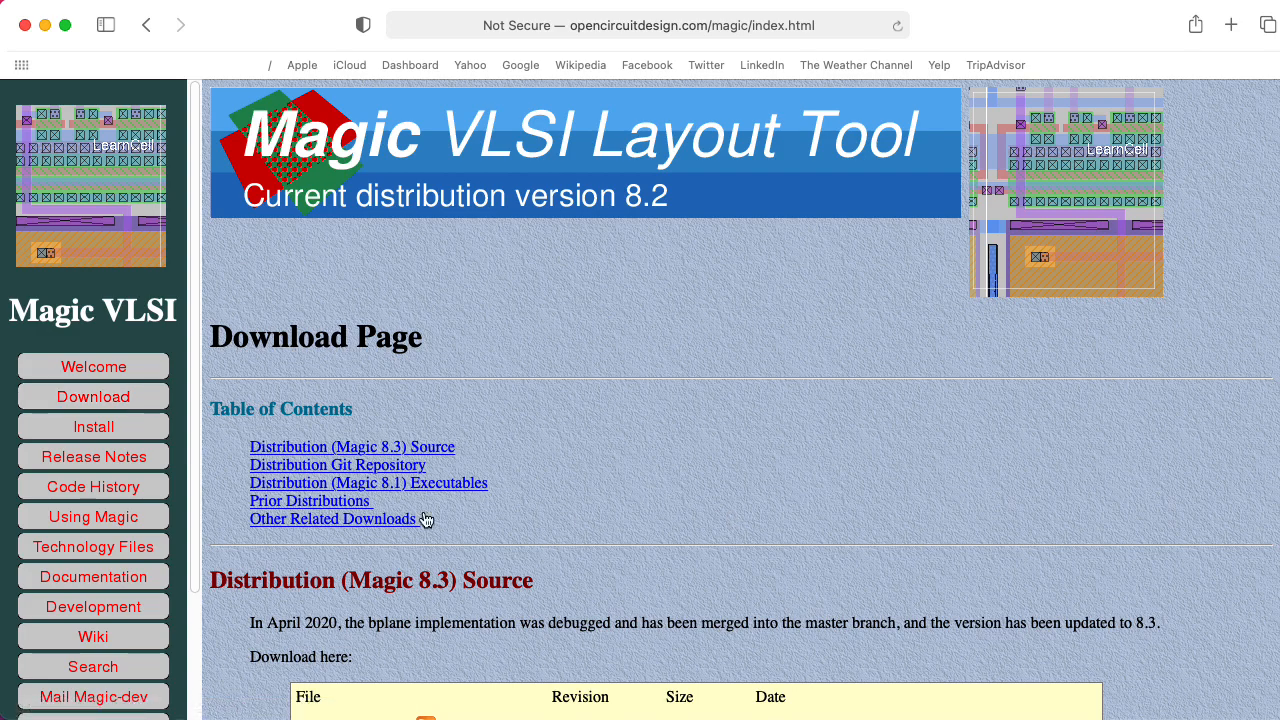
{"action": "scroll", "scroll_direction": "down", "scroll_amount": 3}
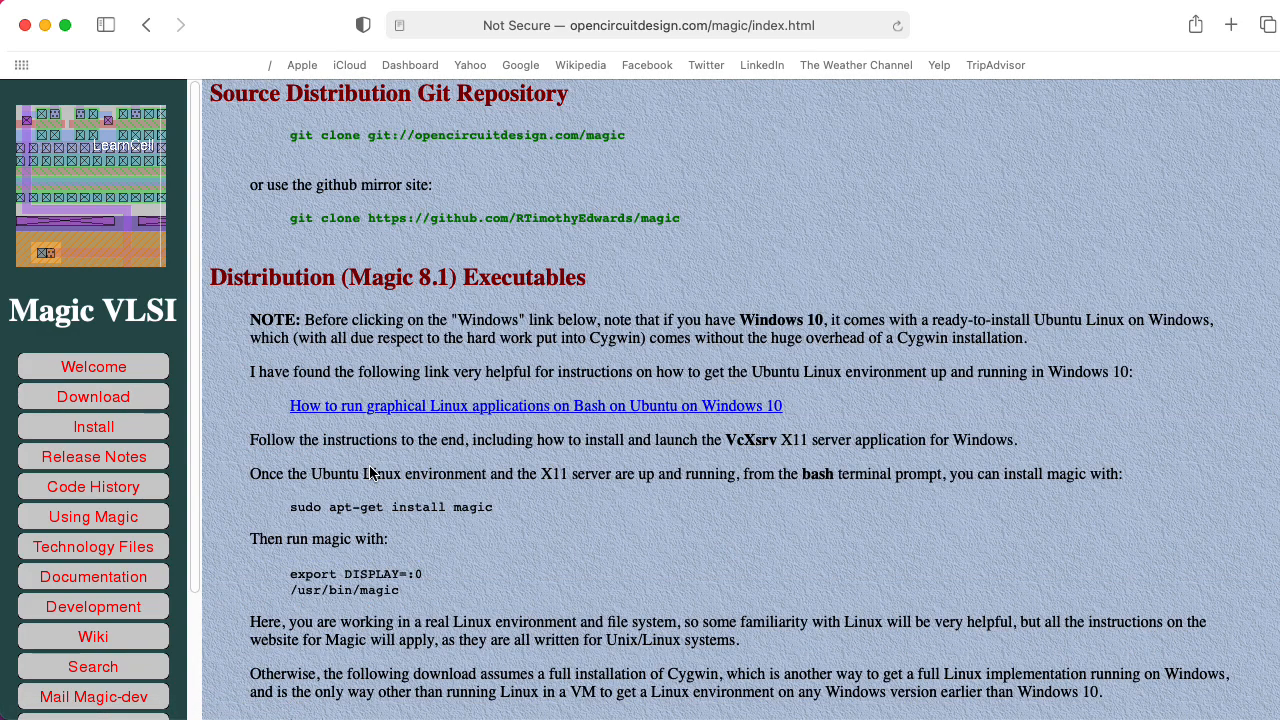
{"action": "mouse_move", "coordinate": [300, 130]}
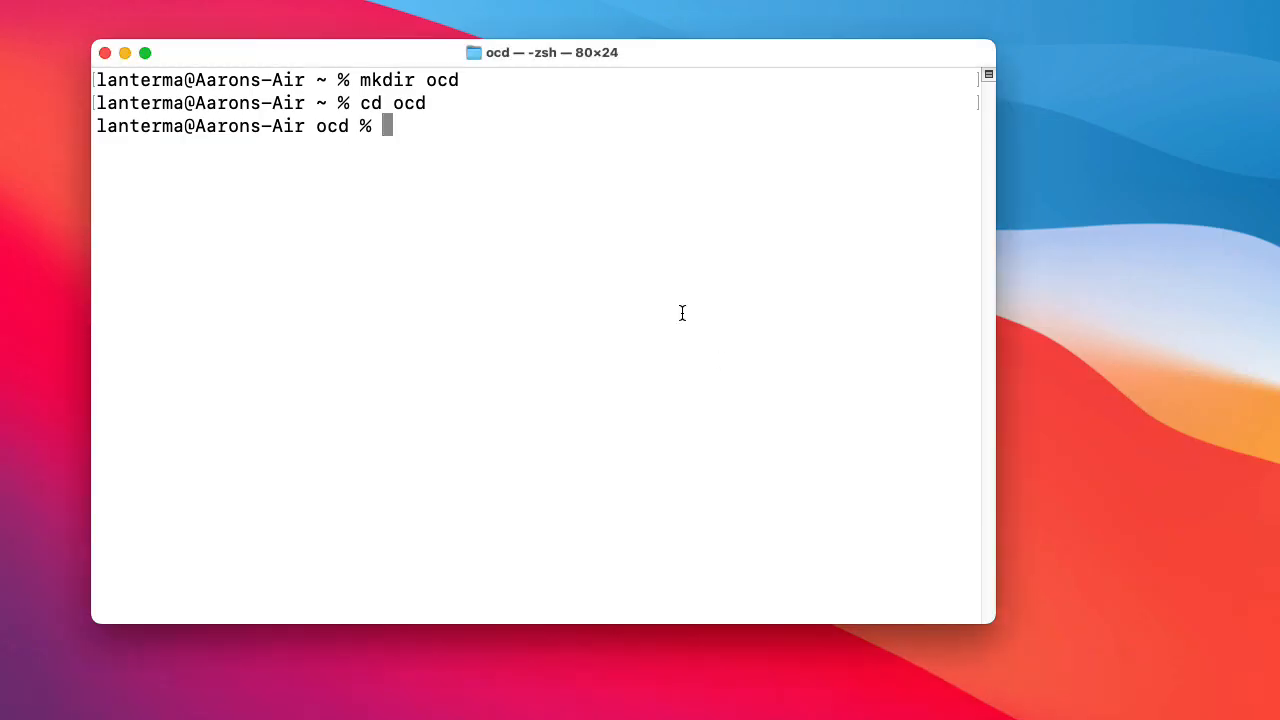
Select the 'git clone git://opencircuitdesign.com/magic' source repository line.
{"action": "type", "text": "git clone git://opencircuitdesign.com/magic"}
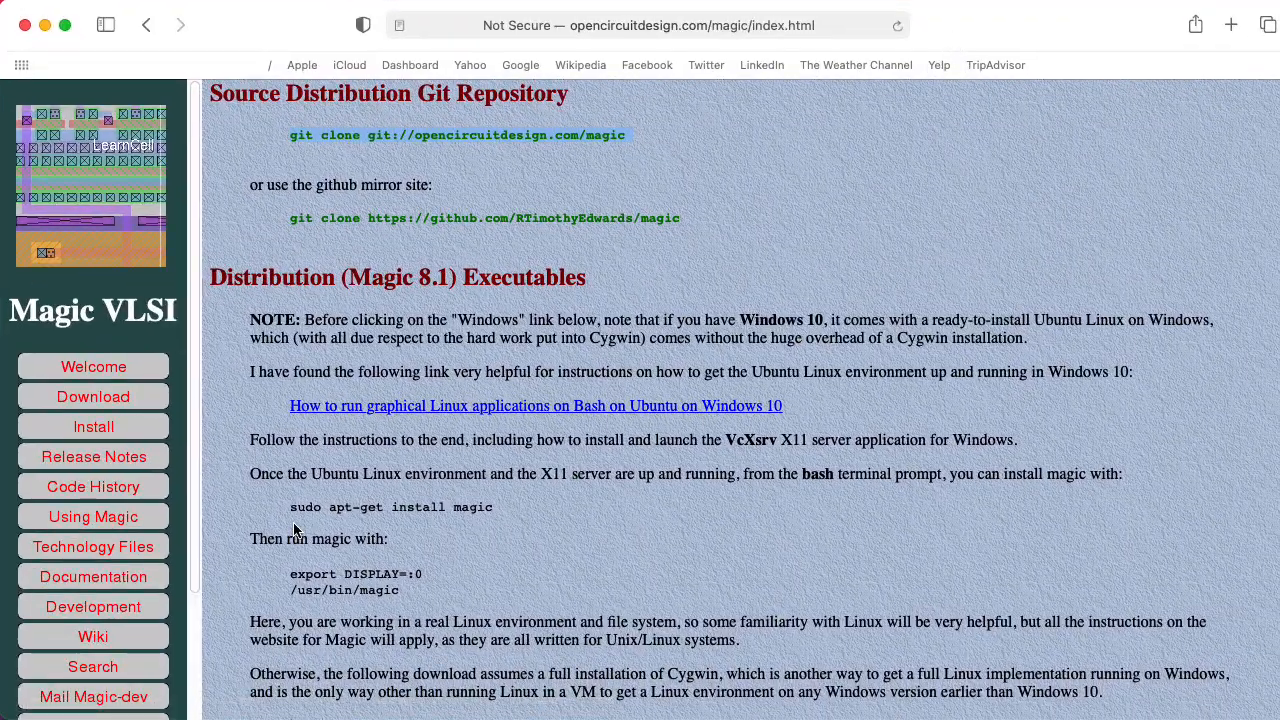
{"action": "left_click", "coordinate": [92, 396]}
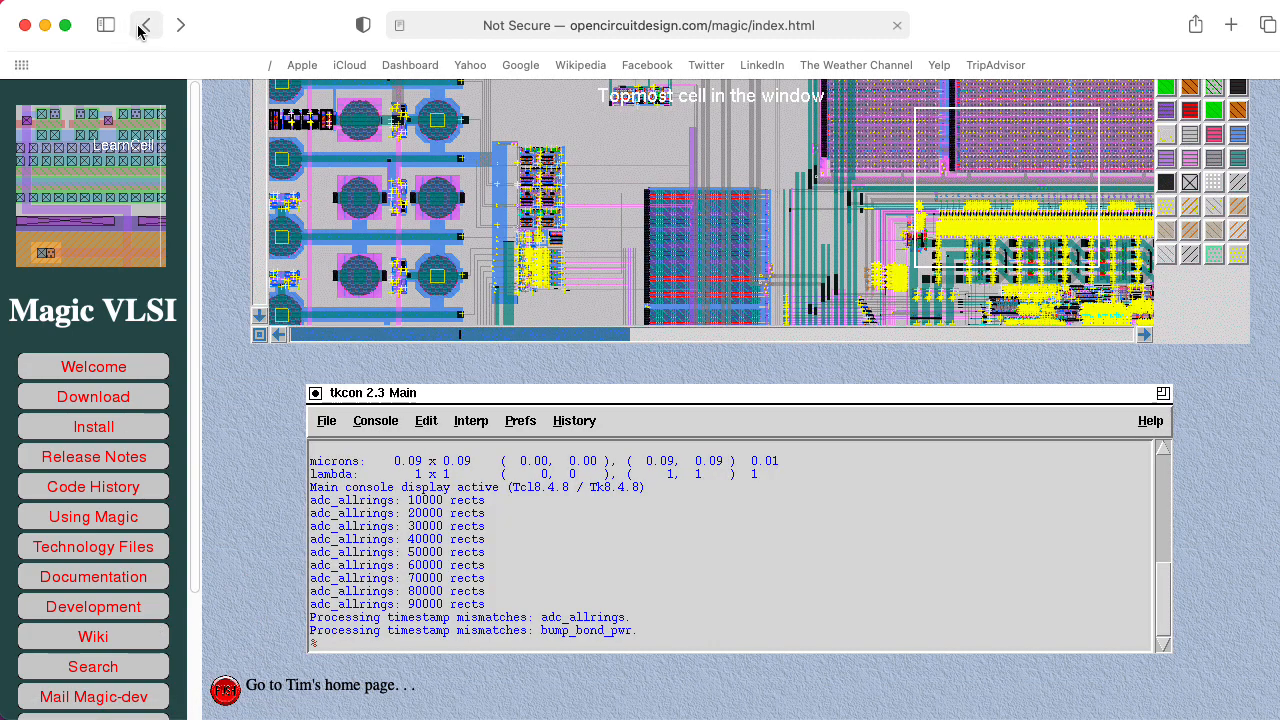
Return to the homepage and run a web search for xschem.
{"action": "left_click", "coordinate": [144, 24]}
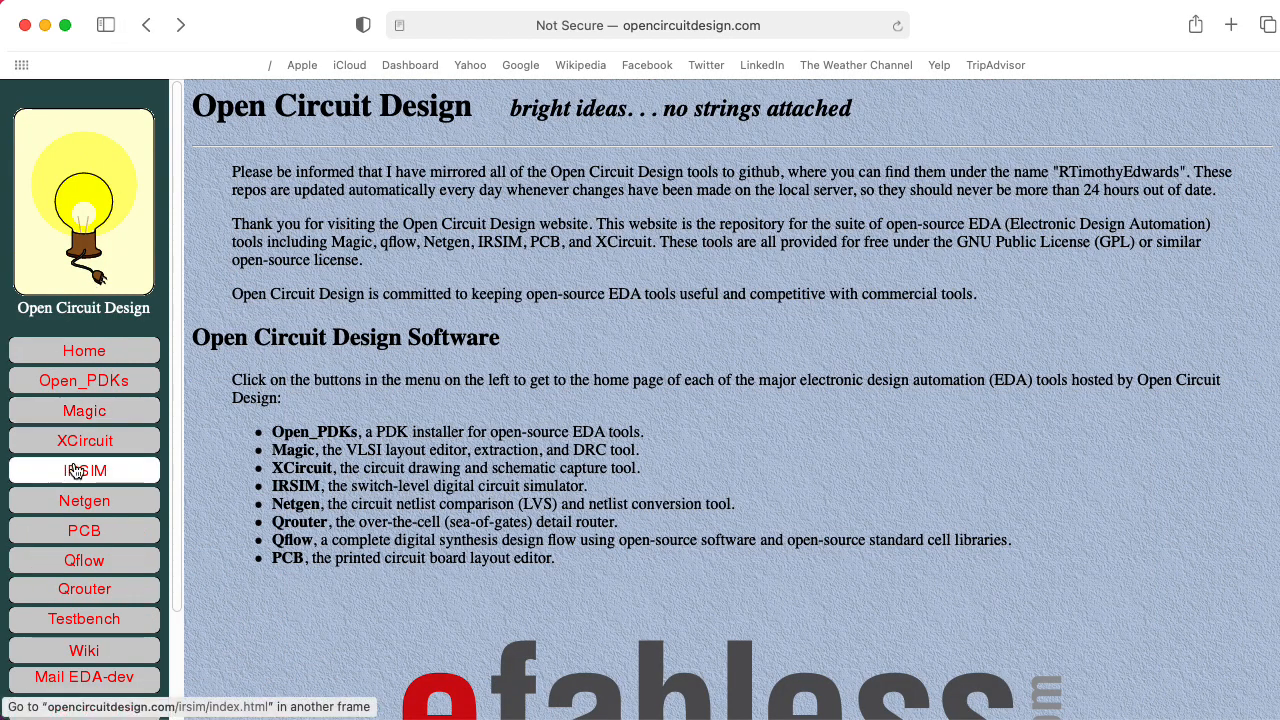
{"action": "mouse_move", "coordinate": [84, 440]}
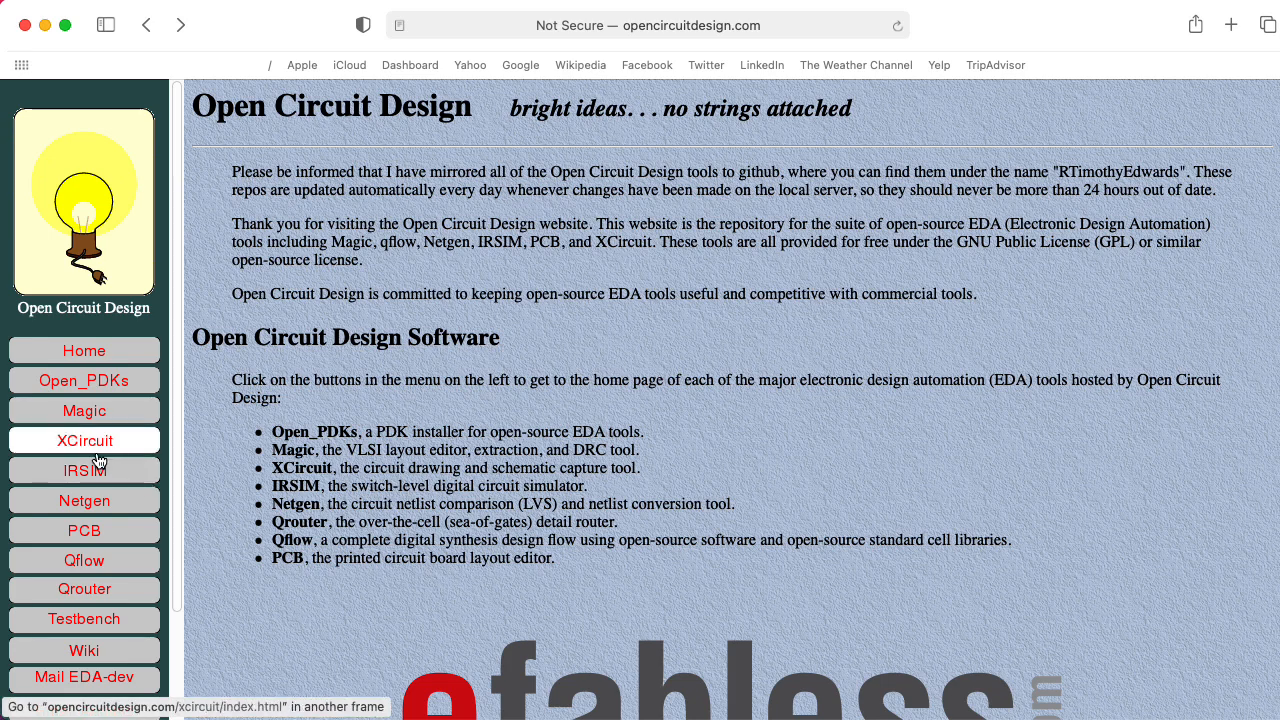
{"action": "type", "text": "xsch"}
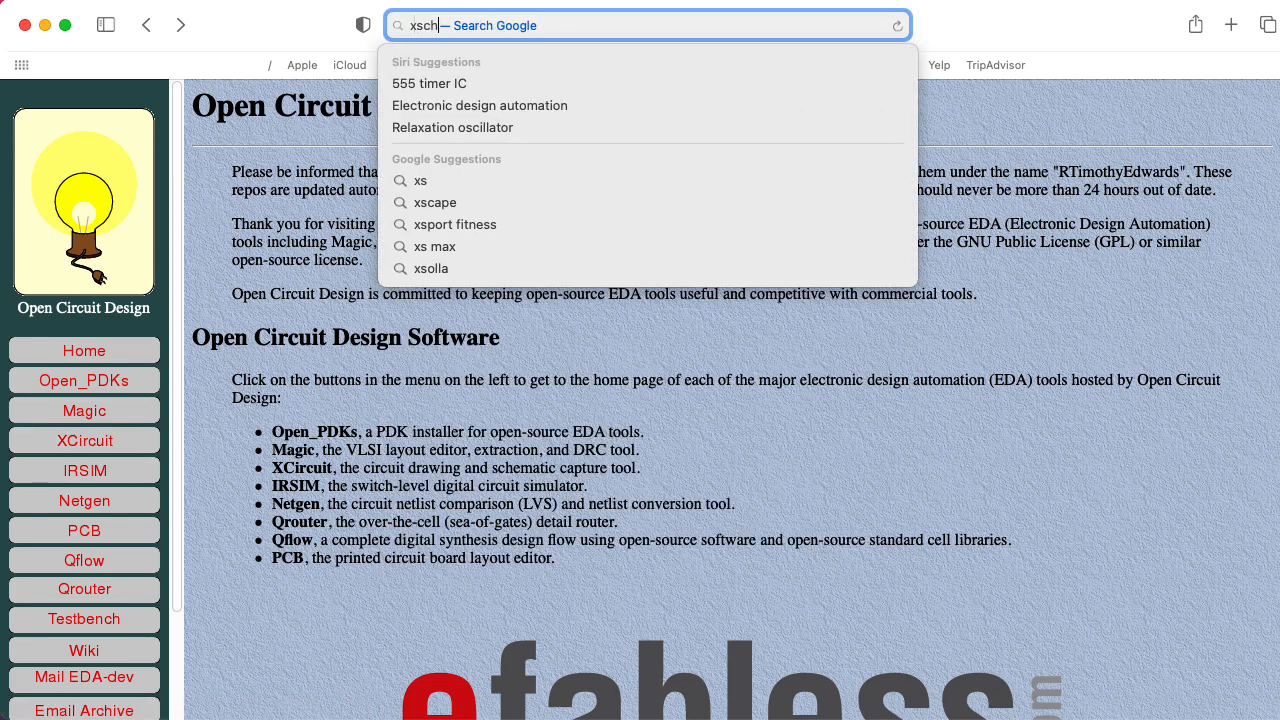
{"action": "key", "text": "Return"}
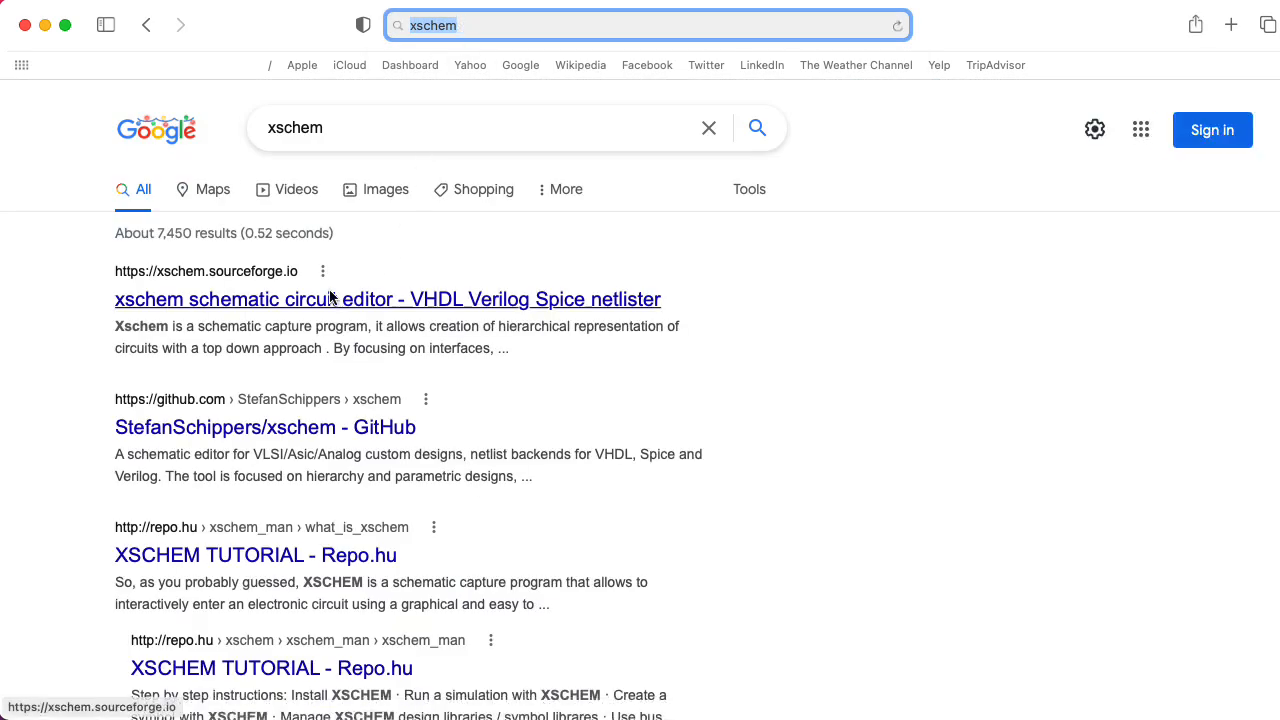
{"action": "mouse_move", "coordinate": [278, 316]}
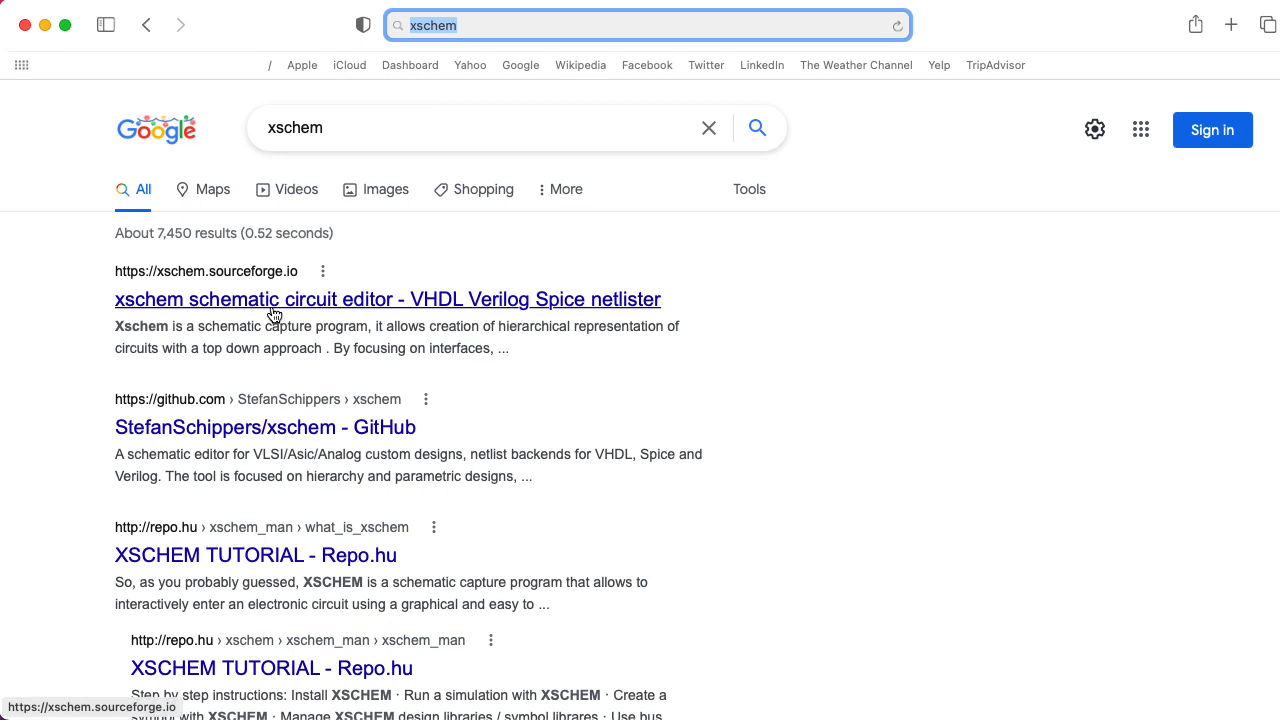
{"action": "mouse_move", "coordinate": [316, 438]}
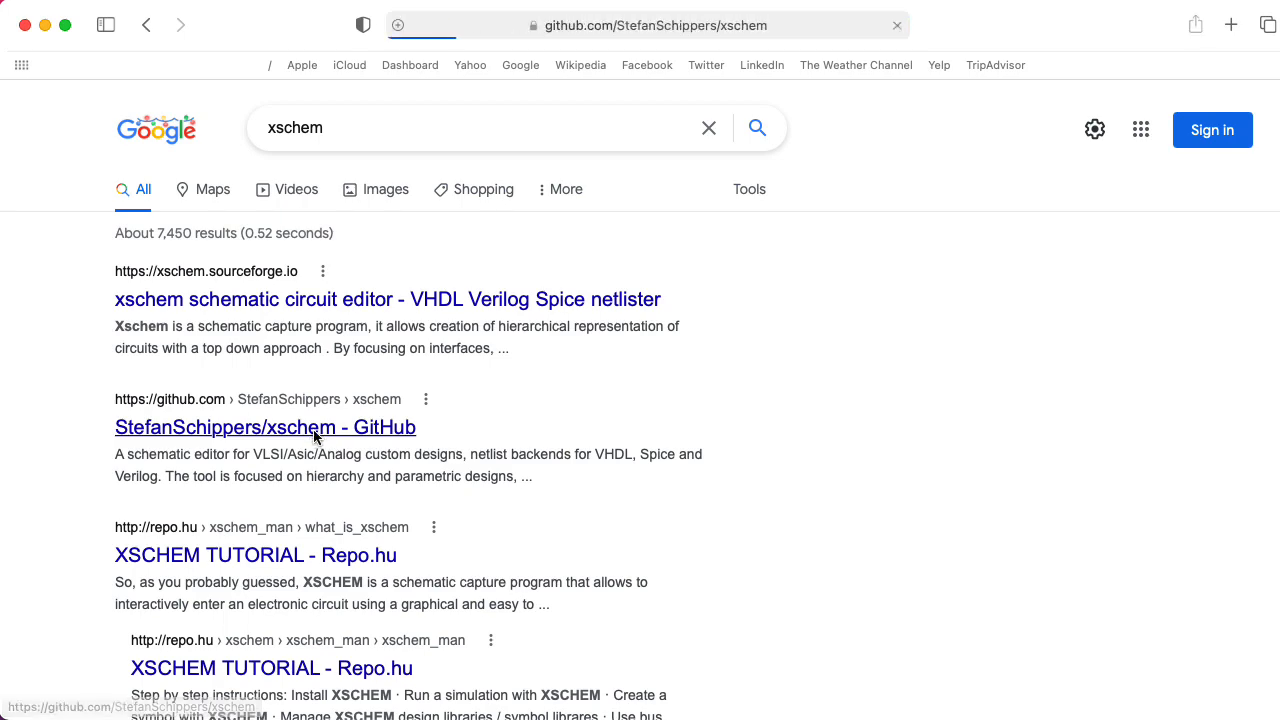
Open the StefanSchippers/xschem GitHub repository and copy its HTTPS clone address.
{"action": "left_click", "coordinate": [264, 428]}
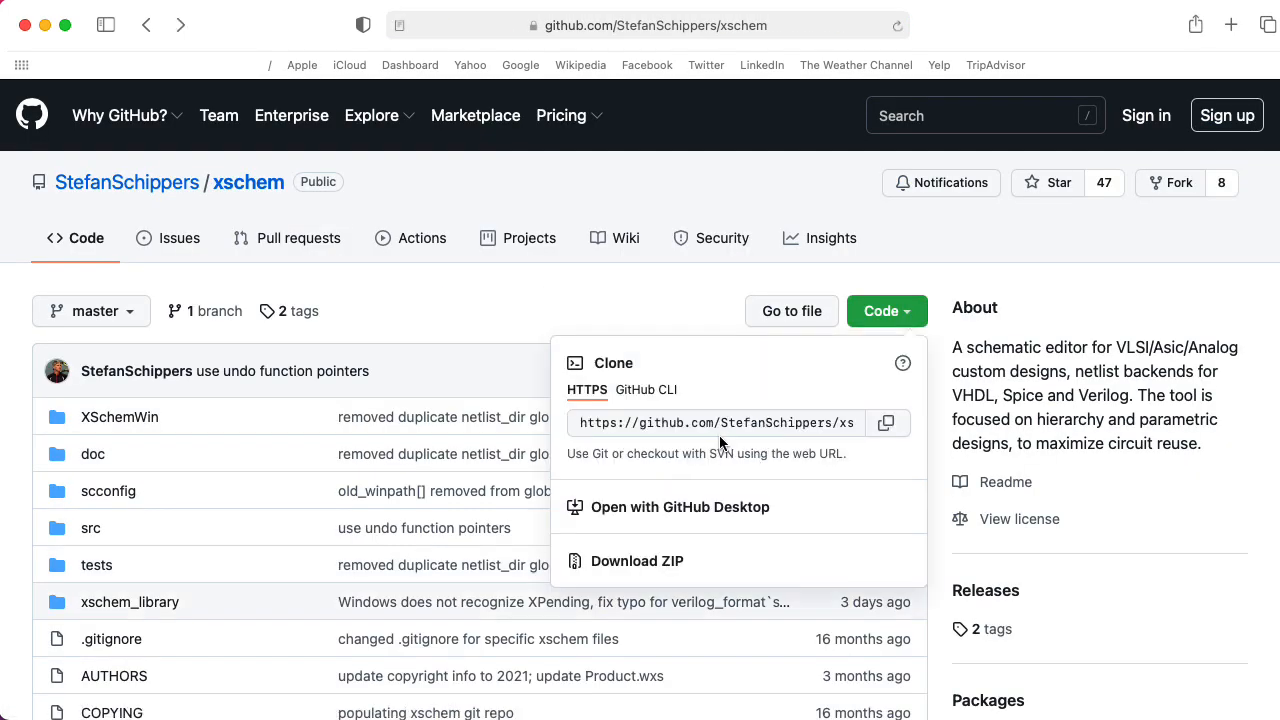
{"action": "left_click", "coordinate": [886, 422]}
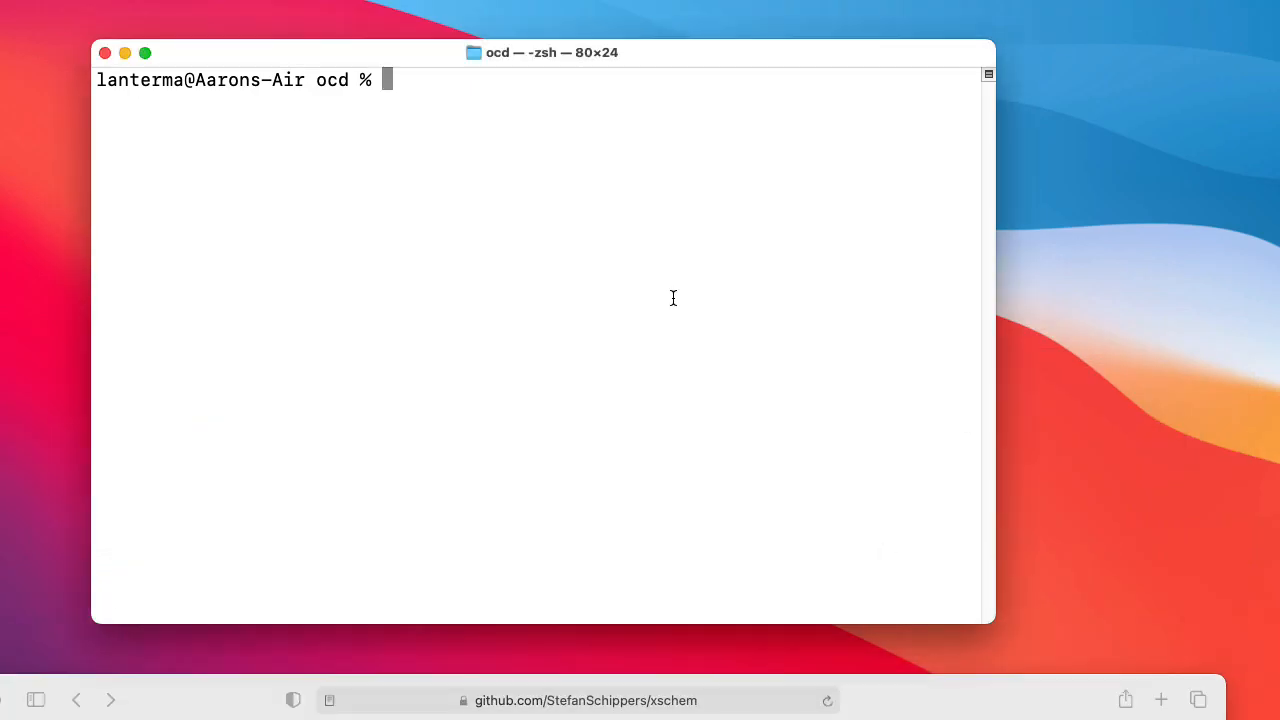
{"action": "type", "text": "clo"}
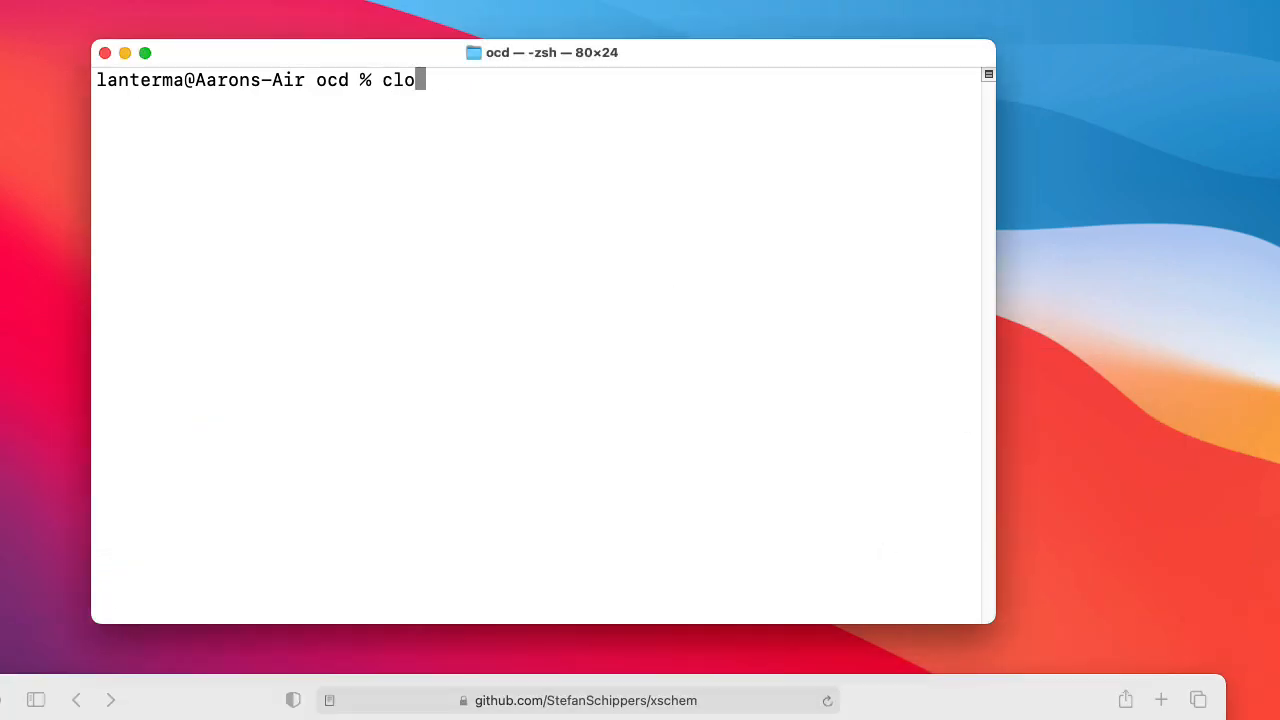
{"action": "type", "text": "git clone https://github.com/StefanSchippers/xschem.git"}
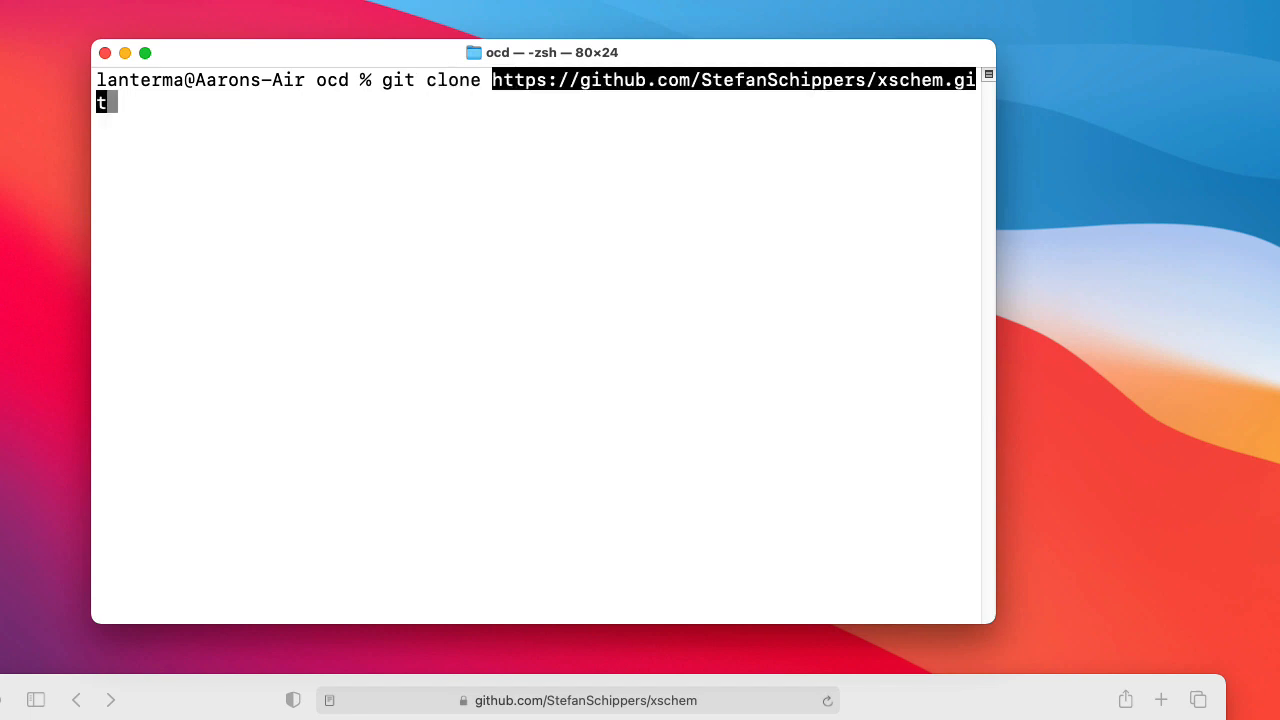
{"action": "key", "text": "Return"}
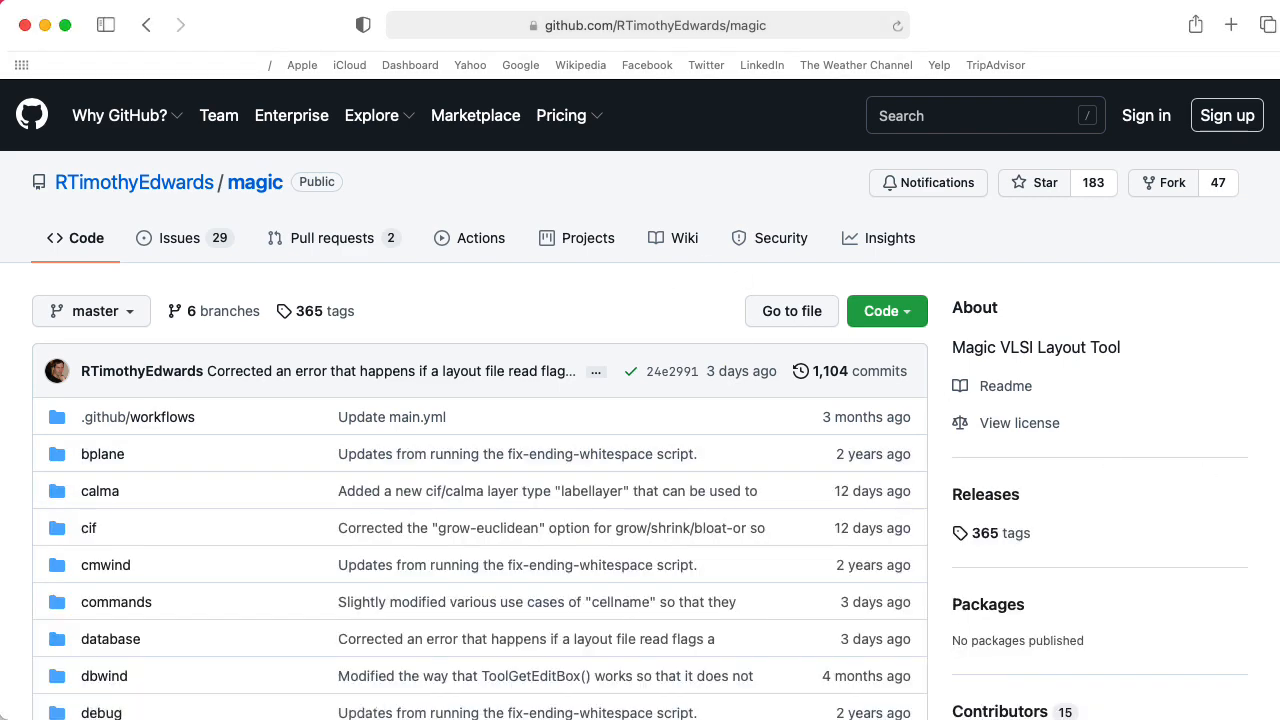
Open the magic commit adding INSTALL_MacOS.md and read its Tcl build steps.
{"action": "scroll", "scroll_direction": "down", "scroll_amount": 3}
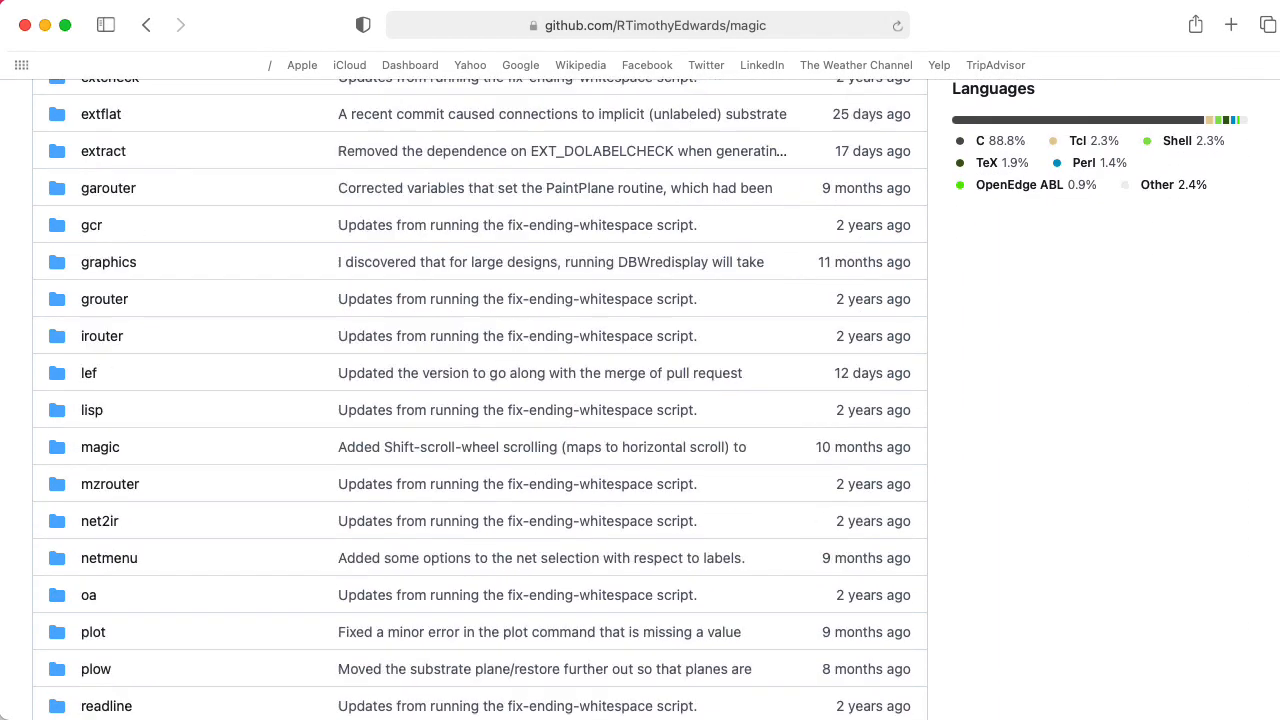
{"action": "scroll", "scroll_direction": "down", "scroll_amount": 3}
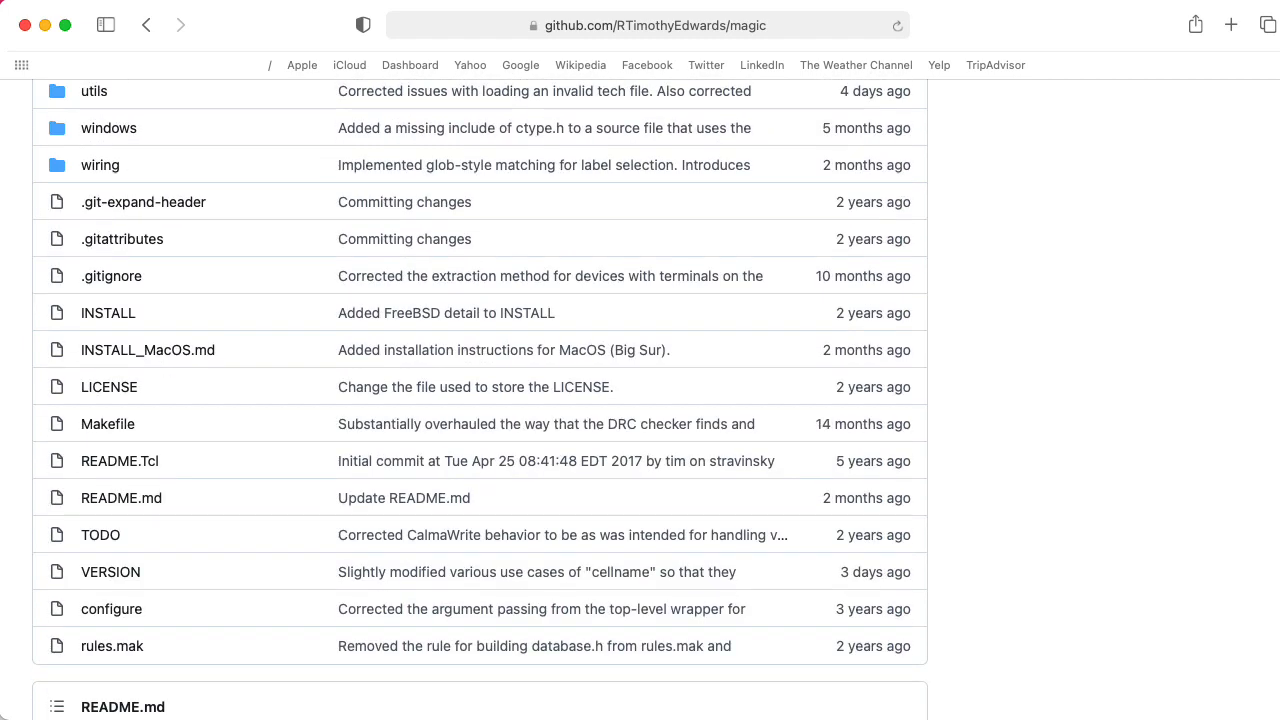
{"action": "left_click", "coordinate": [504, 348]}
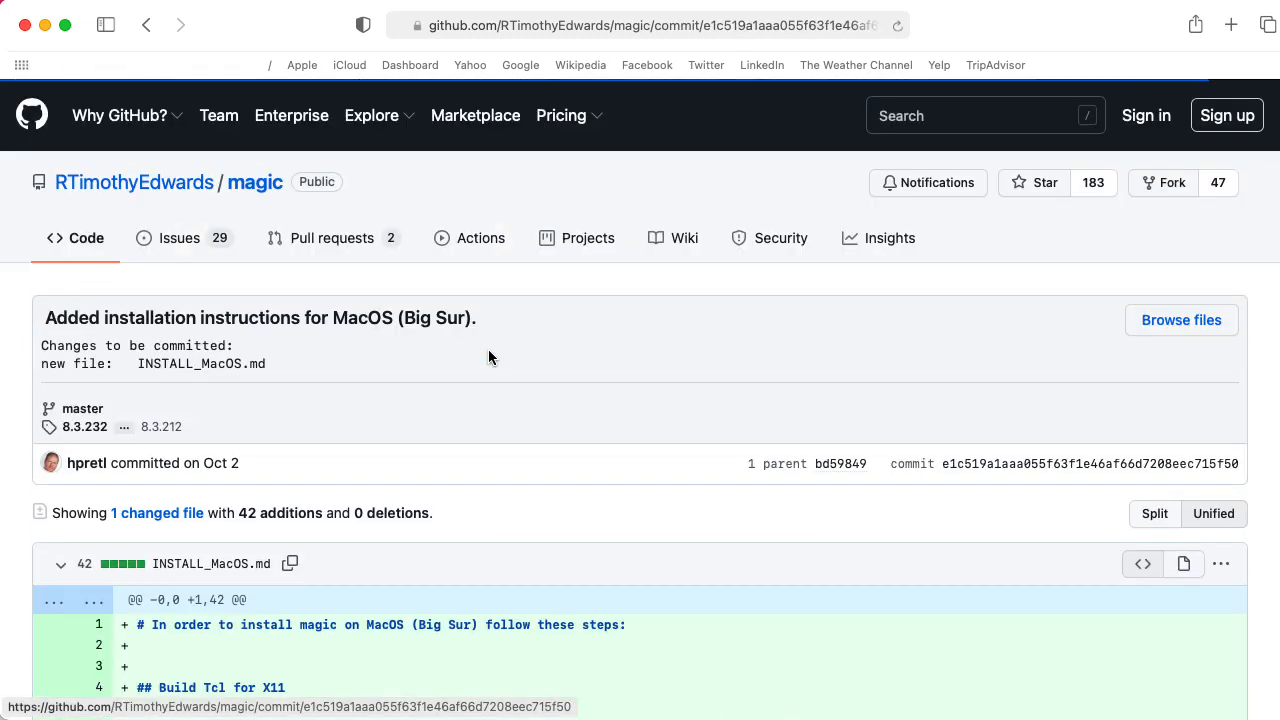
{"action": "scroll", "scroll_direction": "down", "scroll_amount": 3}
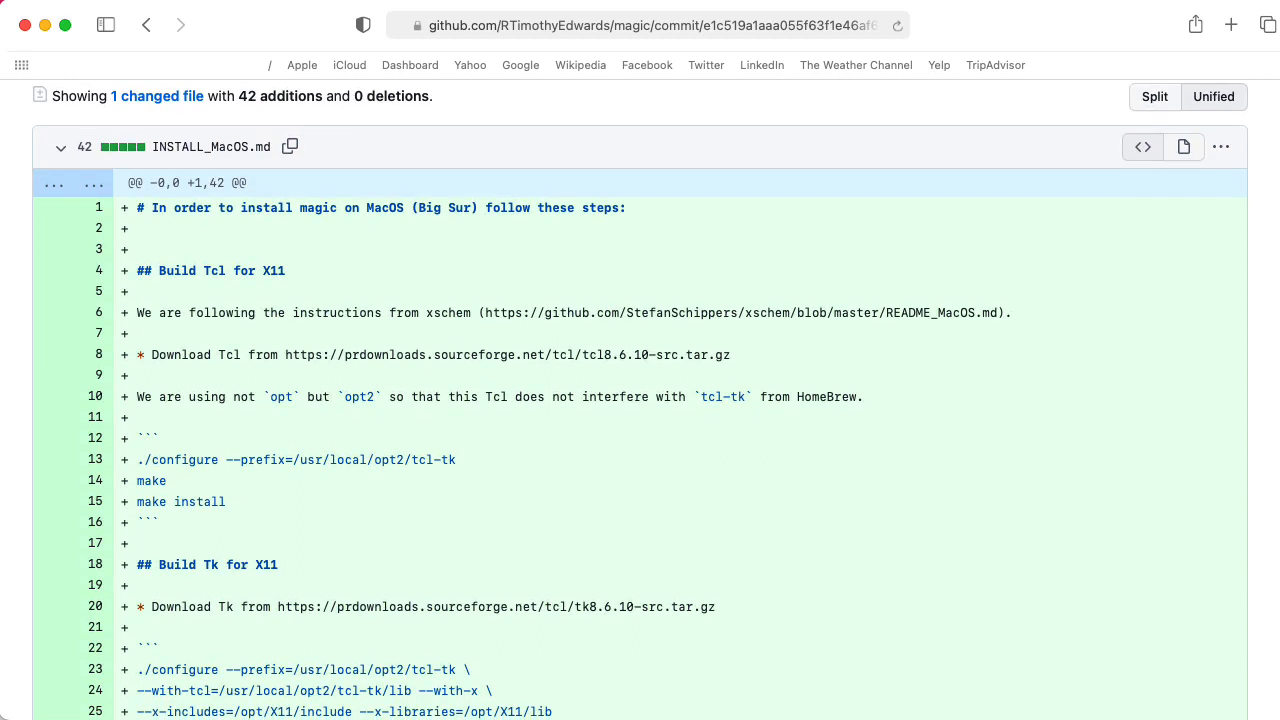
{"action": "mouse_move", "coordinate": [824, 390]}
{"action": "type", "text": "xquartz"}
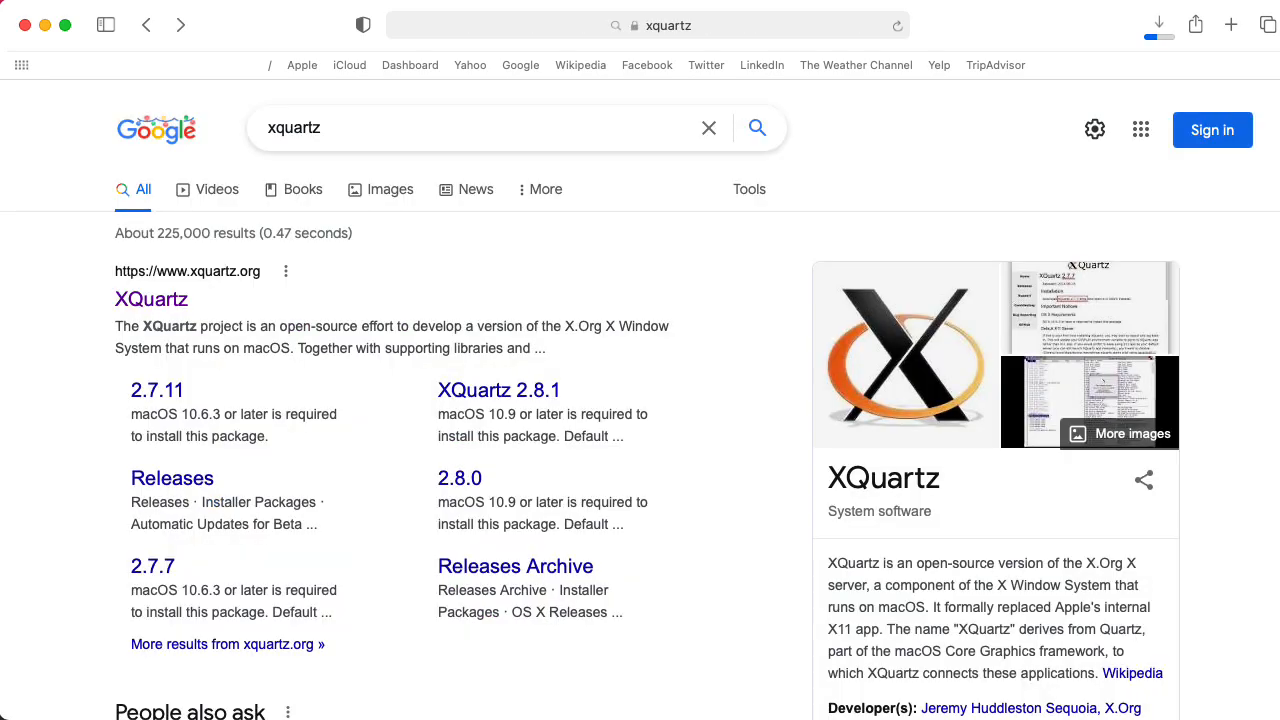
{"action": "mouse_move", "coordinate": [968, 458]}
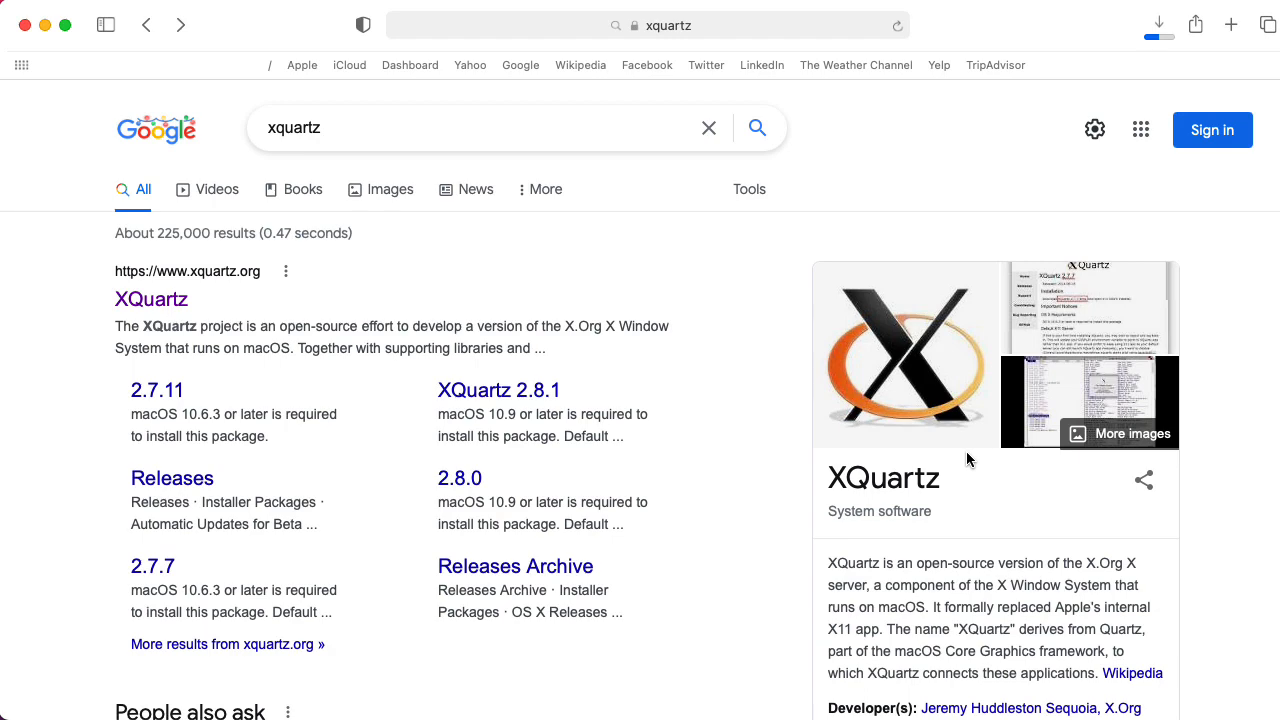
Download XQuartz-2.8.1.dmg from xquartz.org, then read the OSXDaily Command Line Tools guide.
{"action": "left_click", "coordinate": [152, 300]}
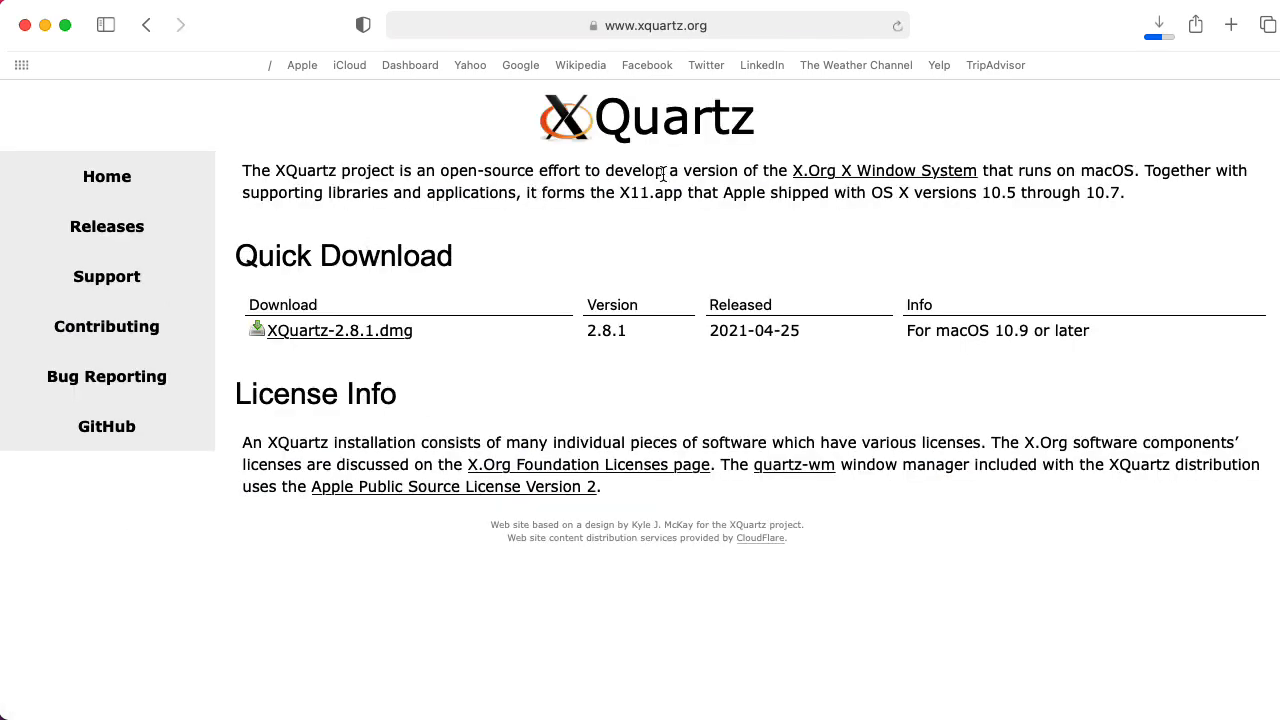
{"action": "left_click", "coordinate": [340, 330]}
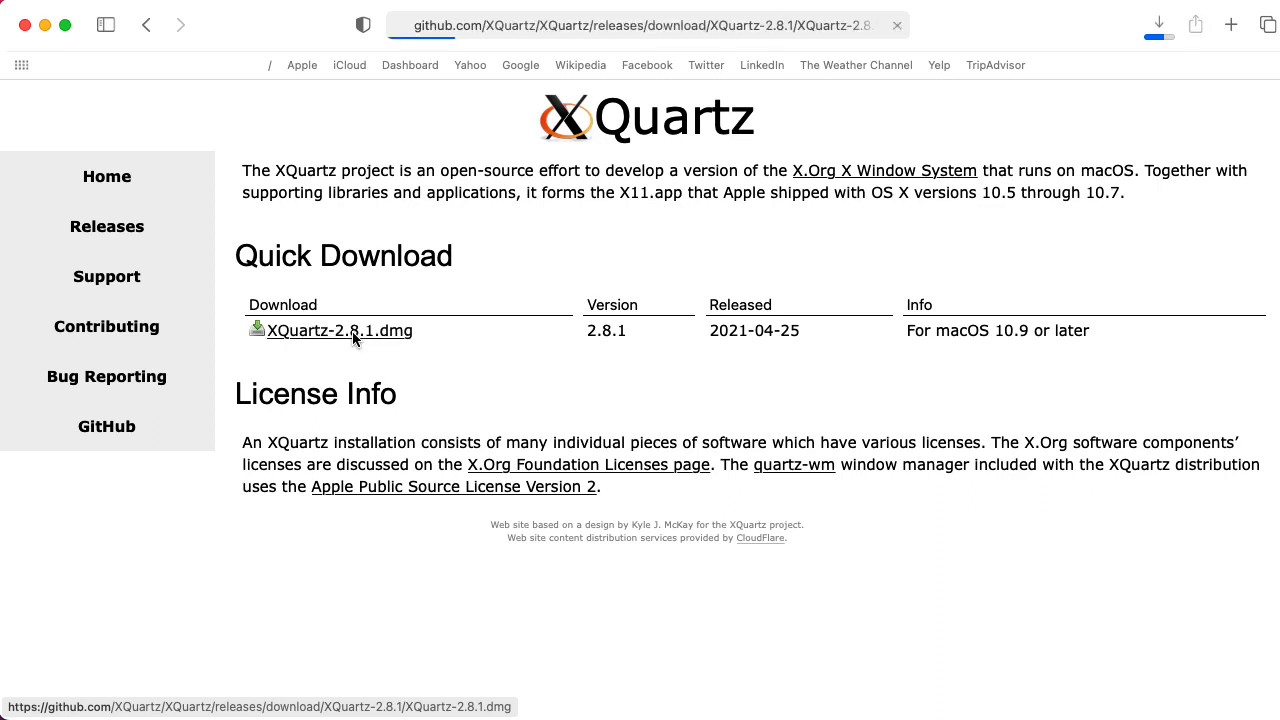
{"action": "left_click", "coordinate": [340, 330]}
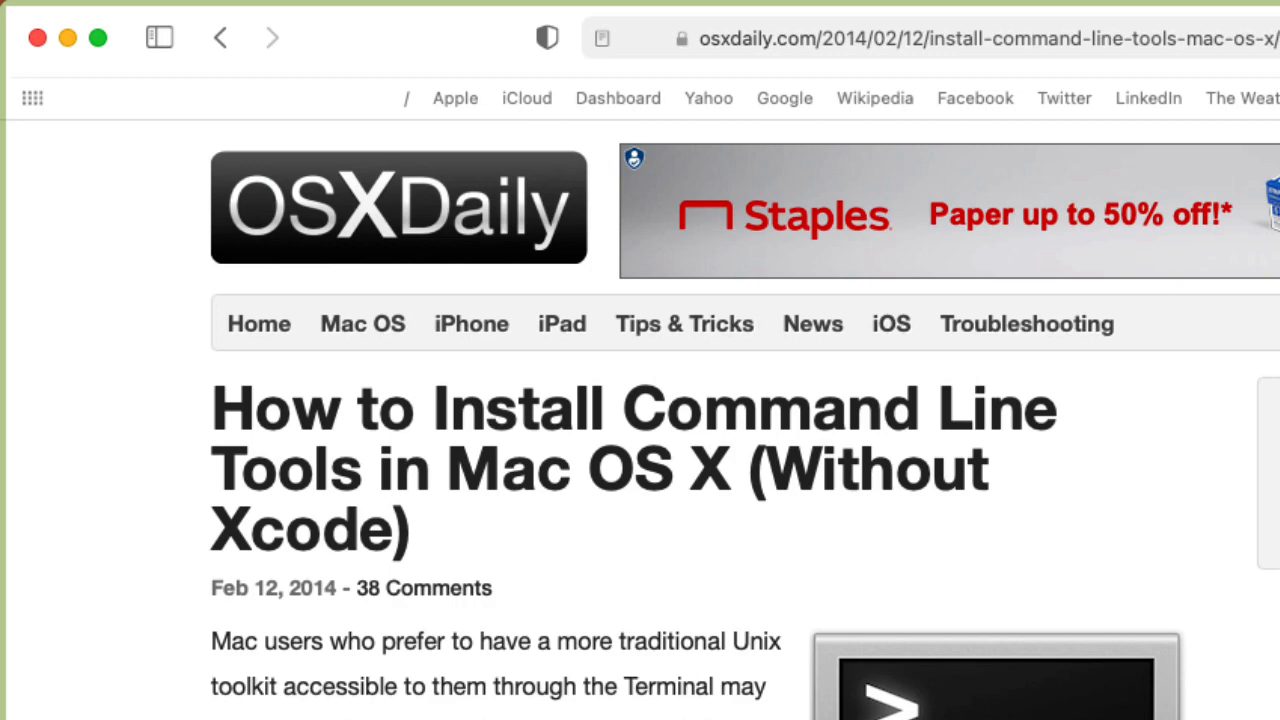
{"action": "scroll", "scroll_direction": "down", "scroll_amount": 3}
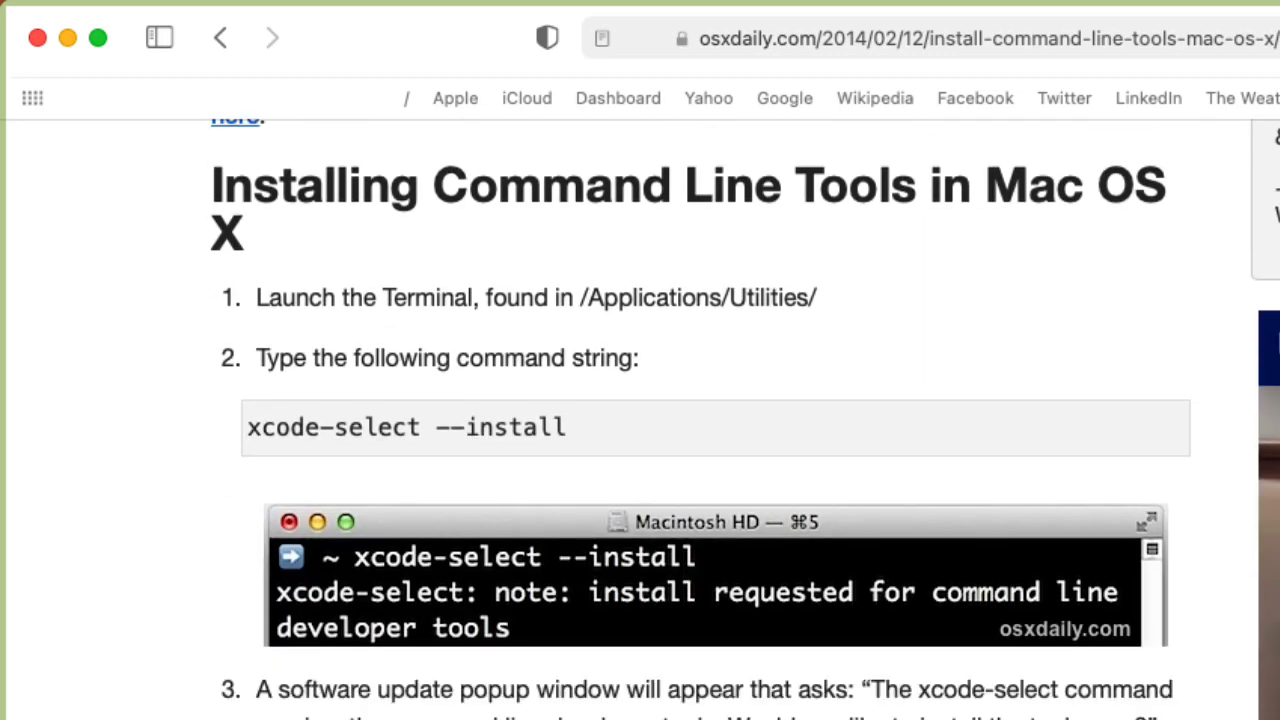
{"action": "mouse_move", "coordinate": [558, 676]}
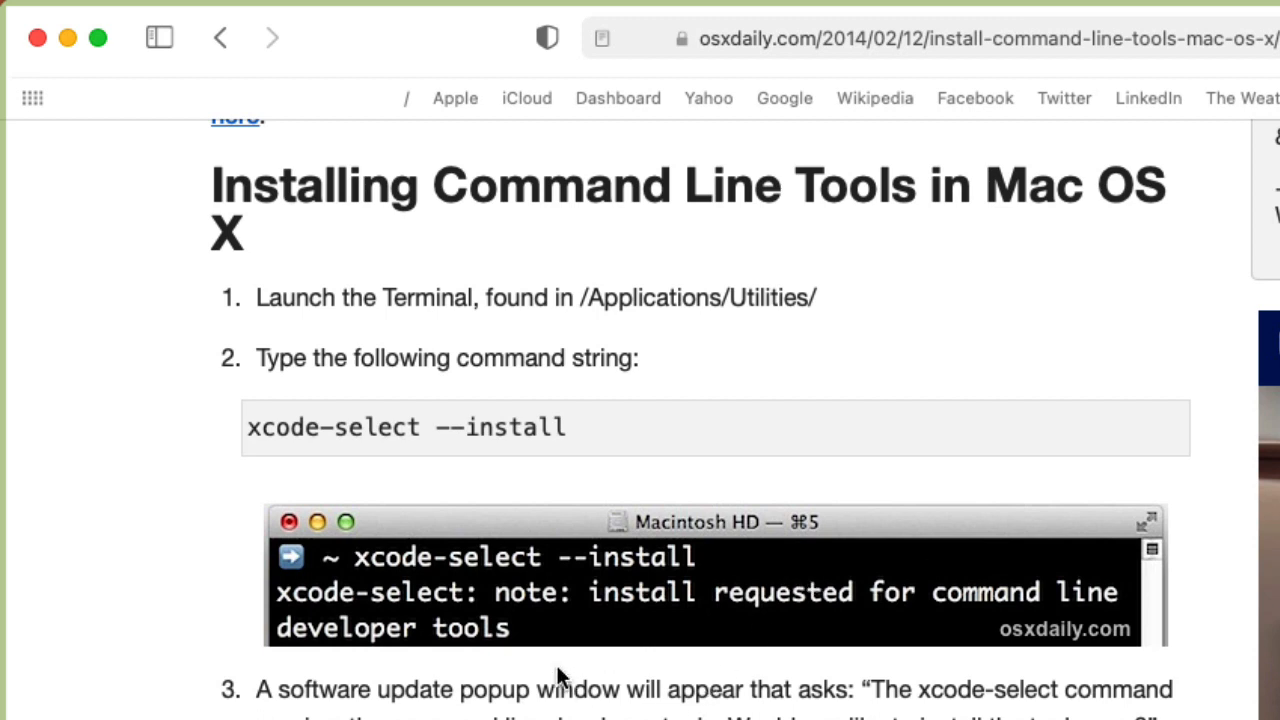
{"action": "mouse_move", "coordinate": [392, 496]}
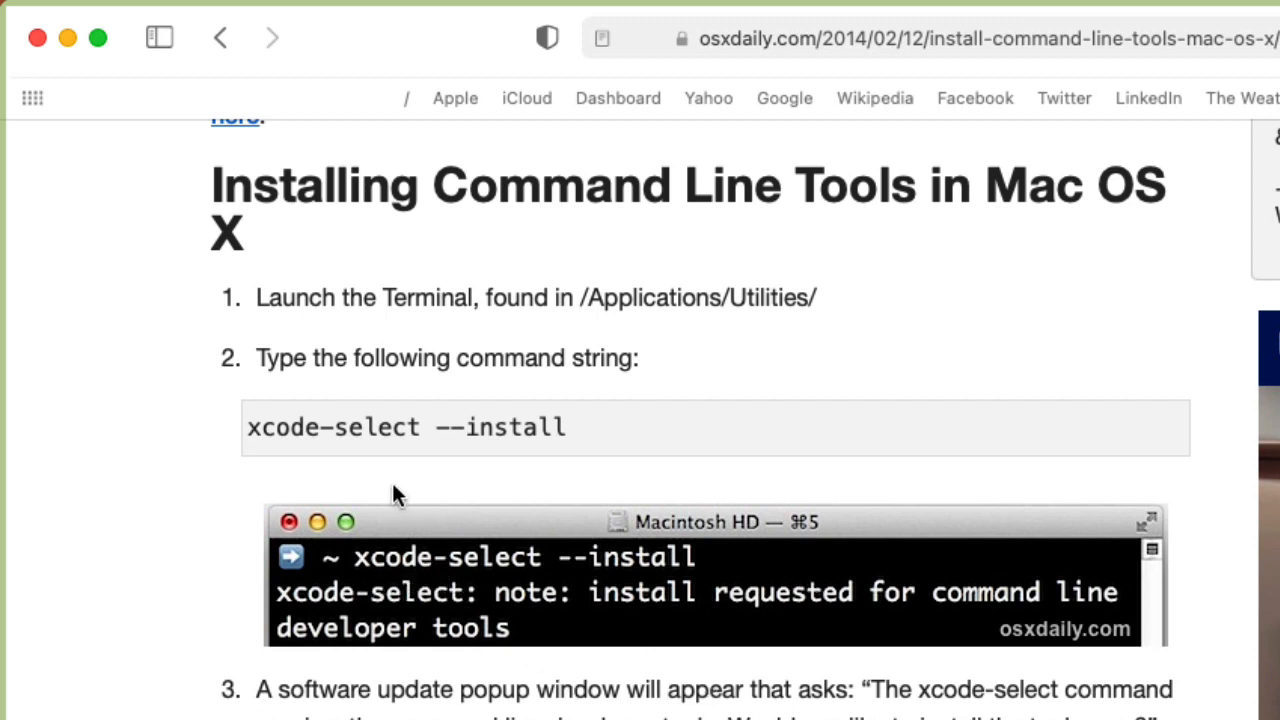
{"action": "mouse_move", "coordinate": [612, 432]}
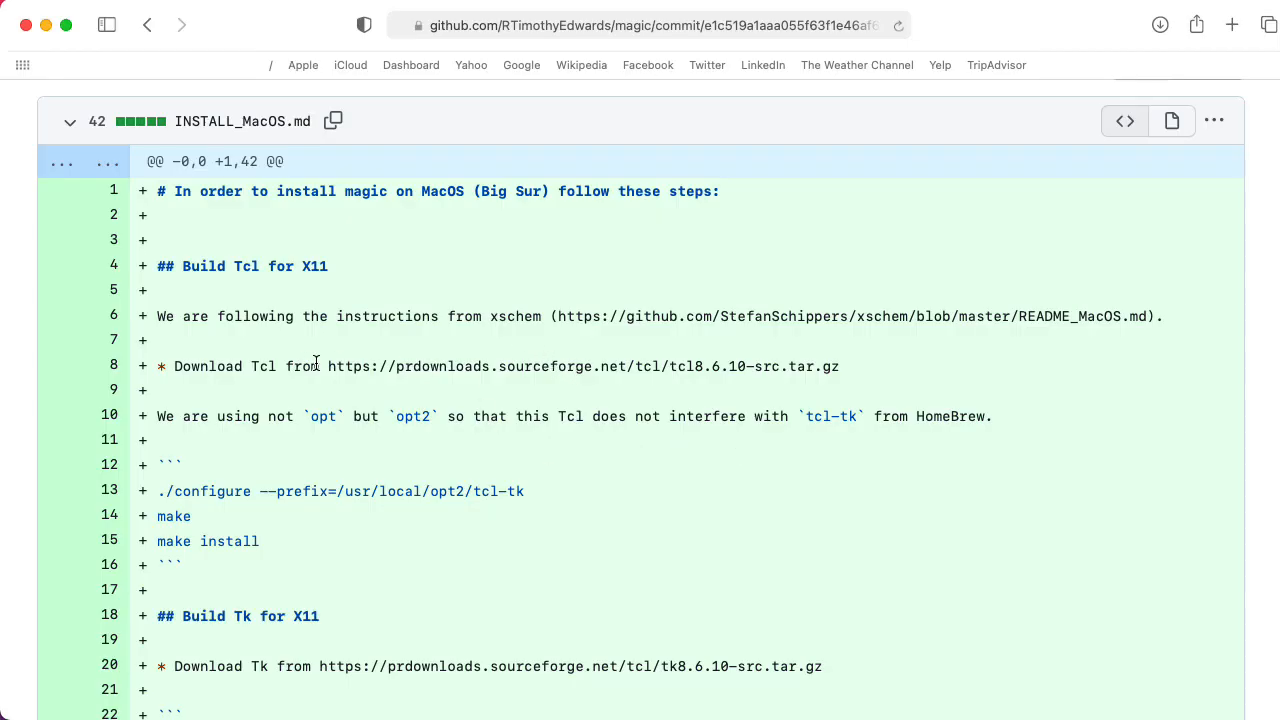
{"action": "mouse_move", "coordinate": [296, 684]}
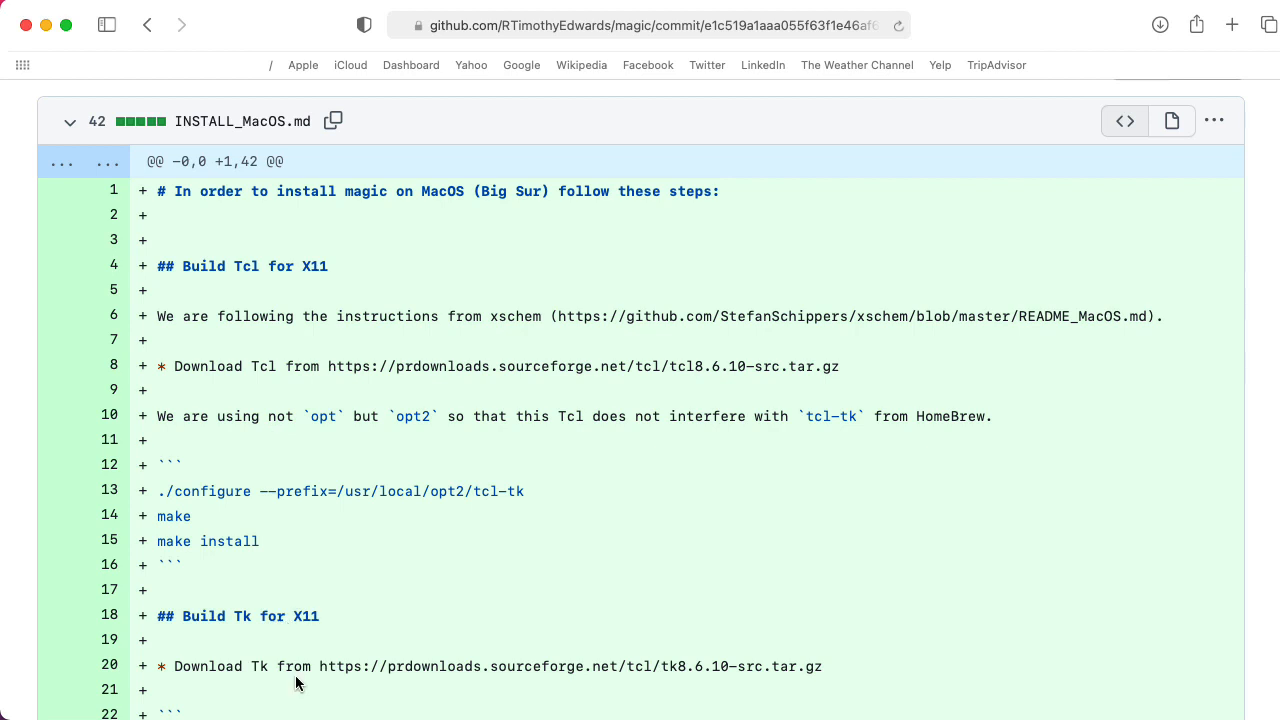
{"action": "mouse_move", "coordinate": [870, 372]}
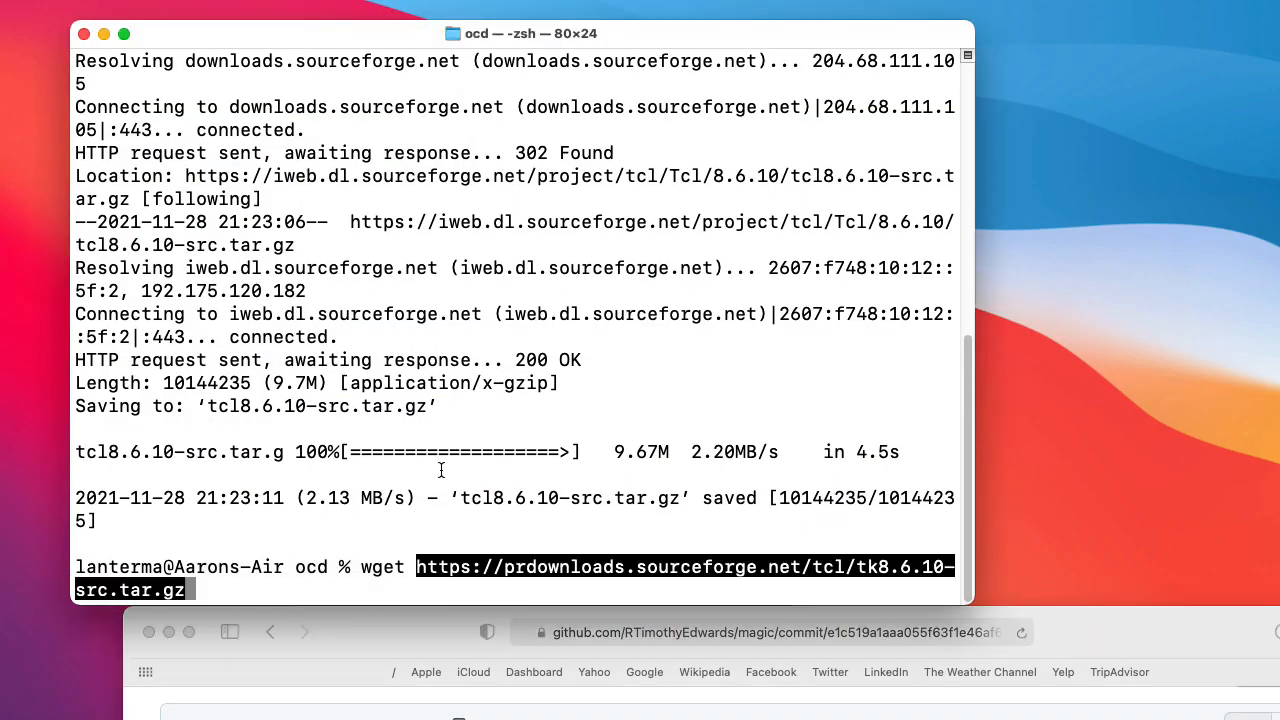
Start the wget download of tk8.6.10-src.tar.gz and begin the gunzip command.
{"action": "key", "text": "Return"}
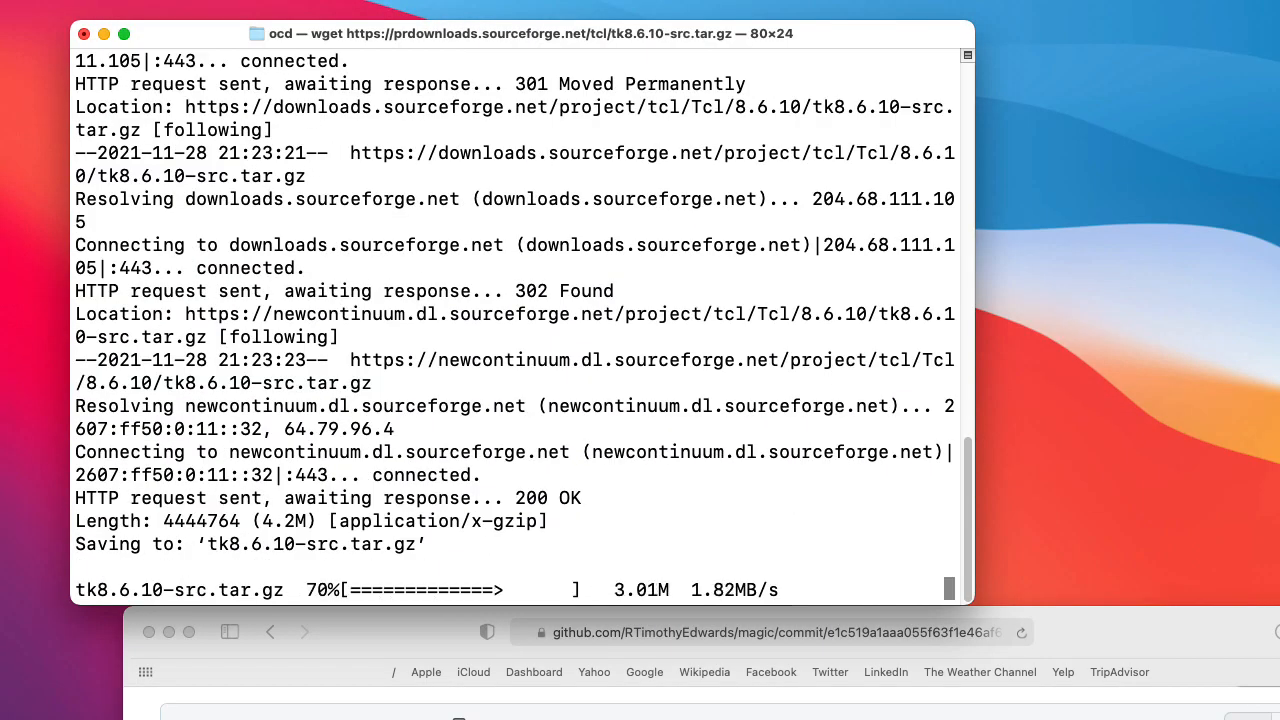
{"action": "type", "text": "gunzip"}
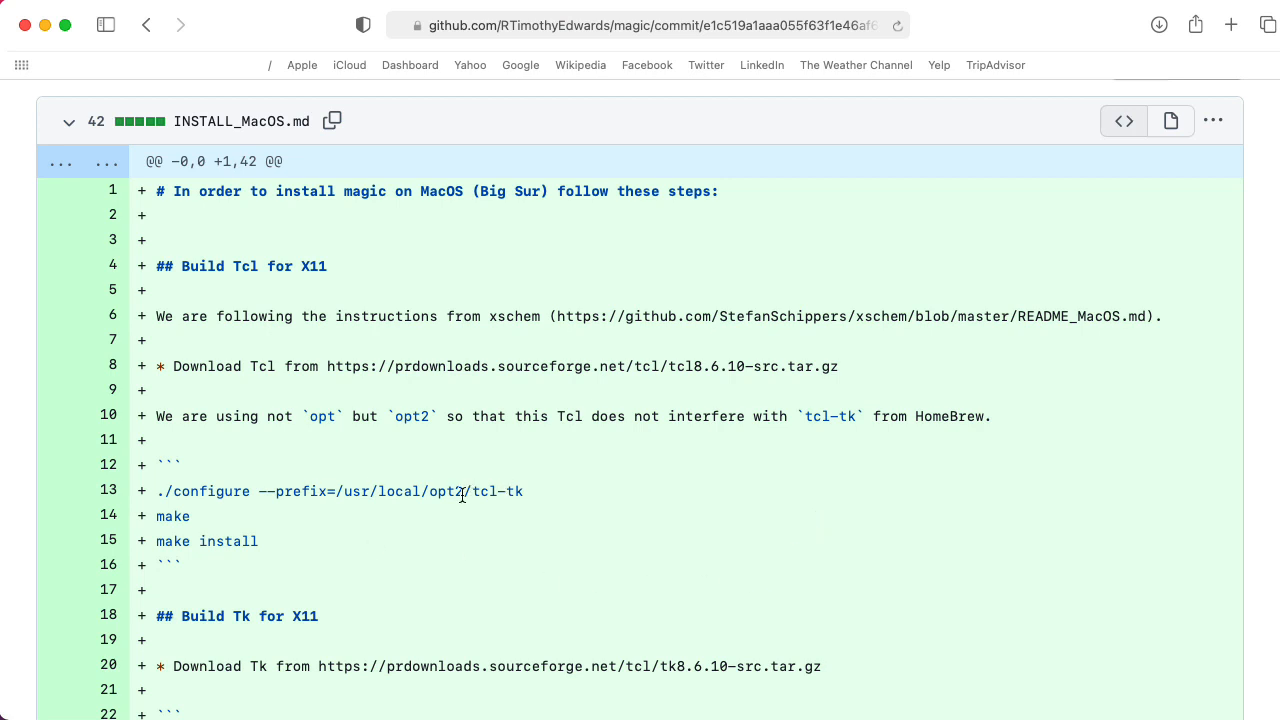
{"action": "mouse_move", "coordinate": [560, 526]}
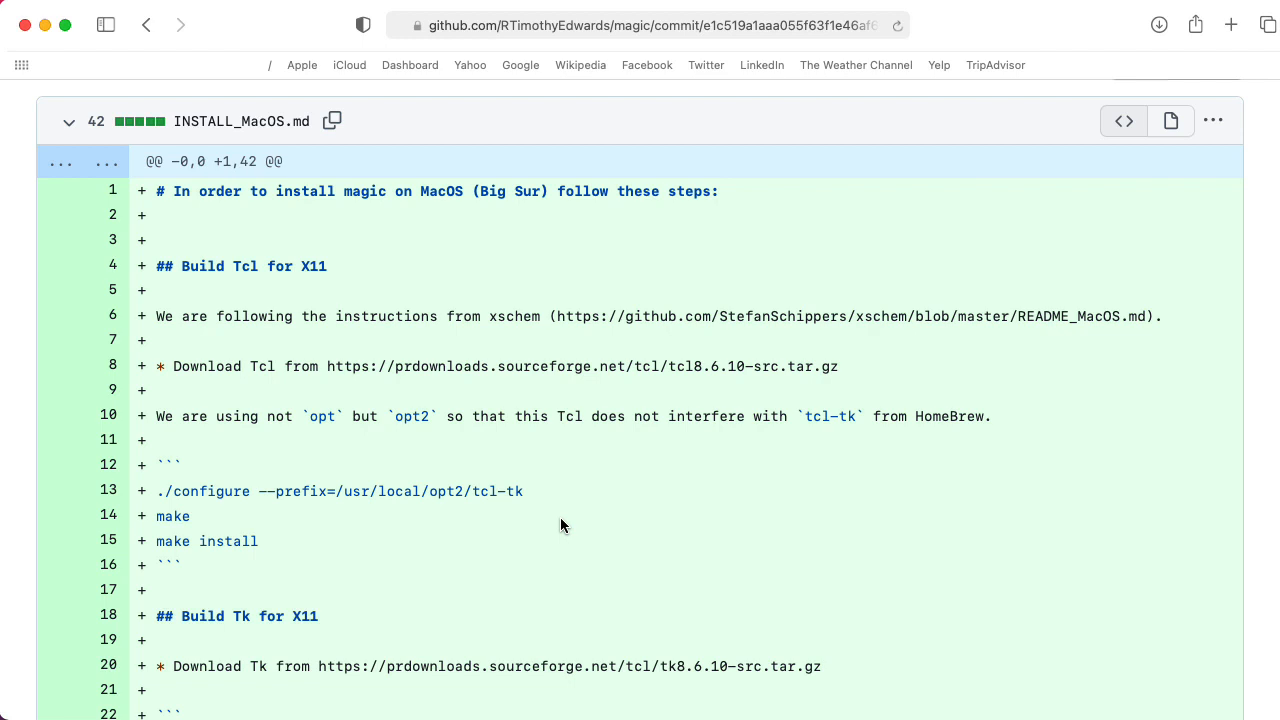
{"action": "mouse_move", "coordinate": [266, 464]}
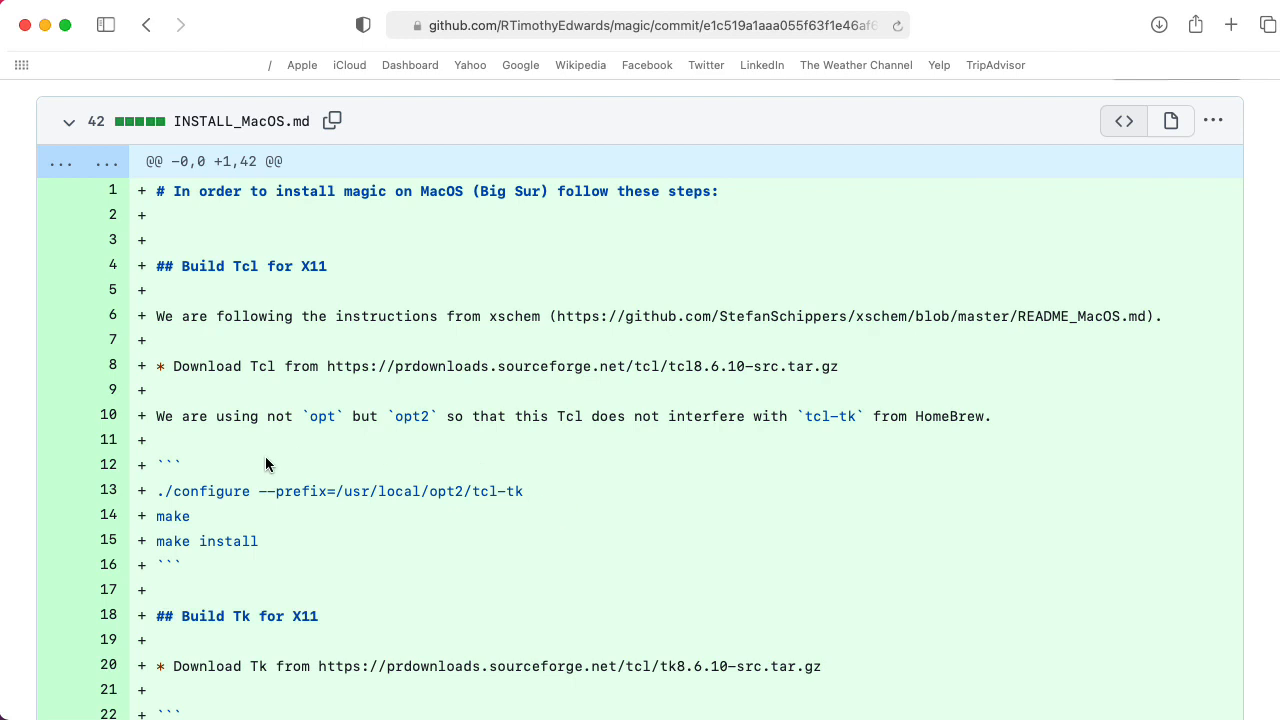
{"action": "mouse_move", "coordinate": [228, 520]}
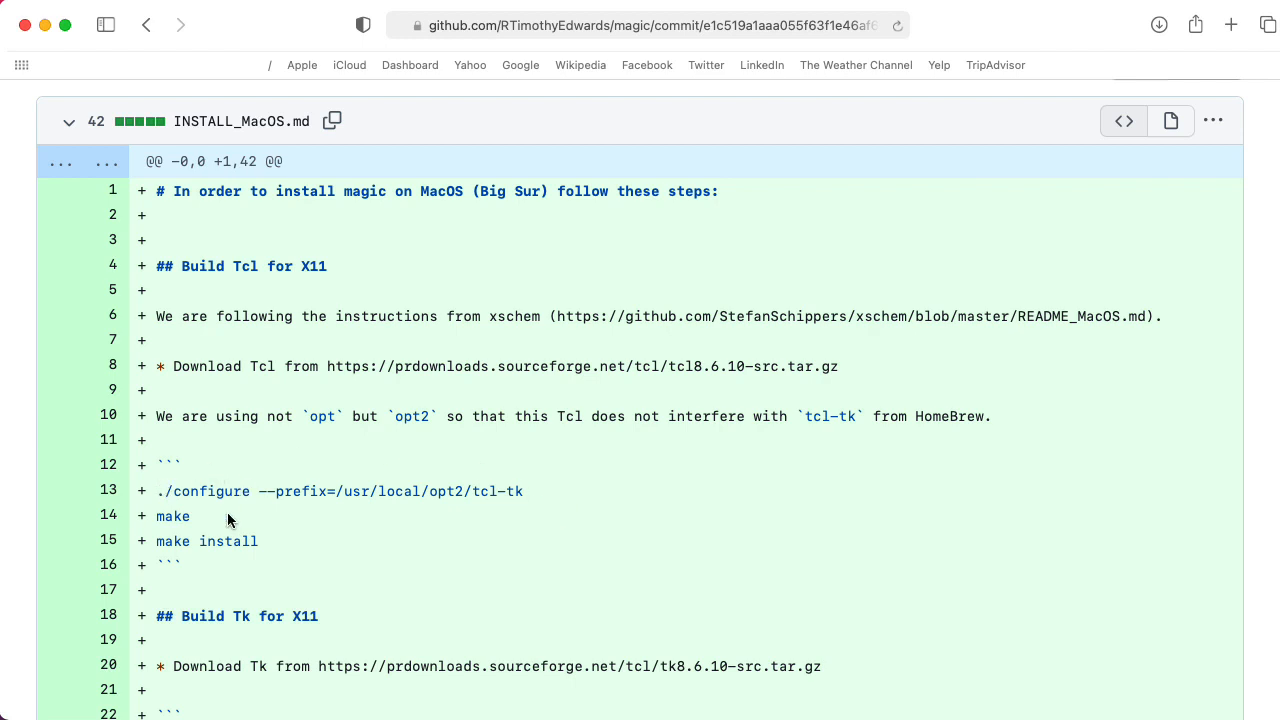
{"action": "mouse_move", "coordinate": [276, 48]}
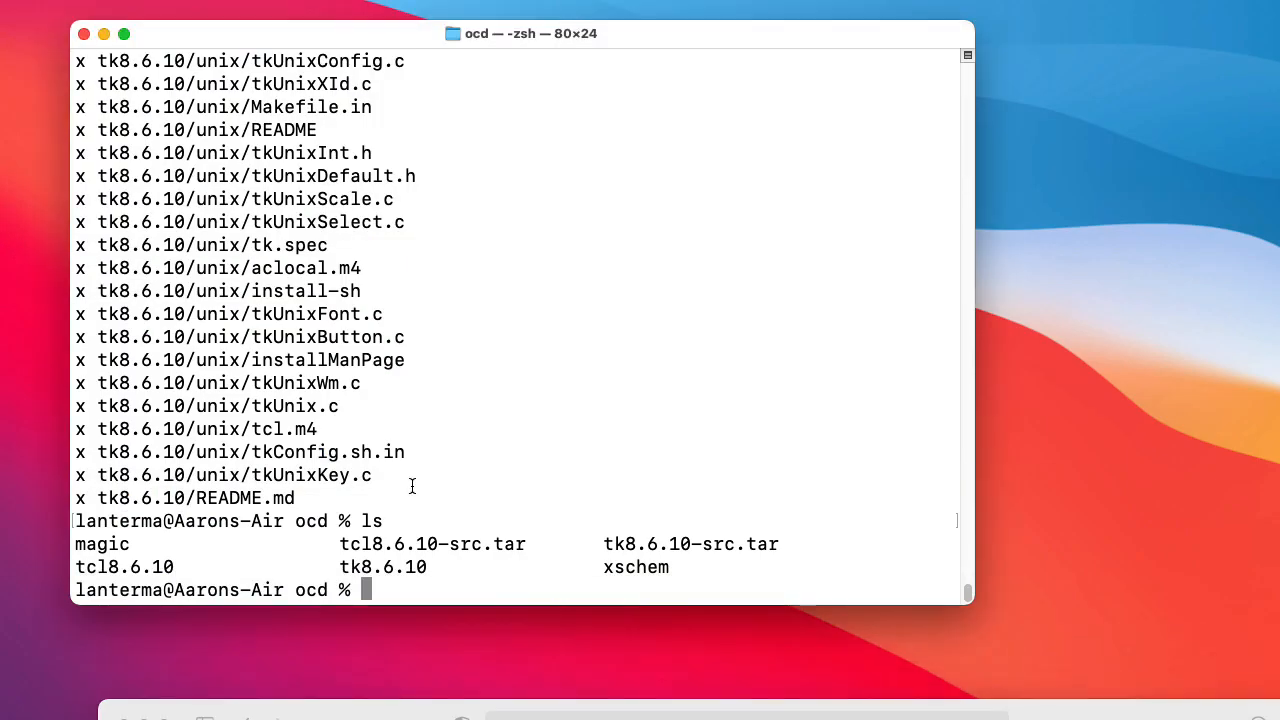
Change into tcl8.6.10 and then its macosx subfolder, listing its contents.
{"action": "type", "text": "cd tc"}
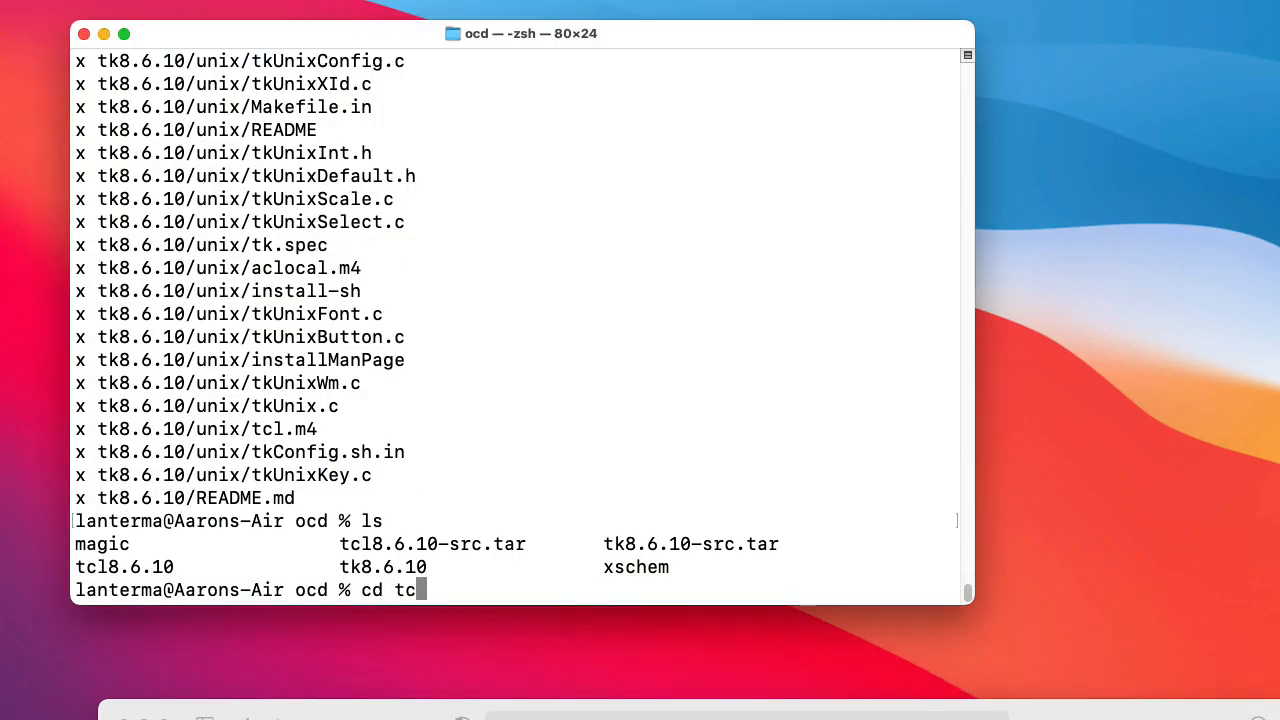
{"action": "key", "text": "Return"}
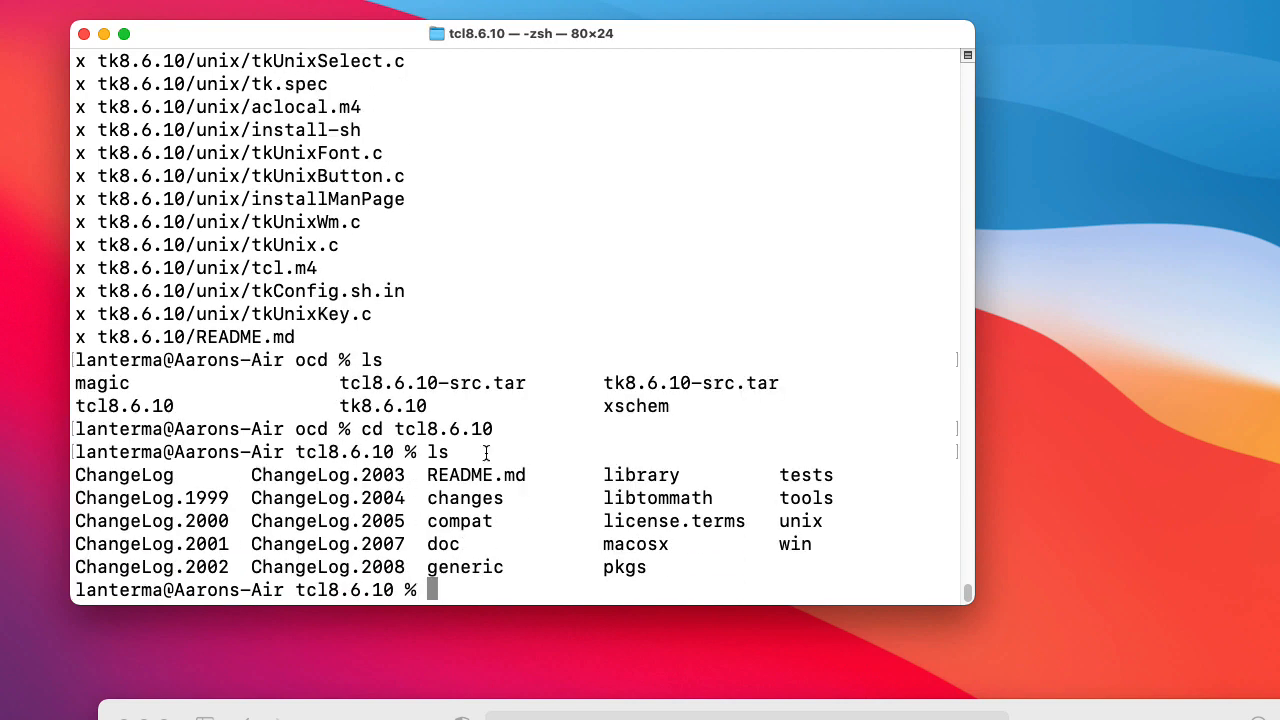
{"action": "mouse_move", "coordinate": [674, 512]}
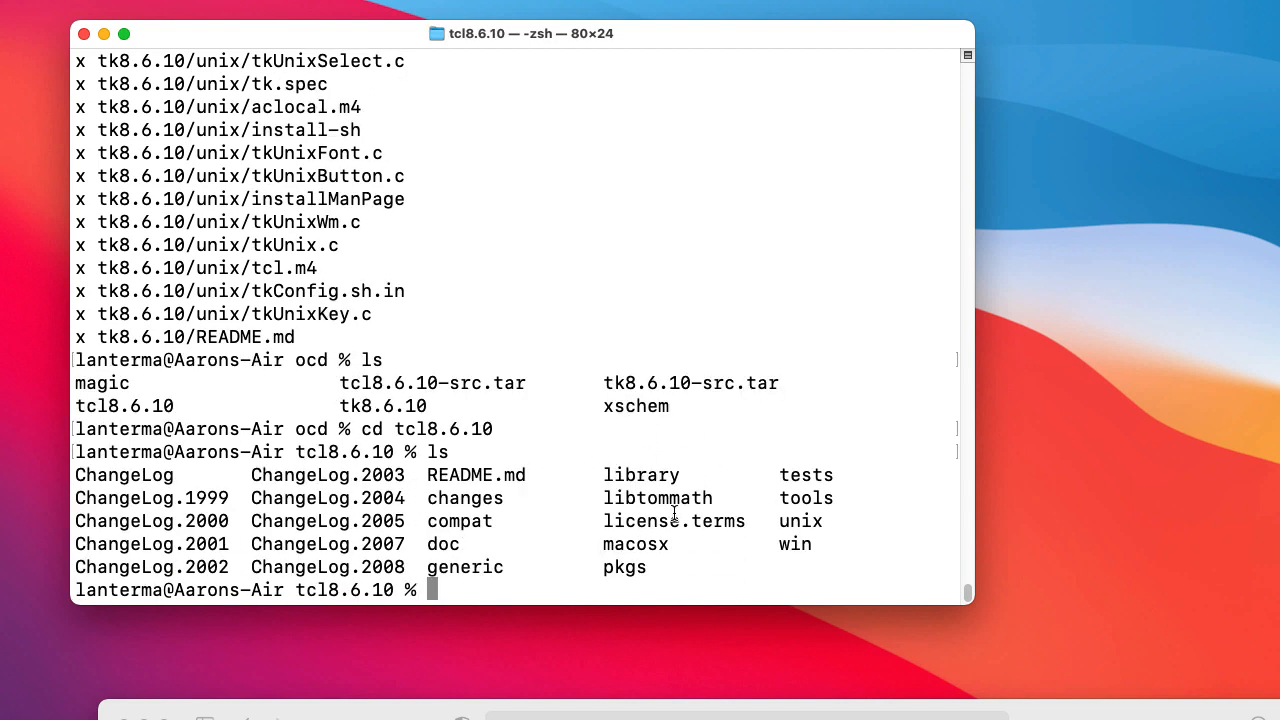
{"action": "type", "text": "cd ma"}
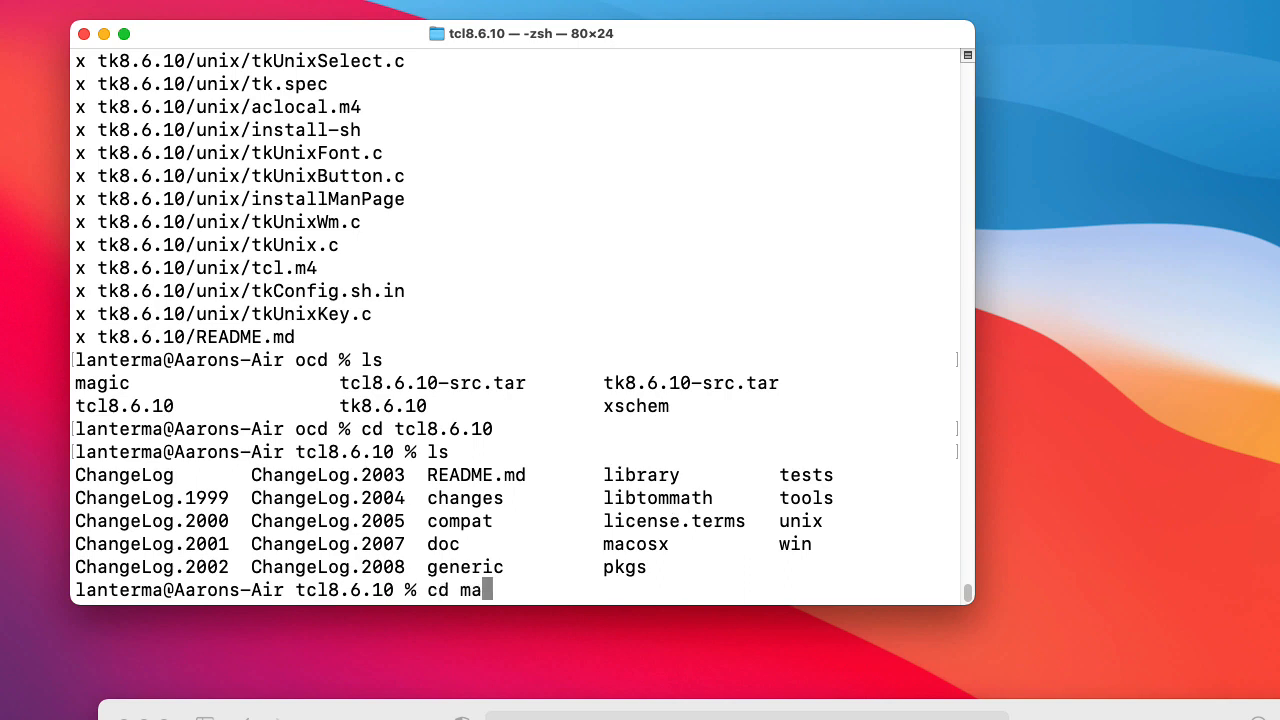
{"action": "key", "text": "Return"}
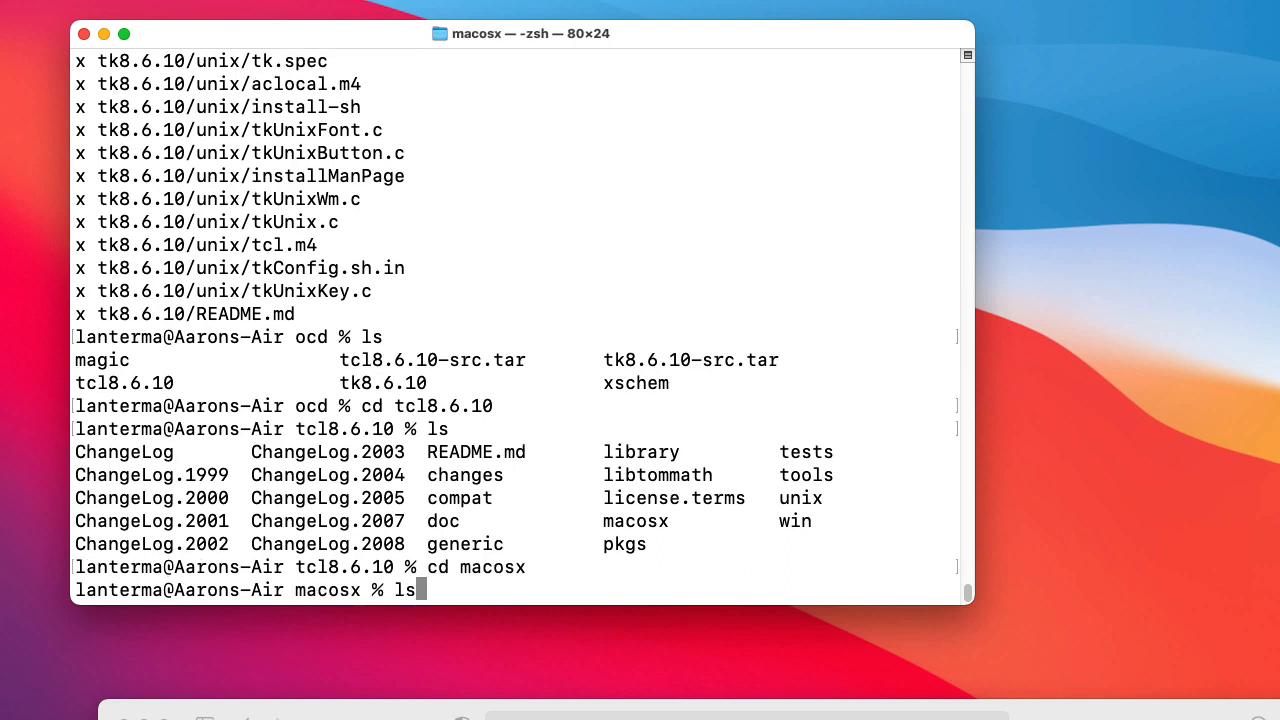
{"action": "key", "text": "Return"}
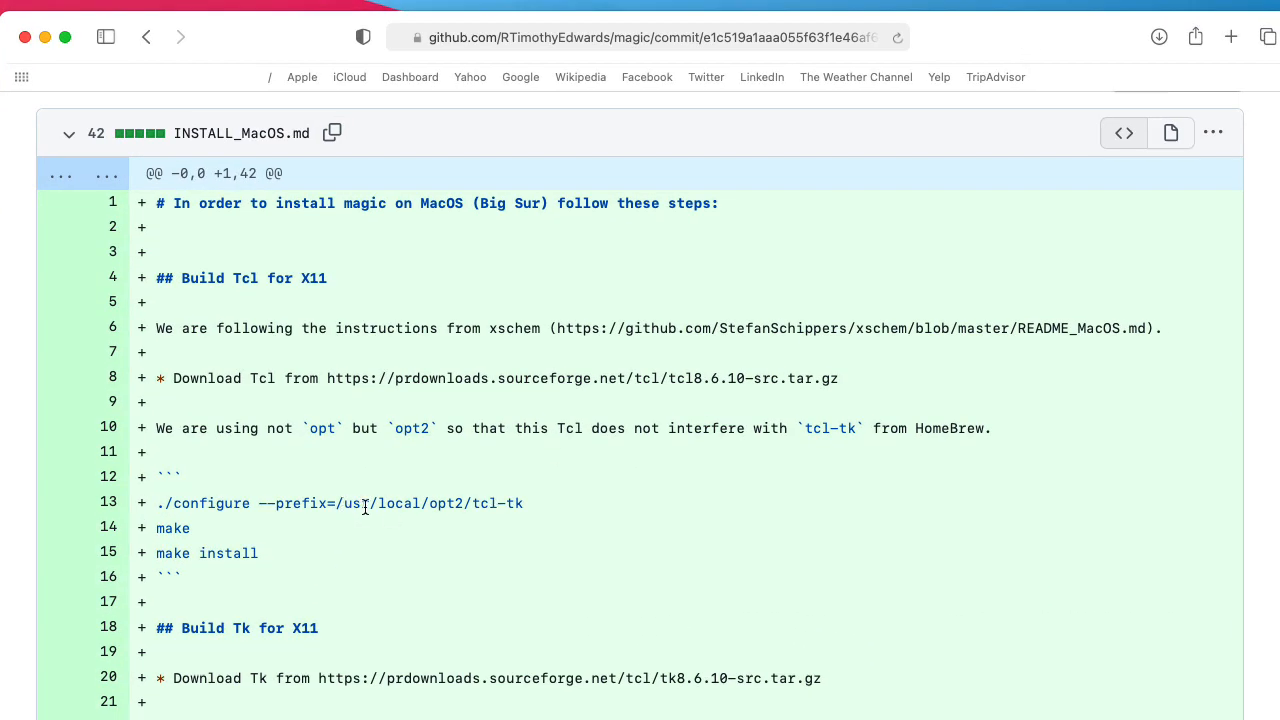
{"action": "mouse_move", "coordinate": [468, 510]}
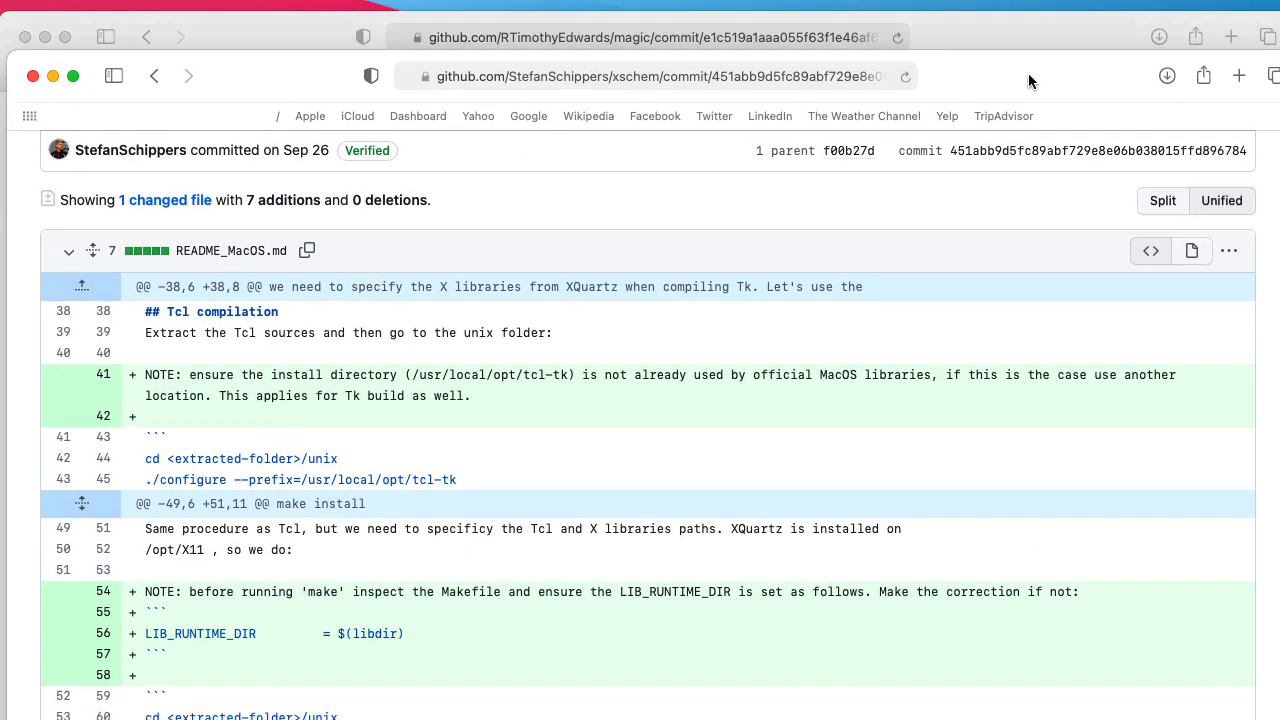
Scroll the xschem README_MacOS.md commit diff about the install directory and LIB_RUNTIME_DIR.
{"action": "scroll", "scroll_direction": "up", "scroll_amount": 3}
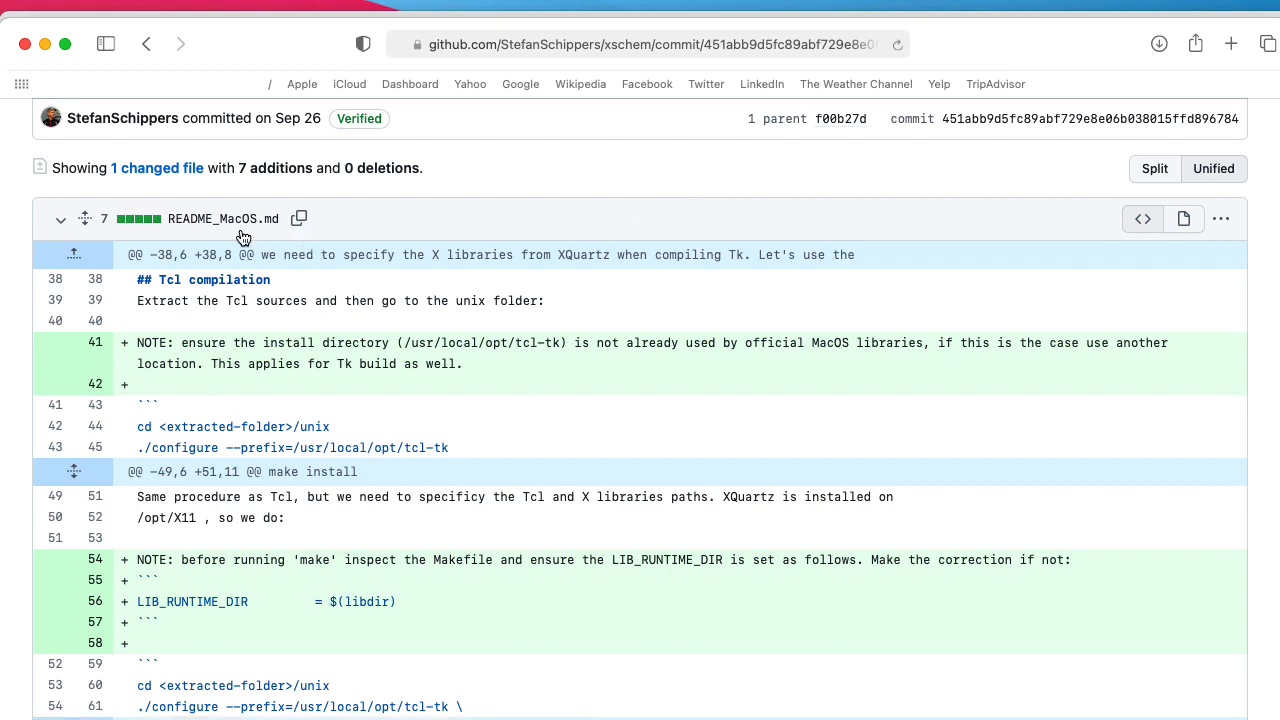
{"action": "mouse_move", "coordinate": [232, 210]}
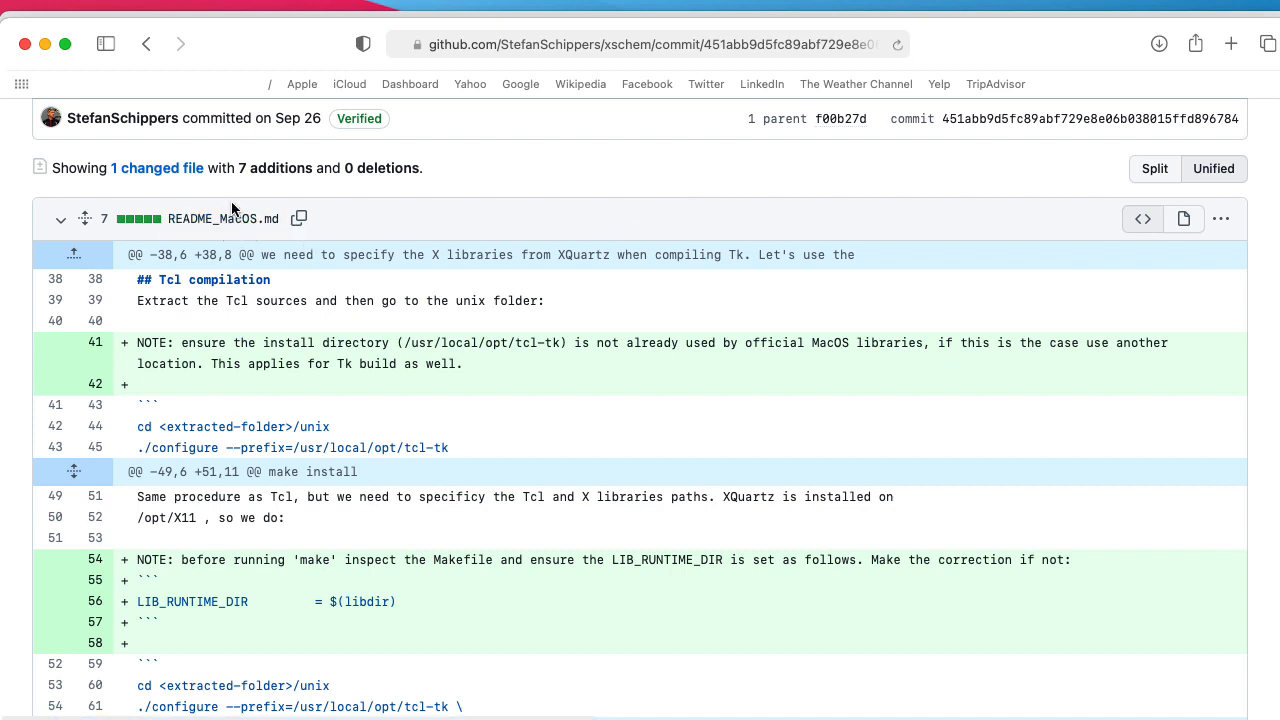
{"action": "mouse_move", "coordinate": [252, 432]}
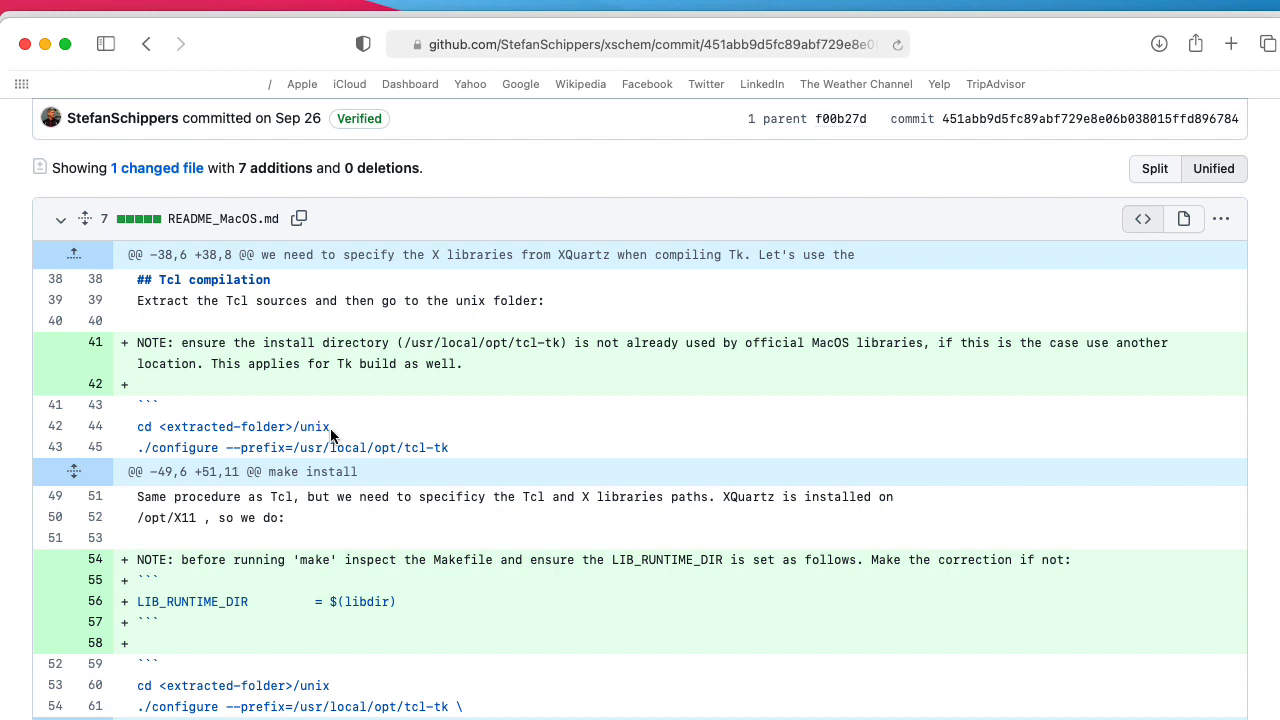
{"action": "mouse_move", "coordinate": [334, 432]}
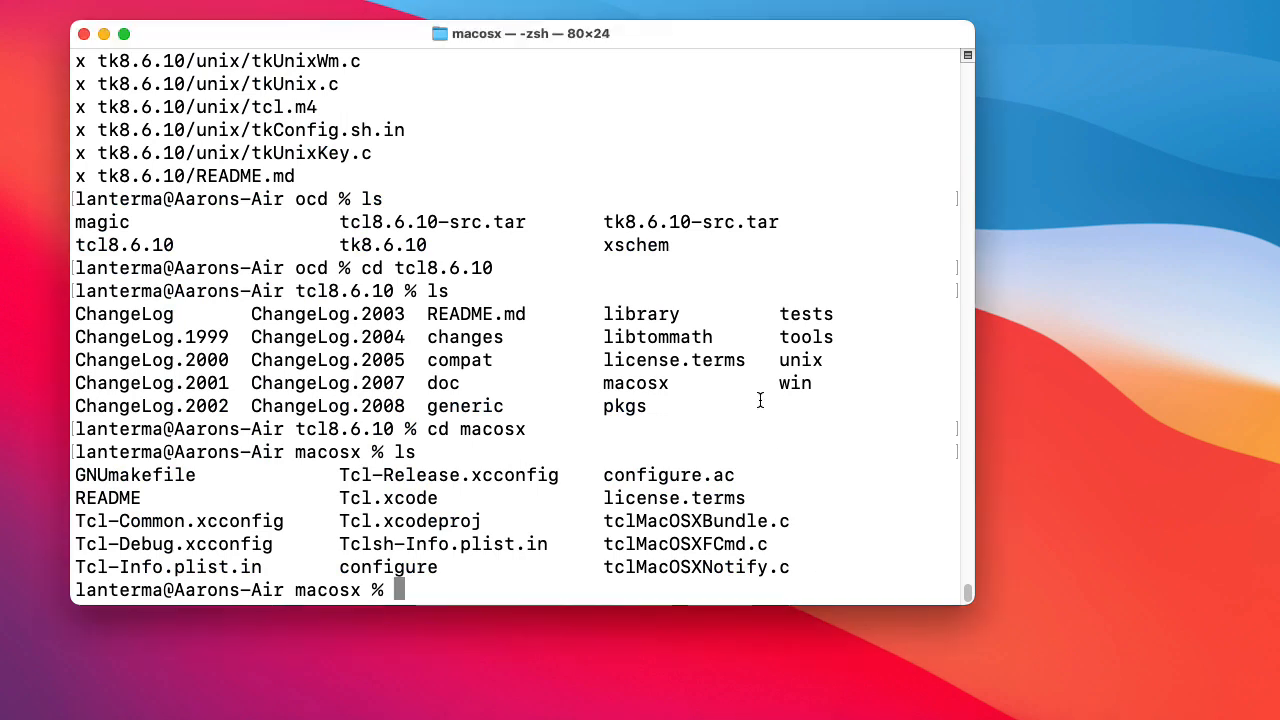
Enter tcl8.6.10/unix and configure Tcl with prefix /usr/local/opt2/tcl-tk.
{"action": "type", "text": "cd .."}
{"action": "type", "text": "ls"}
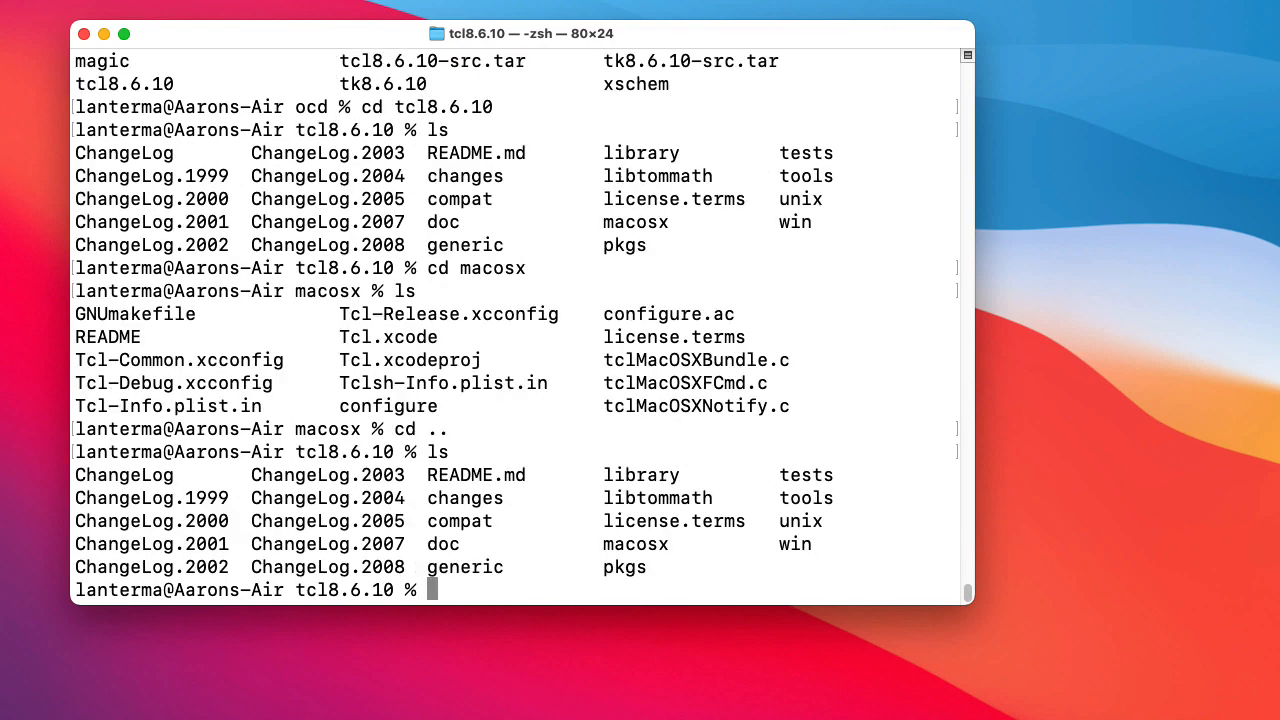
{"action": "type", "text": "cd unix"}
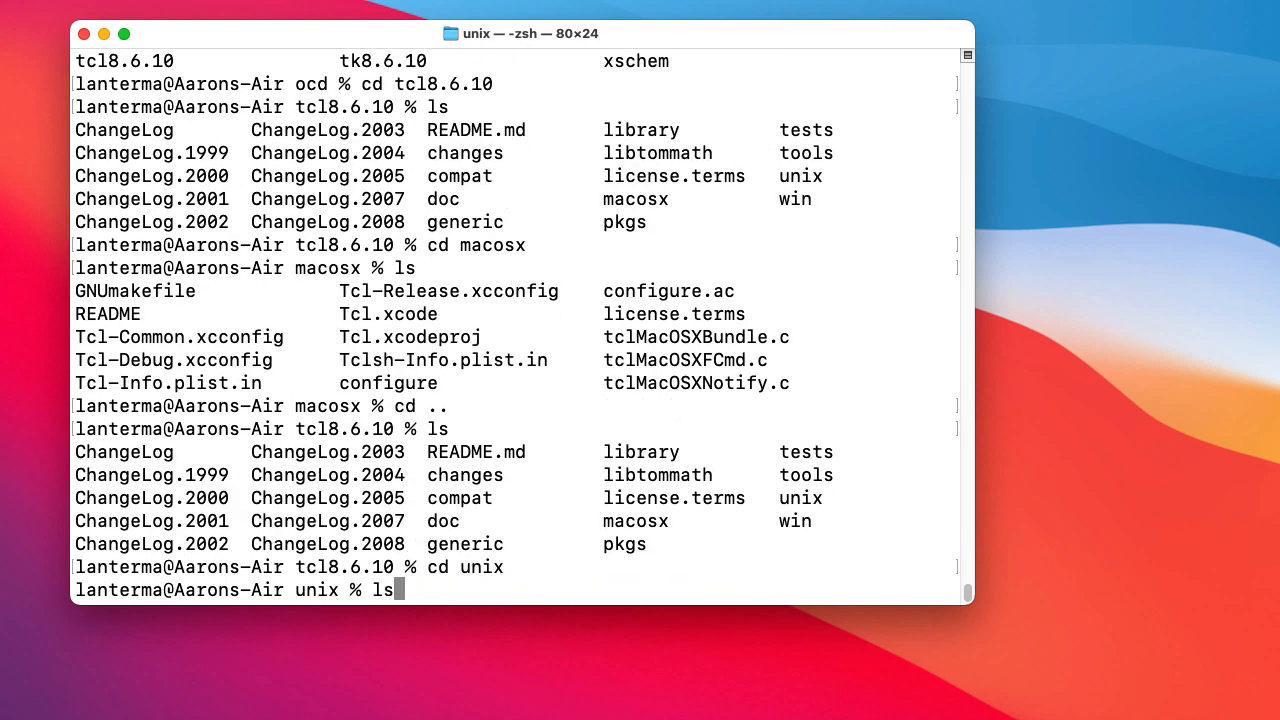
{"action": "key", "text": "Return"}
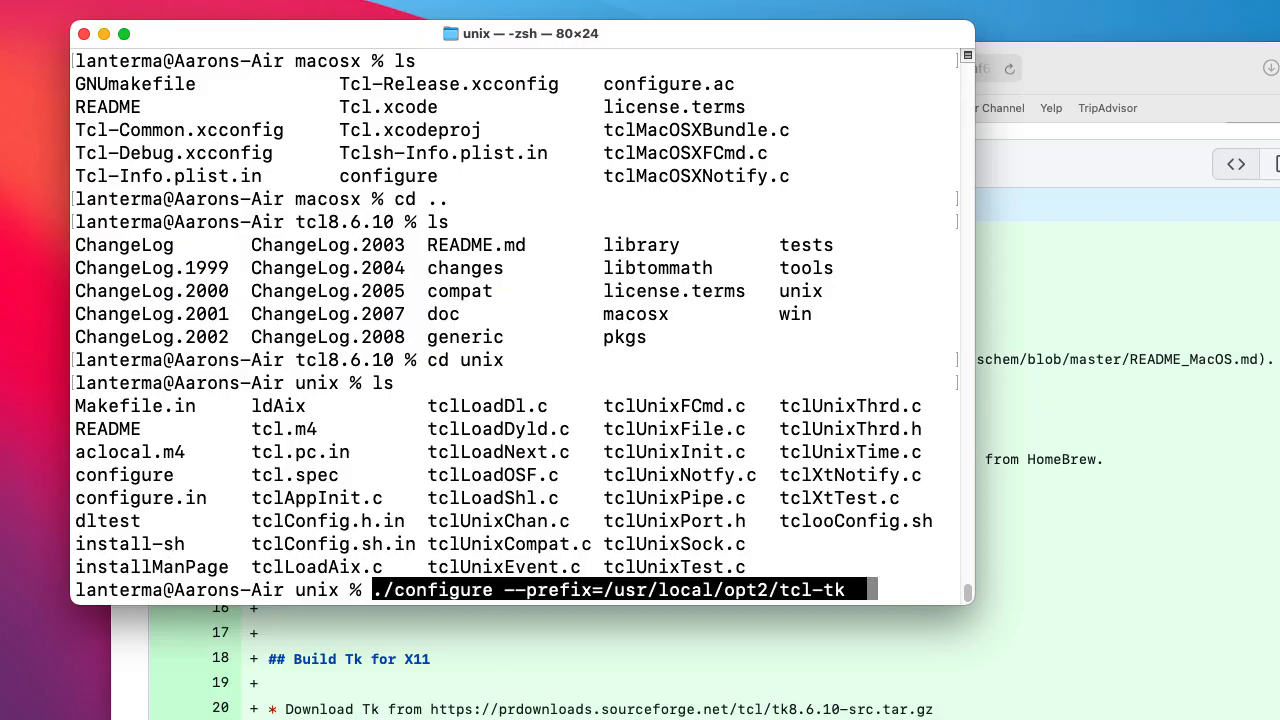
{"action": "key", "text": "Return"}
{"action": "type", "text": "make install"}
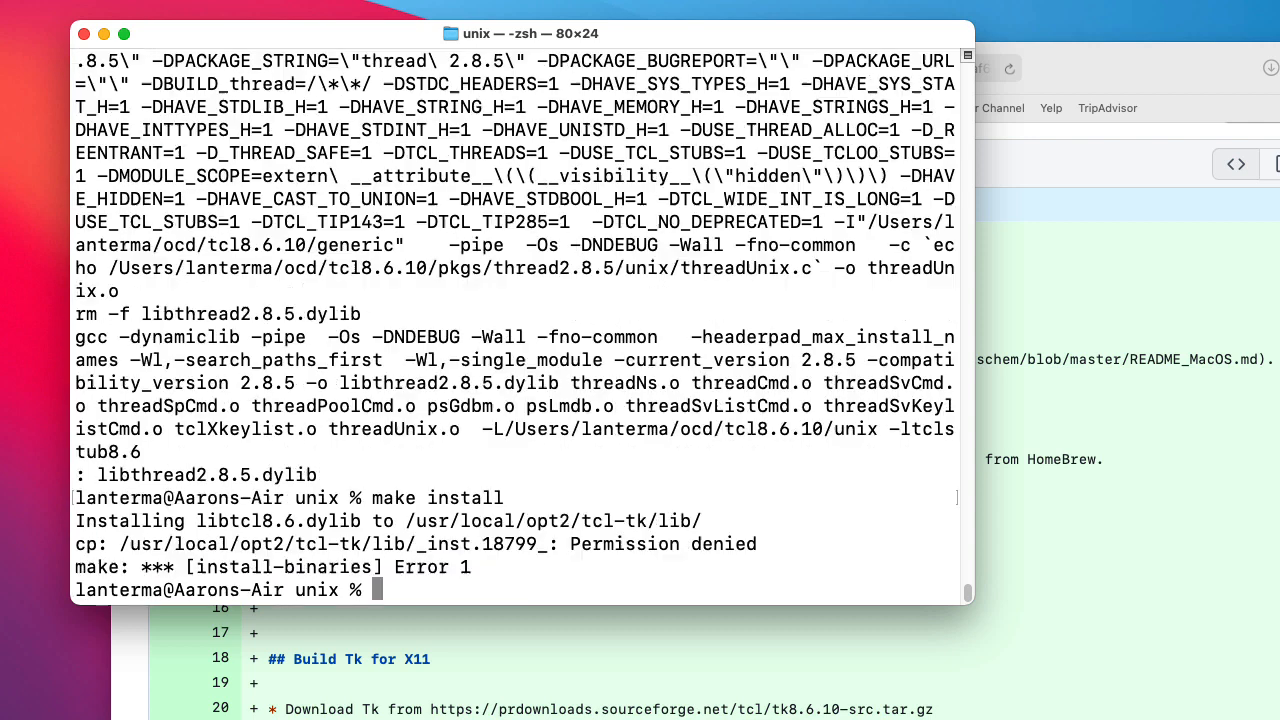
Build Tcl and install it with sudo make install after the permission error.
{"action": "type", "text": "sudo maek"}
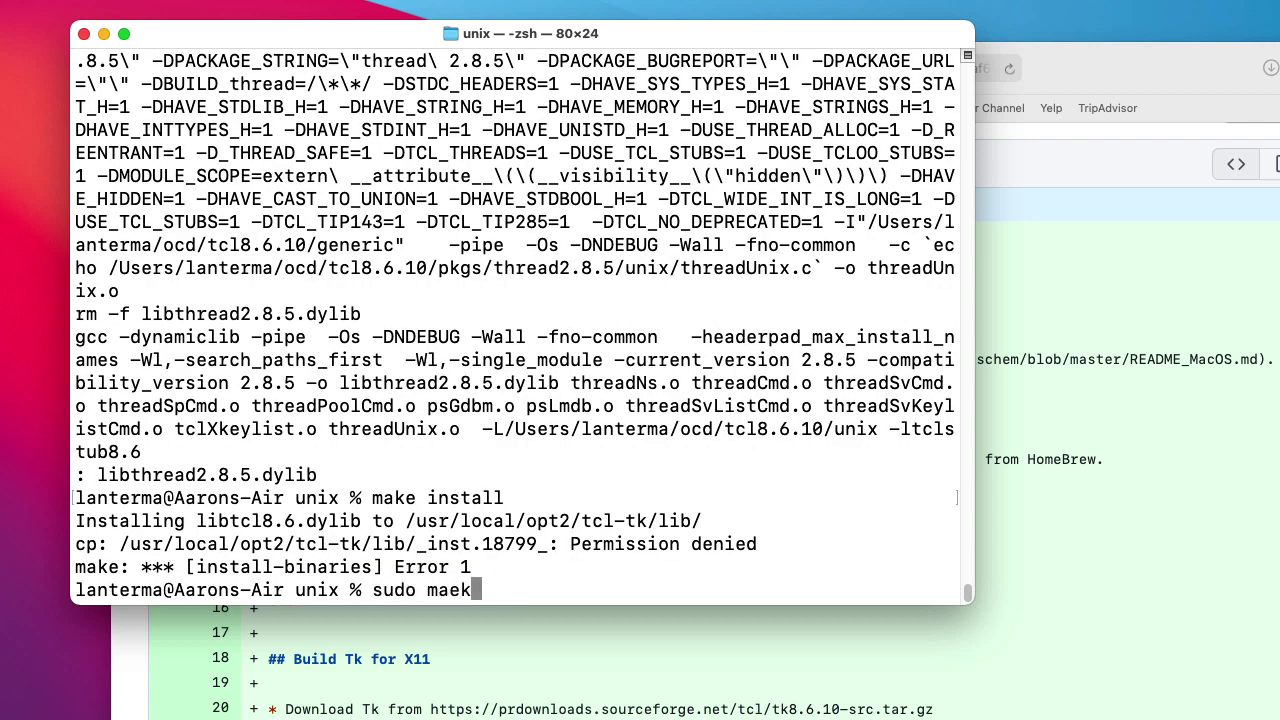
{"action": "key", "text": "Return"}
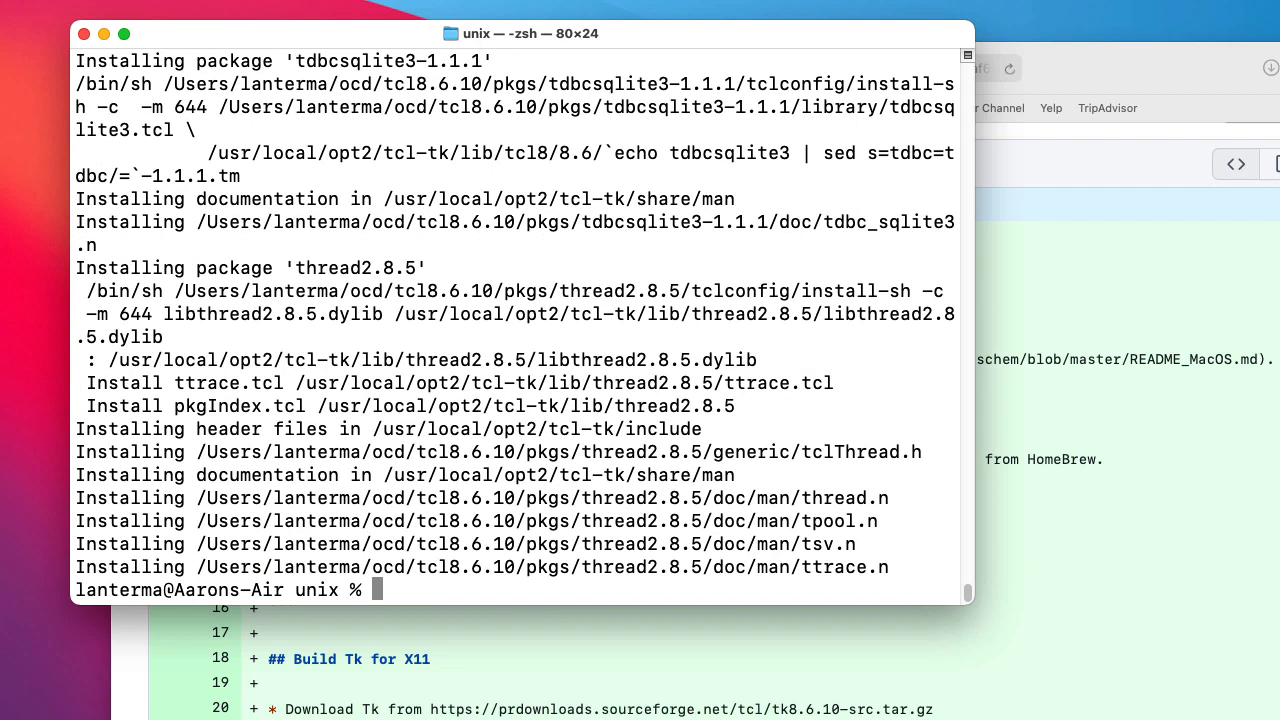
{"action": "mouse_move", "coordinate": [850, 640]}
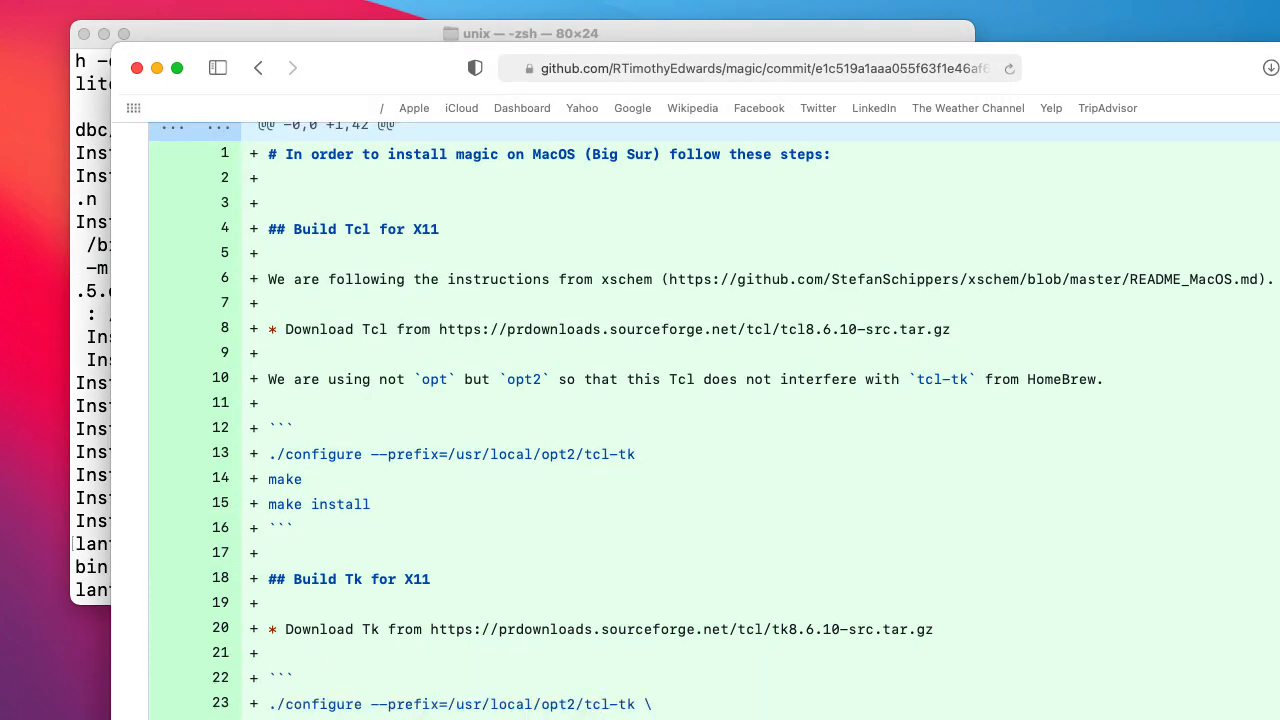
Scroll the magic commit diff to the Tk ./configure command with X11 paths.
{"action": "scroll", "scroll_direction": "down", "scroll_amount": 3}
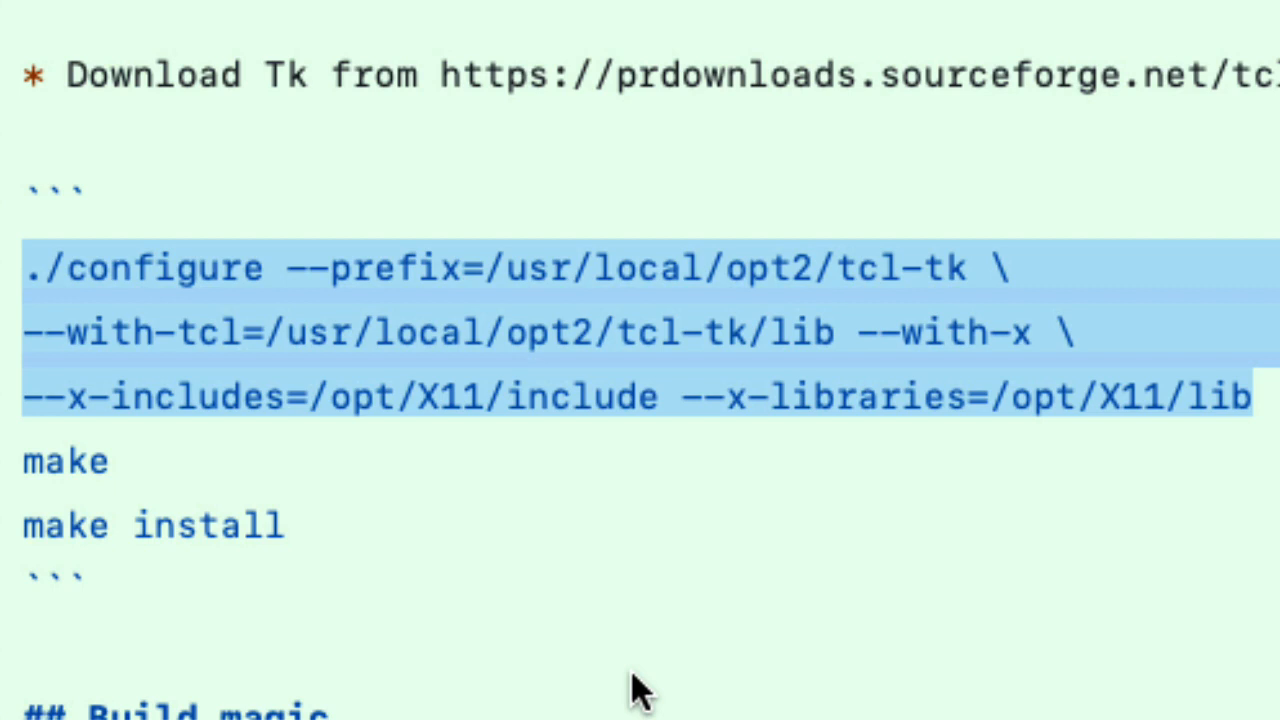
{"action": "mouse_move", "coordinate": [500, 410]}
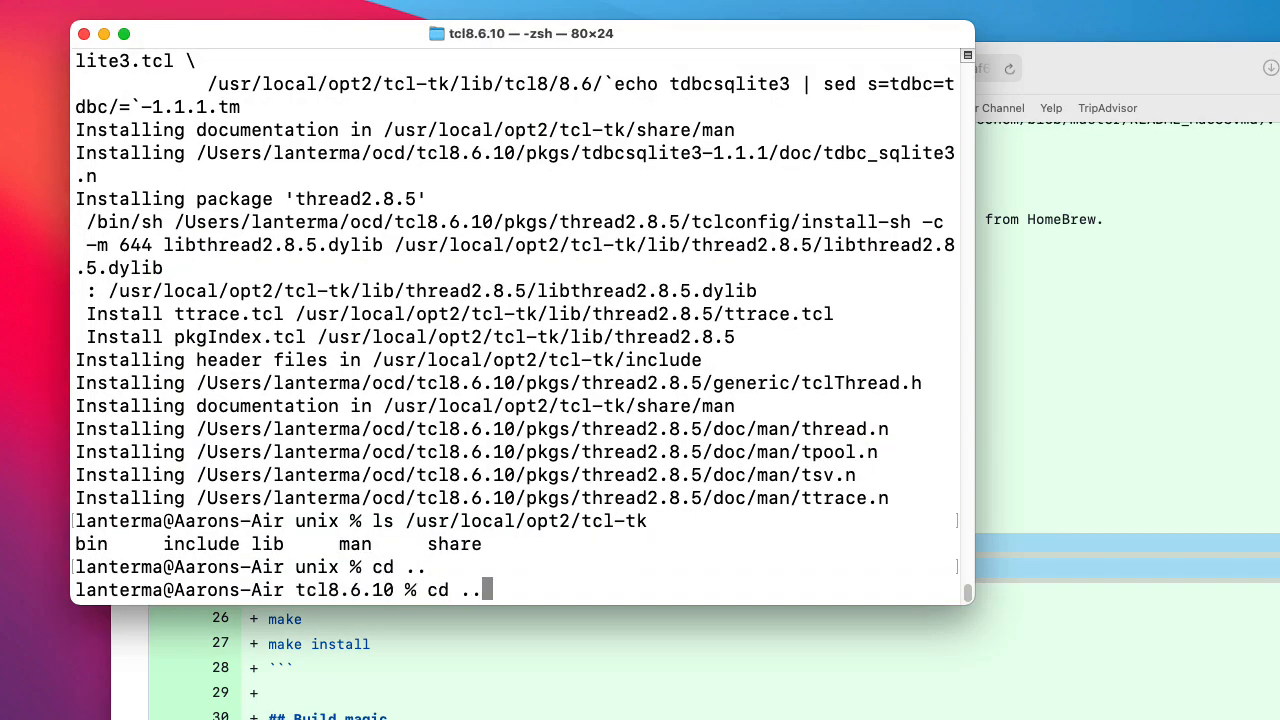
Move up to ocd, into tk8.6.10 and then its unix folder.
{"action": "key", "text": "Return"}
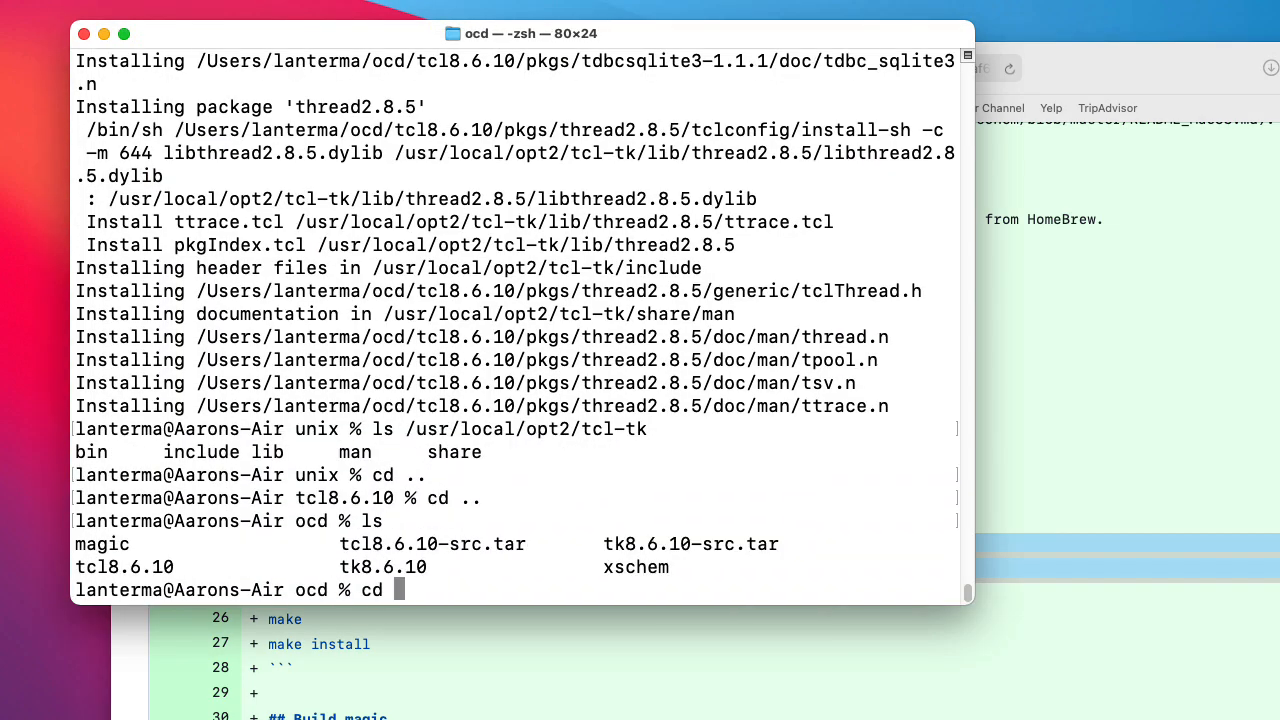
{"action": "key", "text": "Return"}
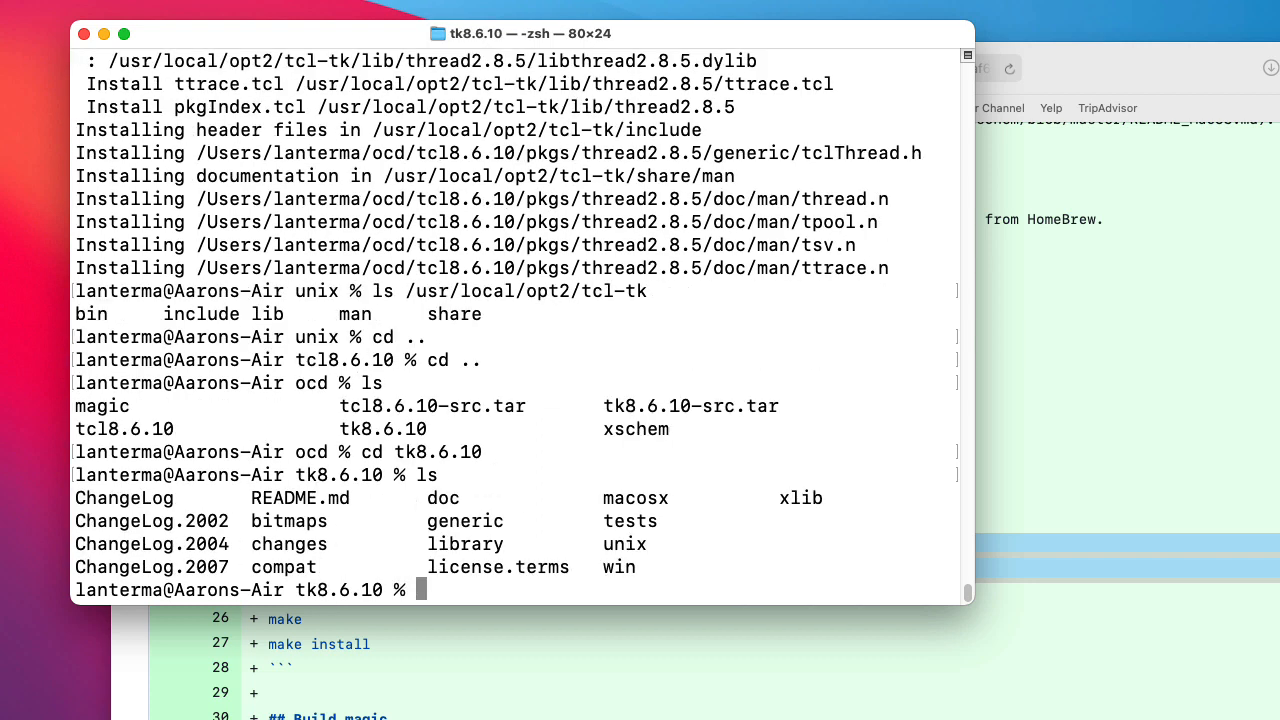
{"action": "type", "text": "cd"}
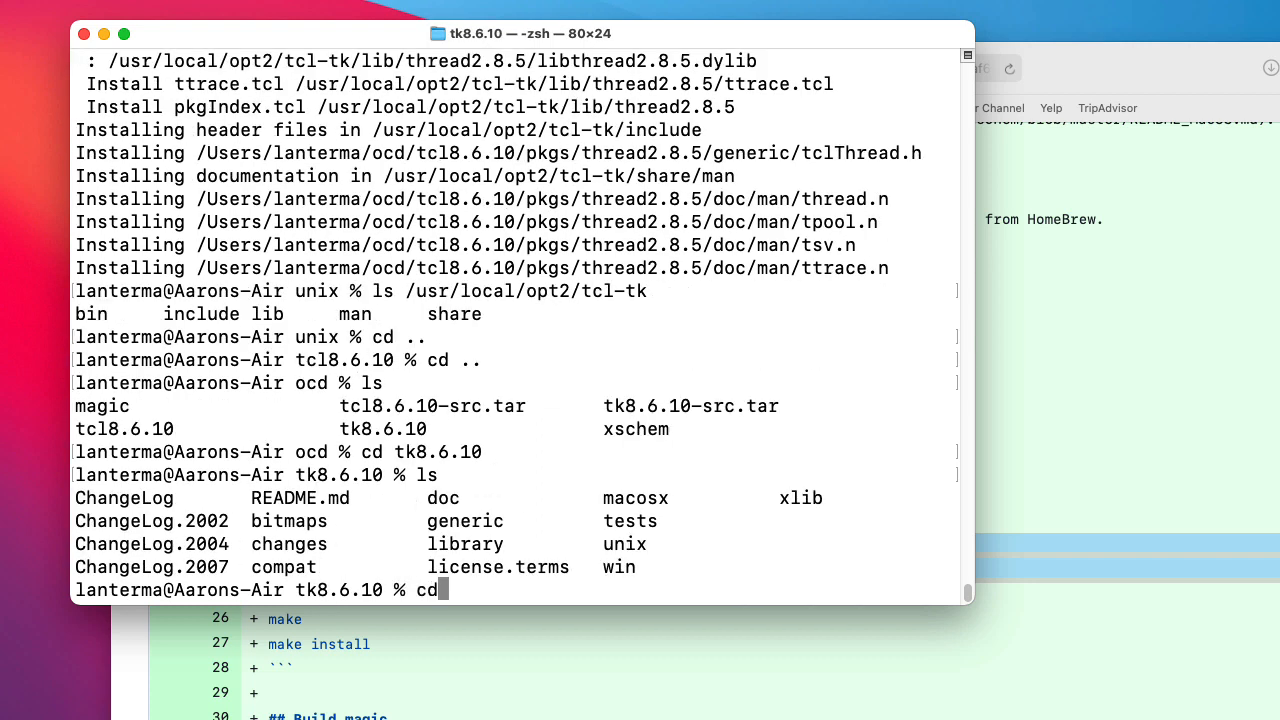
{"action": "type", "text": "unix"}
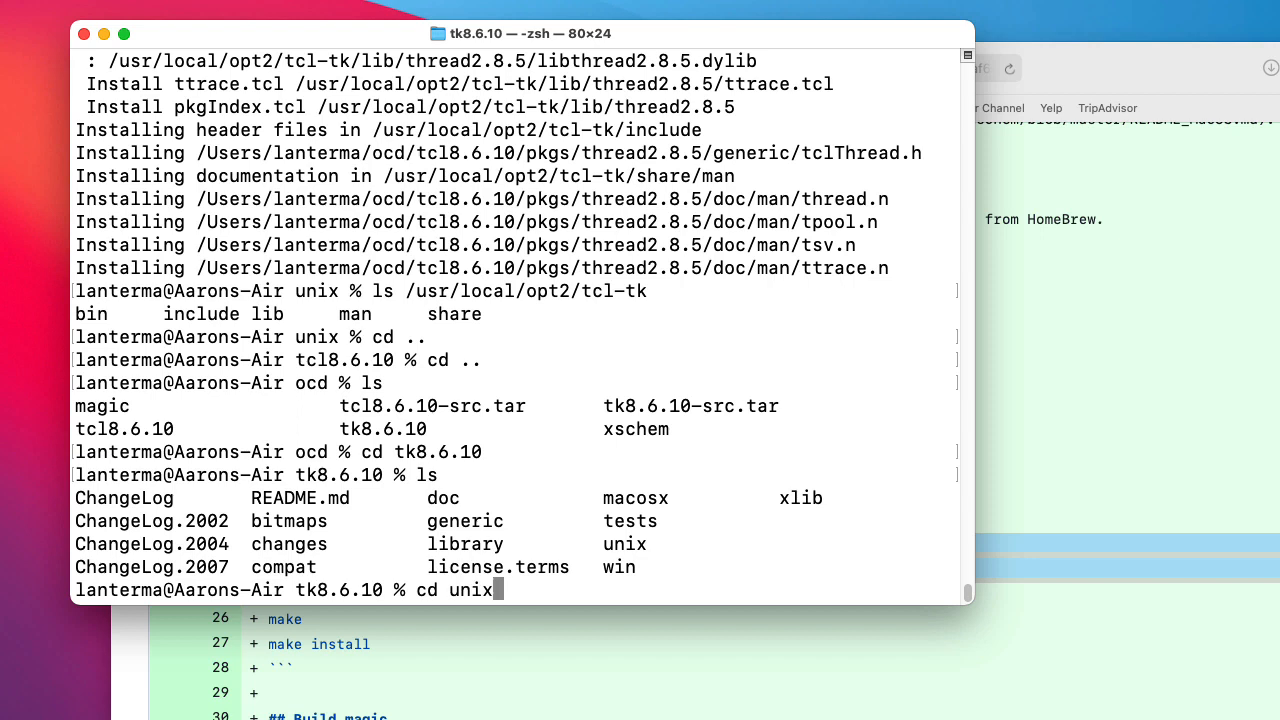
{"action": "key", "text": "Return"}
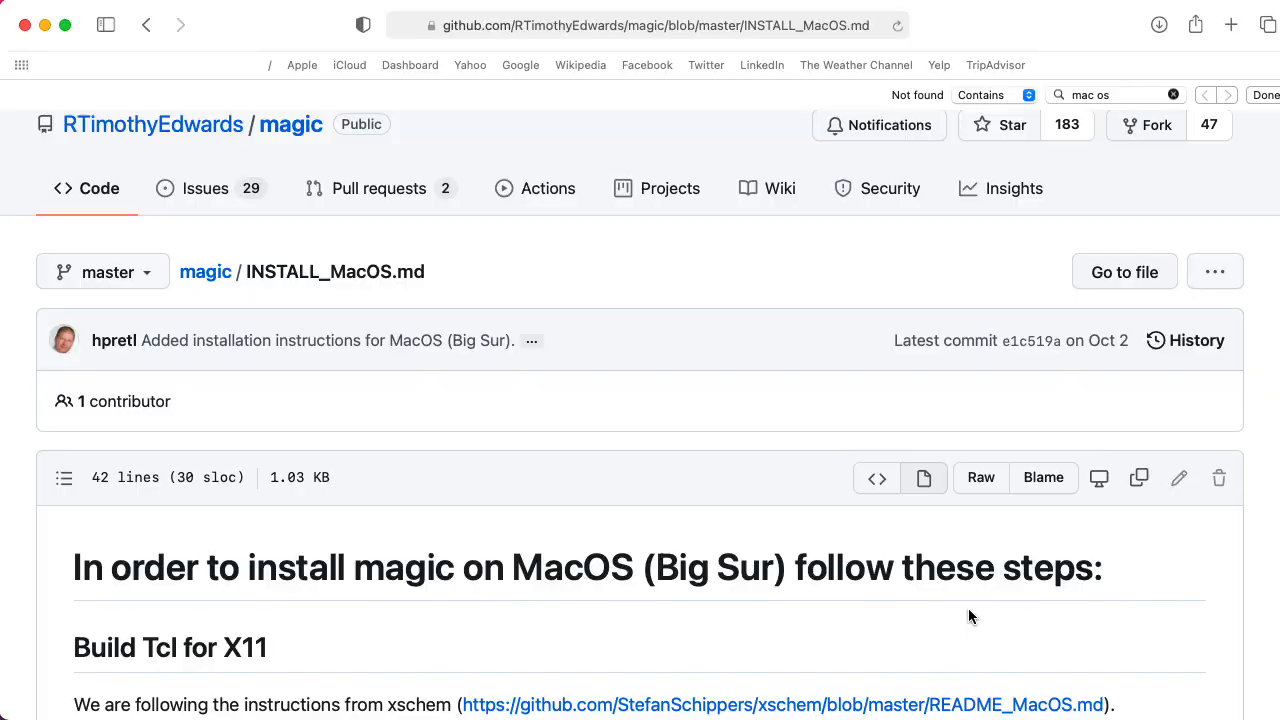
Scroll INSTALL_MacOS.md to the Tk build steps and the LIB_RUNTIME_DIR $(libdir) note.
{"action": "scroll", "scroll_direction": "down", "scroll_amount": 3}
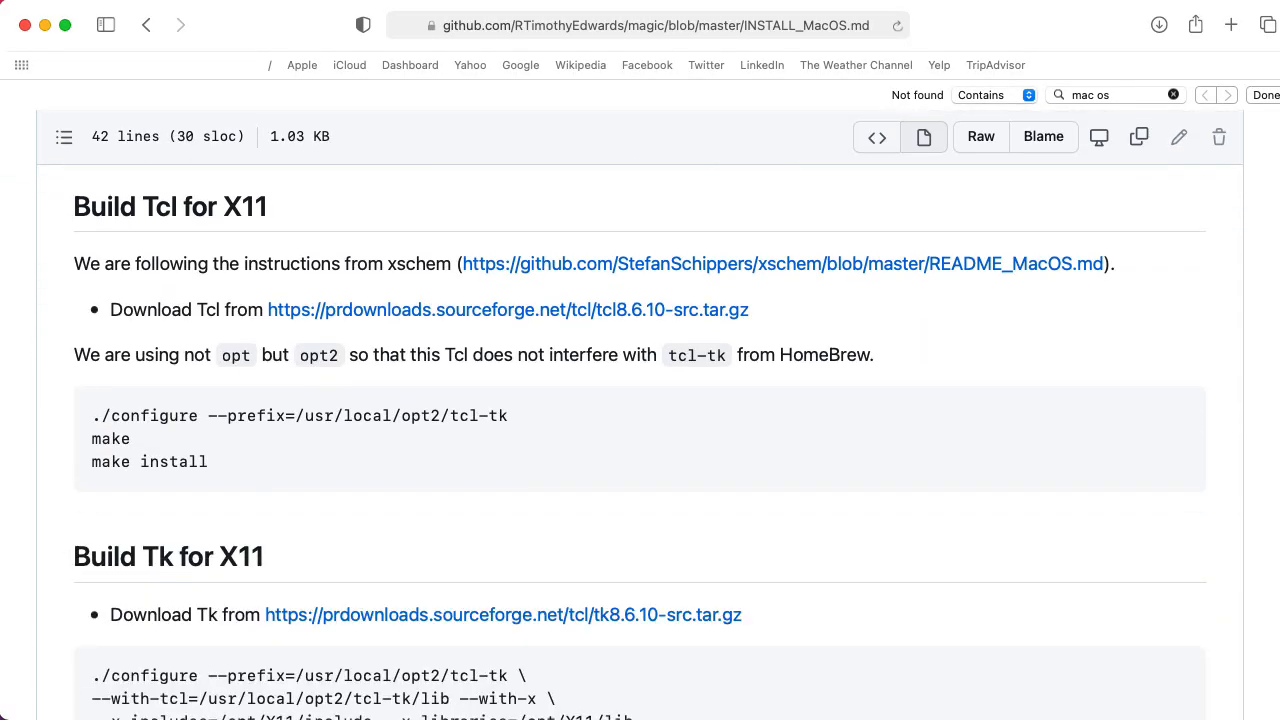
{"action": "scroll", "scroll_direction": "down", "scroll_amount": 3}
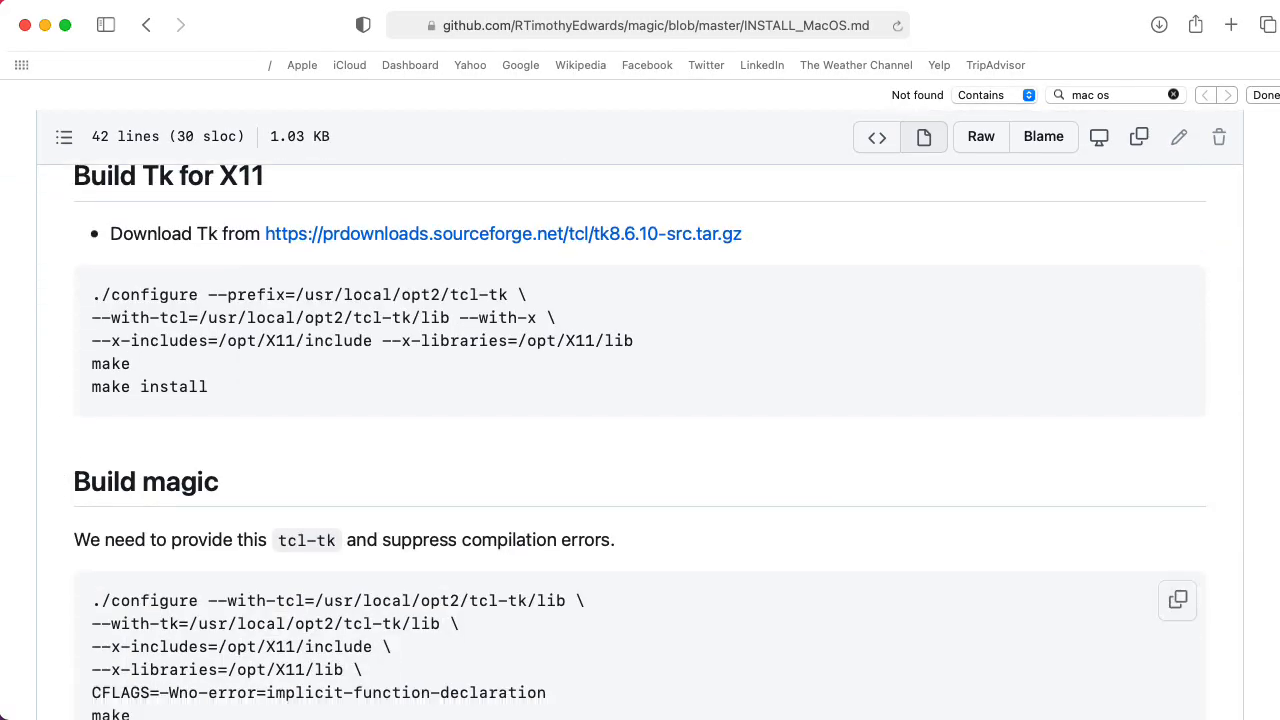
{"action": "scroll", "scroll_direction": "down", "scroll_amount": 3}
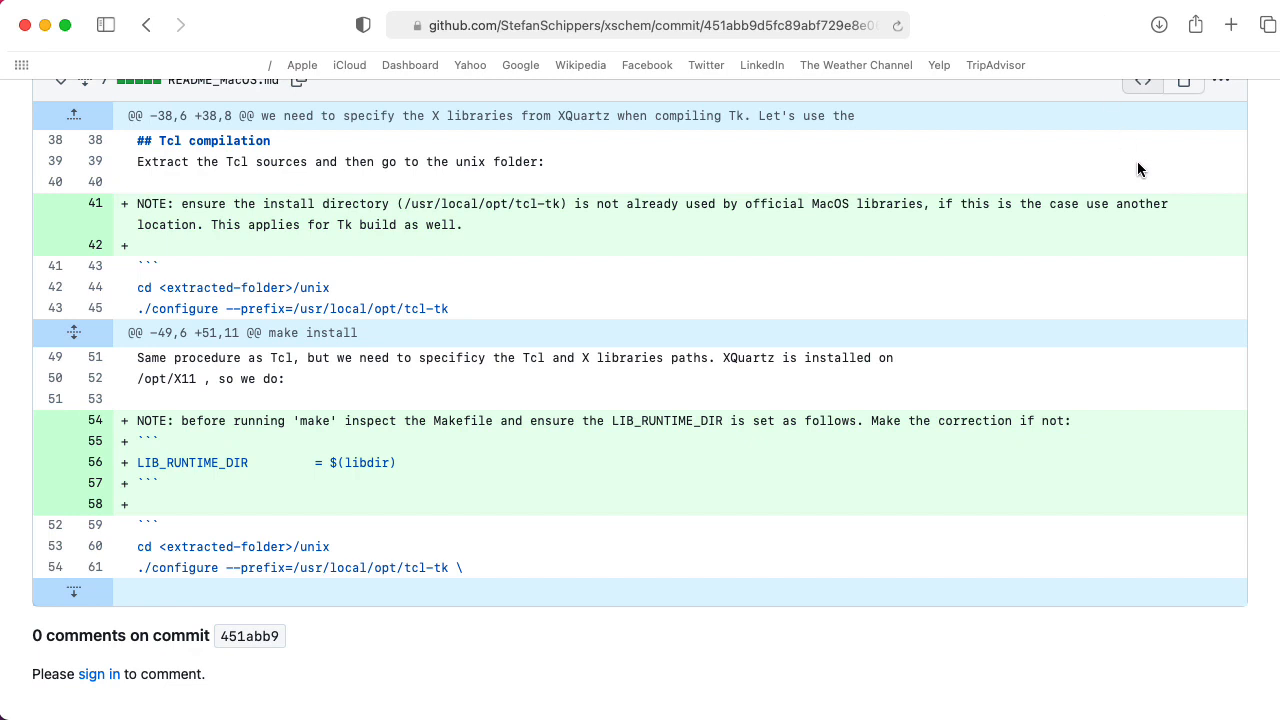
{"action": "mouse_move", "coordinate": [816, 292]}
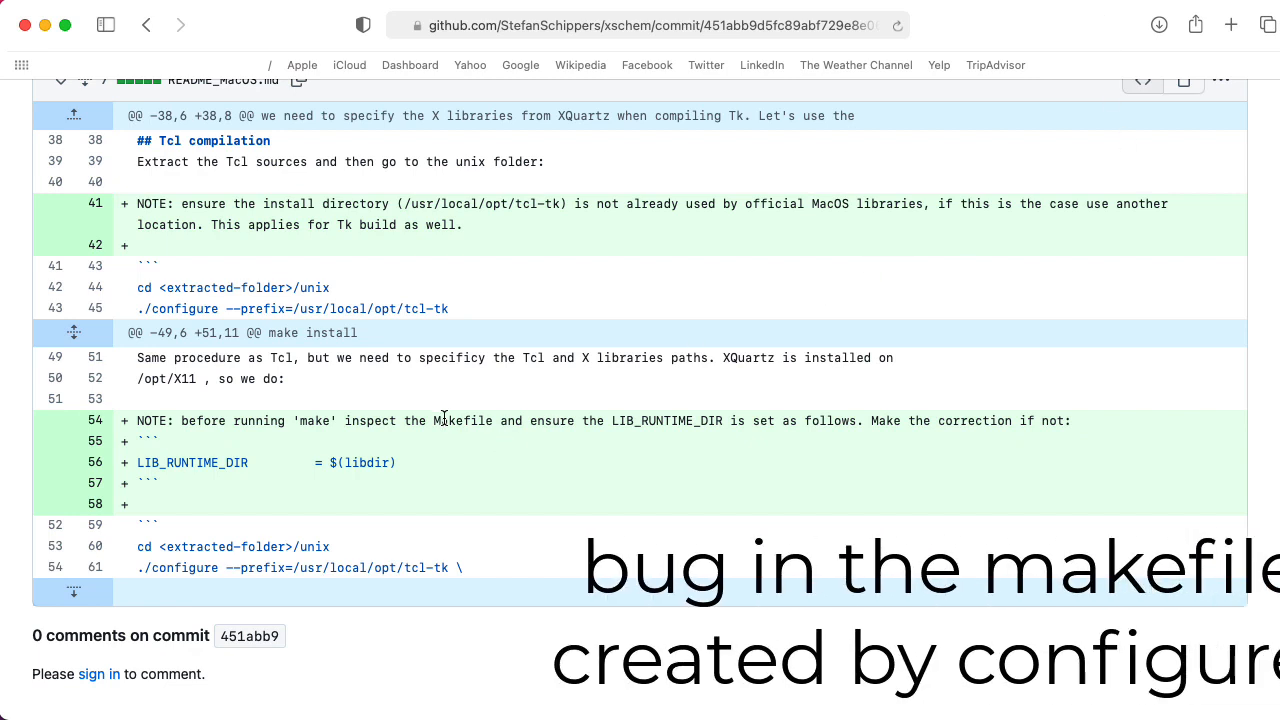
{"action": "scroll", "scroll_direction": "up", "scroll_amount": 3}
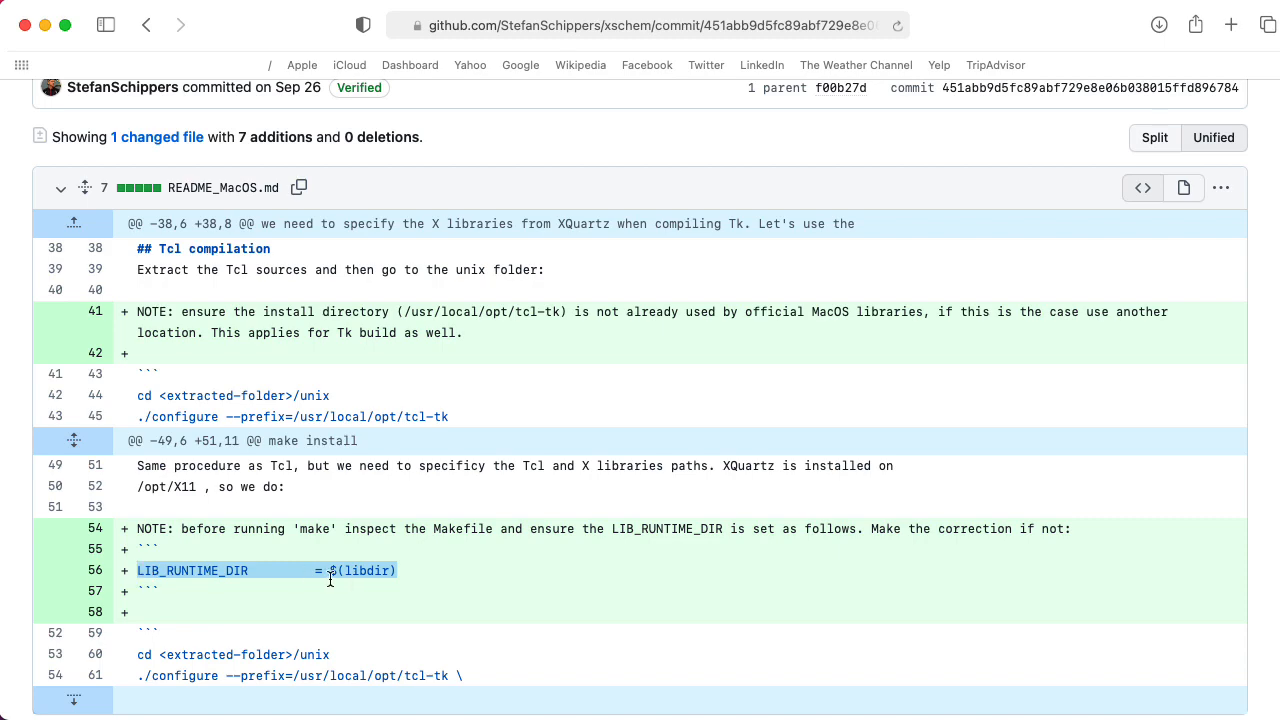
{"action": "mouse_move", "coordinate": [314, 28]}
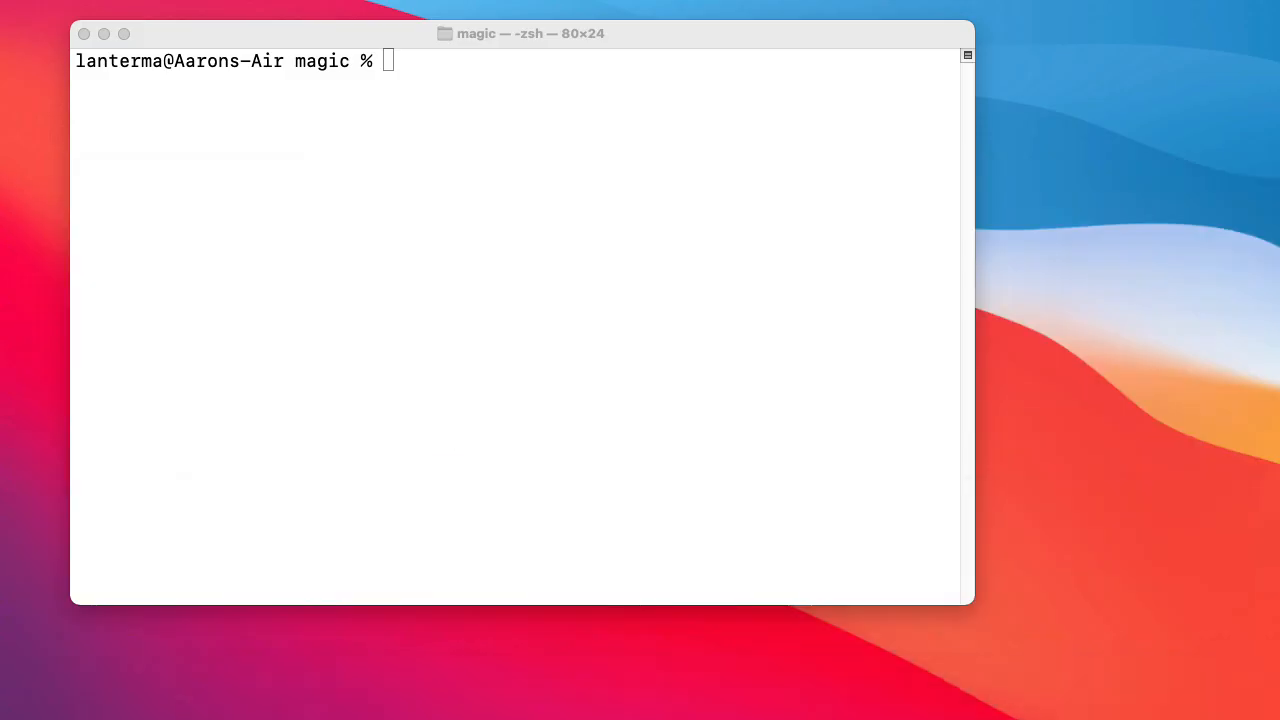
Navigate from magic up into tk8.6.10 and its unix folder.
{"action": "type", "text": "cd % cd"}
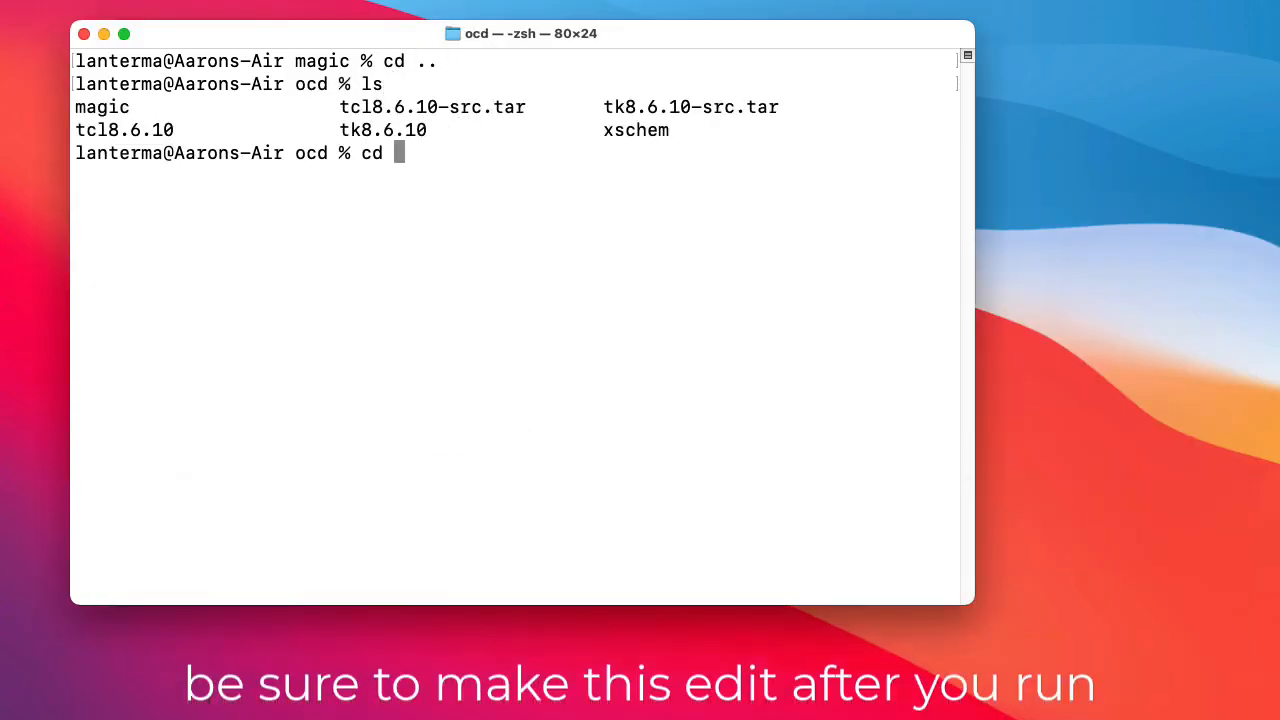
{"action": "type", "text": "tk8.6.10"}
{"action": "type", "text": "ls"}
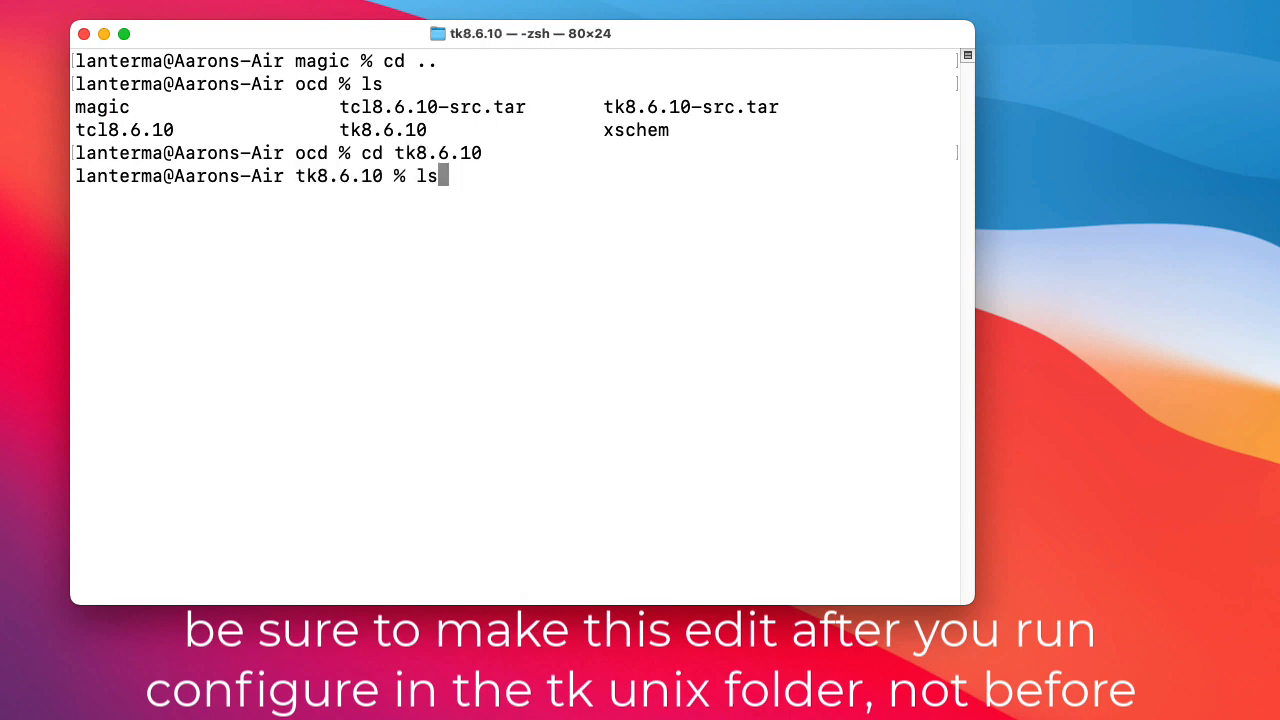
{"action": "type", "text": "cd uni"}
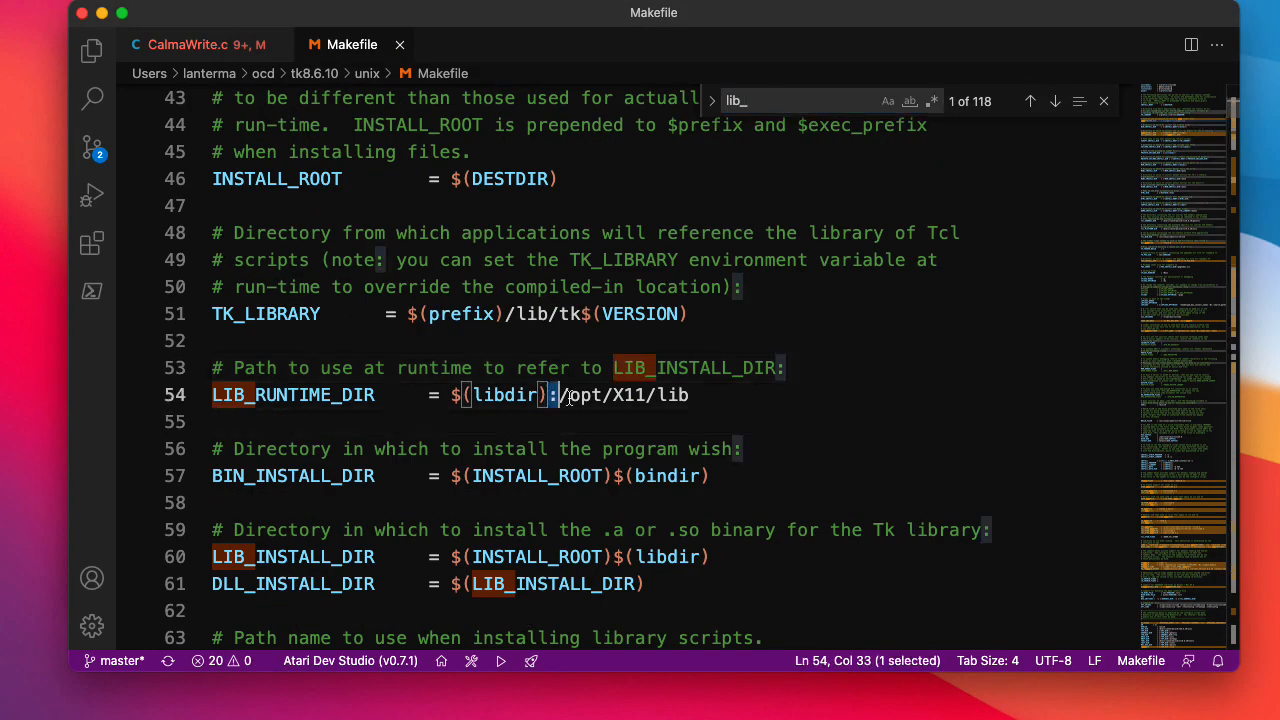
Select the extra :/opt/X11/lib part of the LIB_RUNTIME_DIR line in the Tk Makefile.
{"action": "left_click_drag", "start_coordinate": [556, 394], "coordinate": [688, 394]}
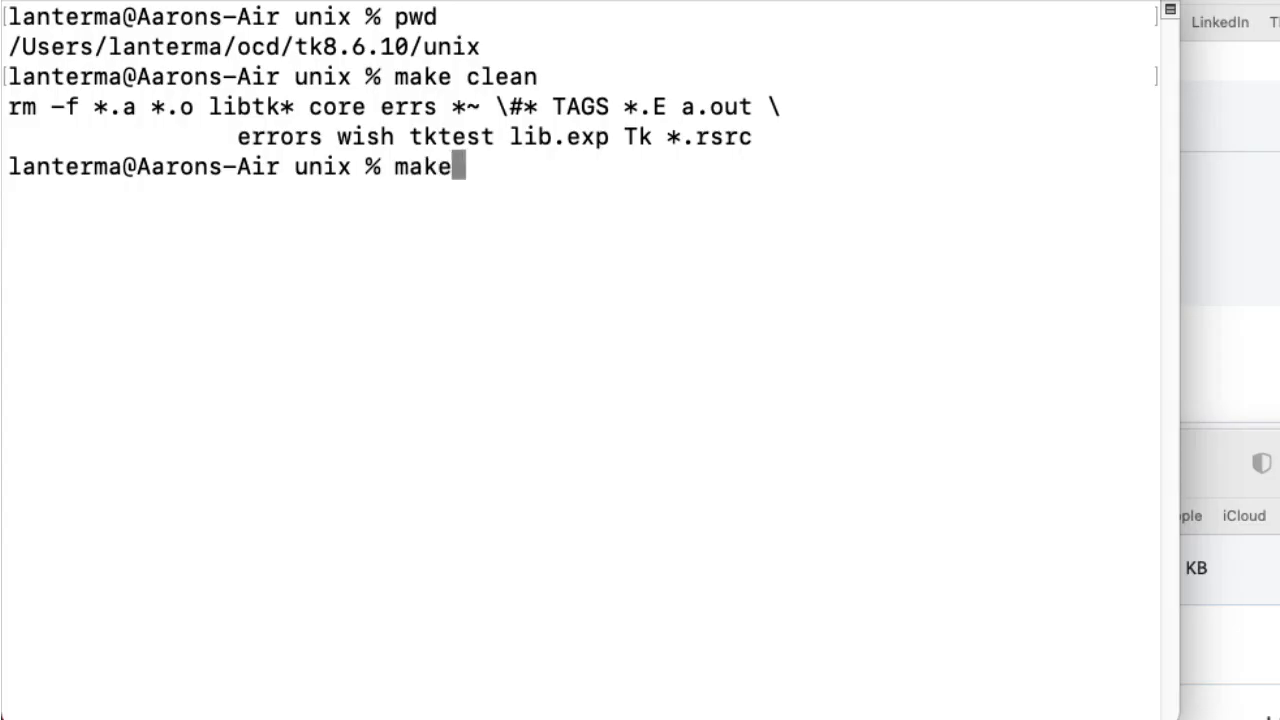
Rebuild Tk after make clean and install it into /usr/local/opt2/tcl-tk with sudo.
{"action": "key", "text": "Return"}
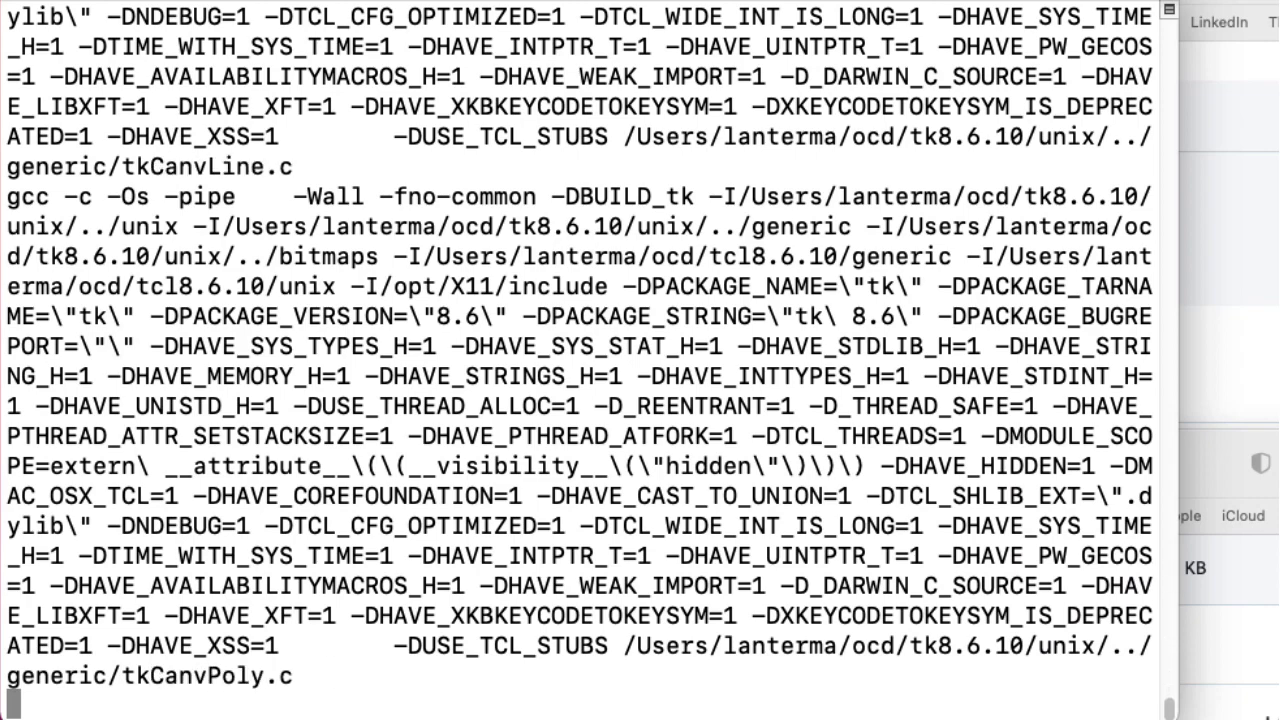
{"action": "scroll", "scroll_direction": "down", "scroll_amount": 3}
{"action": "type", "text": "sudo make install"}
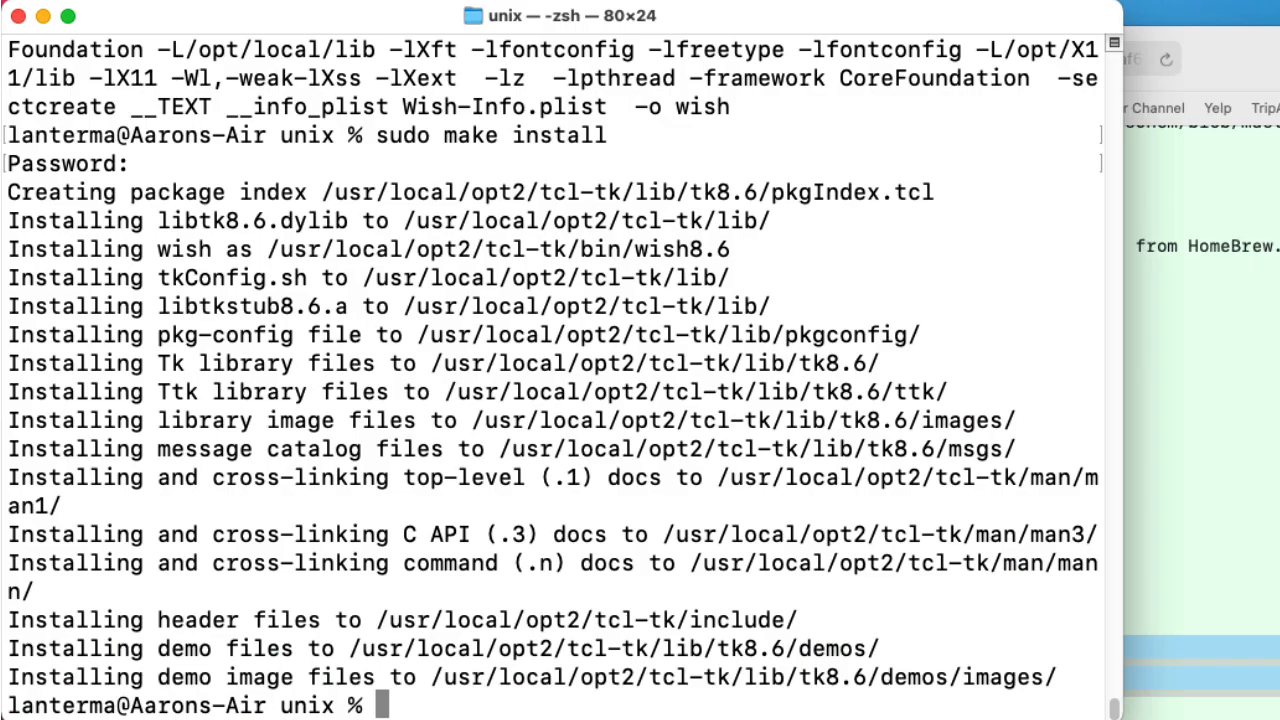
List /usr/local/opt2/tcl-tk/lib to confirm the Tcl and Tk libraries are present.
{"action": "type", "text": "cd"}
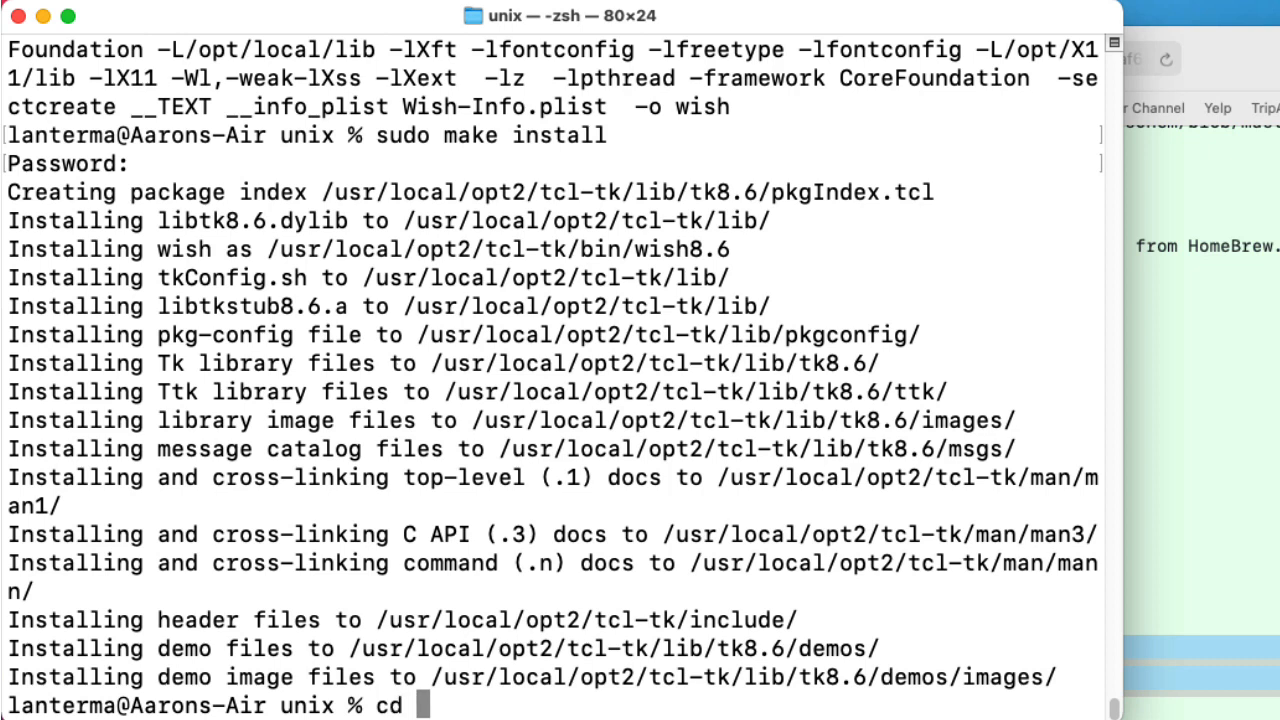
{"action": "type", "text": "/usr/l"}
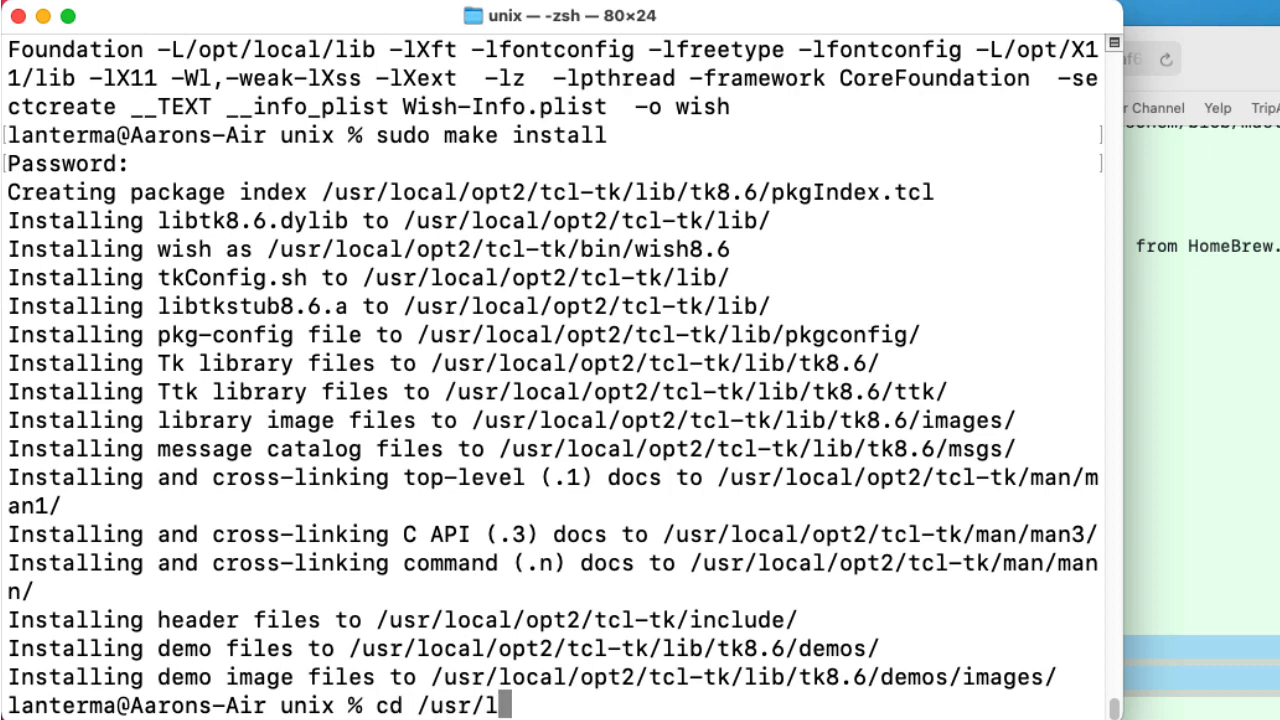
{"action": "type", "text": "ocal/opt2/tcl-"}
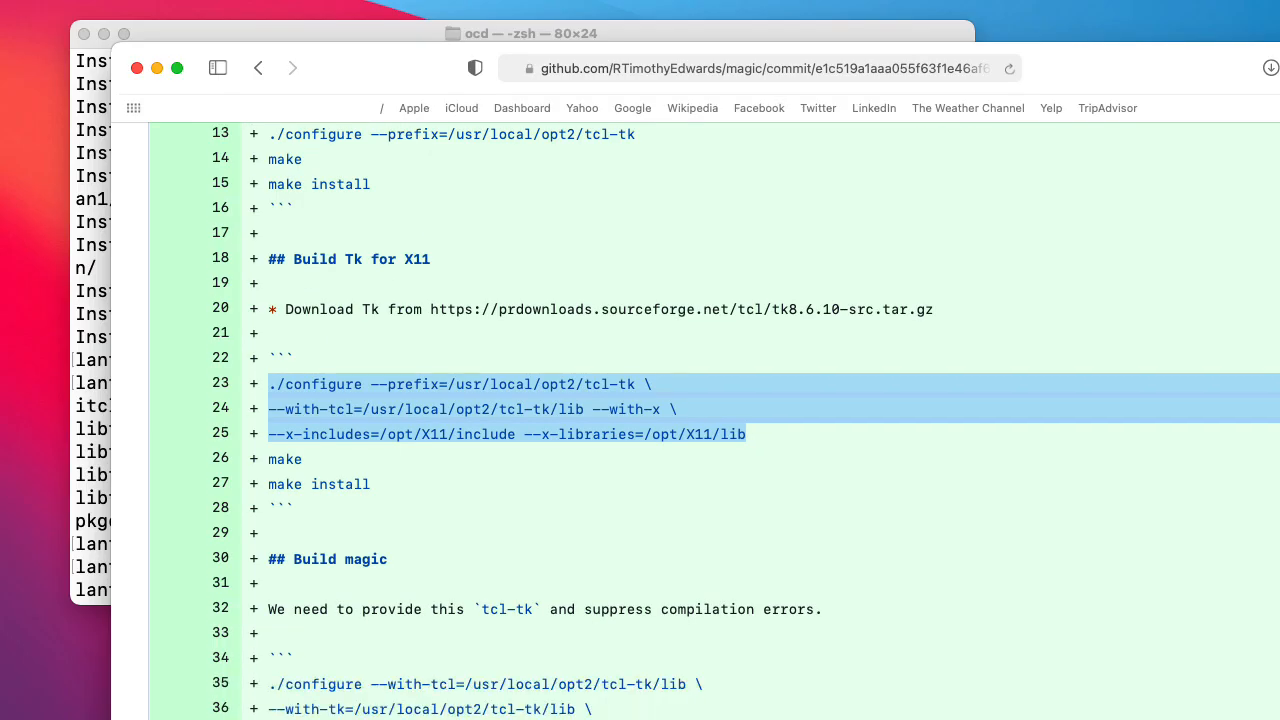
{"action": "scroll", "scroll_direction": "down", "scroll_amount": 3}
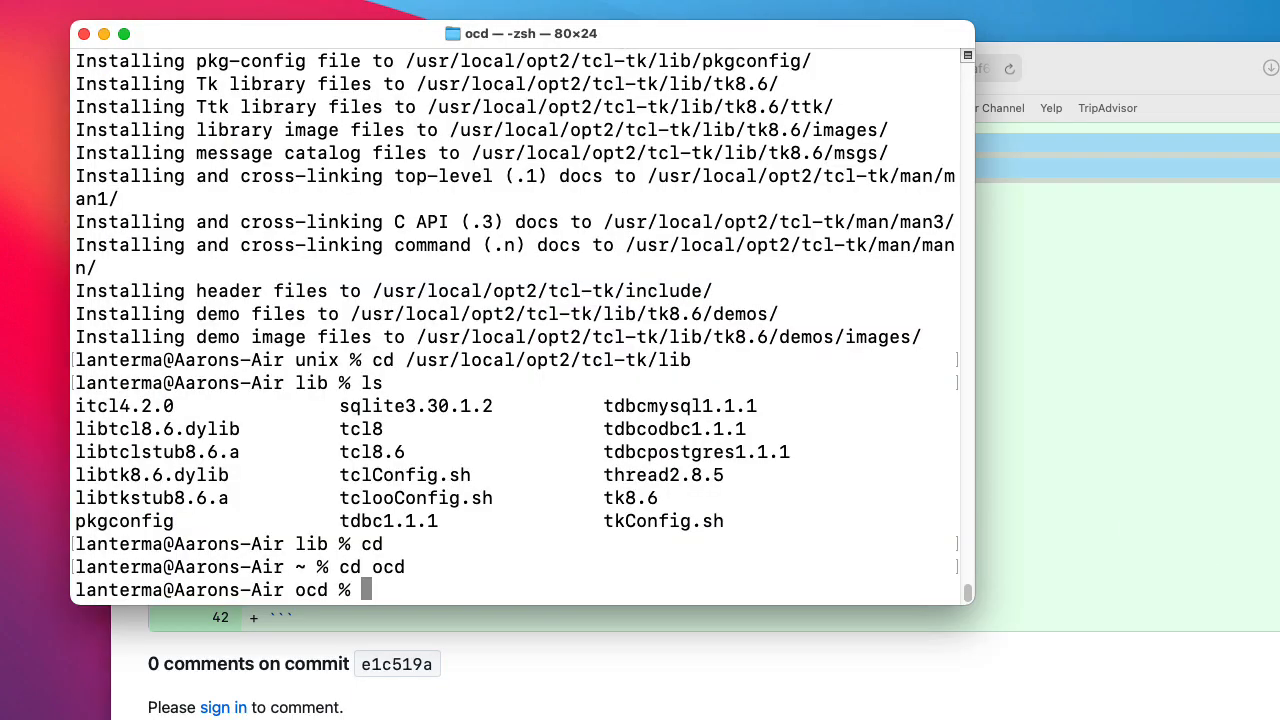
Move into ~/ocd/magic and list its source files before configuring.
{"action": "type", "text": "cd magic"}
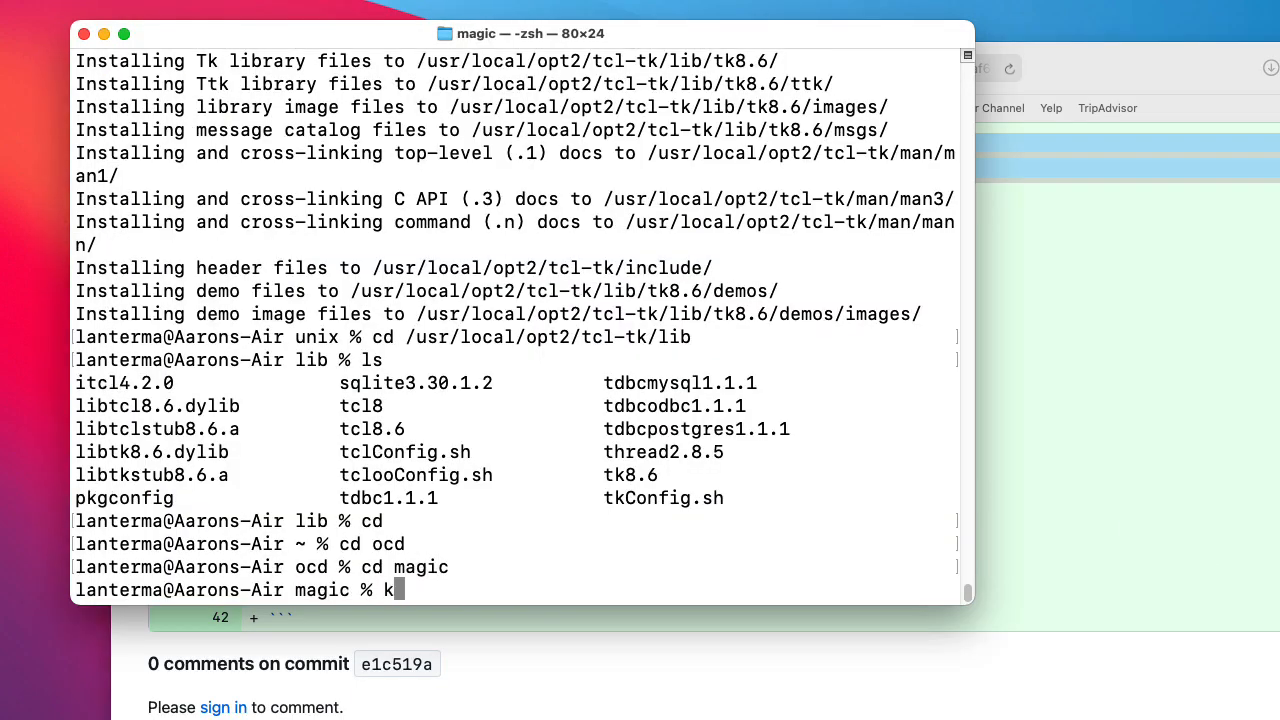
{"action": "key", "text": "Return"}
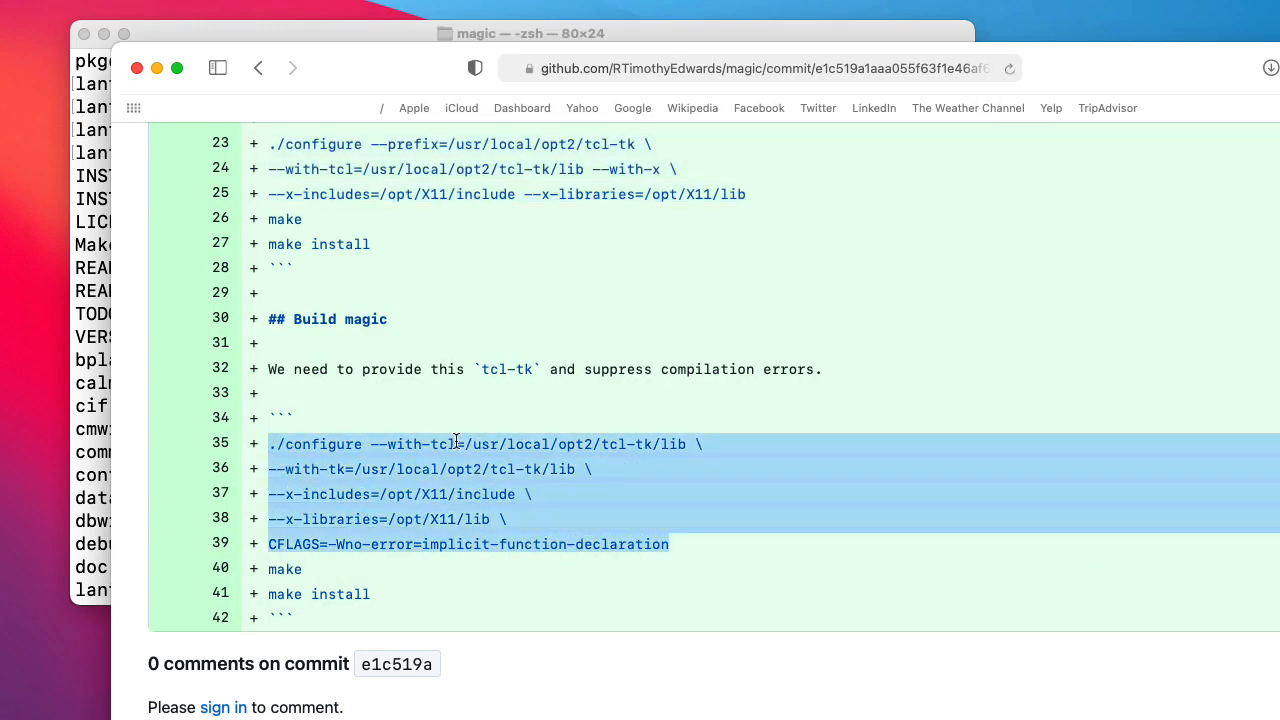
{"action": "mouse_move", "coordinate": [260, 518]}
{"action": "type", "text": "mak"}
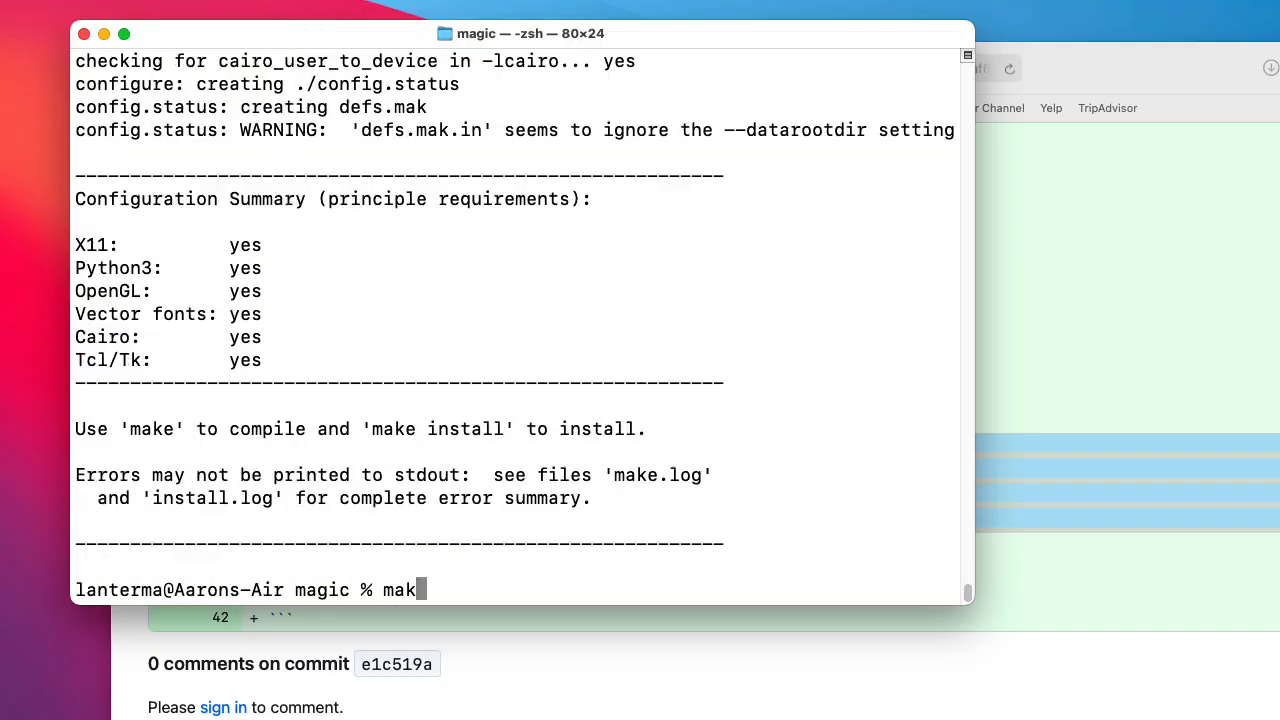
Compile magic with make; it stops on no rule to make ../calma/libcalma.o.
{"action": "key", "text": "Return"}
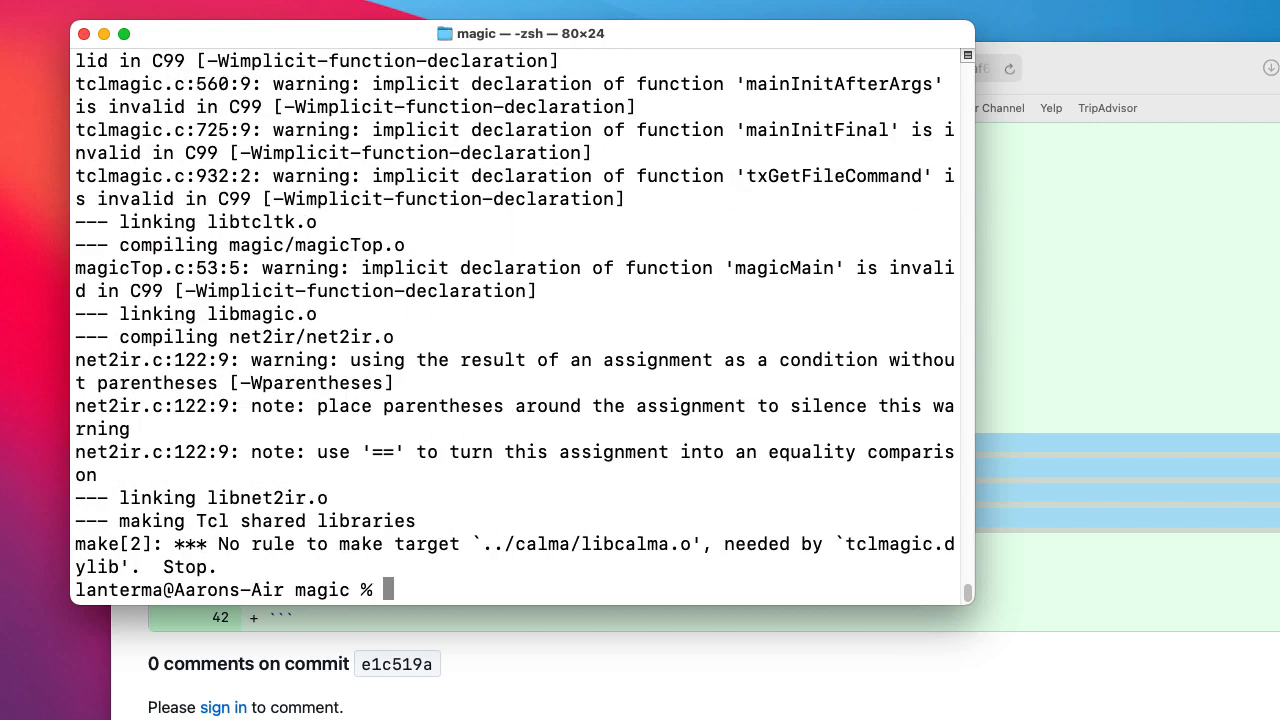
{"action": "mouse_move", "coordinate": [508, 558]}
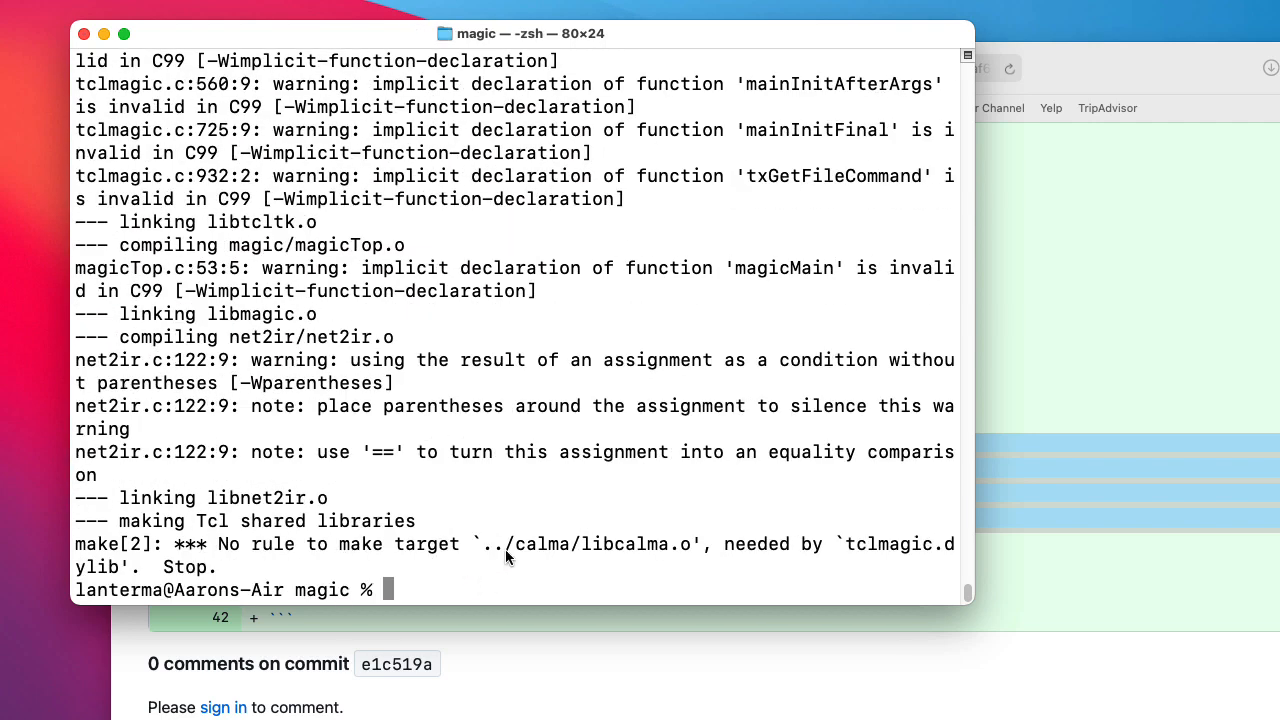
{"action": "mouse_move", "coordinate": [664, 564]}
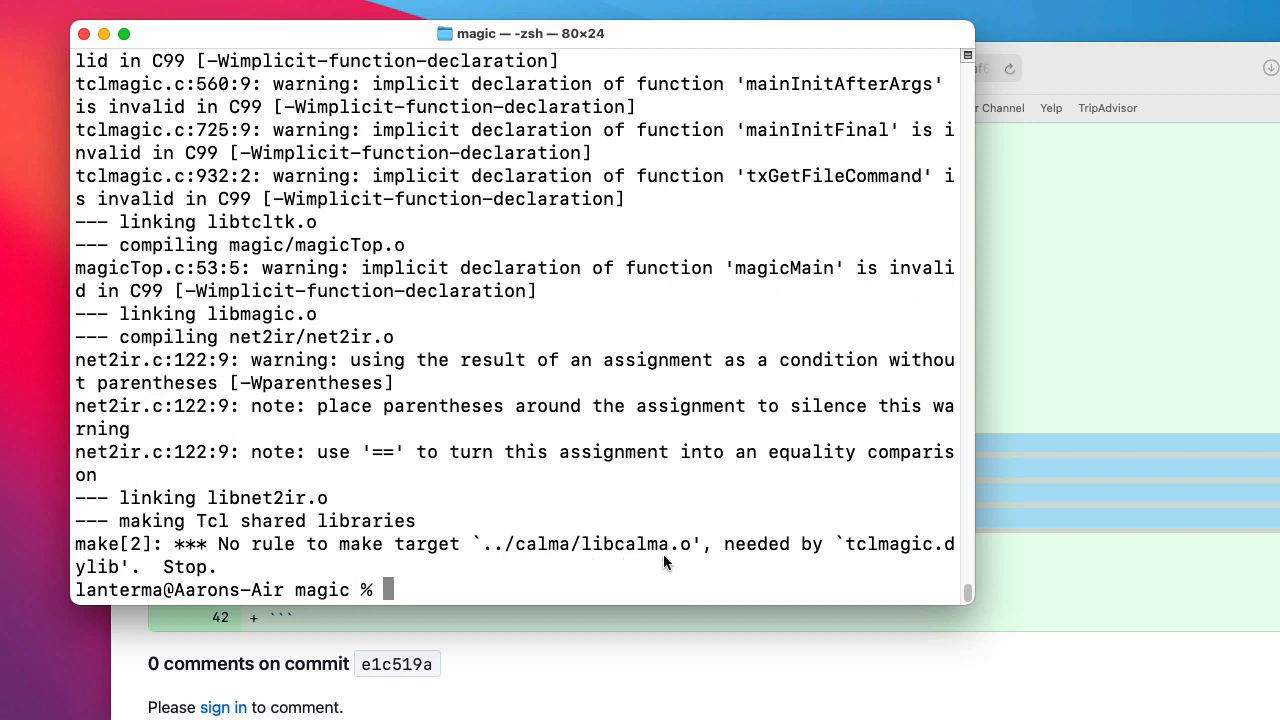
{"action": "mouse_move", "coordinate": [868, 576]}
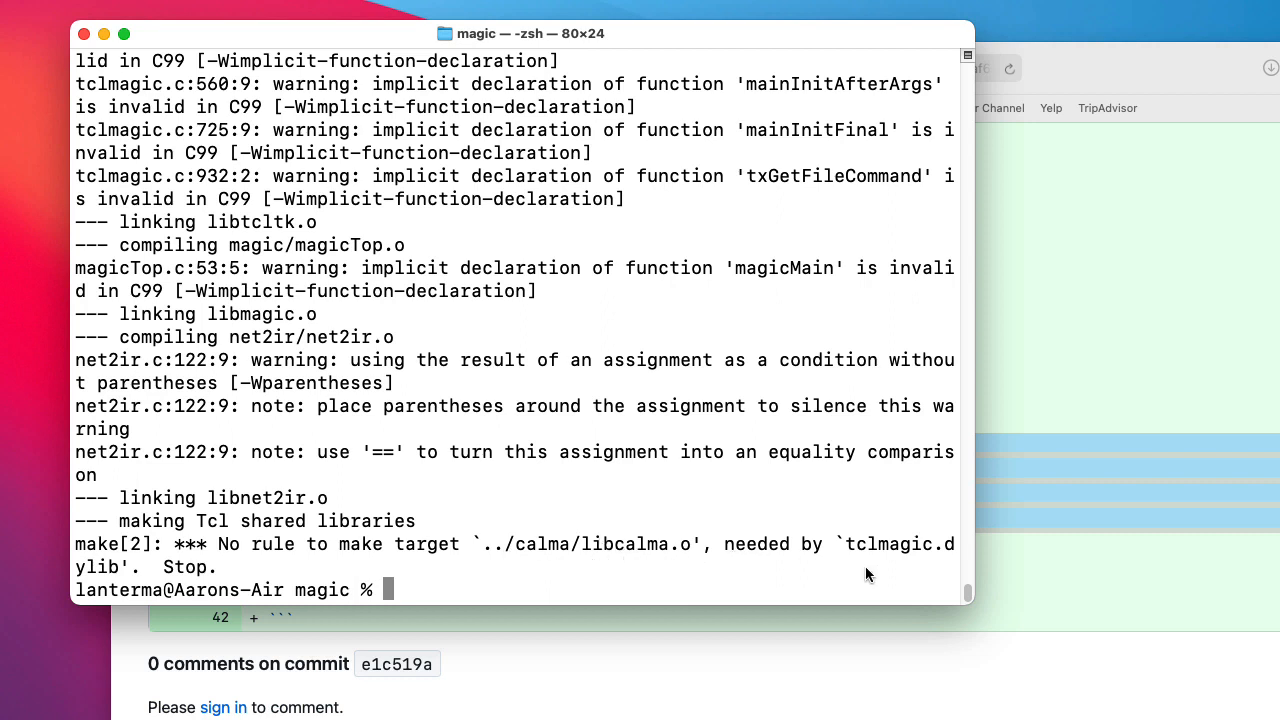
{"action": "mouse_move", "coordinate": [456, 560]}
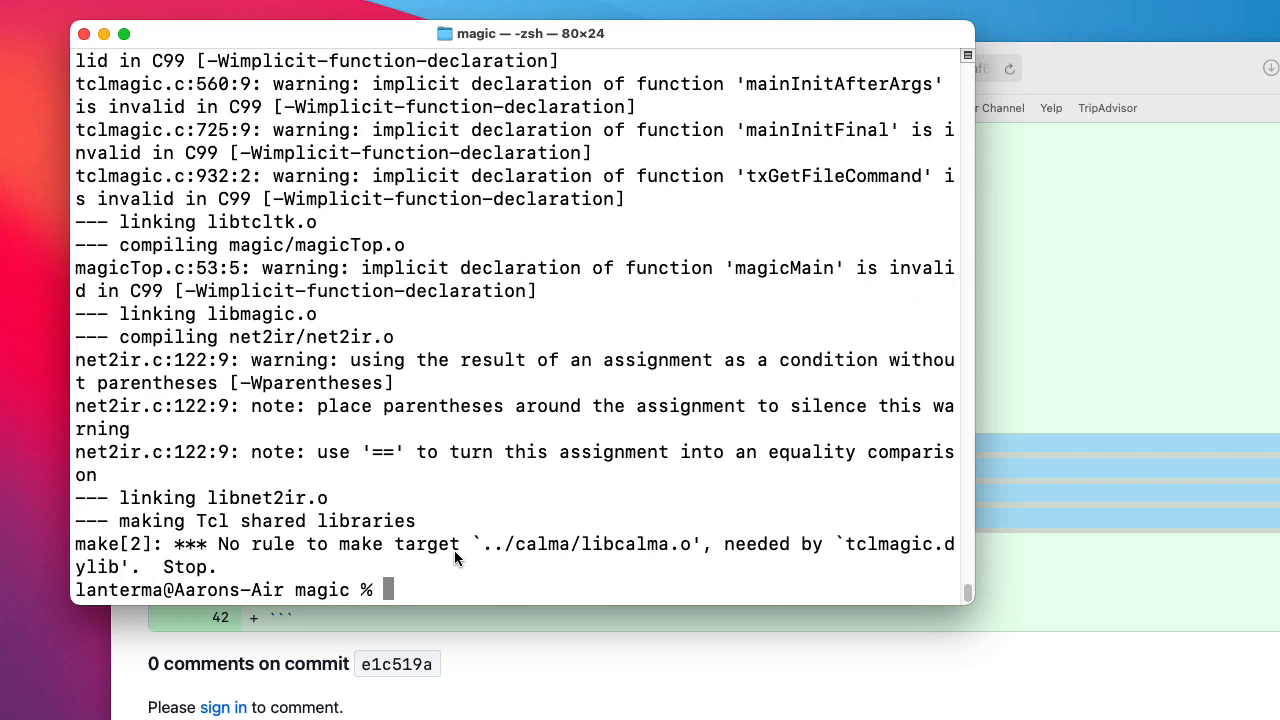
{"action": "mouse_move", "coordinate": [452, 534]}
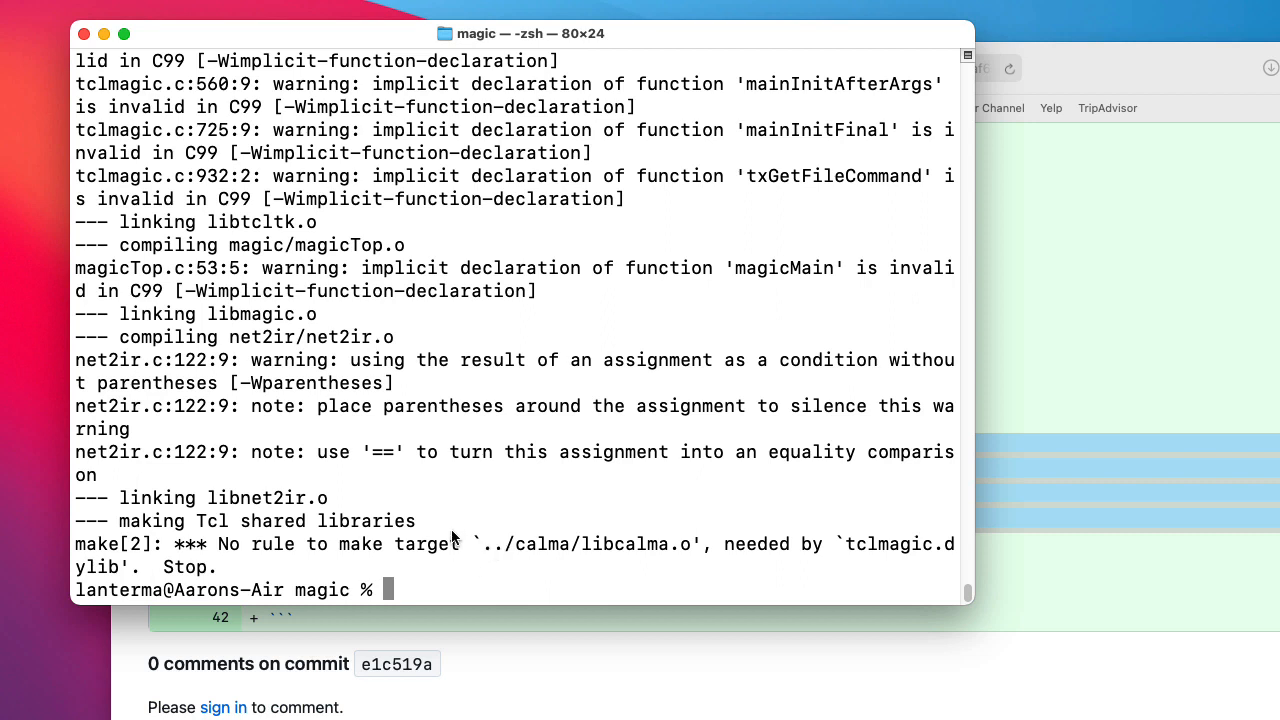
{"action": "mouse_move", "coordinate": [404, 486]}
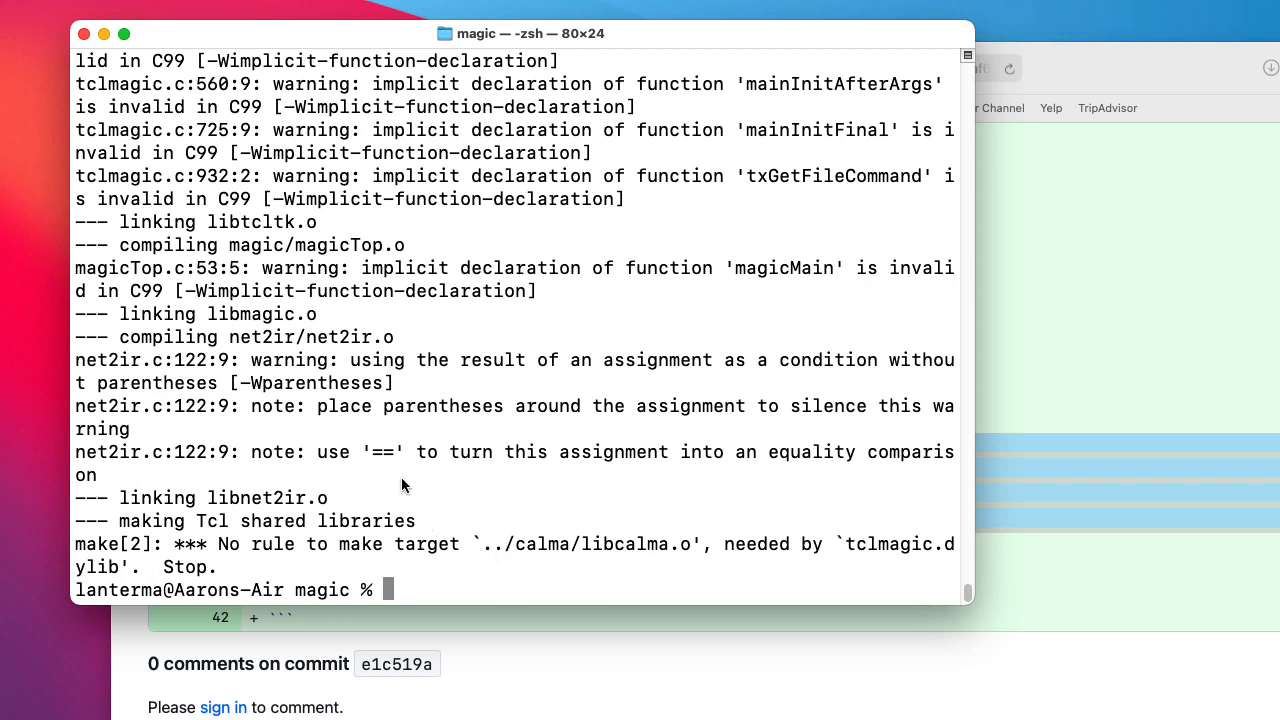
Rerun make to expose the missing-return error in calmaPaintLabelFunc of CalmaWrite.c.
{"action": "type", "text": "make"}
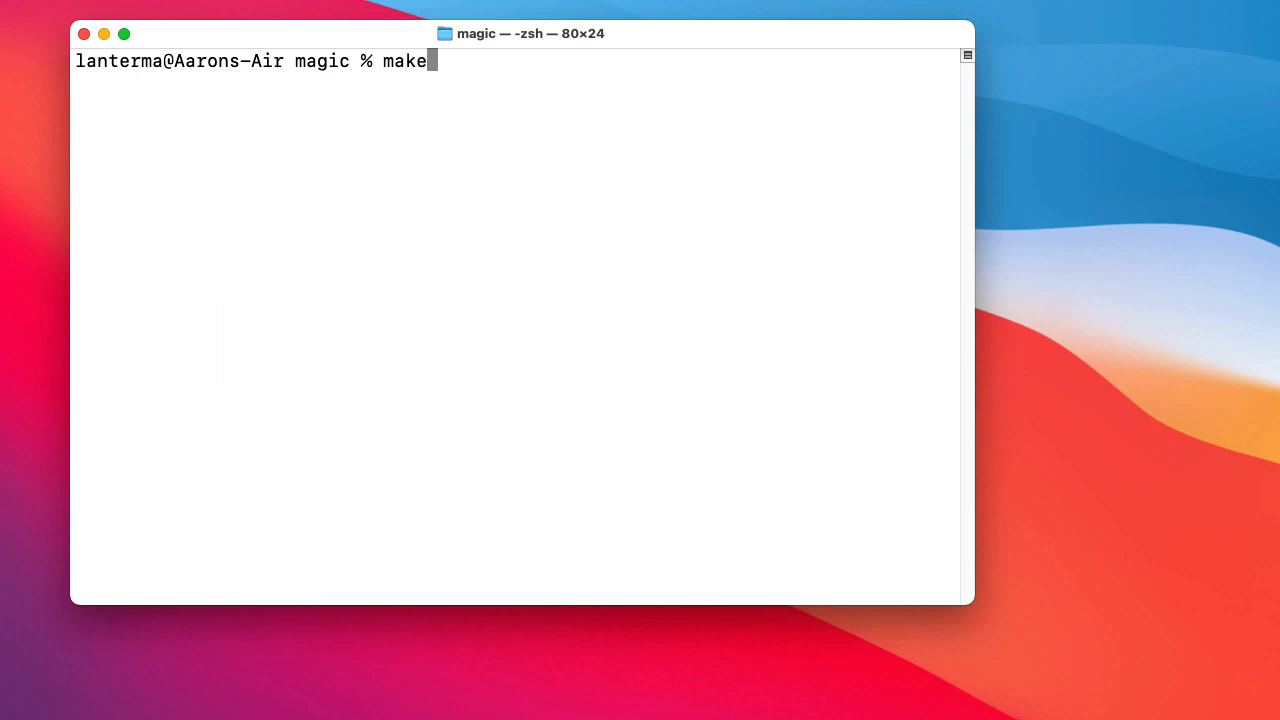
{"action": "key", "text": "Return"}
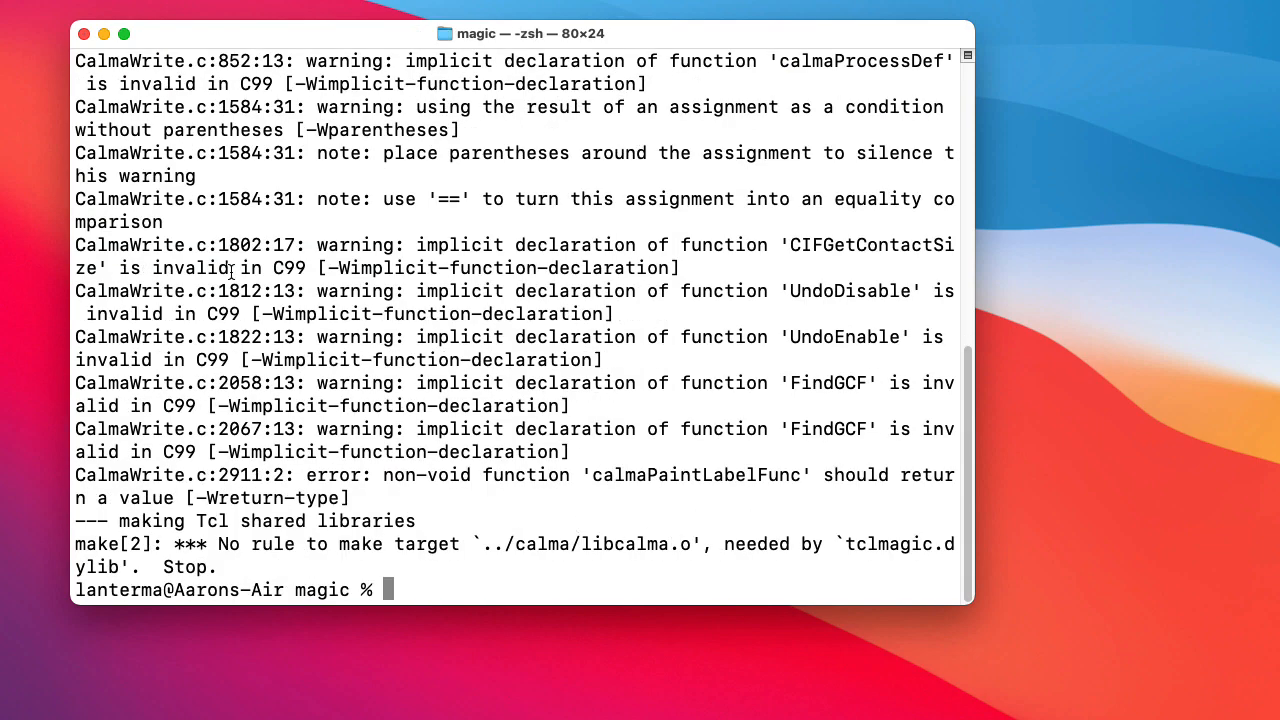
{"action": "mouse_move", "coordinate": [176, 308]}
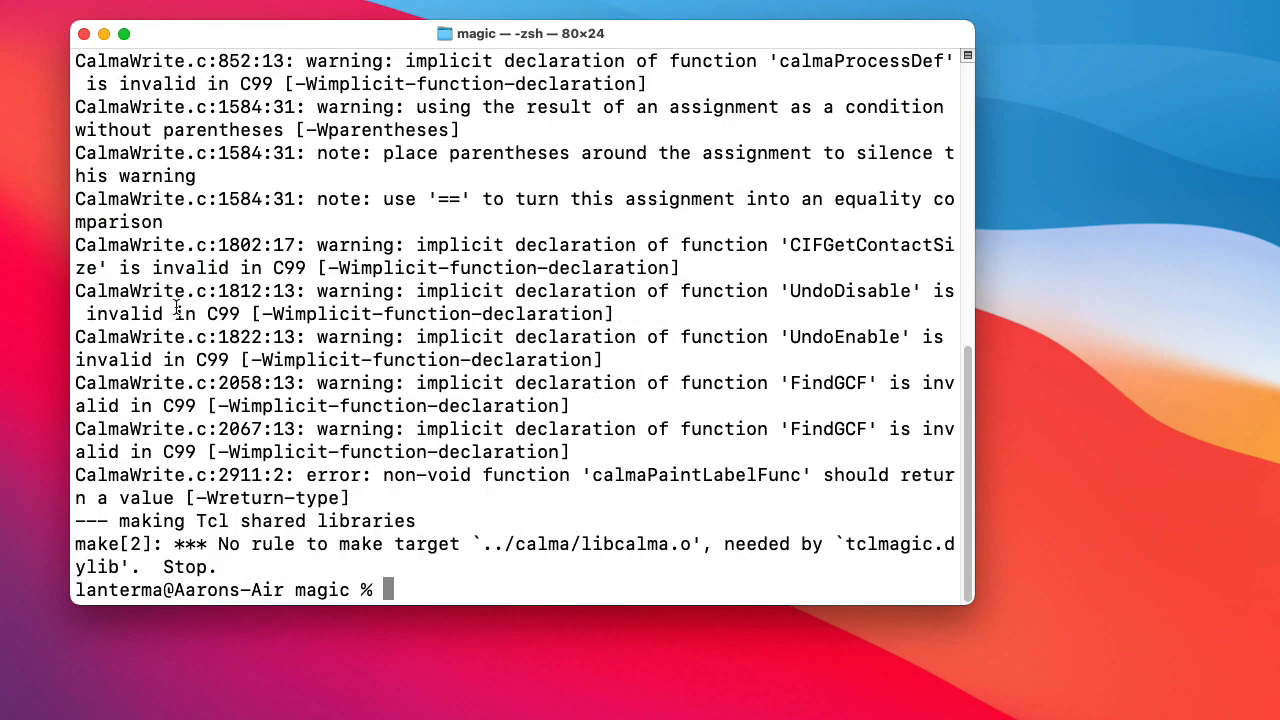
{"action": "mouse_move", "coordinate": [284, 432]}
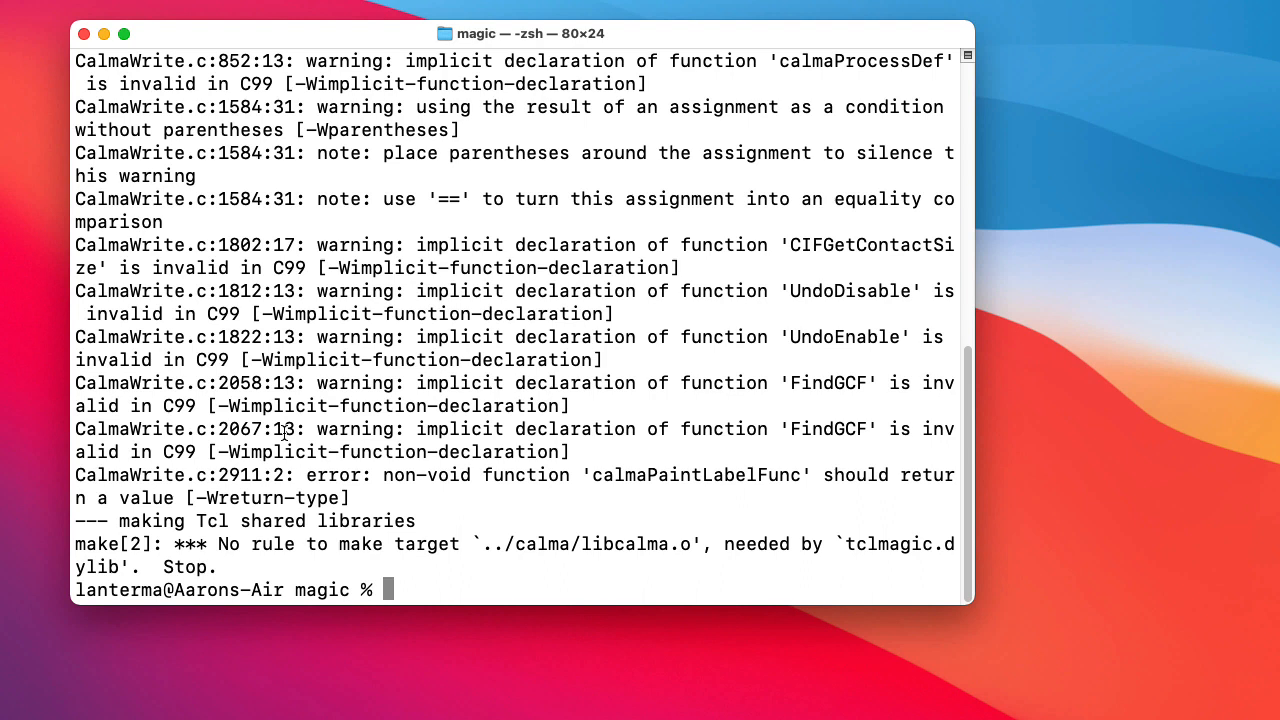
{"action": "mouse_move", "coordinate": [760, 480]}
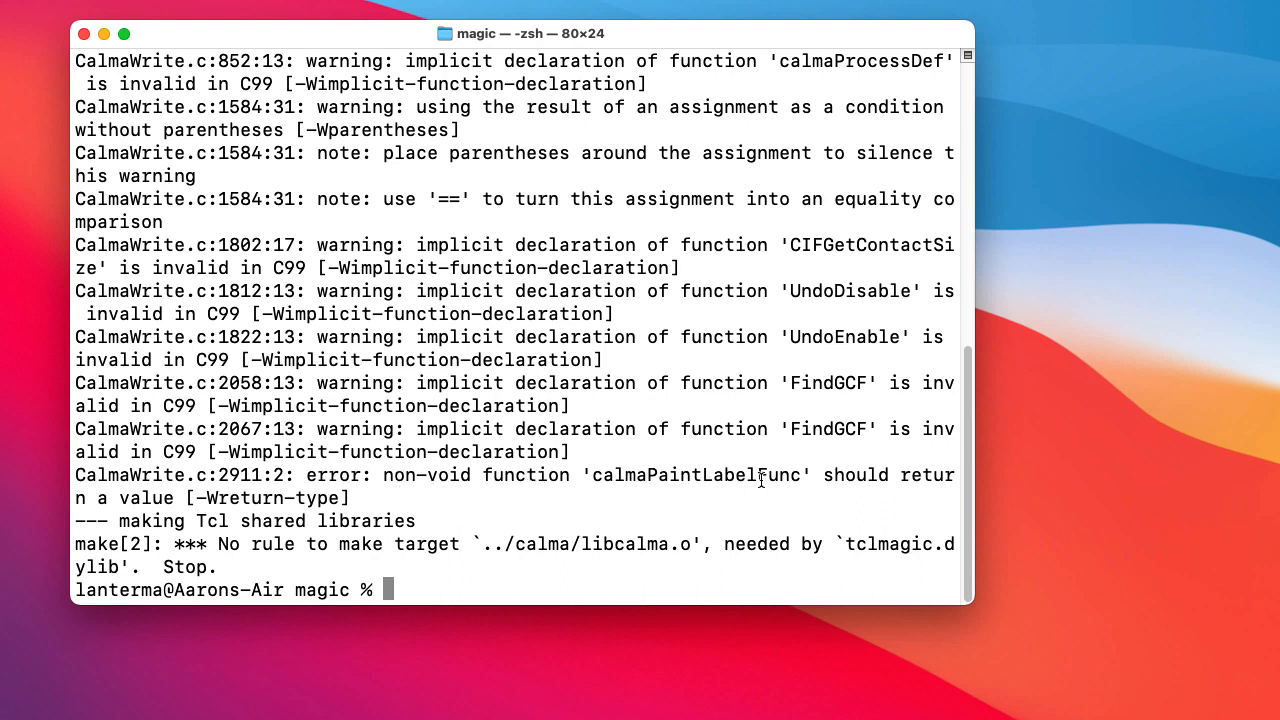
{"action": "mouse_move", "coordinate": [198, 490]}
{"action": "type", "text": "cd c"}
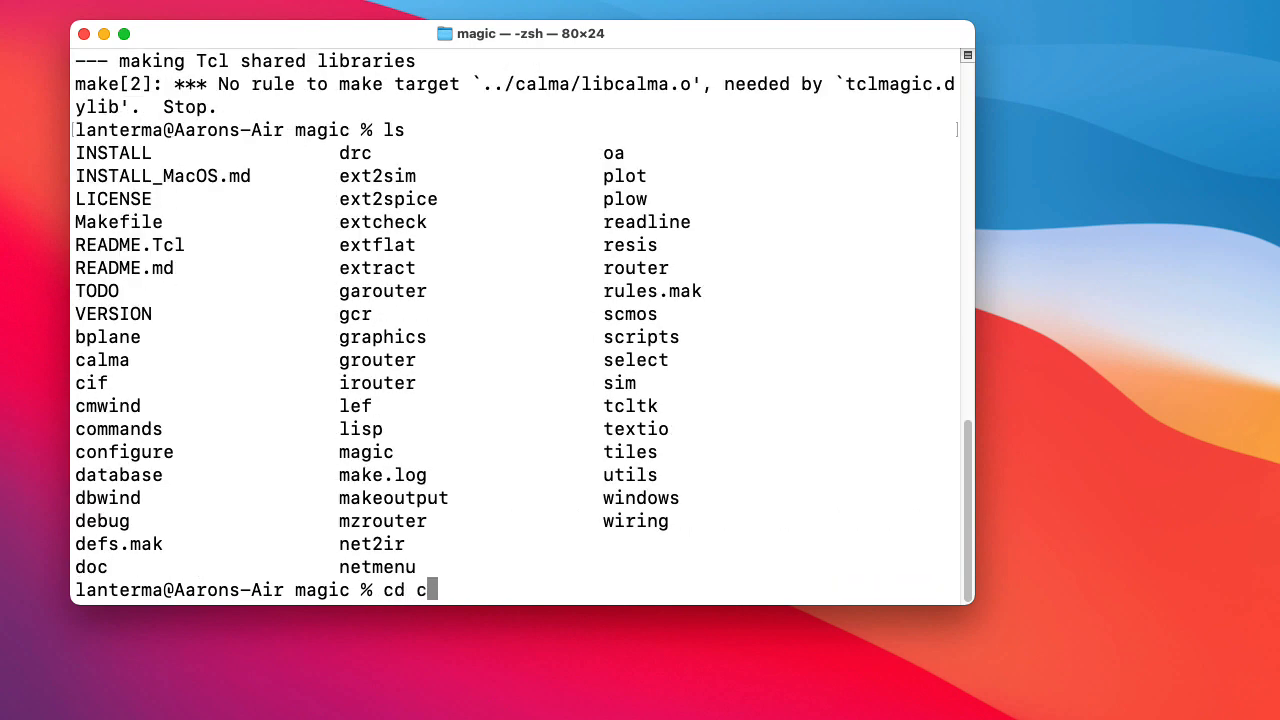
Enter the calma folder and prepare to open CalmaWrite.c in the code editor.
{"action": "type", "text": "alma"}
{"action": "type", "text": "code Cal"}
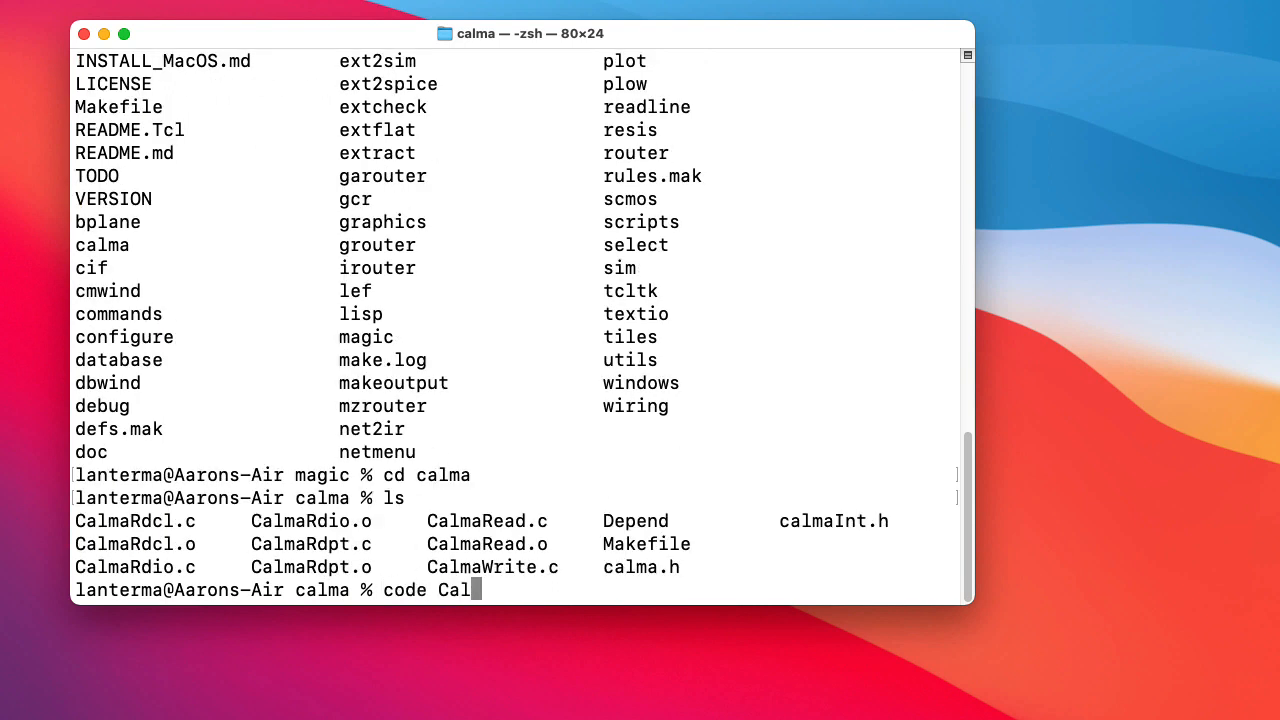
{"action": "type", "text": "maWrite.c"}
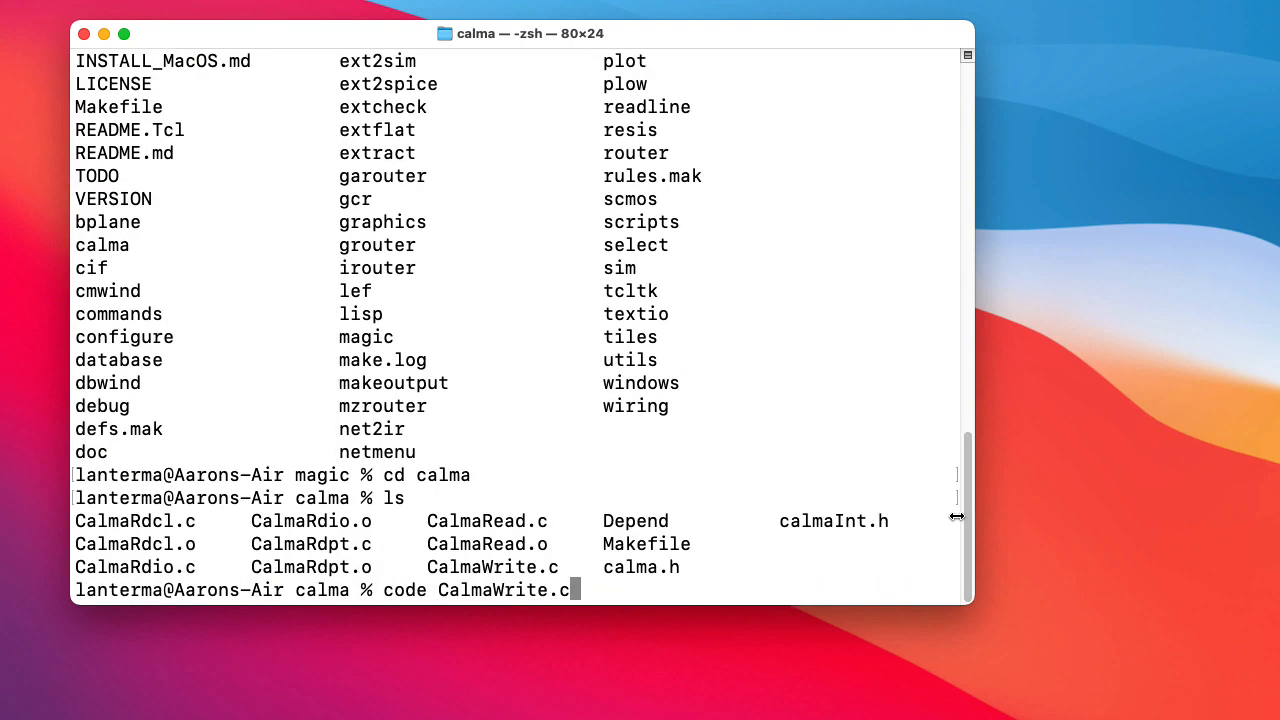
Change the CalmaIsValidLayer early exit in calmaPaintLabelFunc to 'return 0' on line 2911.
{"action": "key", "text": "Return"}
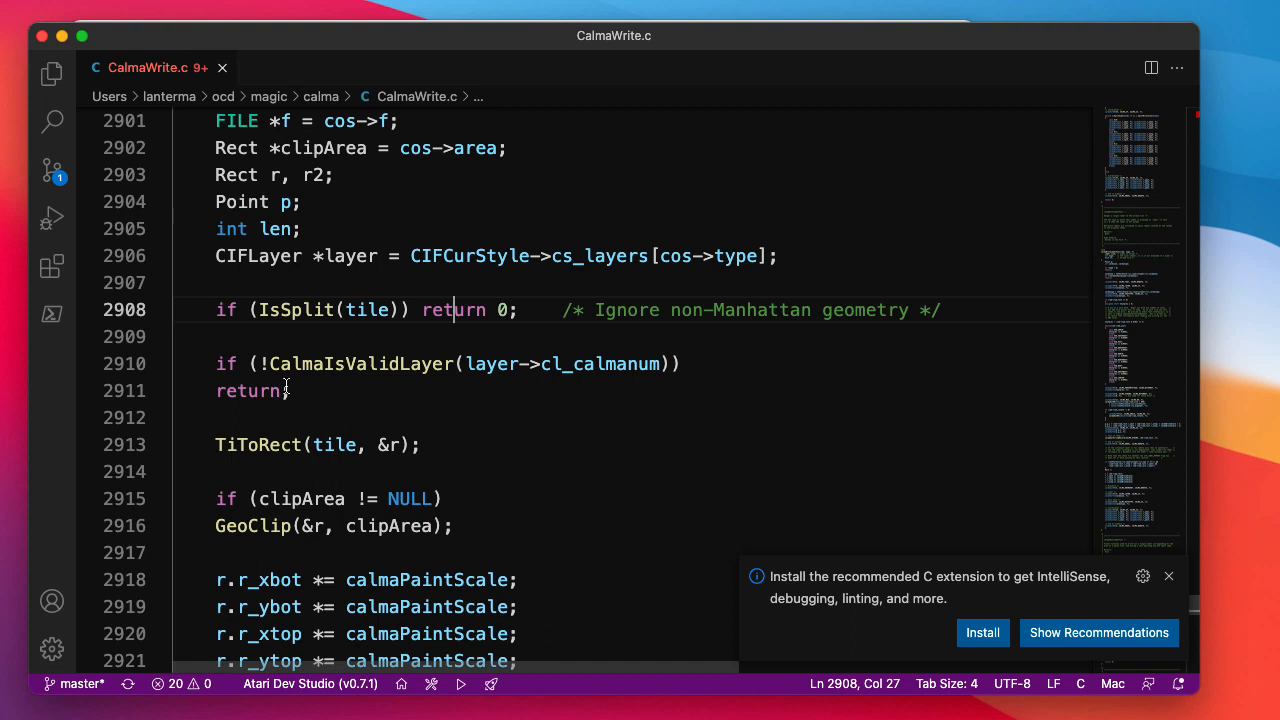
{"action": "left_click", "coordinate": [424, 364]}
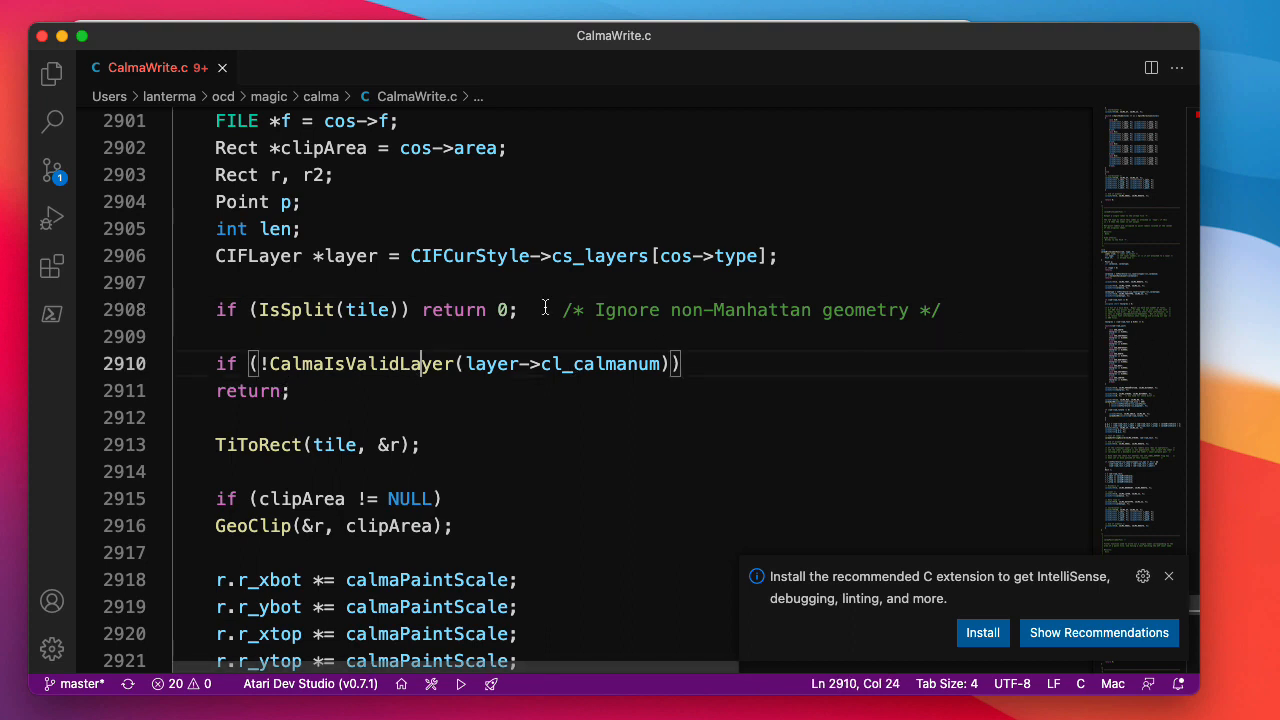
{"action": "scroll", "scroll_direction": "up", "scroll_amount": 3}
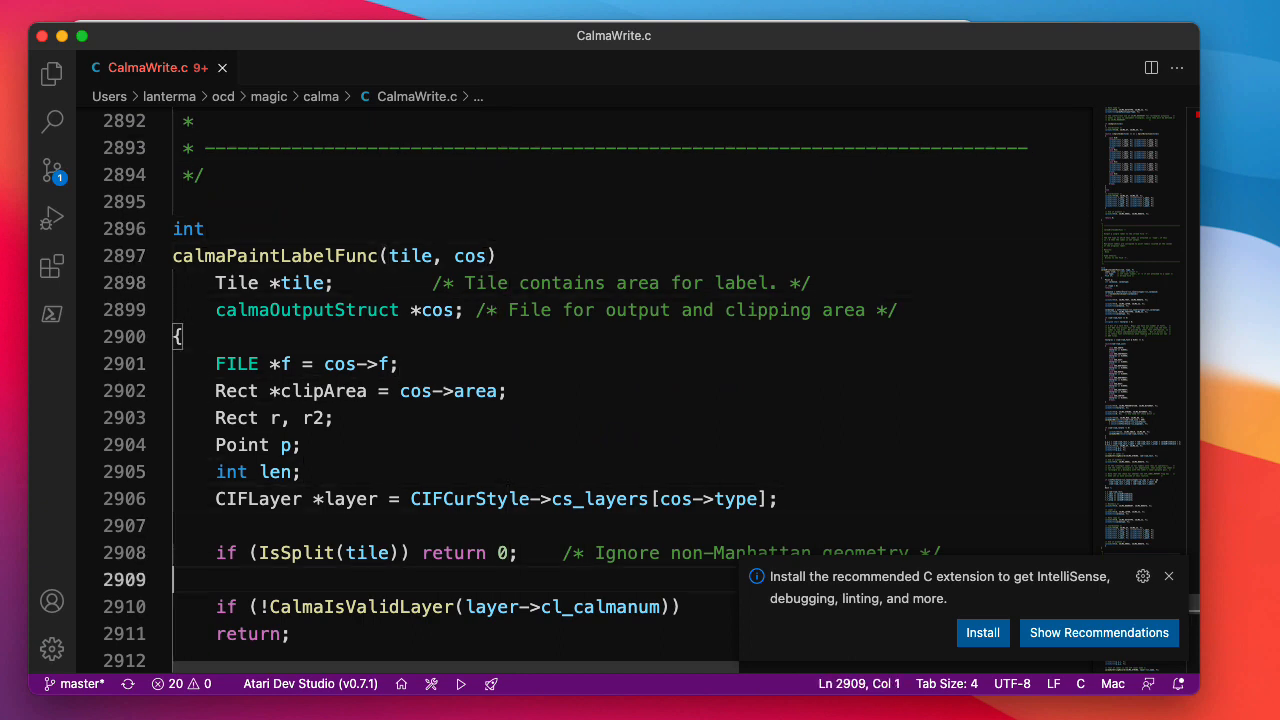
{"action": "scroll", "scroll_direction": "down", "scroll_amount": 3}
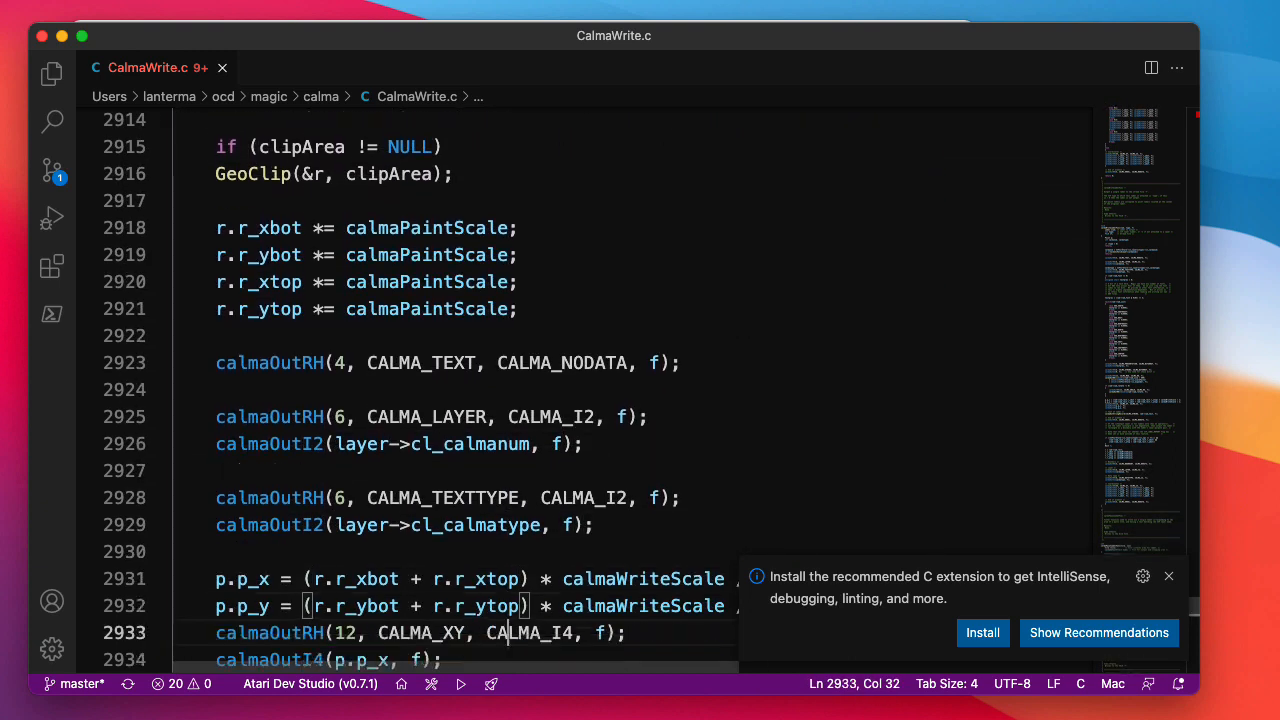
{"action": "scroll", "scroll_direction": "down", "scroll_amount": 3}
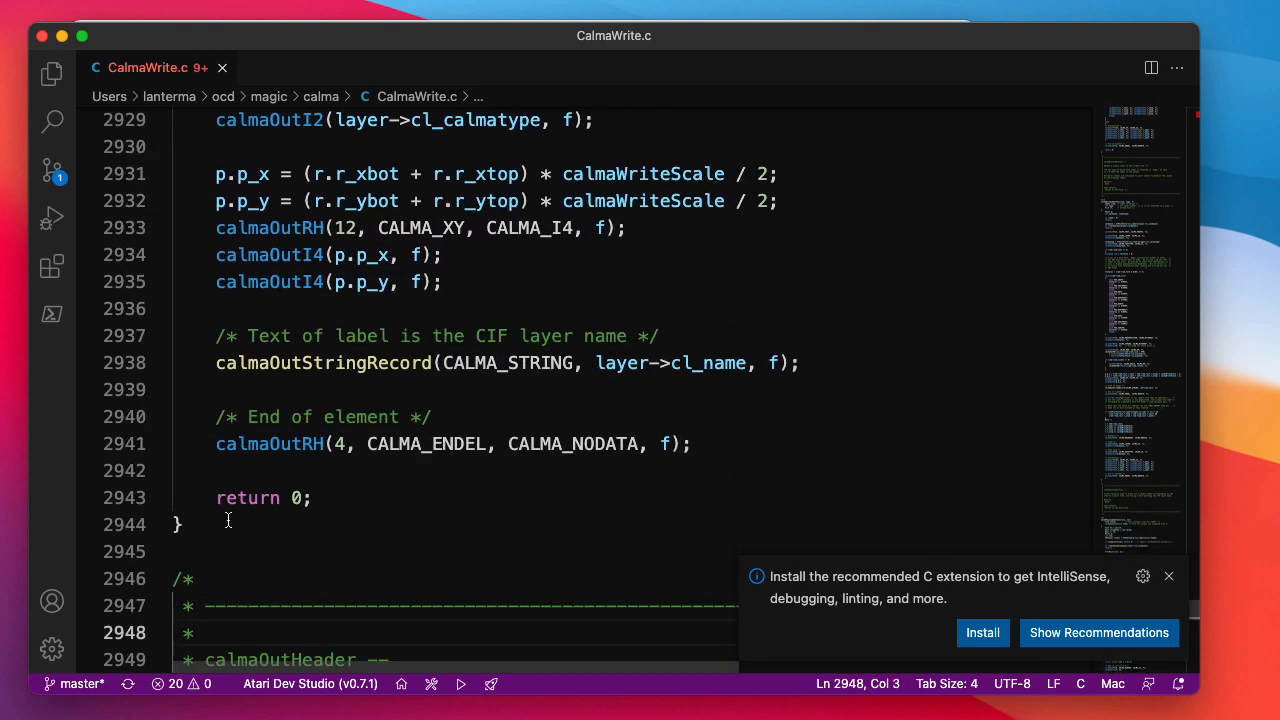
{"action": "left_click", "coordinate": [180, 388]}
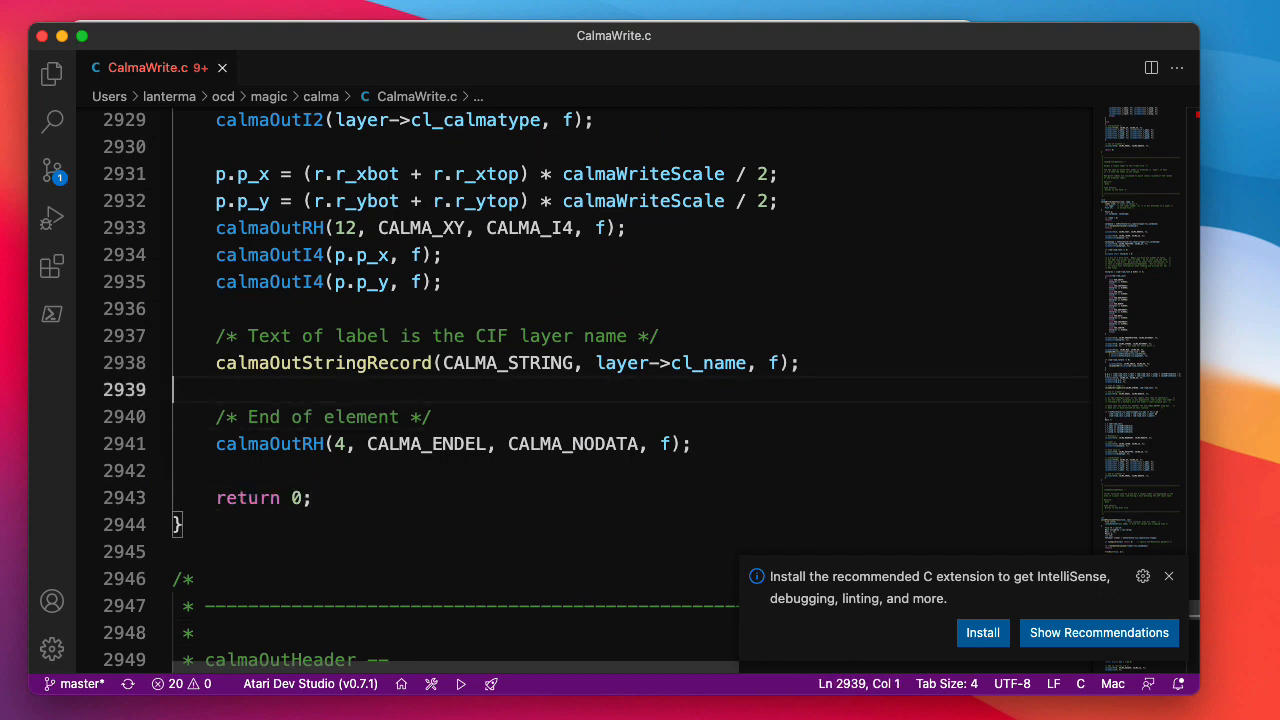
{"action": "scroll", "scroll_direction": "up", "scroll_amount": 3}
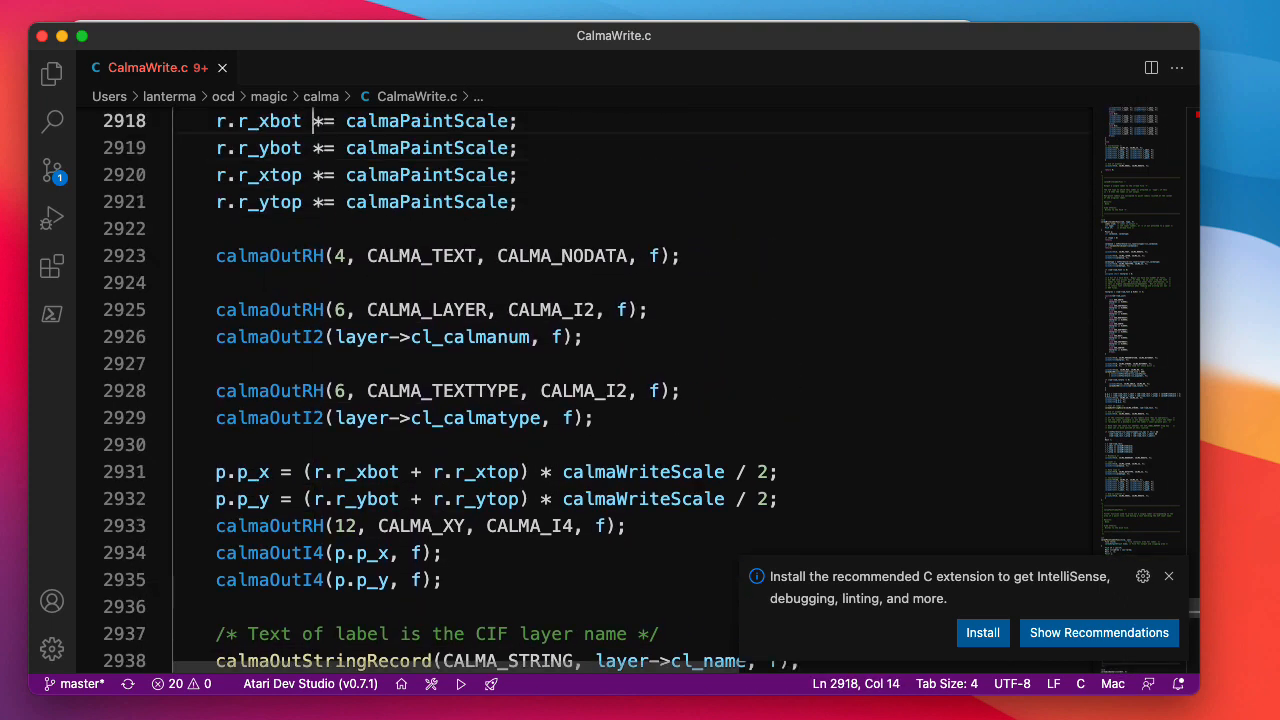
{"action": "scroll", "scroll_direction": "up", "scroll_amount": 3}
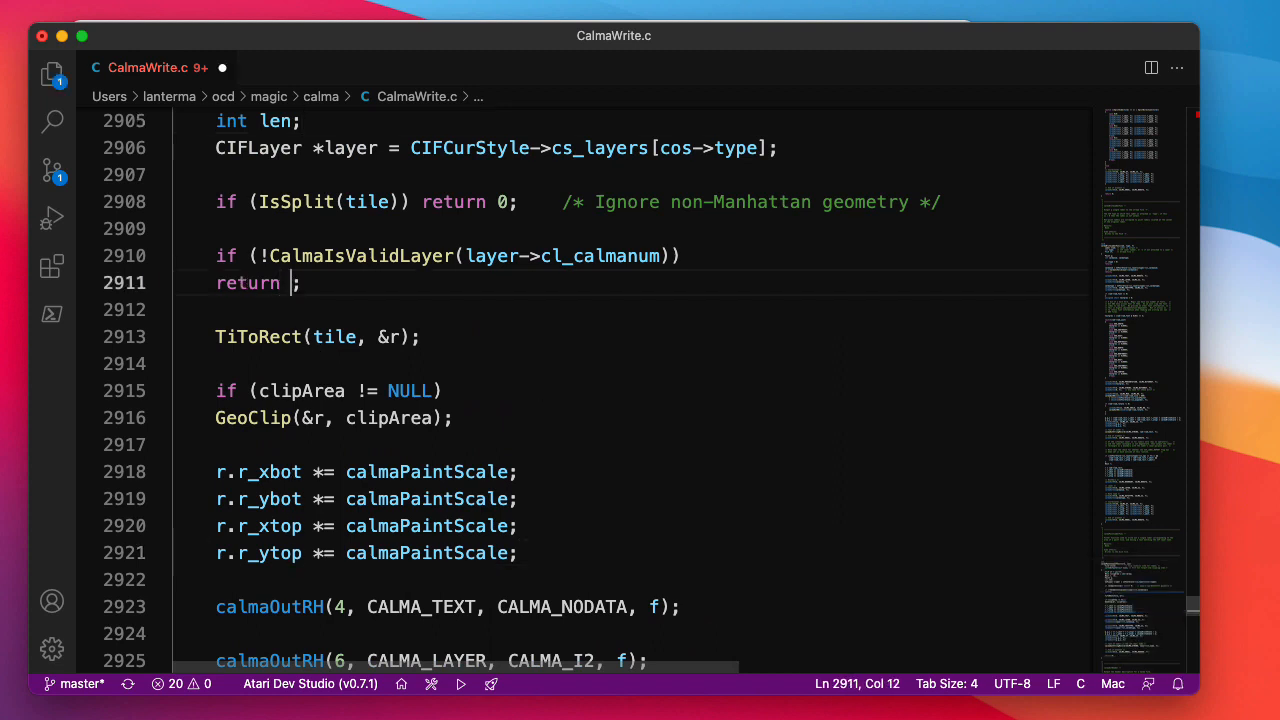
{"action": "type", "text": "0"}
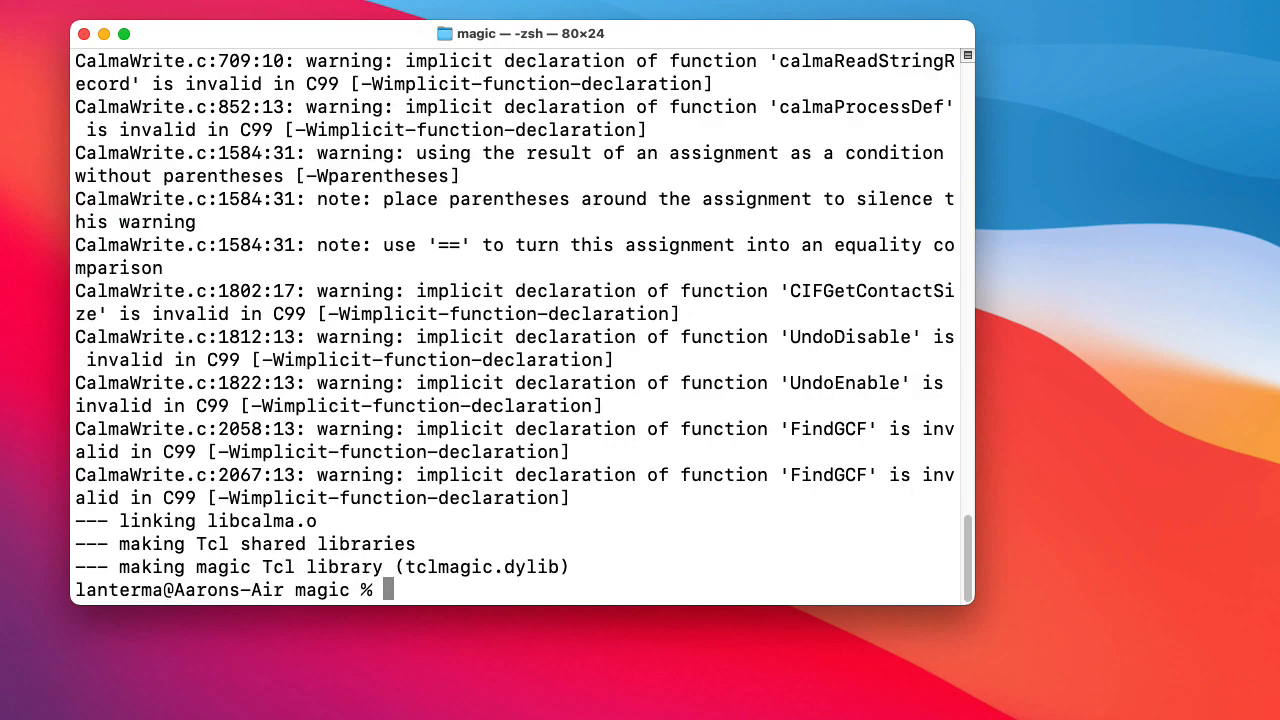
Run 'sudo make install' to install the rebuilt magic.
{"action": "type", "text": "sudo make insta"}
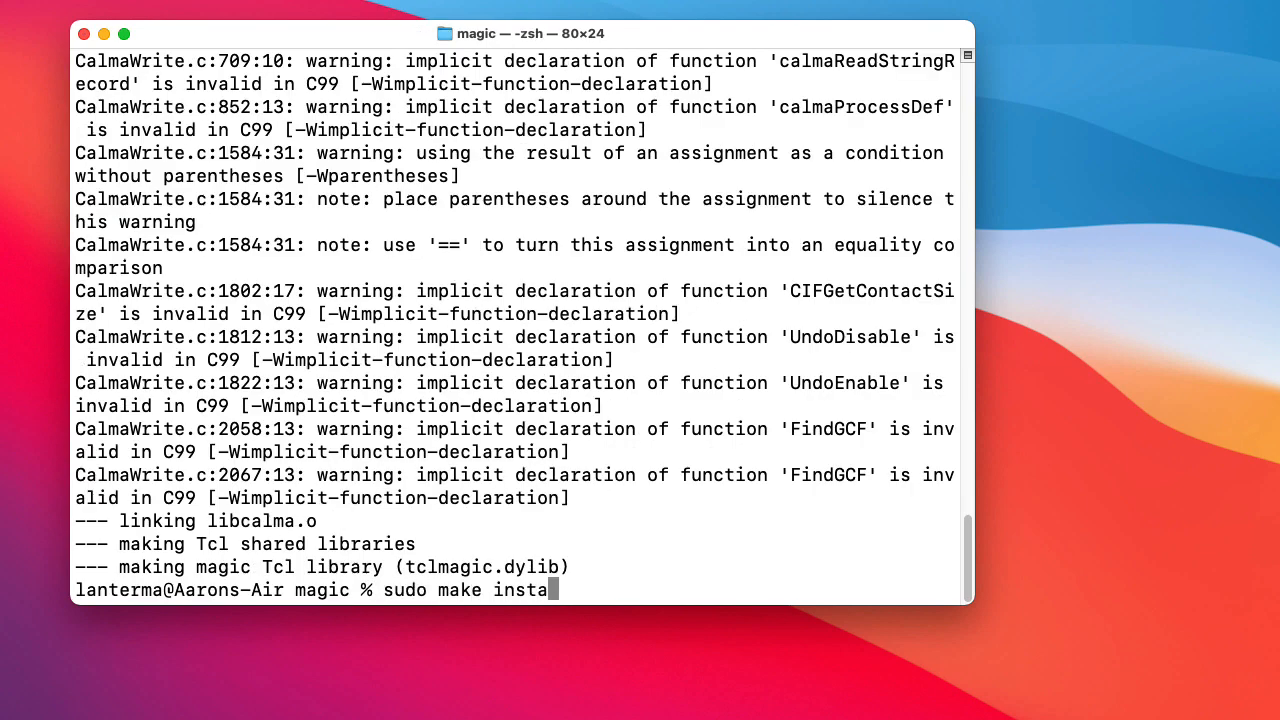
{"action": "key", "text": "Return"}
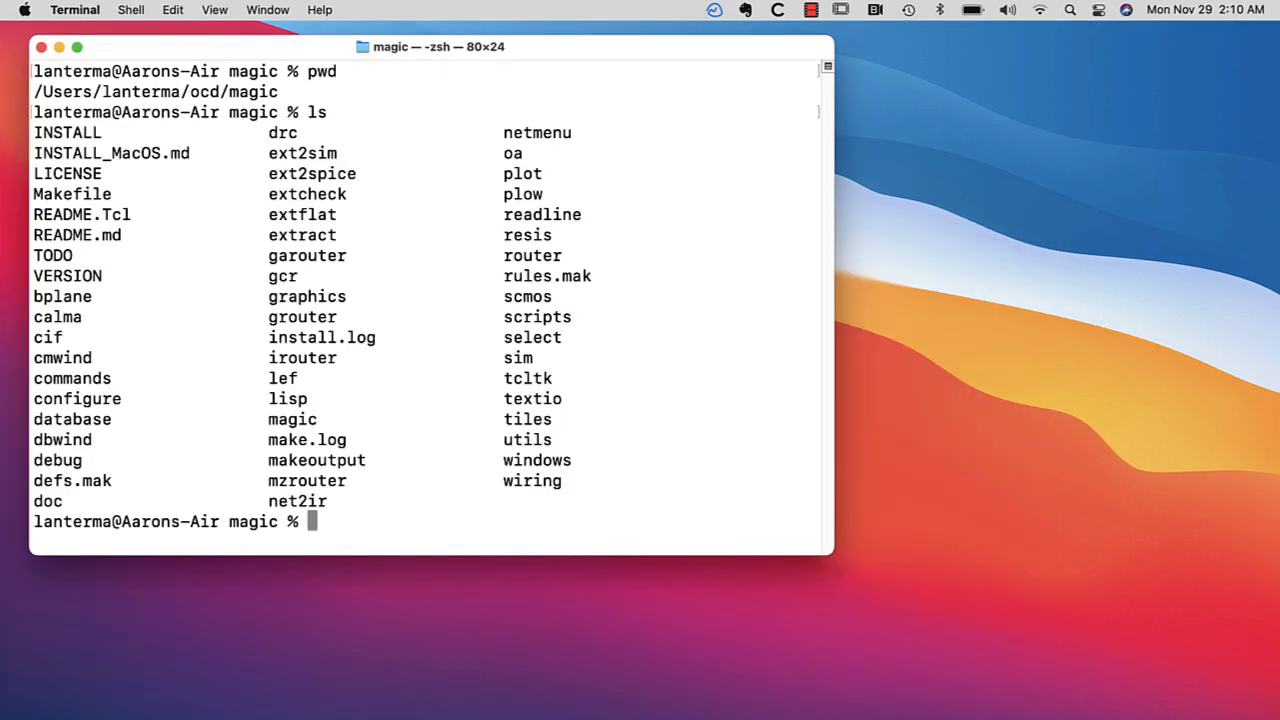
Enter the scmos folder and launch 'magic -T scmos.tech', then 'magic -T nmos'.
{"action": "type", "text": "cd scmos"}
{"action": "type", "text": "ls"}
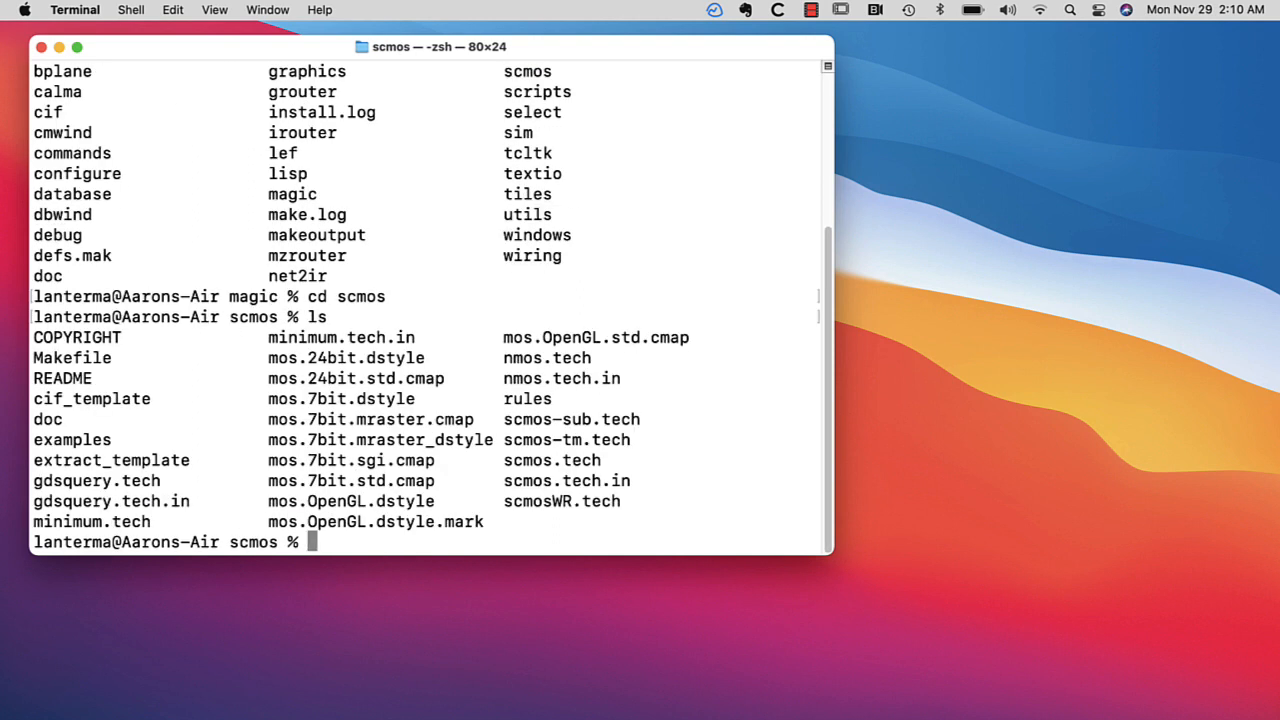
{"action": "type", "text": "magic -"}
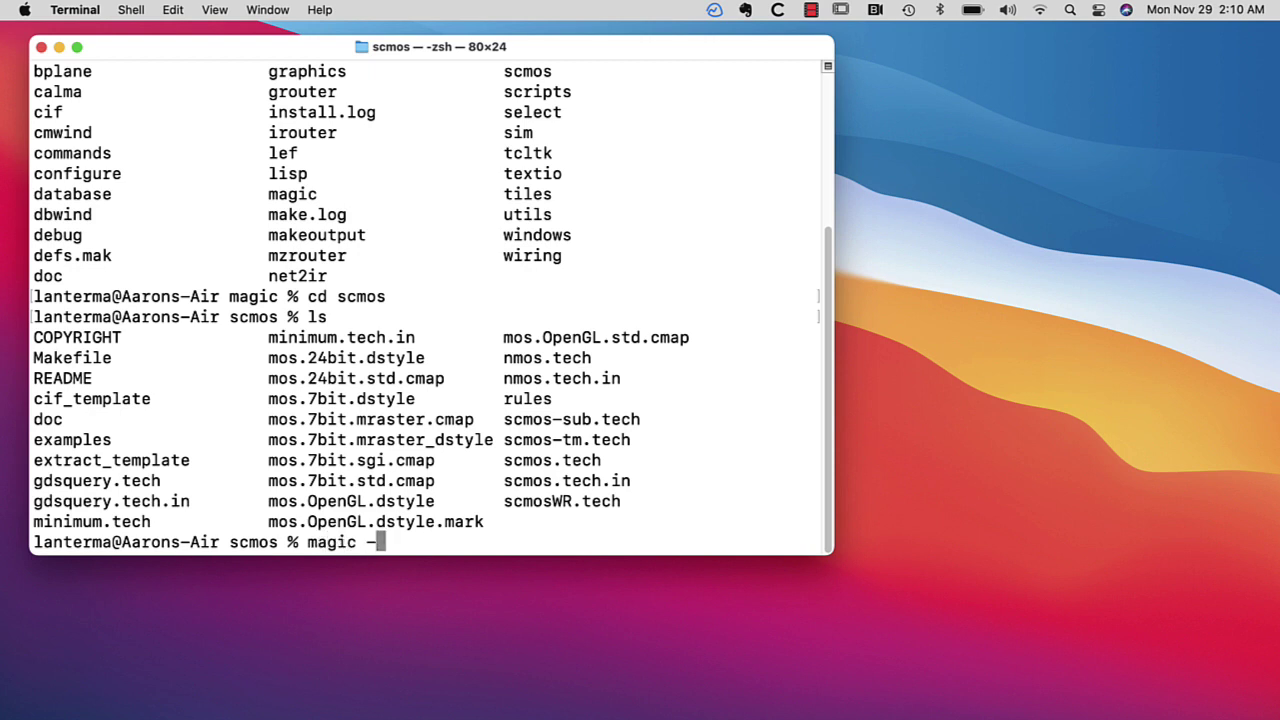
{"action": "type", "text": "T sc"}
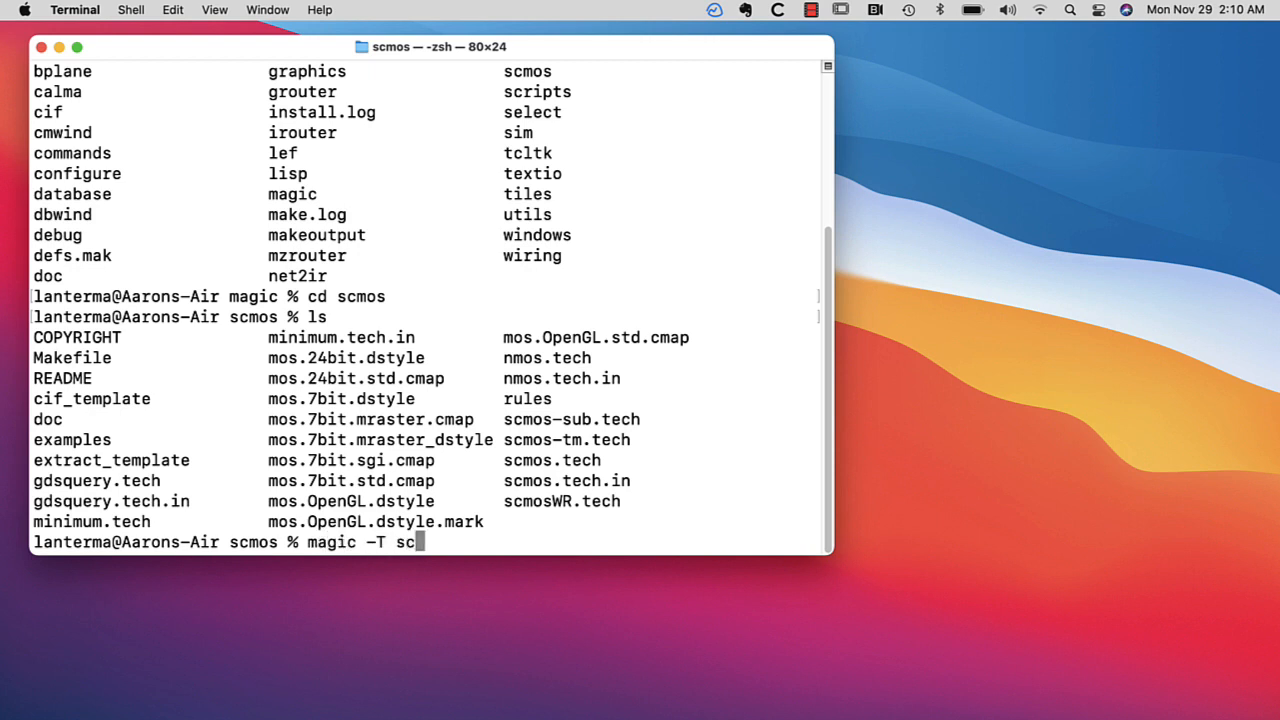
{"action": "key", "text": "Return"}
{"action": "type", "text": "magic -T"}
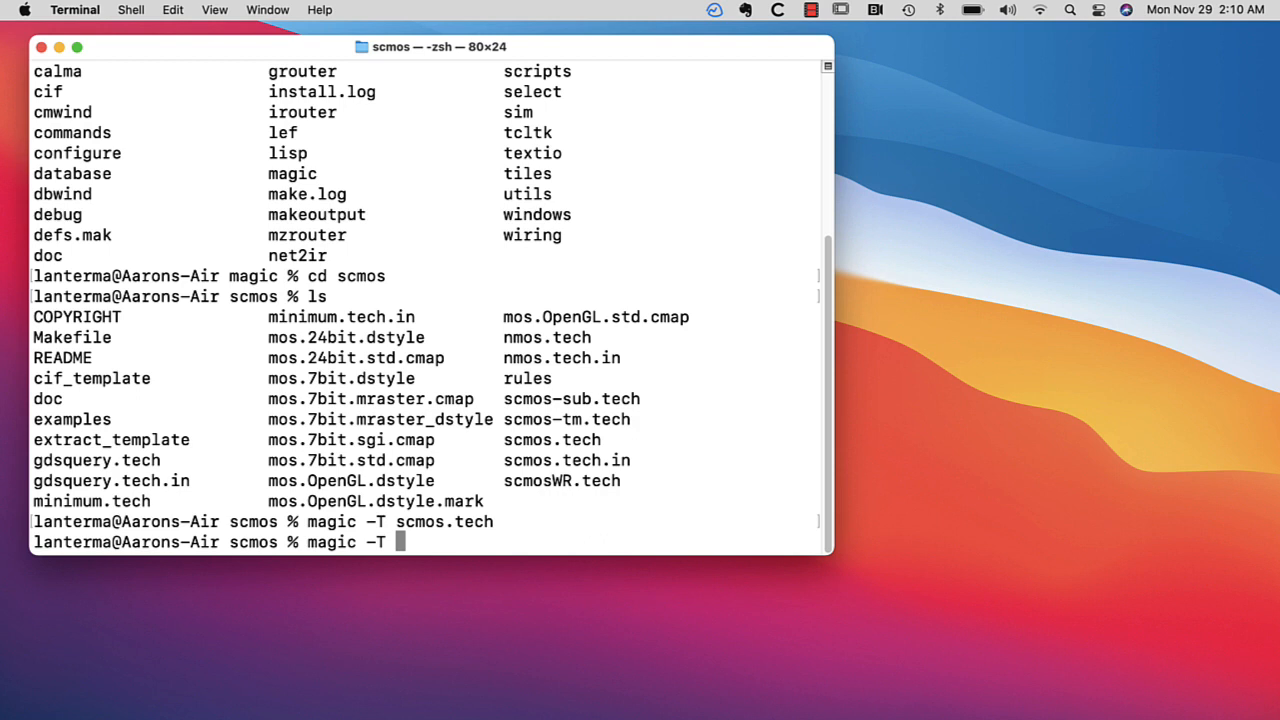
{"action": "mouse_move", "coordinate": [264, 400]}
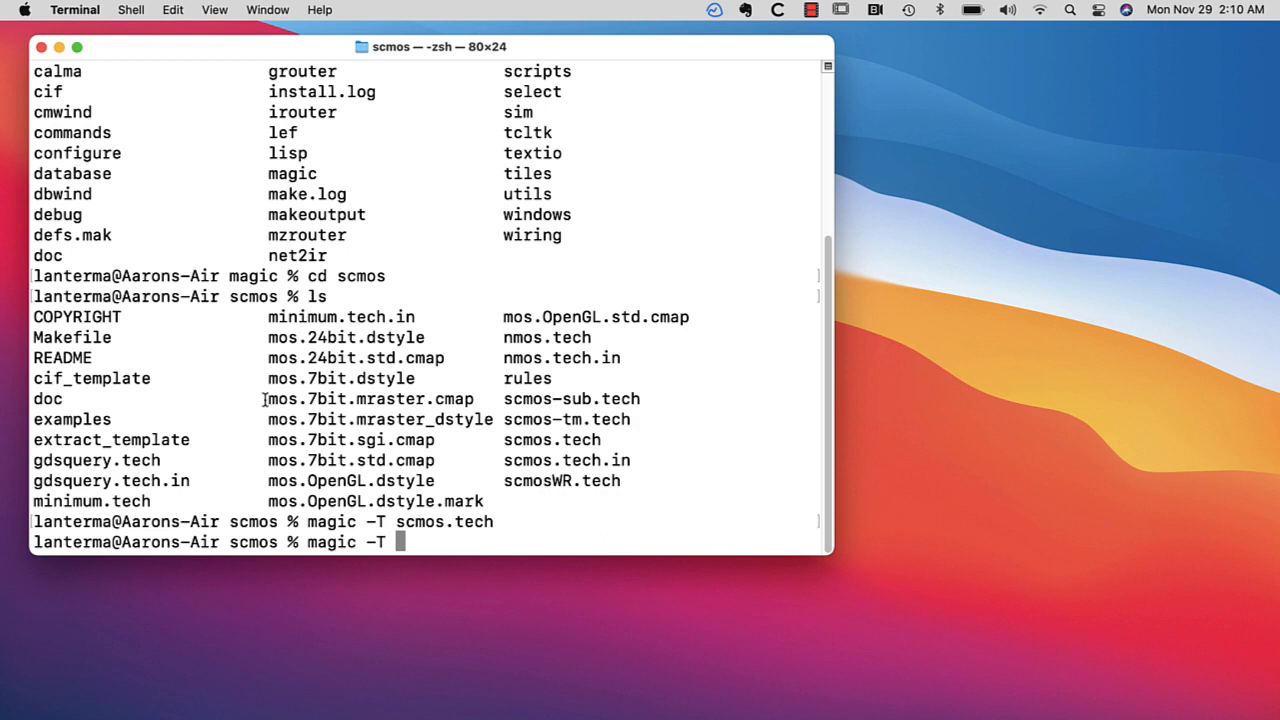
{"action": "type", "text": "nmos"}
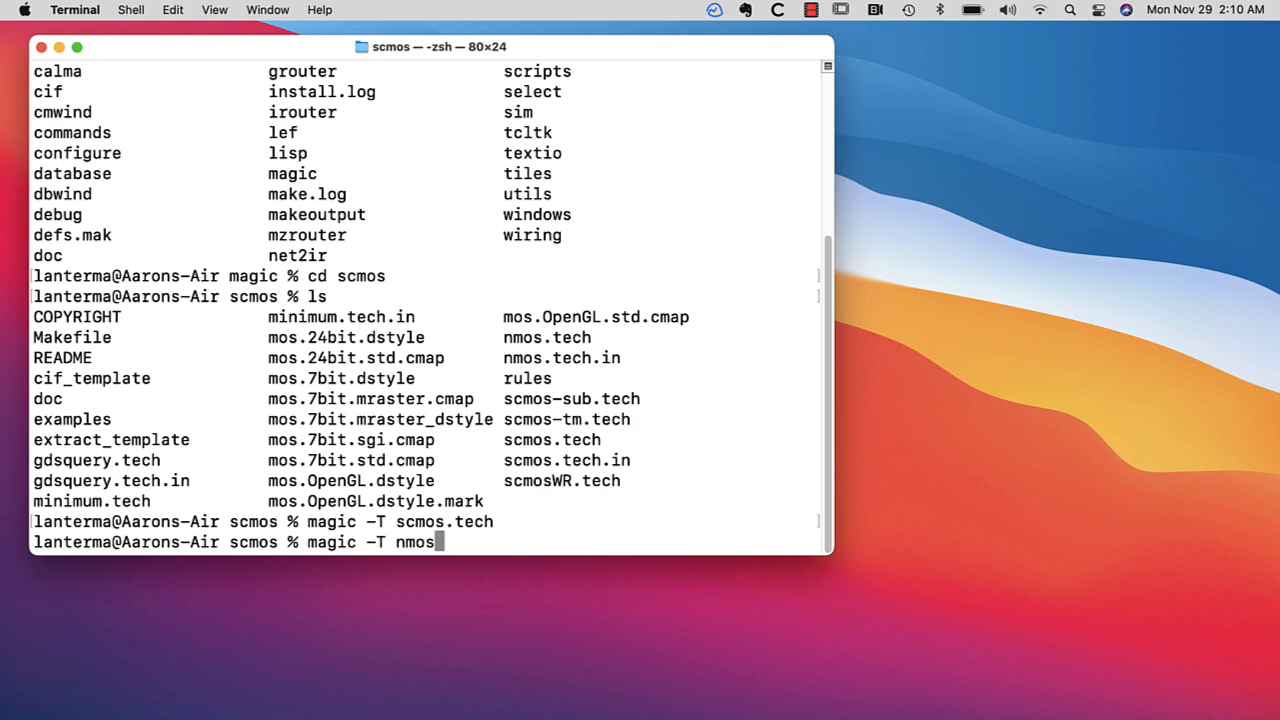
{"action": "key", "text": "Return"}
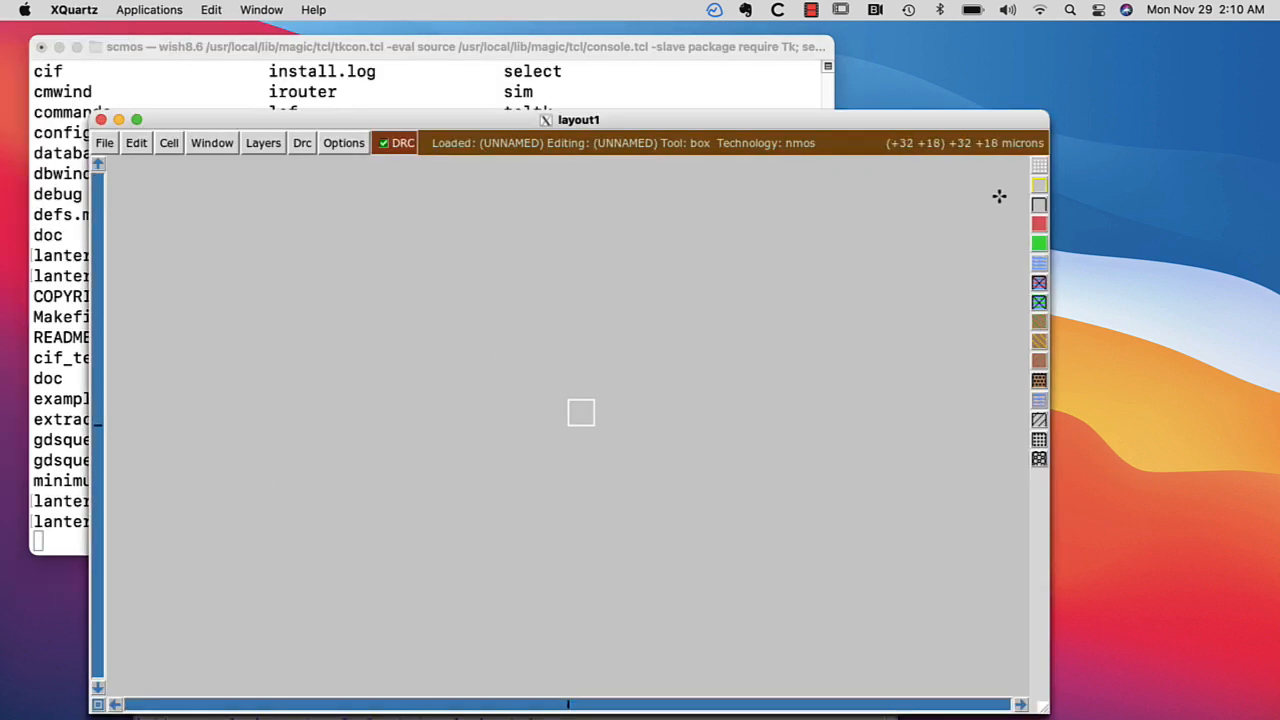
{"action": "mouse_move", "coordinate": [220, 250]}
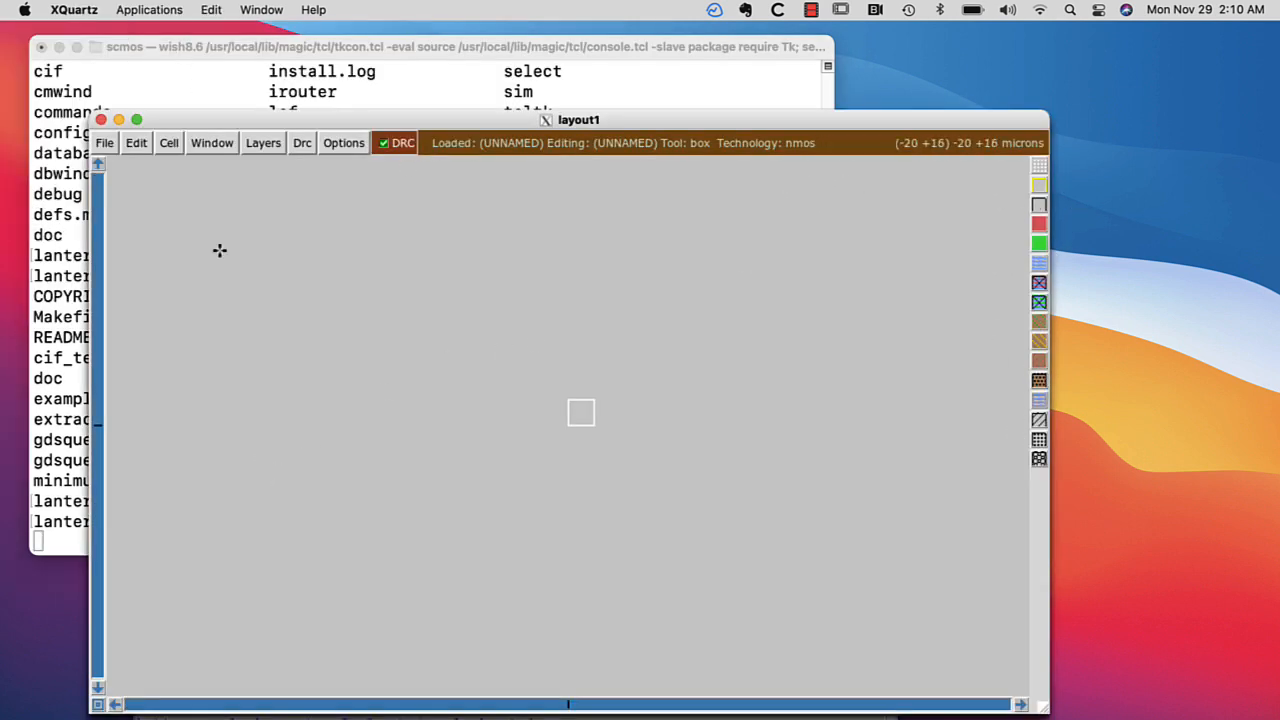
Check the empty layout1 canvas, then switch to the RTimothyEdwards/magic GitHub page.
{"action": "left_click", "coordinate": [104, 142]}
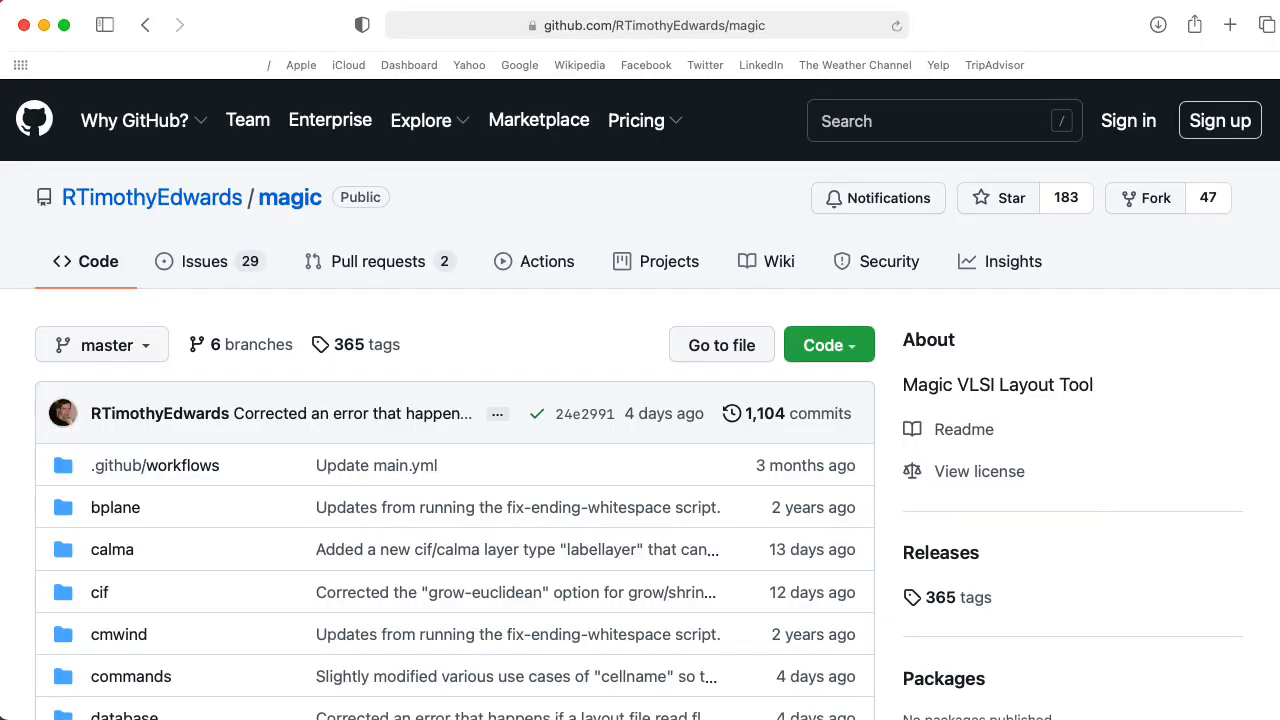
Scroll through the magic repository's file list and README down to the xschem link.
{"action": "scroll", "scroll_direction": "down", "scroll_amount": 3}
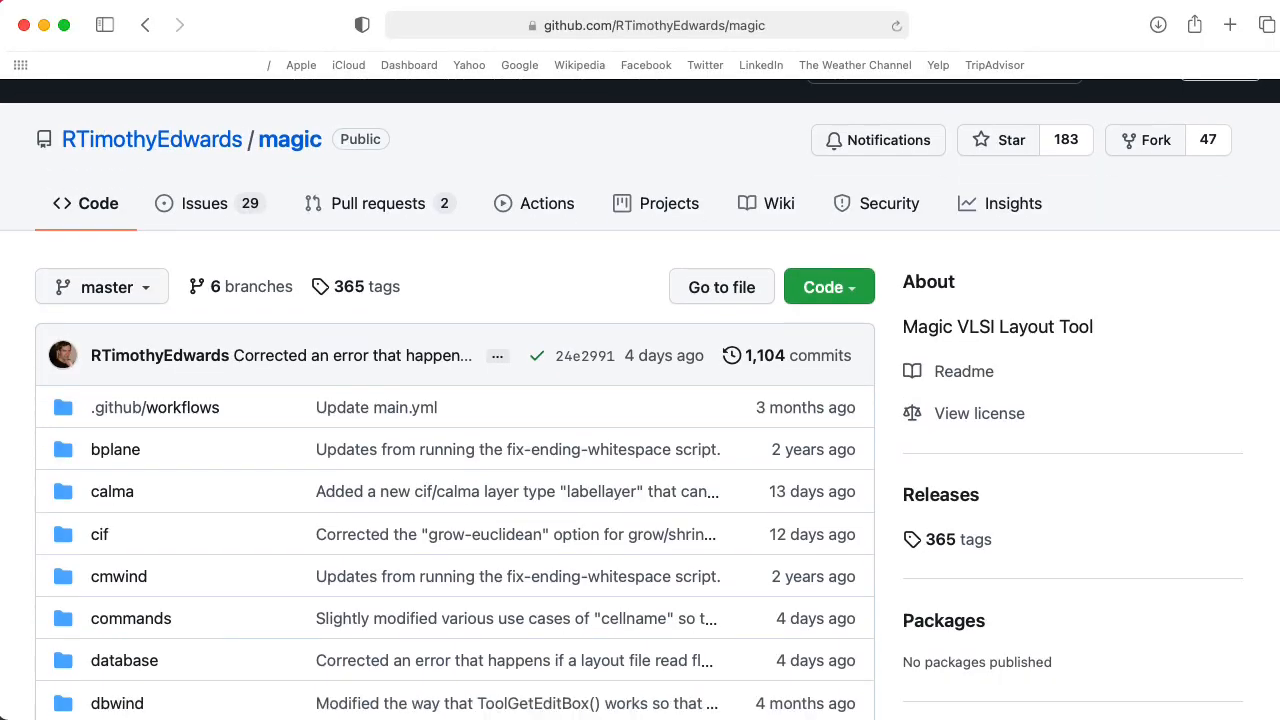
{"action": "scroll", "scroll_direction": "down", "scroll_amount": 3}
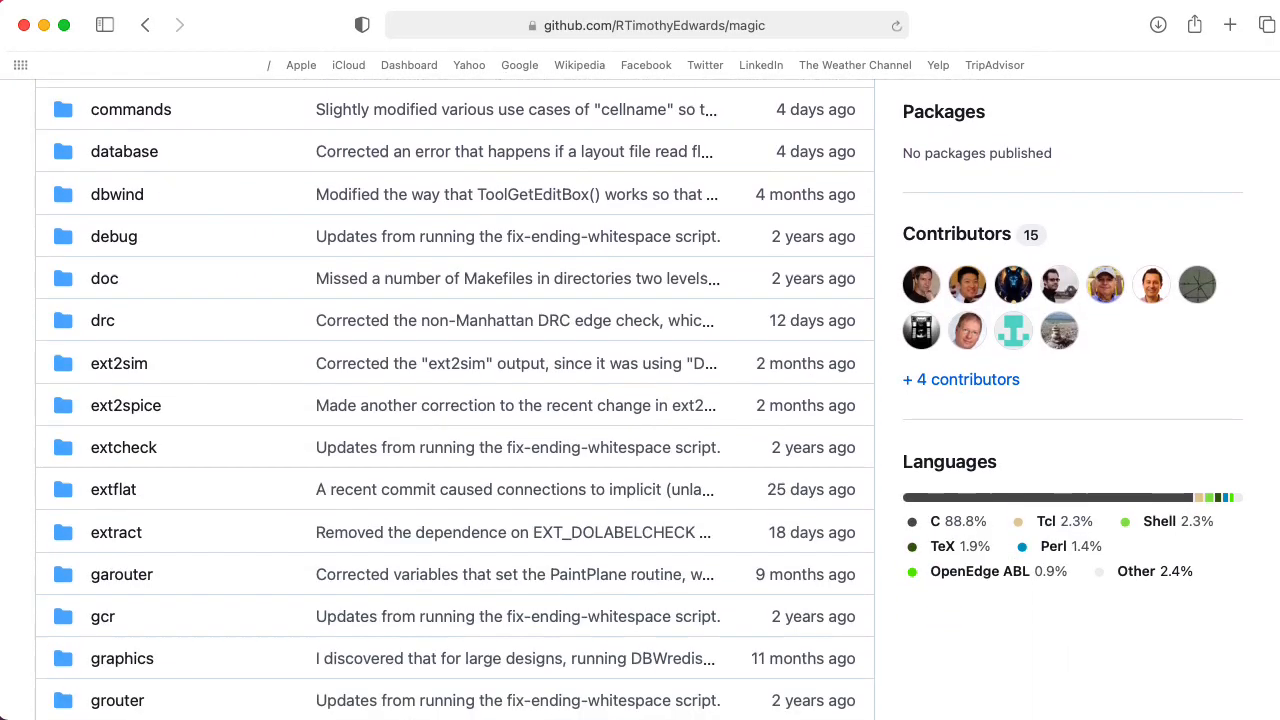
{"action": "scroll", "scroll_direction": "down", "scroll_amount": 3}
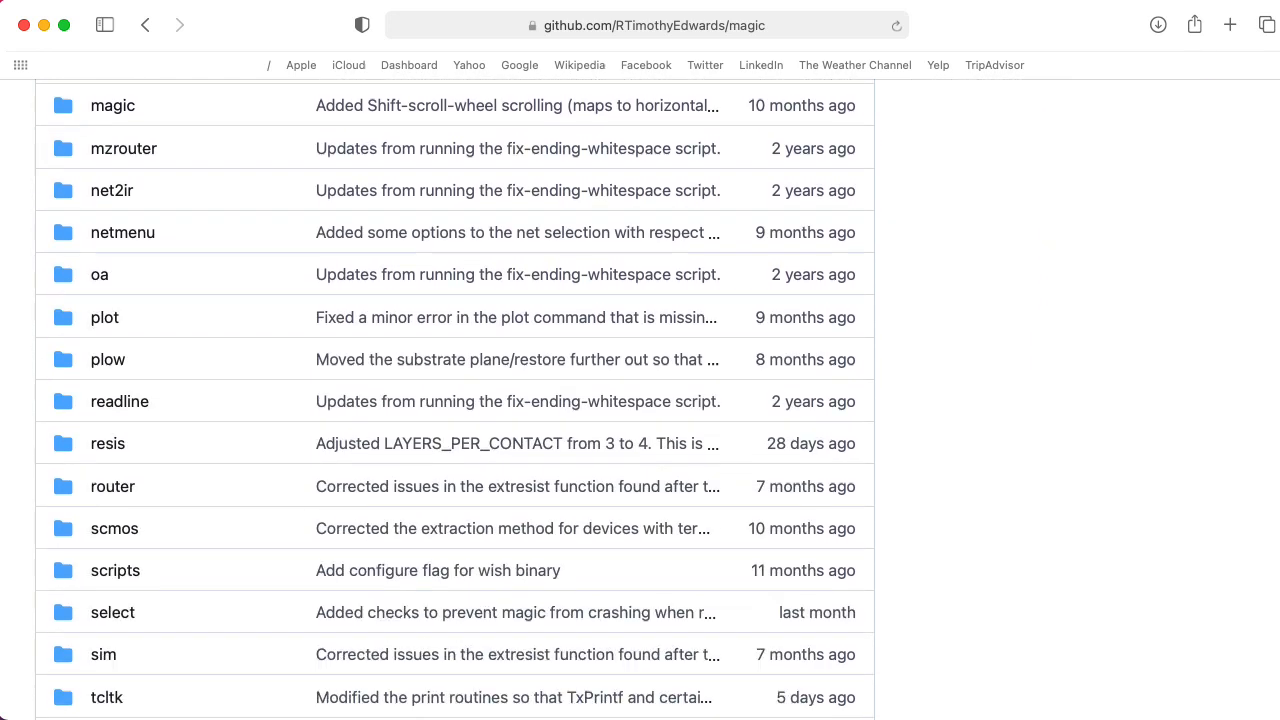
{"action": "scroll", "scroll_direction": "down", "scroll_amount": 3}
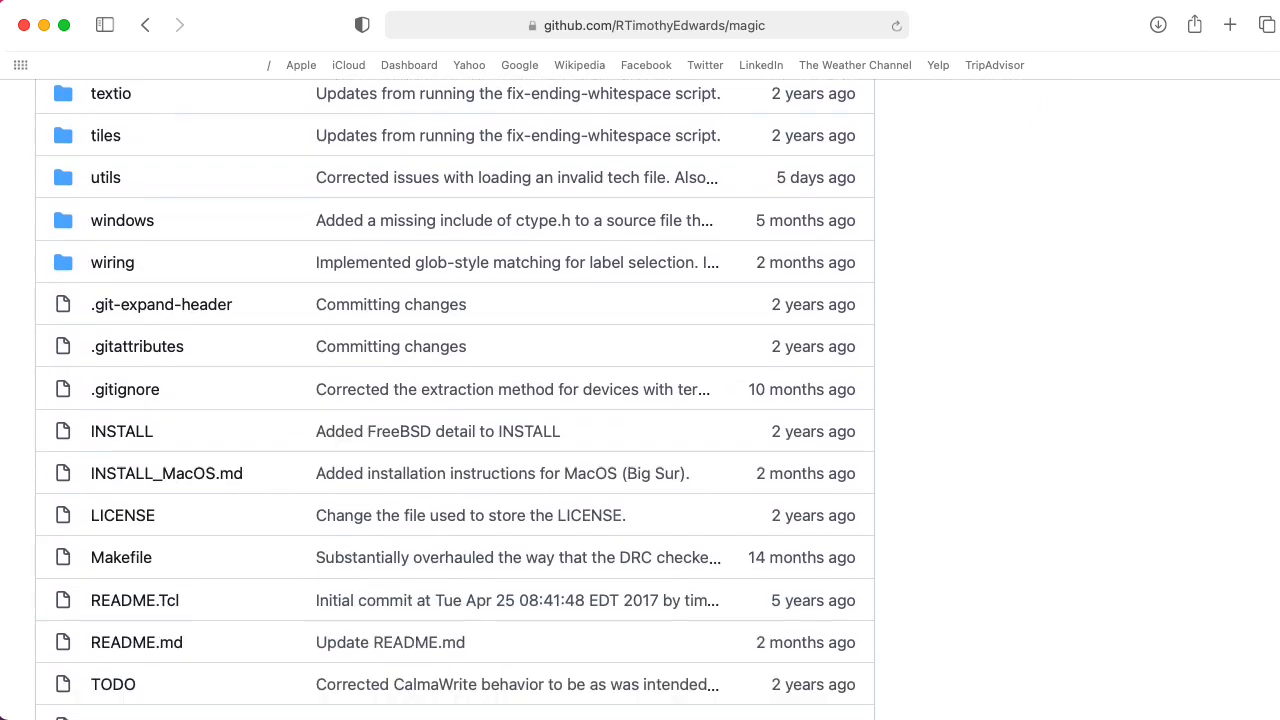
{"action": "scroll", "scroll_direction": "down", "scroll_amount": 3}
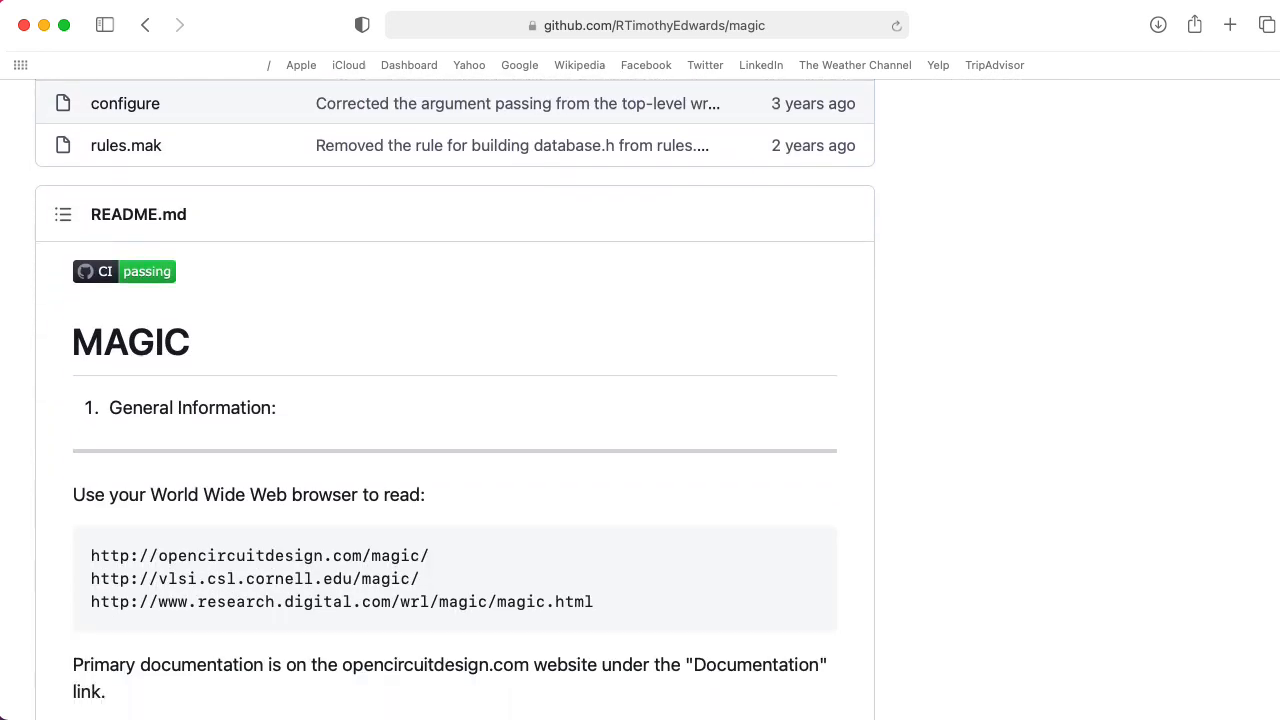
{"action": "scroll", "scroll_direction": "down", "scroll_amount": 3}
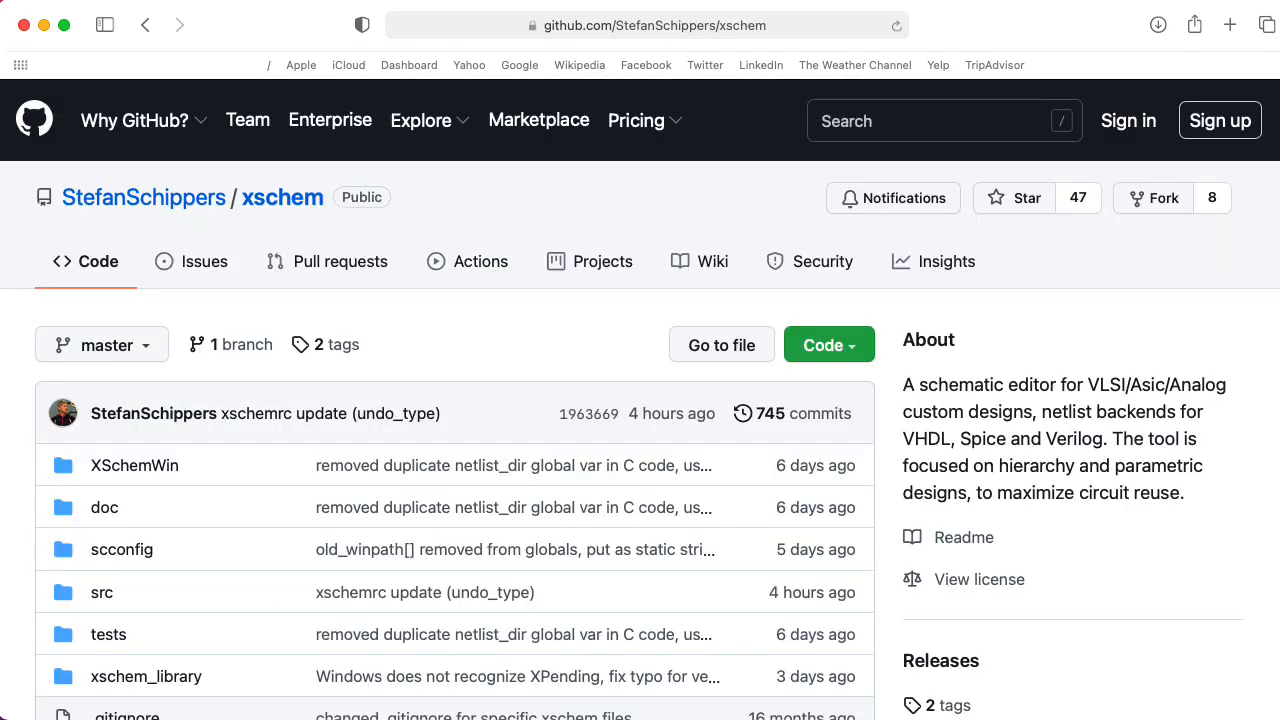
Locate README_MacOS.md in the xschem repository file list and bring it up.
{"action": "scroll", "scroll_direction": "down", "scroll_amount": 3}
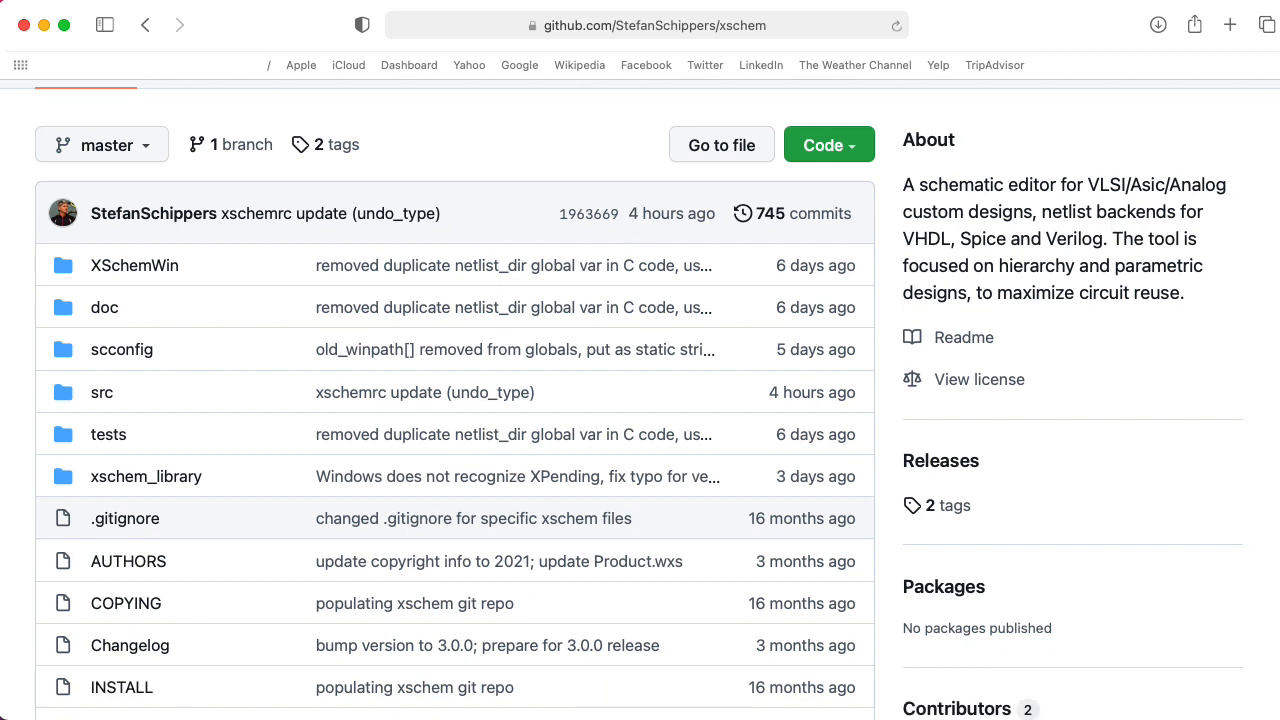
{"action": "scroll", "scroll_direction": "down", "scroll_amount": 3}
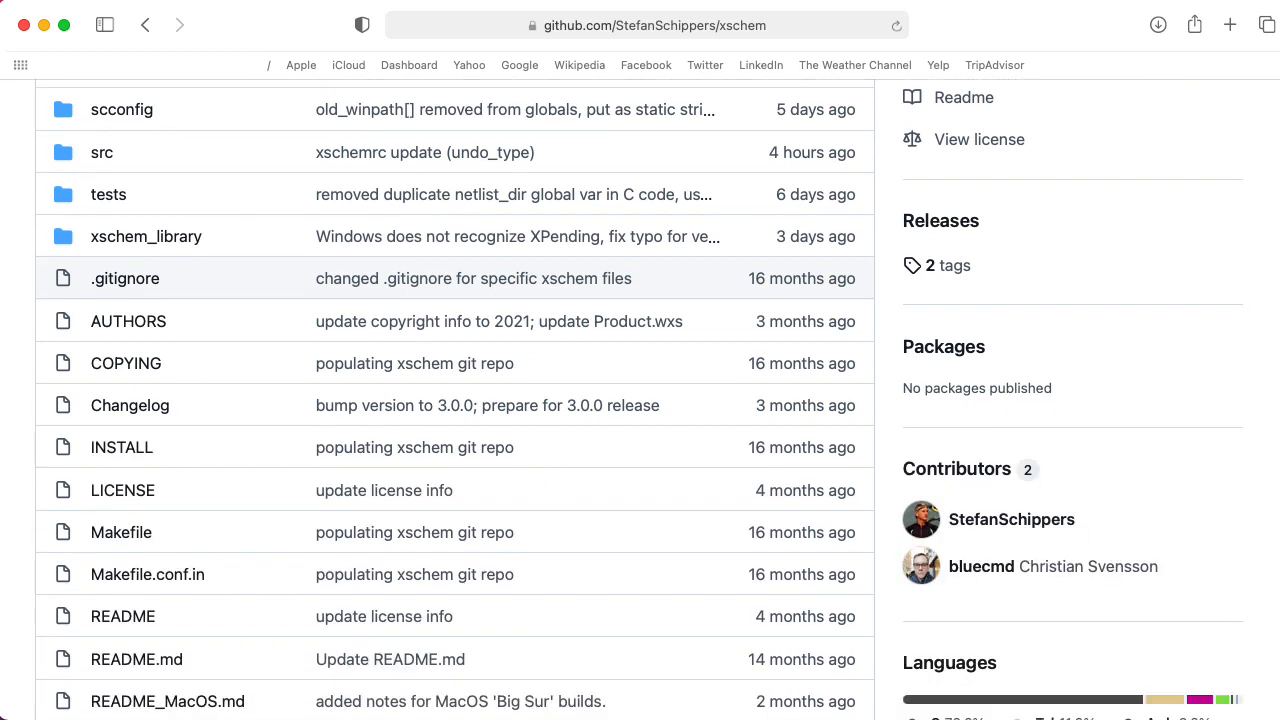
{"action": "scroll", "scroll_direction": "down", "scroll_amount": 3}
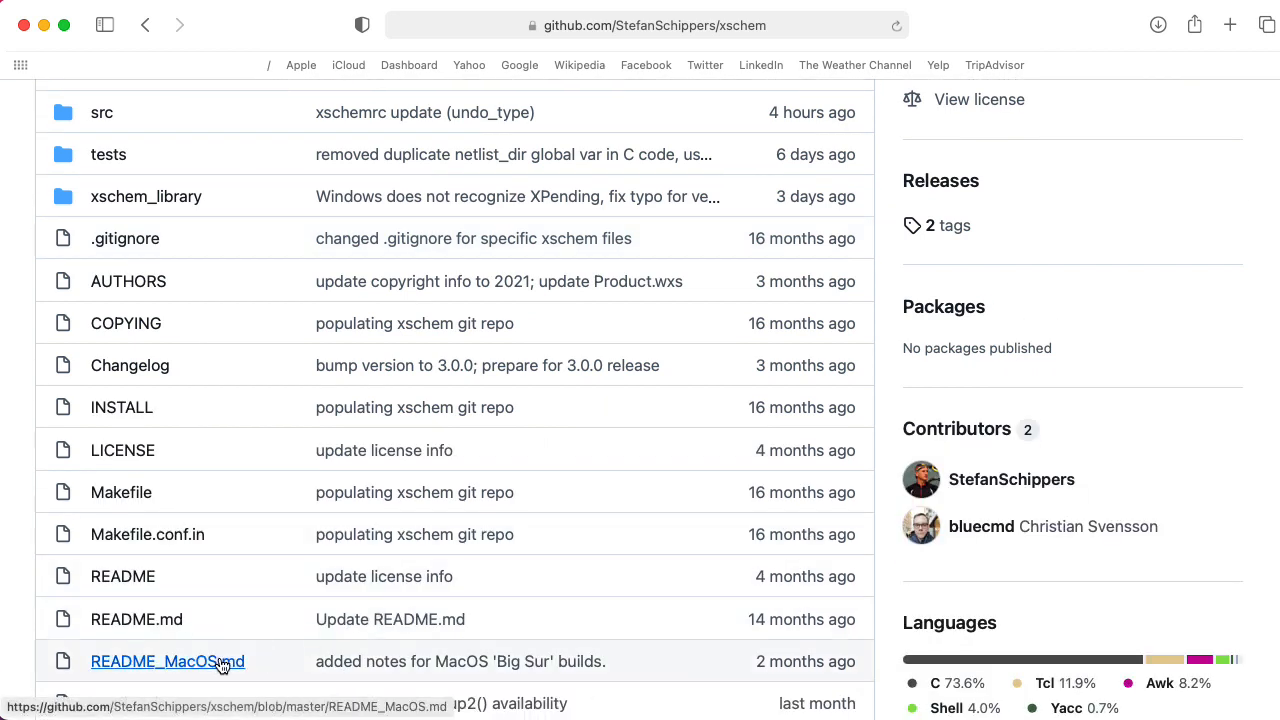
{"action": "left_click", "coordinate": [168, 660]}
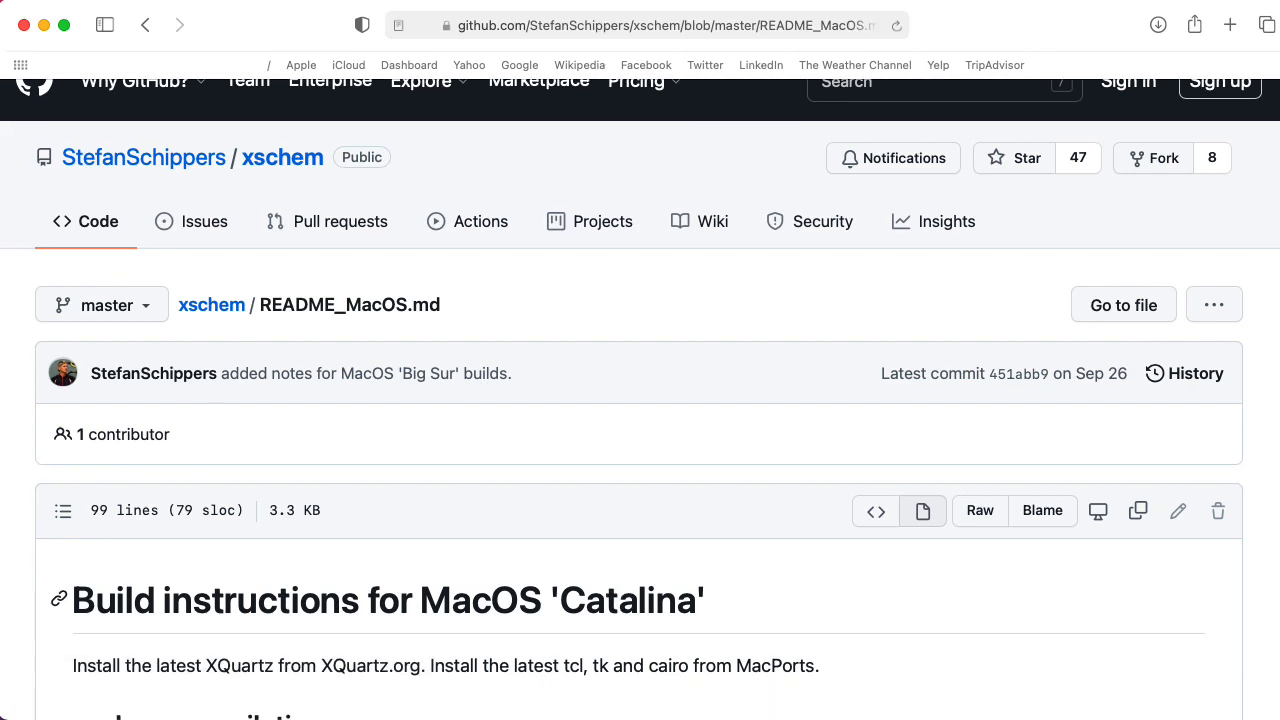
Read the Big Sur Tcl, Tk and xschem compilation sections down to the Makefile.conf flags.
{"action": "scroll", "scroll_direction": "down", "scroll_amount": 3}
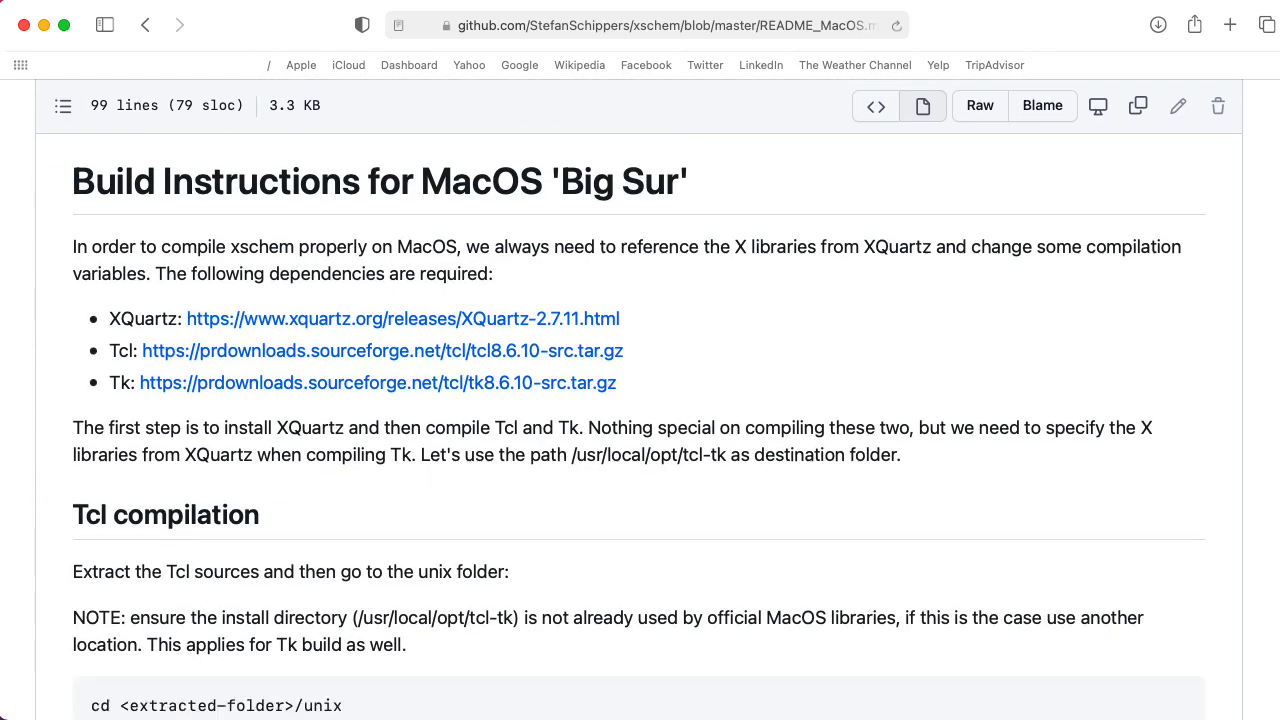
{"action": "scroll", "scroll_direction": "down", "scroll_amount": 3}
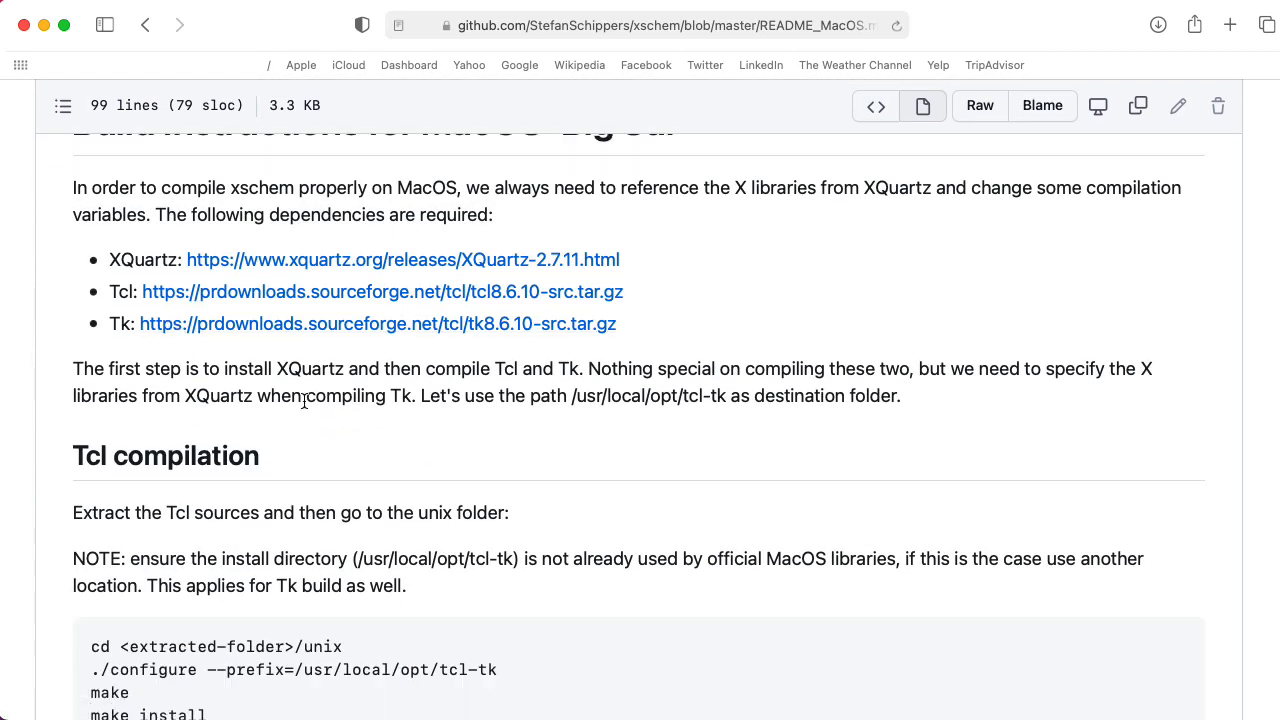
{"action": "scroll", "scroll_direction": "down", "scroll_amount": 3}
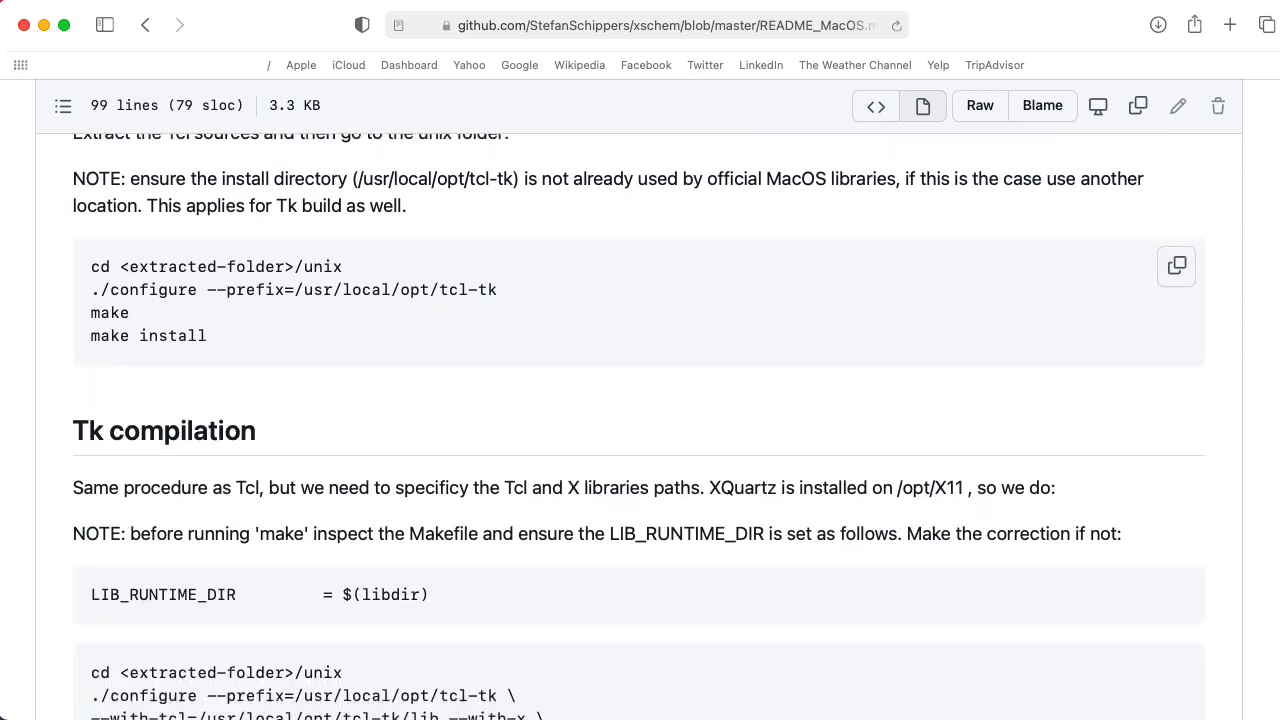
{"action": "scroll", "scroll_direction": "down", "scroll_amount": 3}
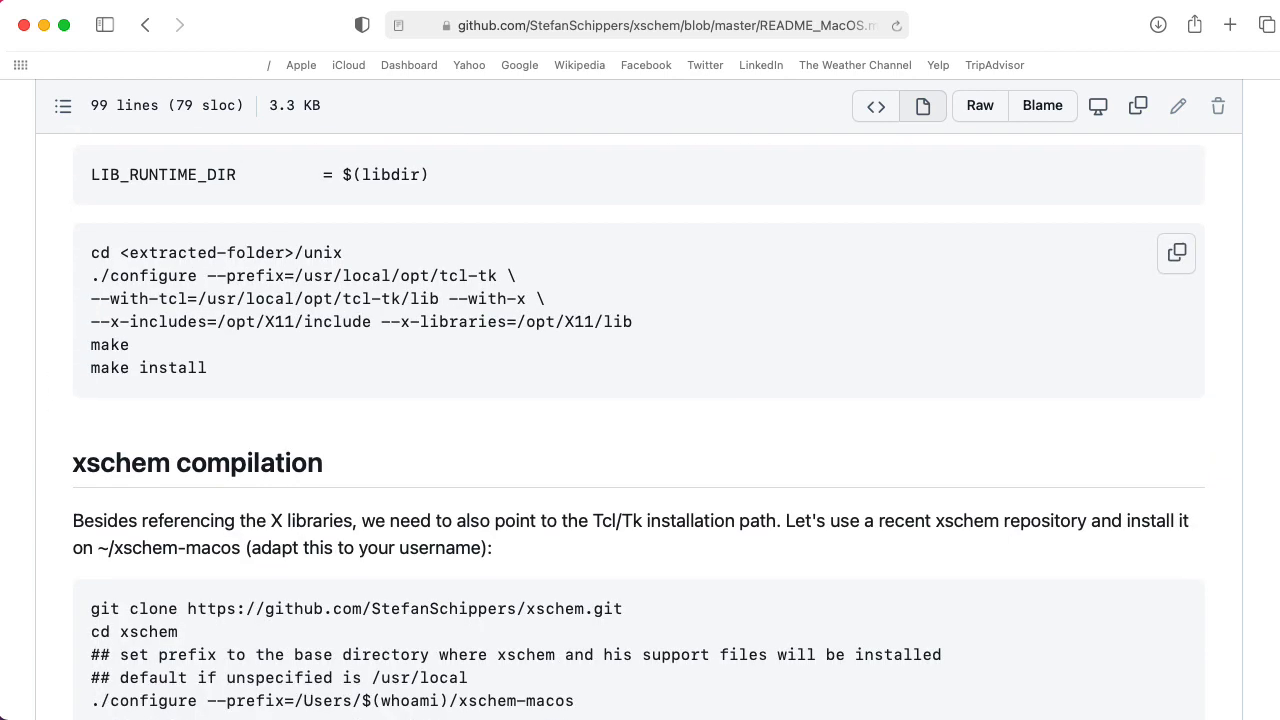
{"action": "scroll", "scroll_direction": "down", "scroll_amount": 3}
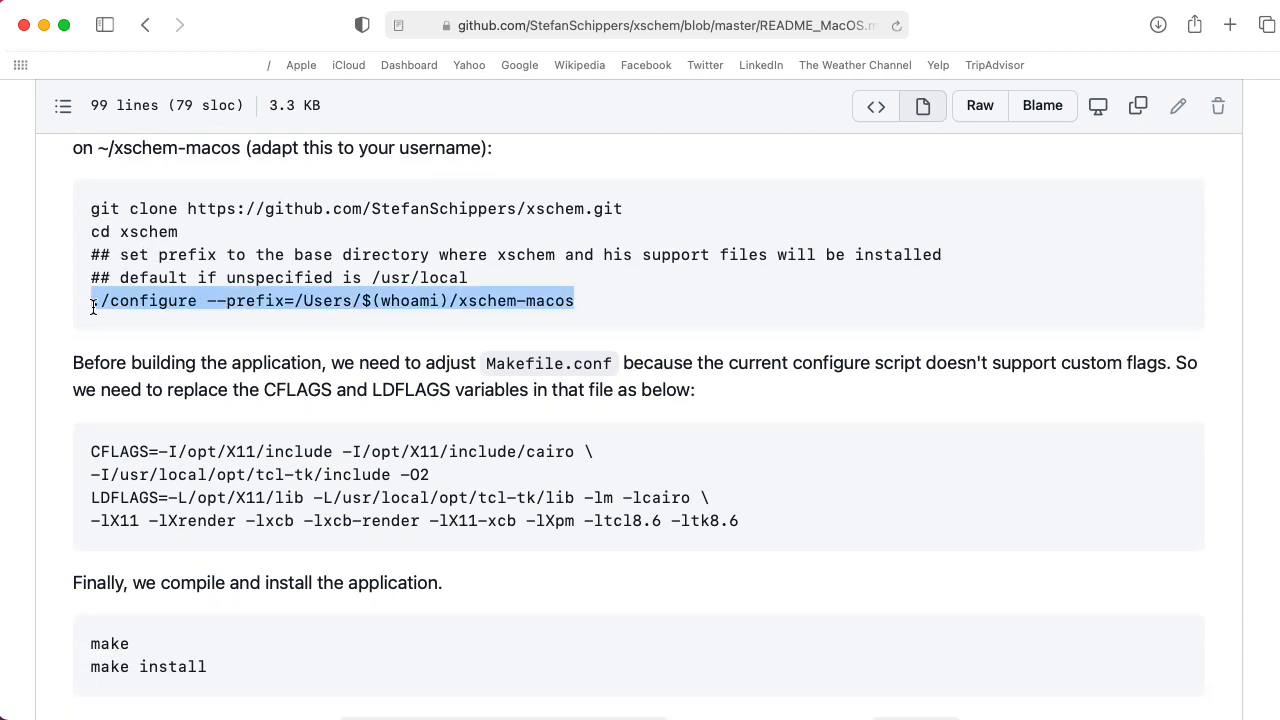
{"action": "scroll", "scroll_direction": "down", "scroll_amount": 3}
{"action": "type", "text": "./configure --prefix=/op"}
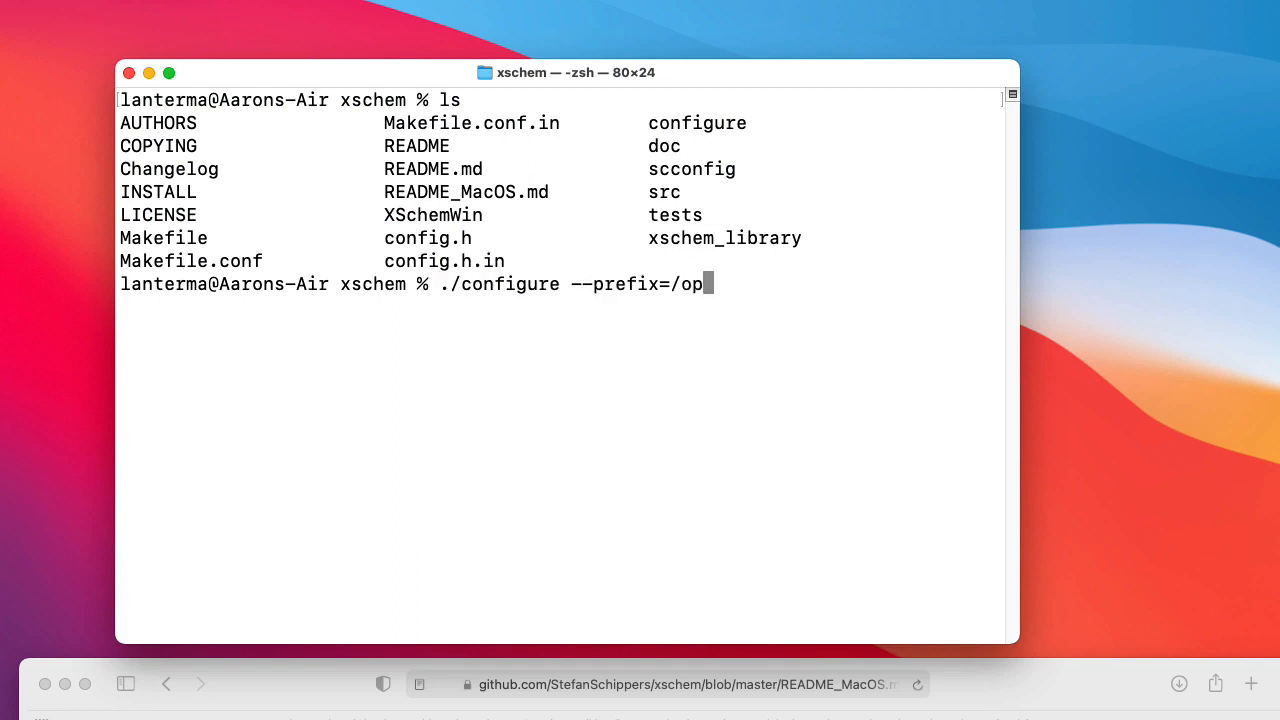
Run './configure --prefix=/opt/local' in the xschem source folder.
{"action": "type", "text": "t/local"}
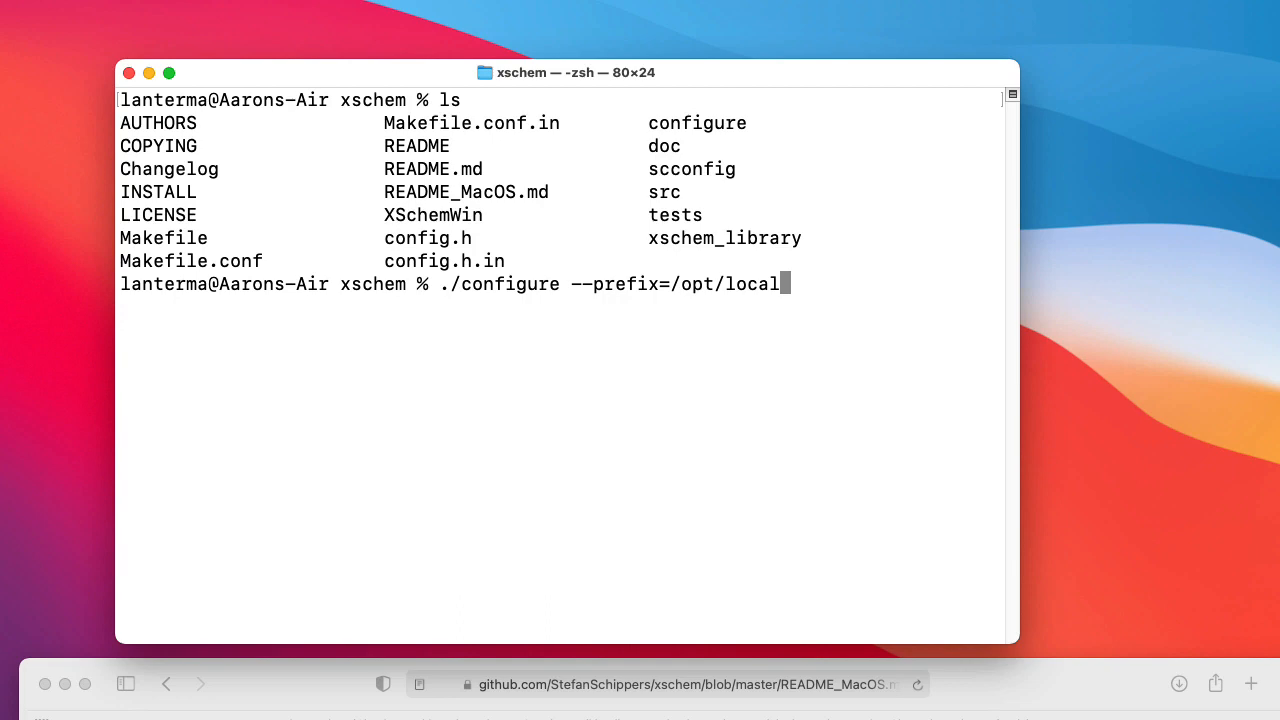
{"action": "key", "text": "Return"}
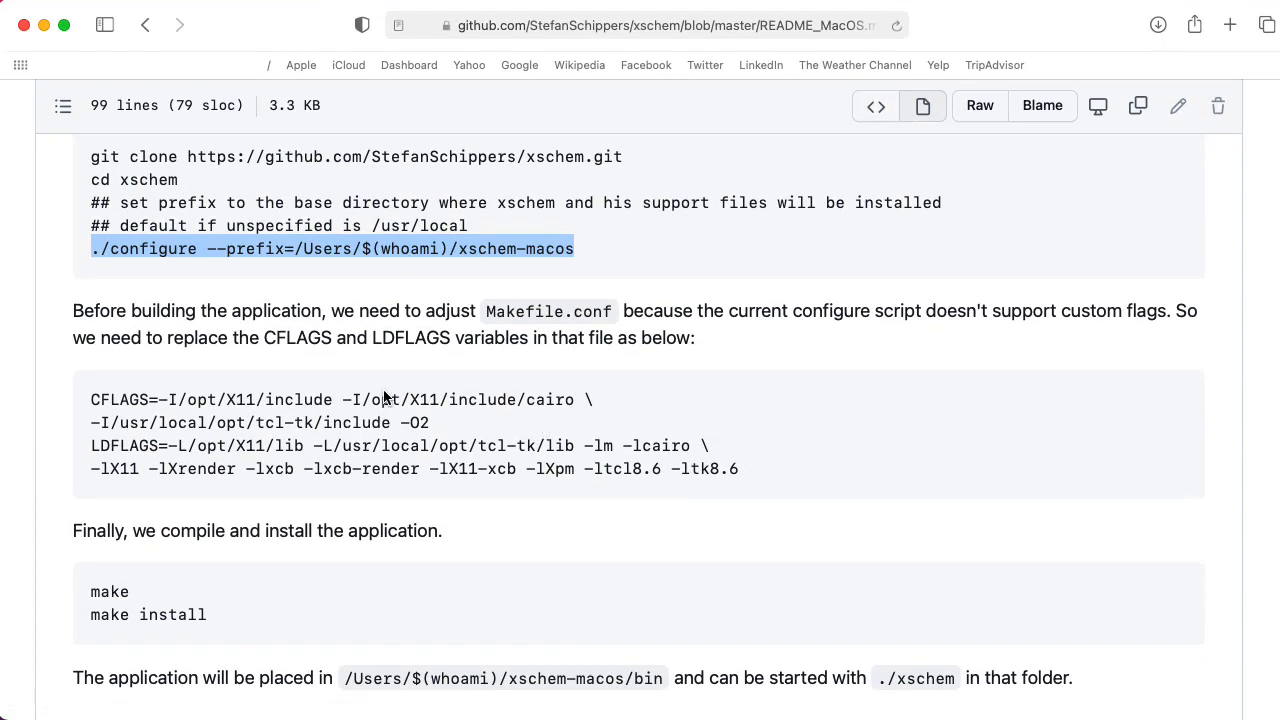
Copy the README's replacement CFLAGS/LDFLAGS lines and open Makefile.conf with 'code Makefile.conf'.
{"action": "double_click", "coordinate": [548, 312]}
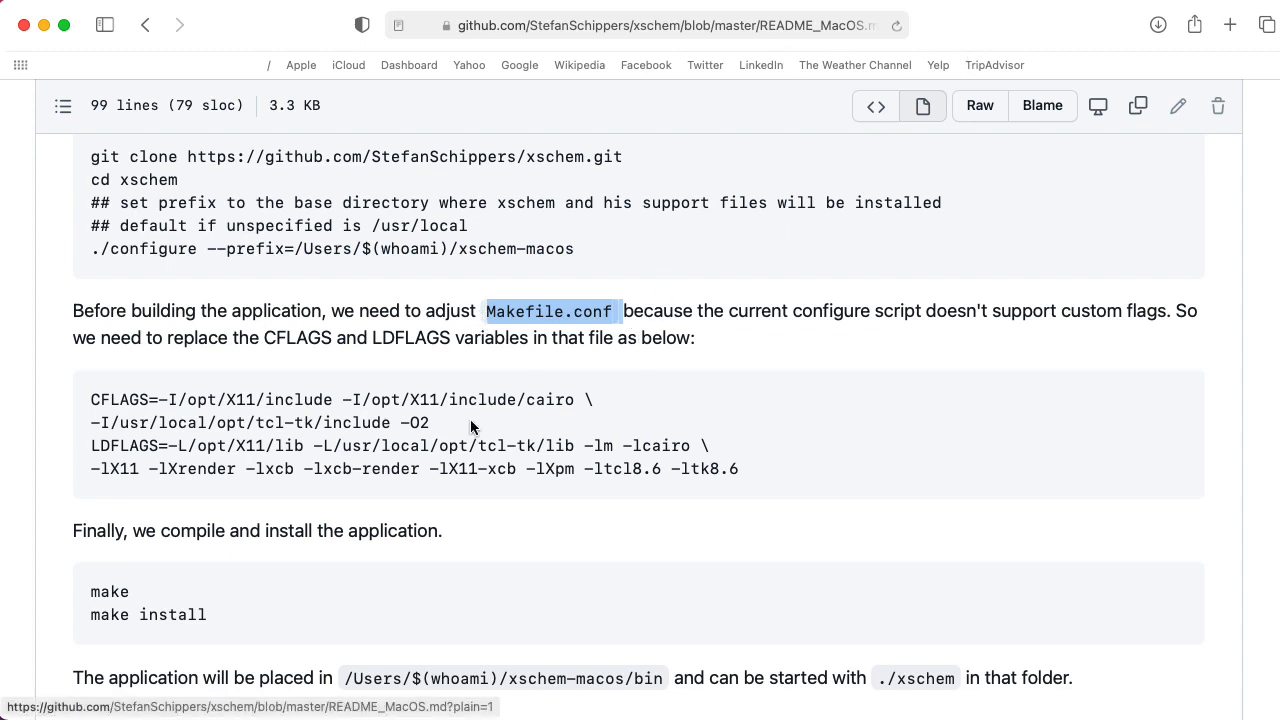
{"action": "left_click_drag", "start_coordinate": [596, 400], "coordinate": [428, 422]}
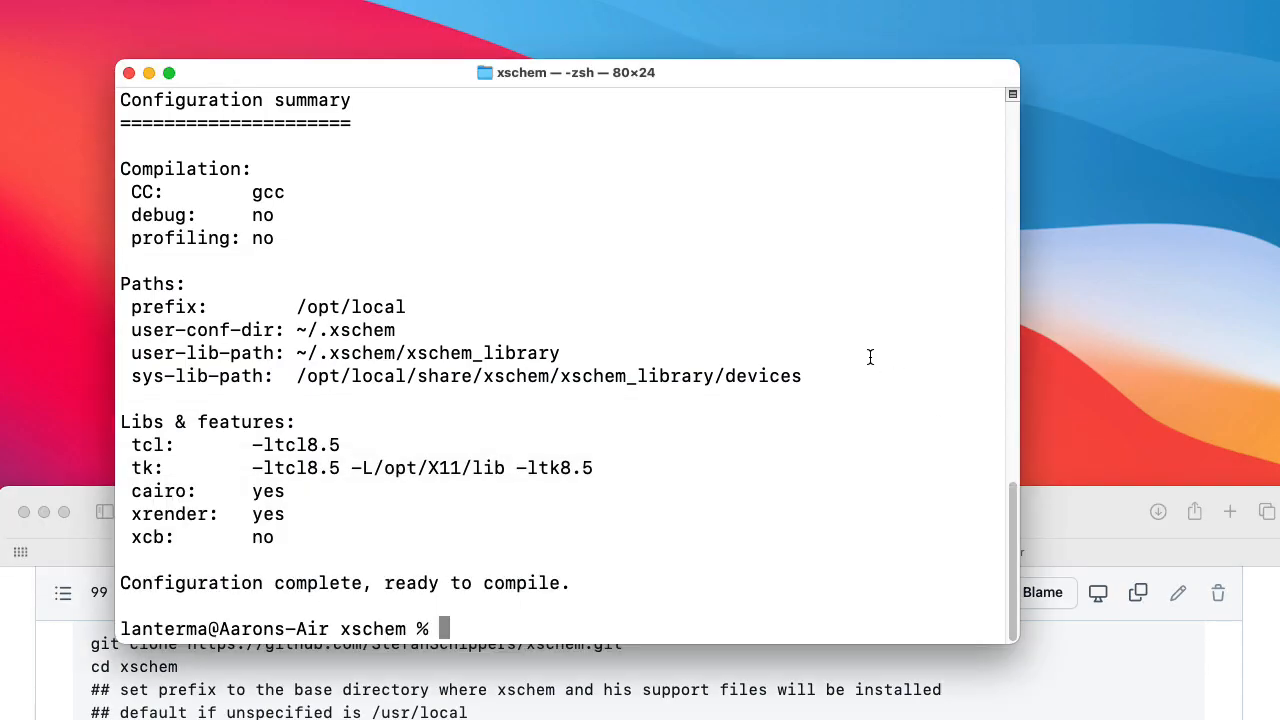
{"action": "type", "text": "code Makefile.c"}
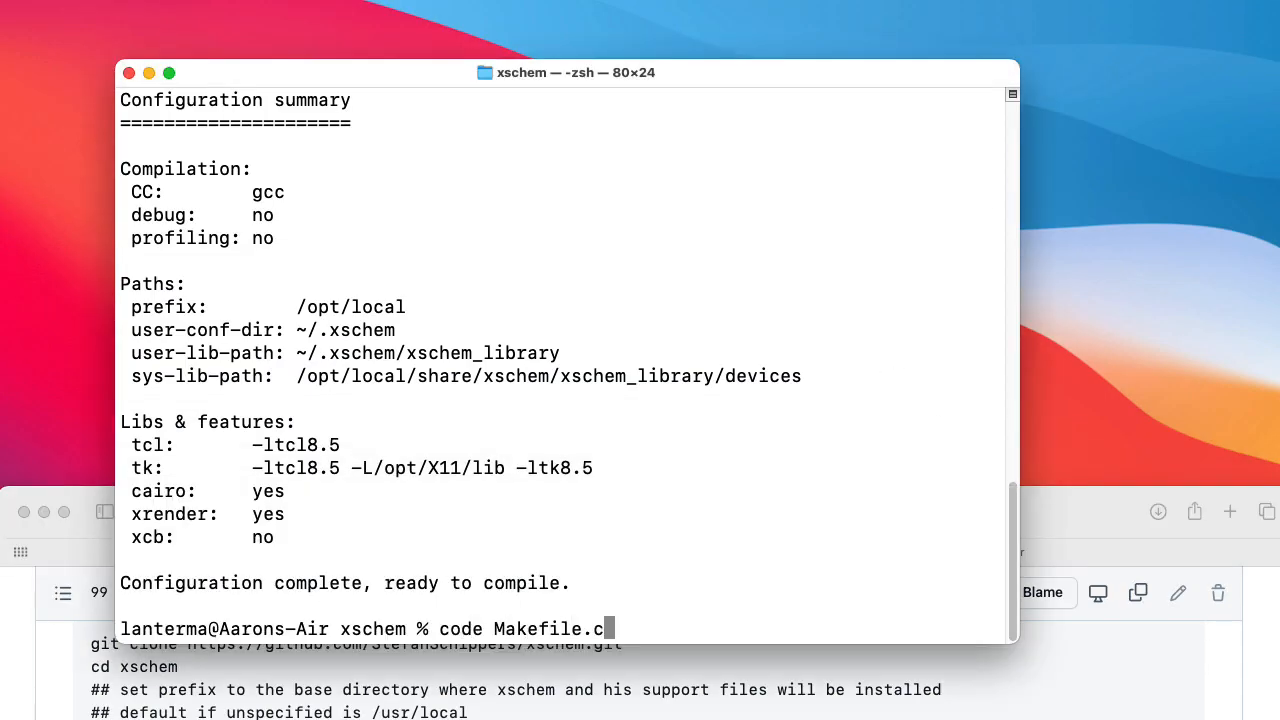
{"action": "type", "text": "onf"}
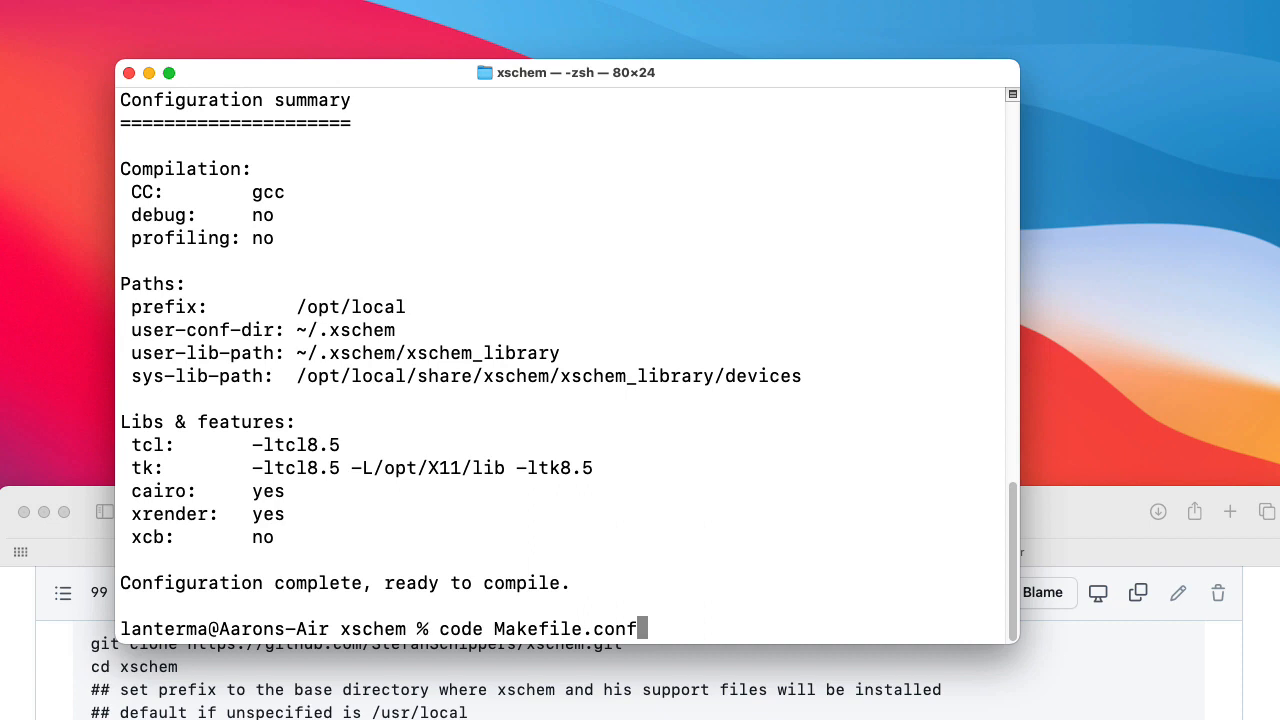
{"action": "key", "text": "Return"}
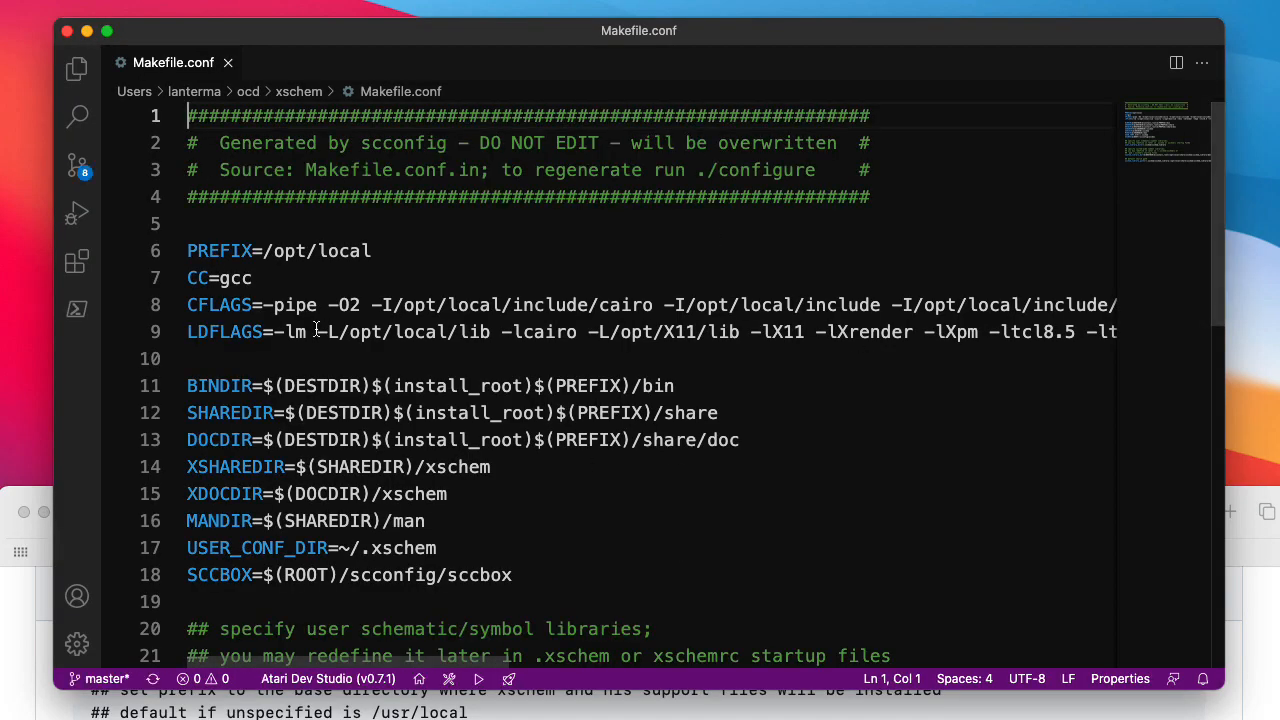
Replace Makefile.conf's CFLAGS and LDFLAGS with the README's X11/tcl-tk versions, include path at /usr/local/opt2.
{"action": "left_click_drag", "start_coordinate": [188, 304], "coordinate": [1116, 332]}
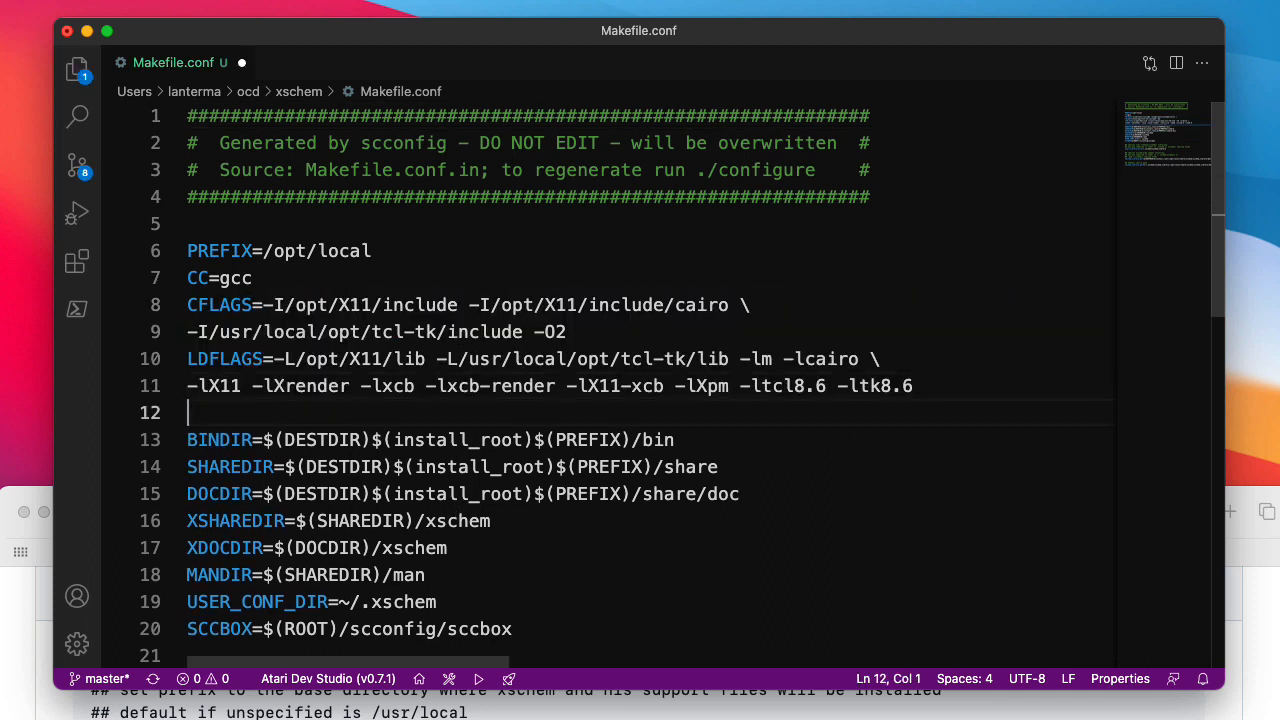
{"action": "mouse_move", "coordinate": [392, 324]}
{"action": "type", "text": "2"}
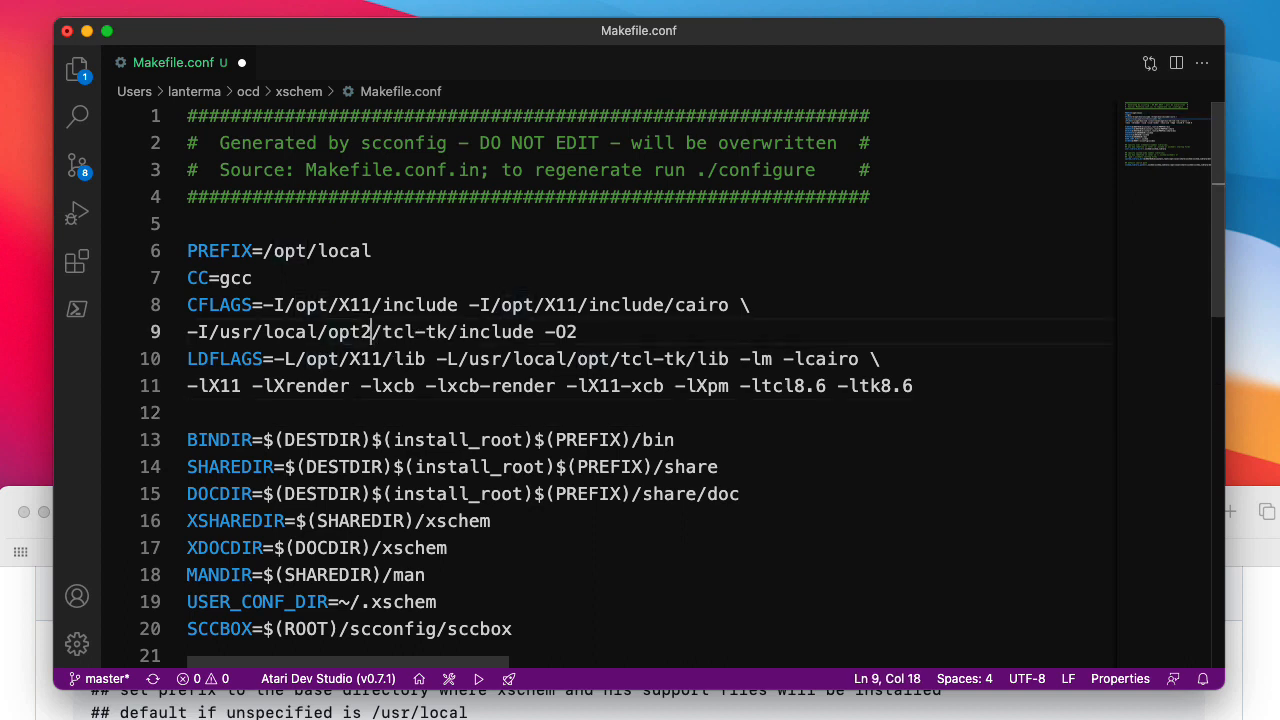
{"action": "left_click", "coordinate": [596, 360]}
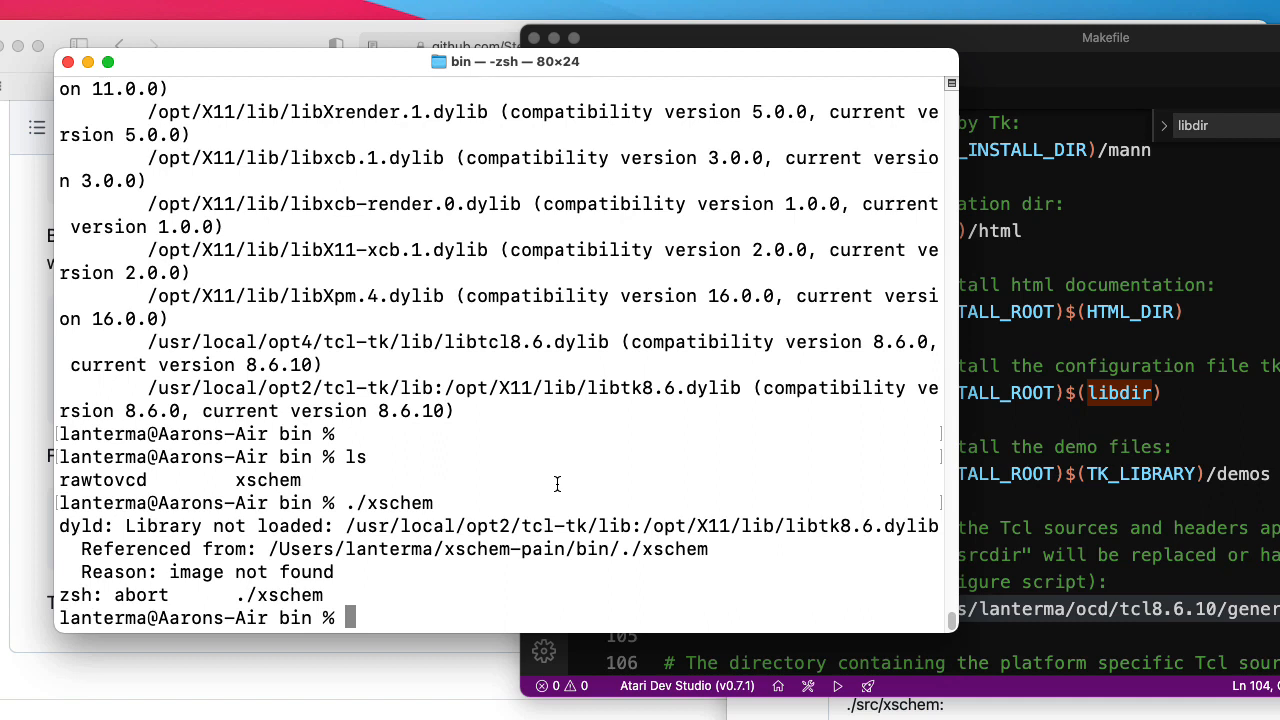
{"action": "mouse_move", "coordinate": [532, 548]}
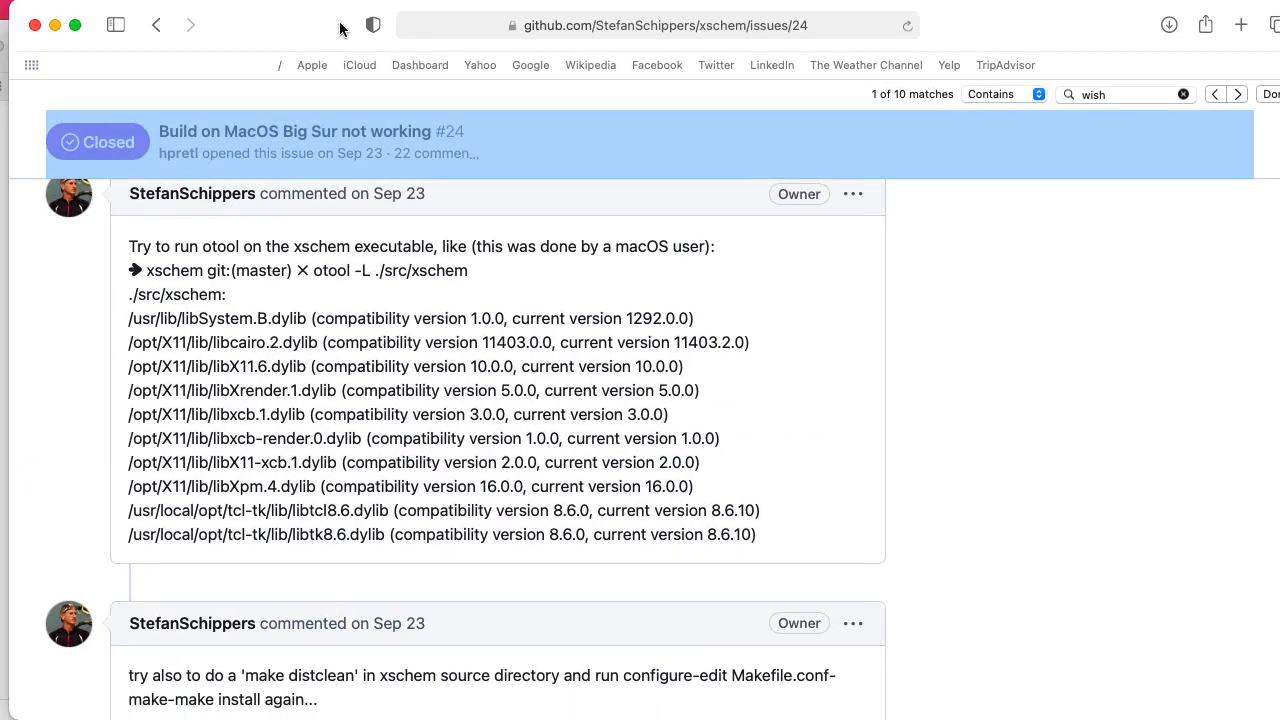
Scroll issue #24 down to the fix changing LIB_RUNTIME_DIR from $(libdir):/opt/X11/lib to $(libdir).
{"action": "scroll", "scroll_direction": "down", "scroll_amount": 3}
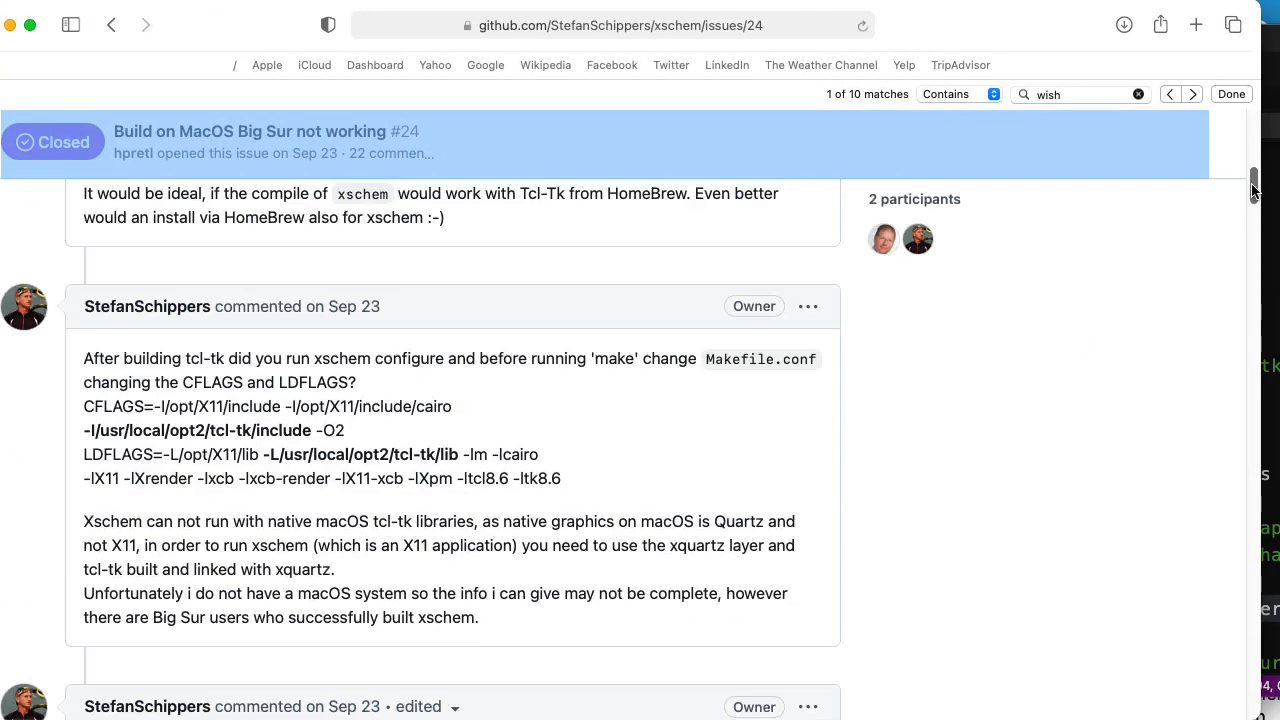
{"action": "scroll", "scroll_direction": "up", "scroll_amount": 3}
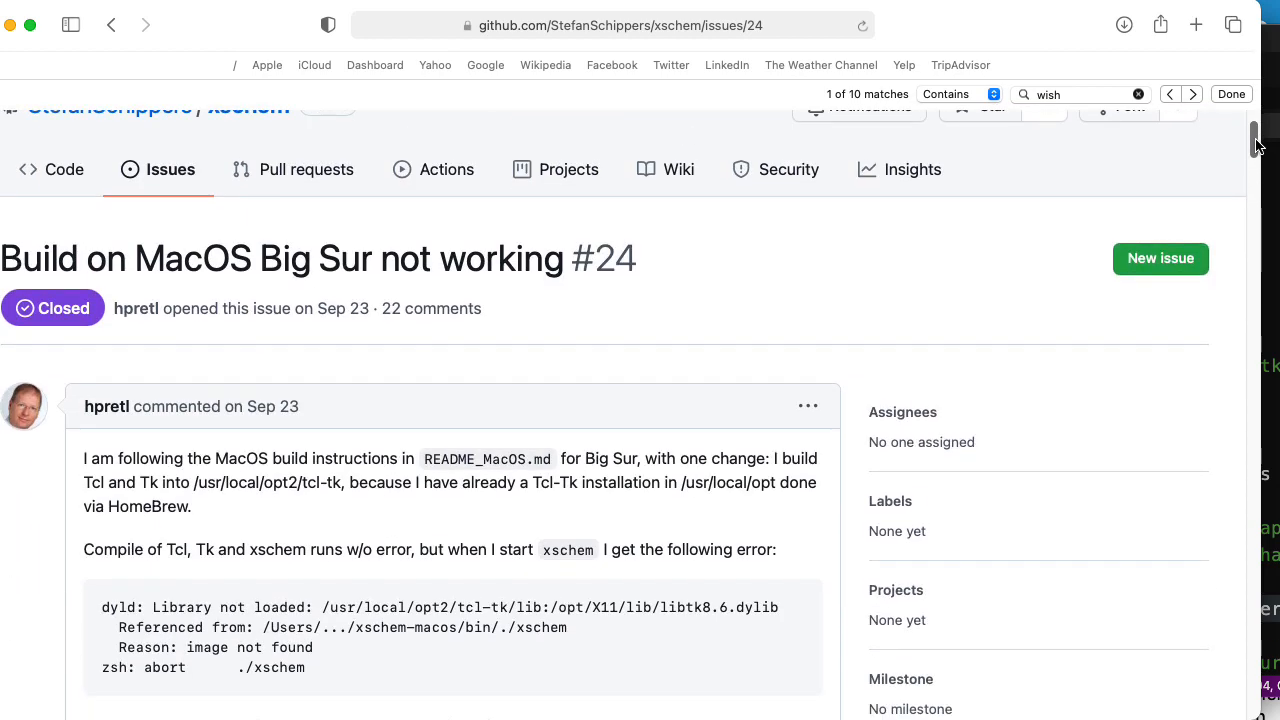
{"action": "scroll", "scroll_direction": "down", "scroll_amount": 3}
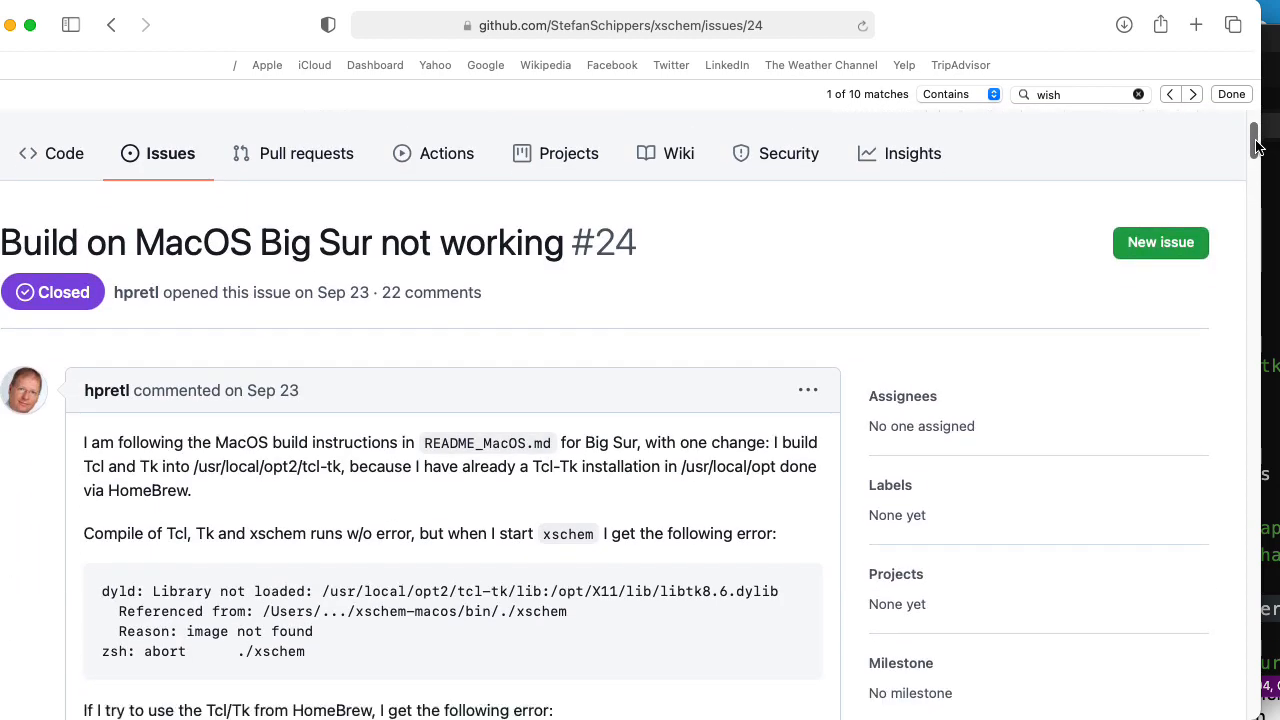
{"action": "scroll", "scroll_direction": "down", "scroll_amount": 3}
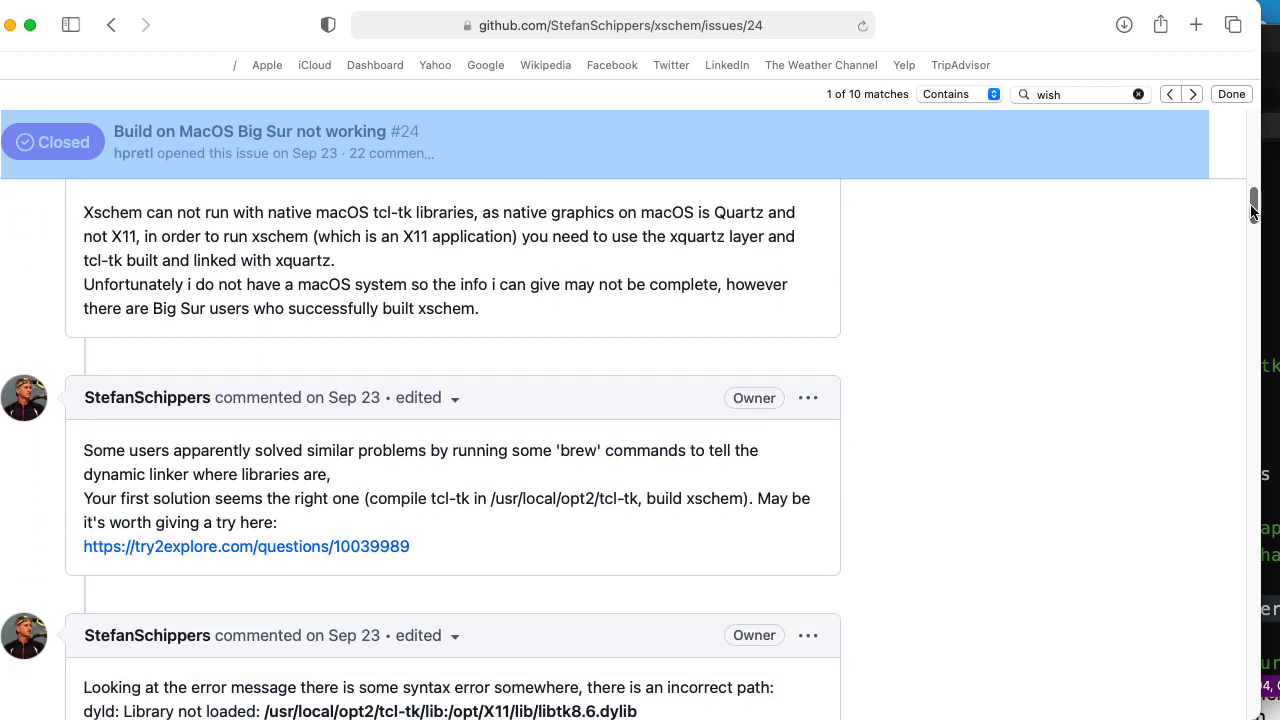
{"action": "scroll", "scroll_direction": "down", "scroll_amount": 3}
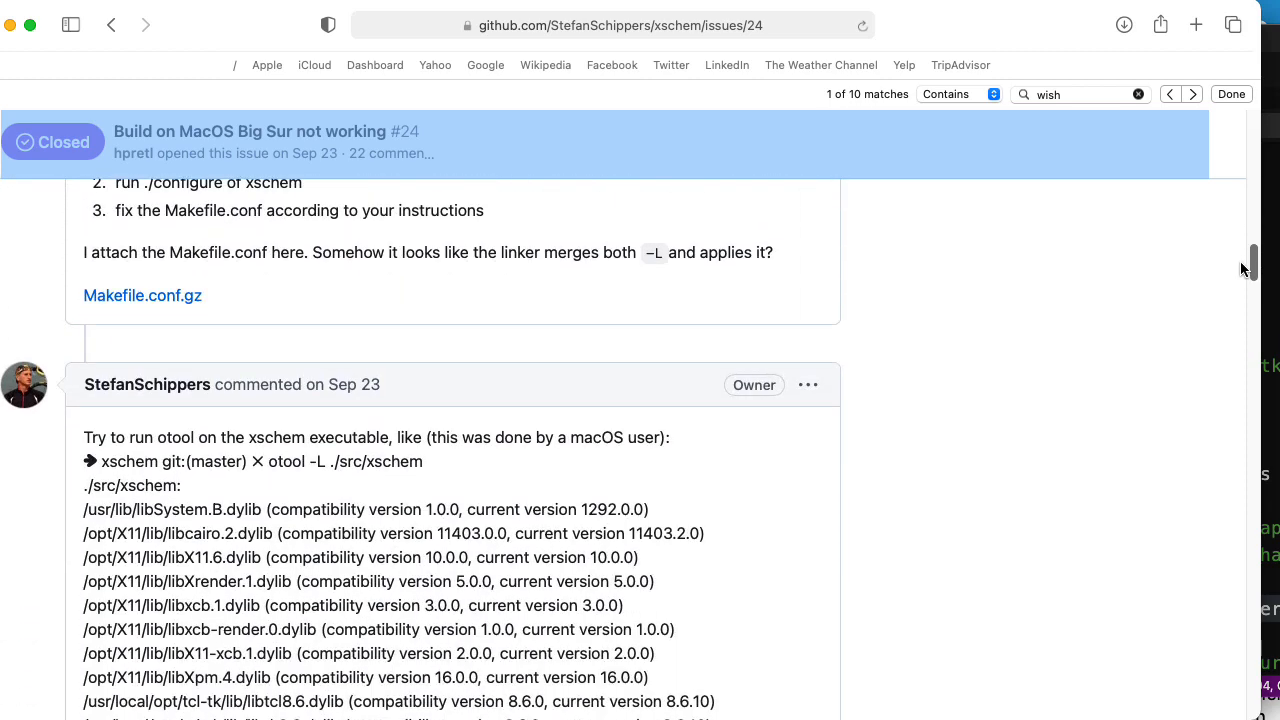
{"action": "scroll", "scroll_direction": "down", "scroll_amount": 3}
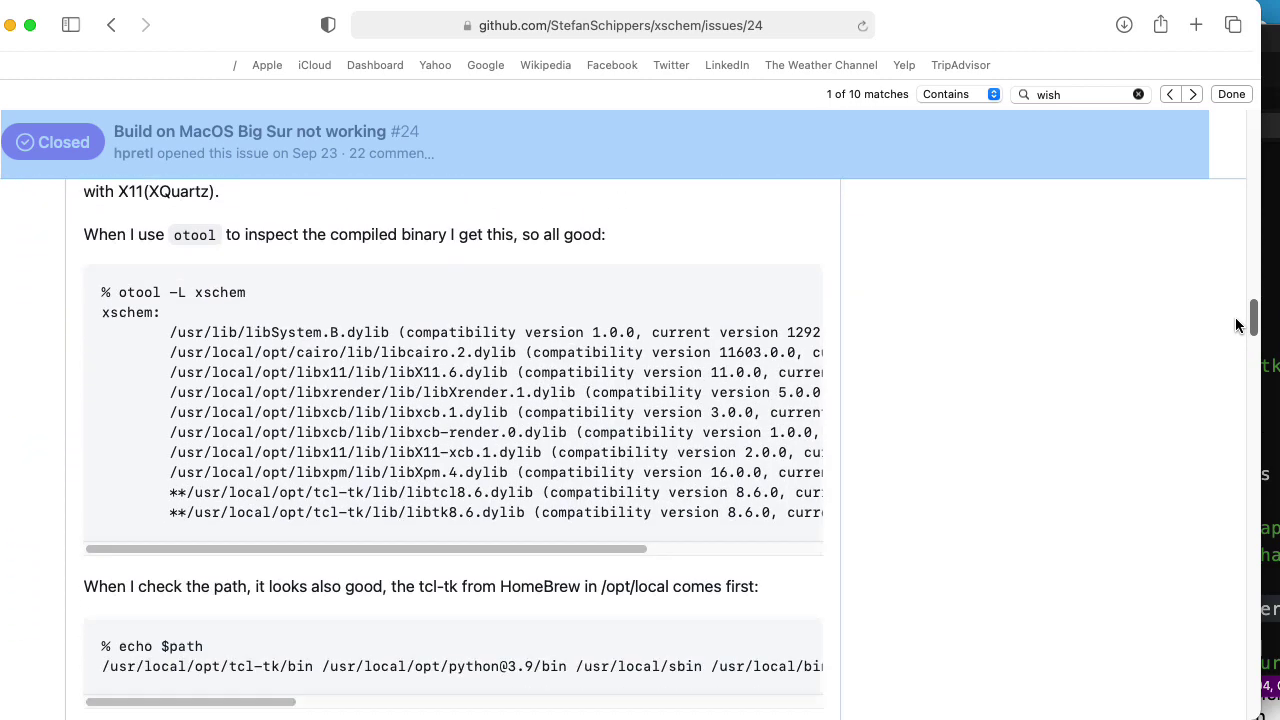
{"action": "scroll", "scroll_direction": "down", "scroll_amount": 3}
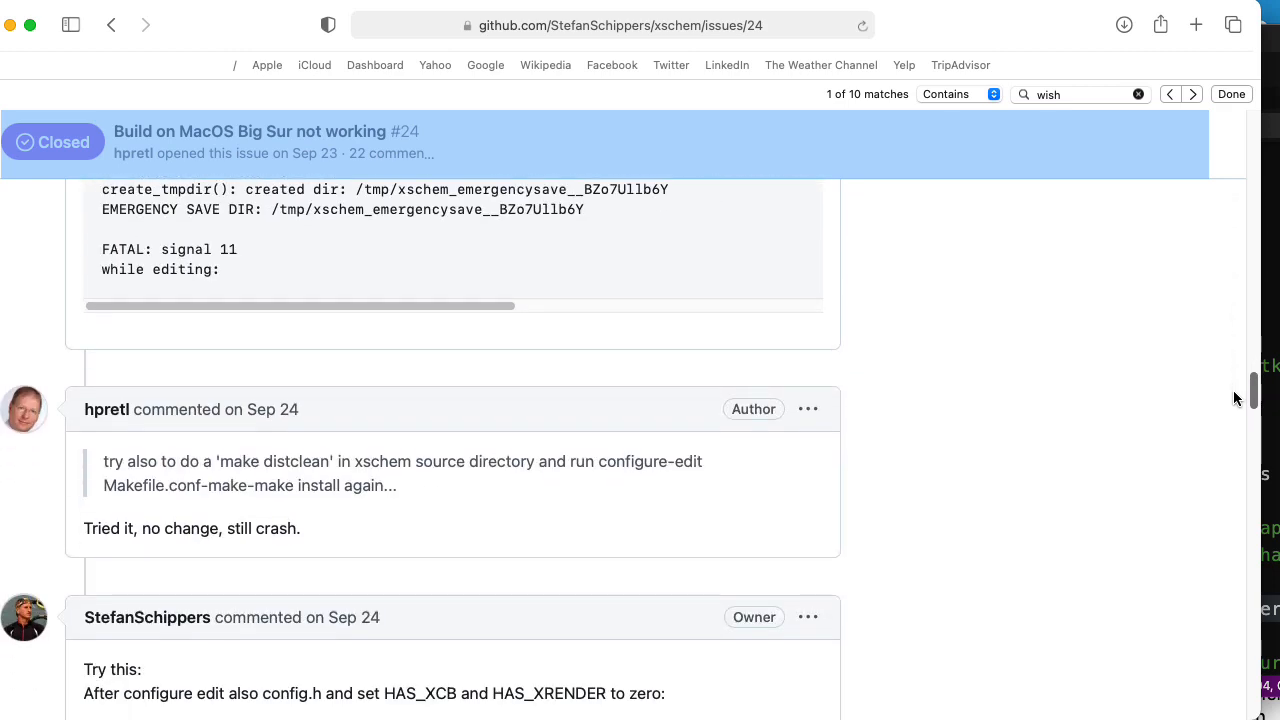
{"action": "scroll", "scroll_direction": "down", "scroll_amount": 3}
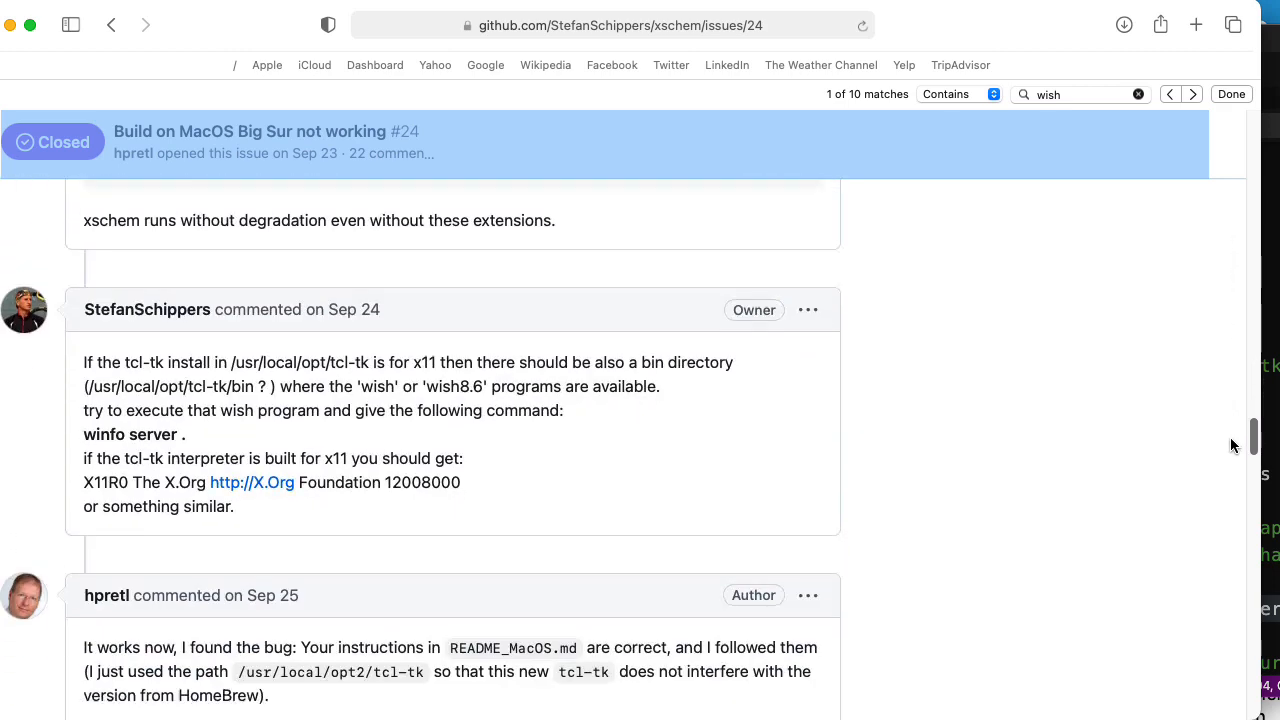
{"action": "scroll", "scroll_direction": "down", "scroll_amount": 3}
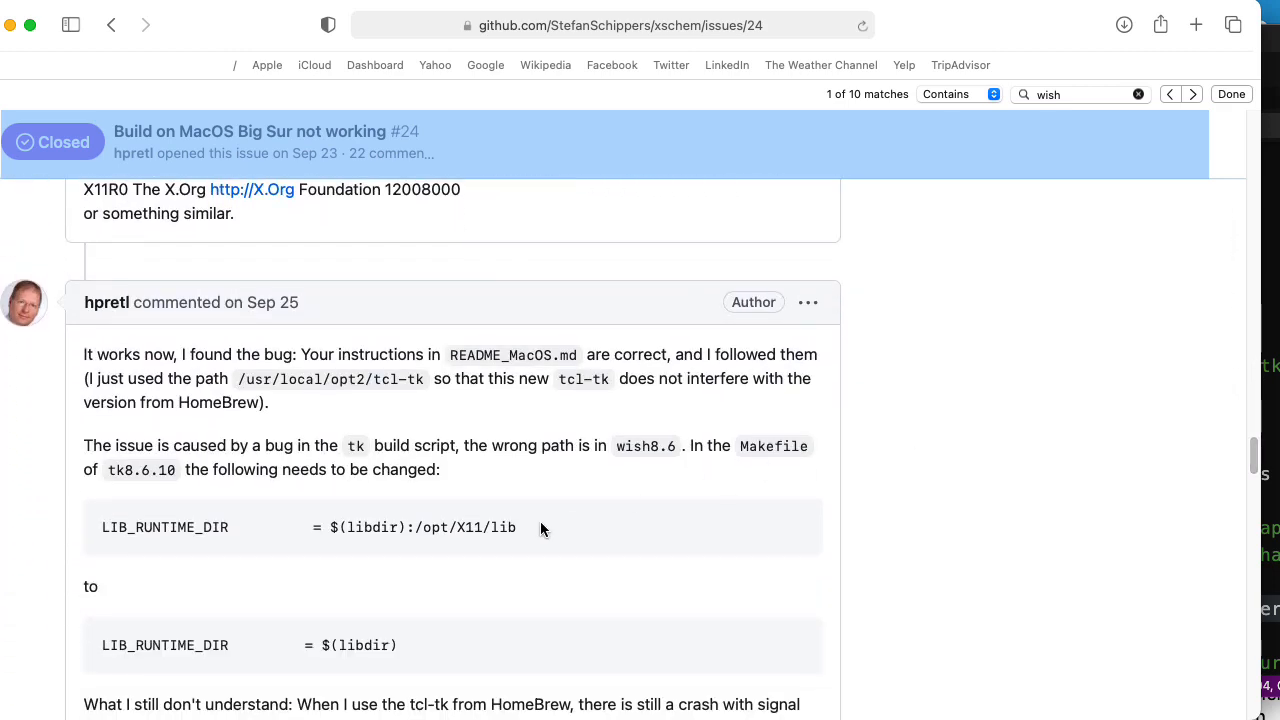
{"action": "mouse_move", "coordinate": [474, 488]}
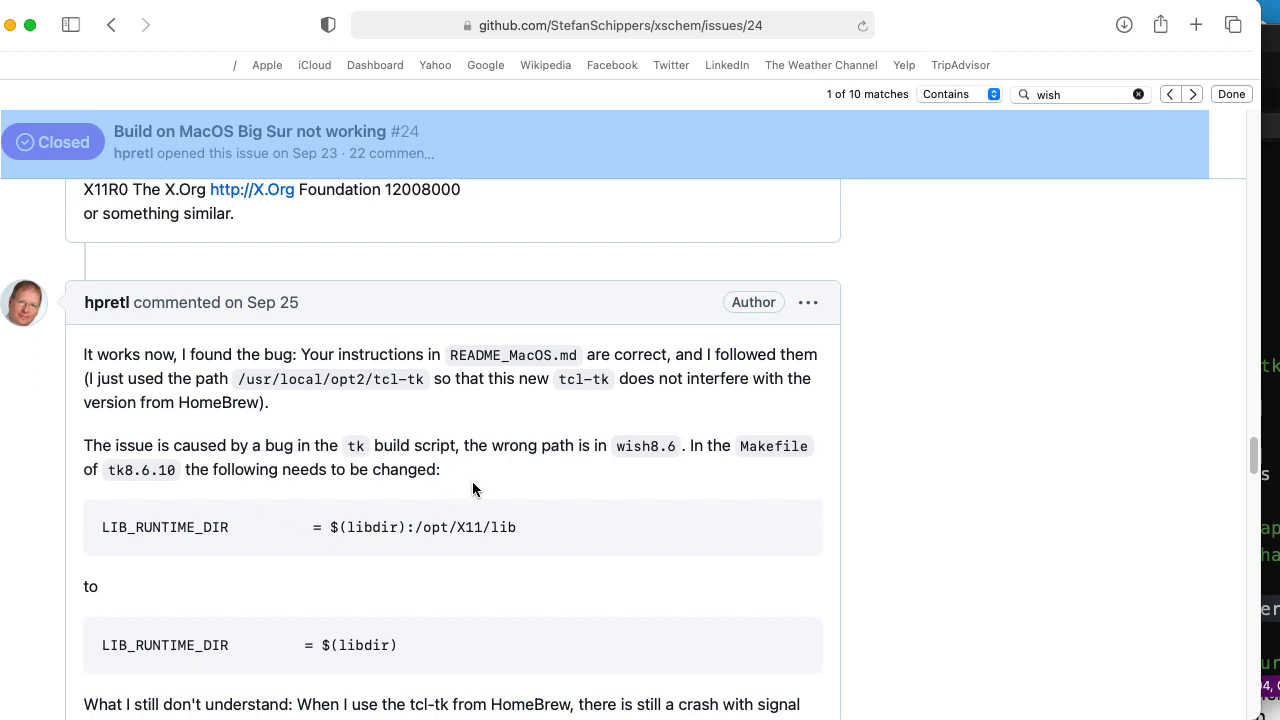
{"action": "mouse_move", "coordinate": [284, 22]}
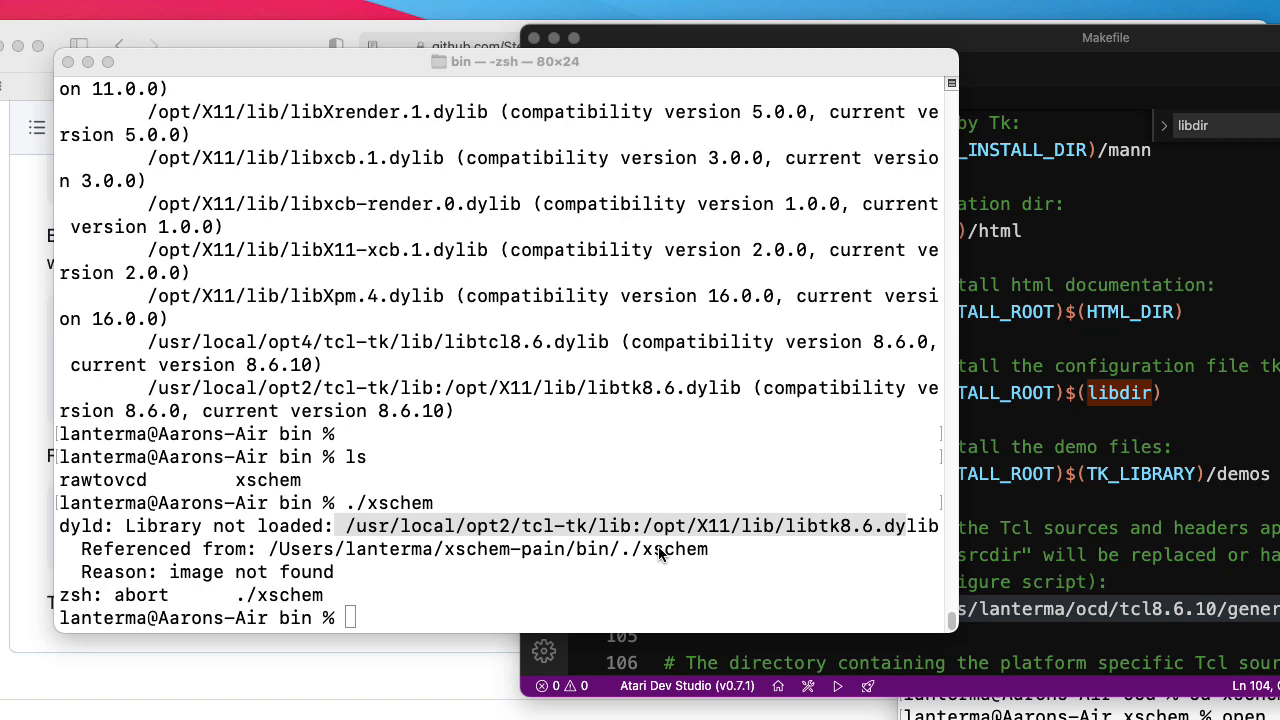
{"action": "mouse_move", "coordinate": [280, 344]}
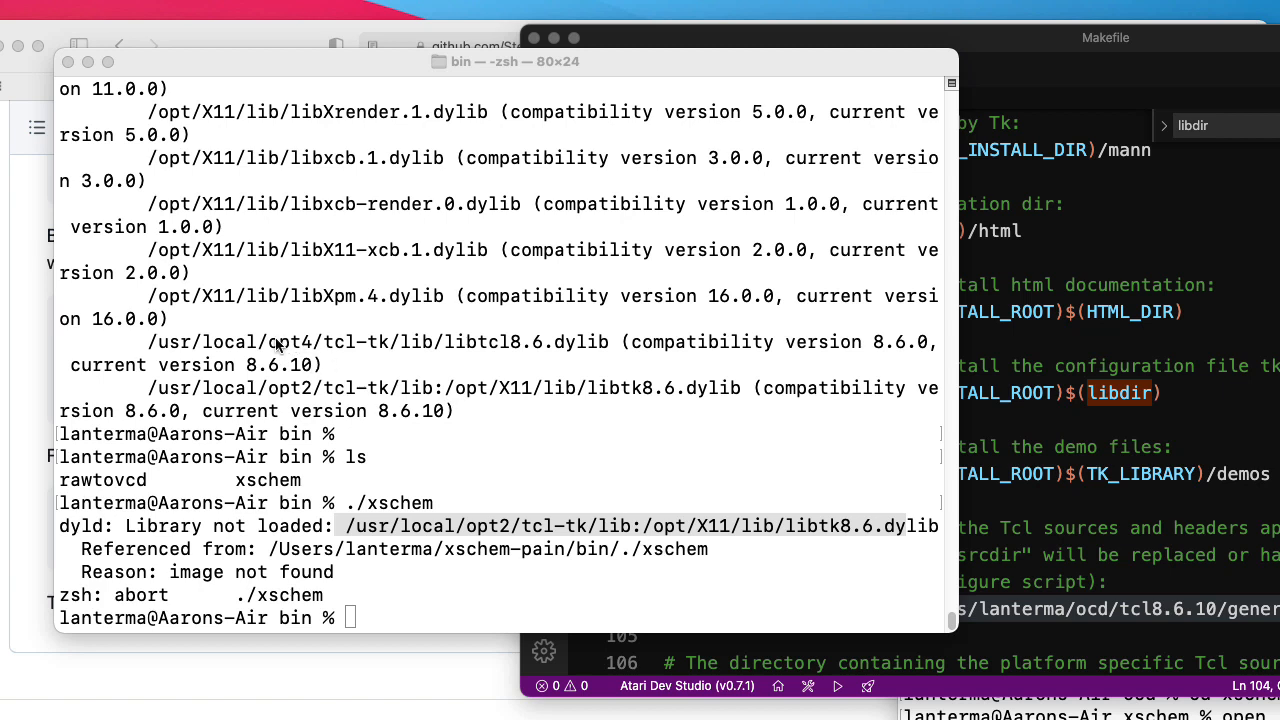
{"action": "mouse_move", "coordinate": [336, 316]}
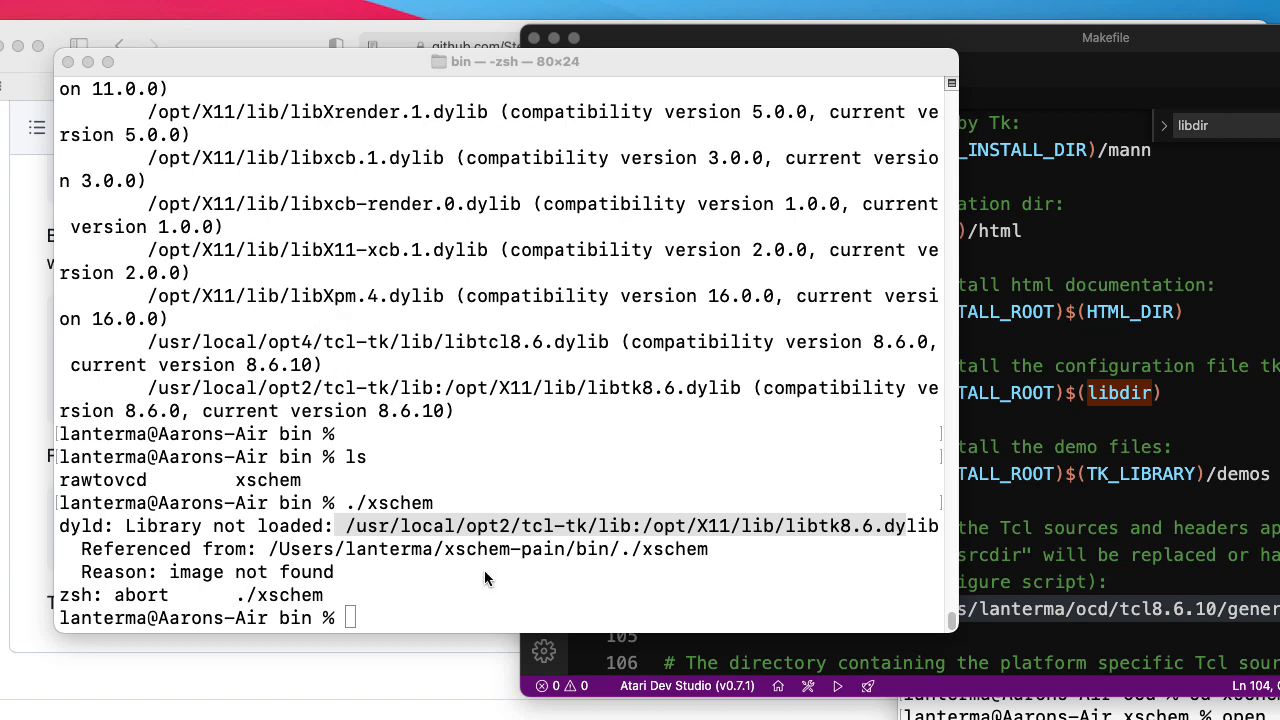
{"action": "mouse_move", "coordinate": [500, 532]}
{"action": "type", "text": "mkdir"}
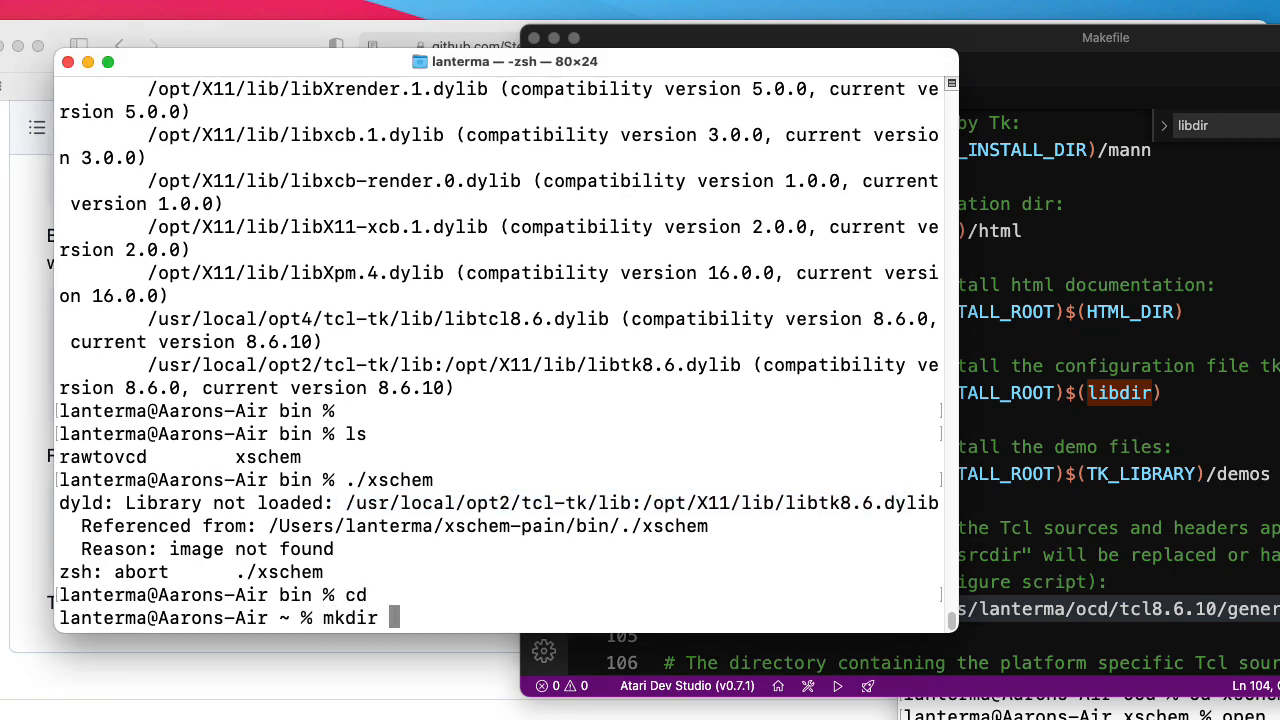
Create an ocd5 folder in the home directory and move into it.
{"action": "type", "text": "ocd"}
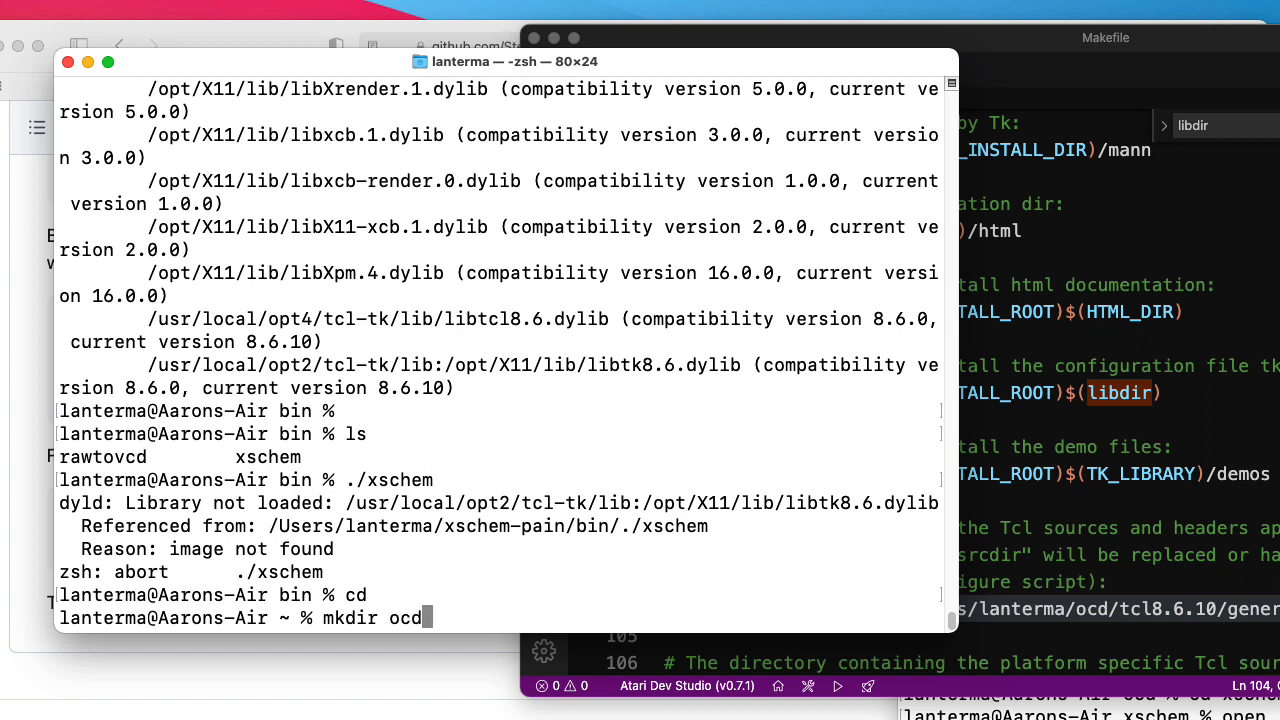
{"action": "key", "text": "Return"}
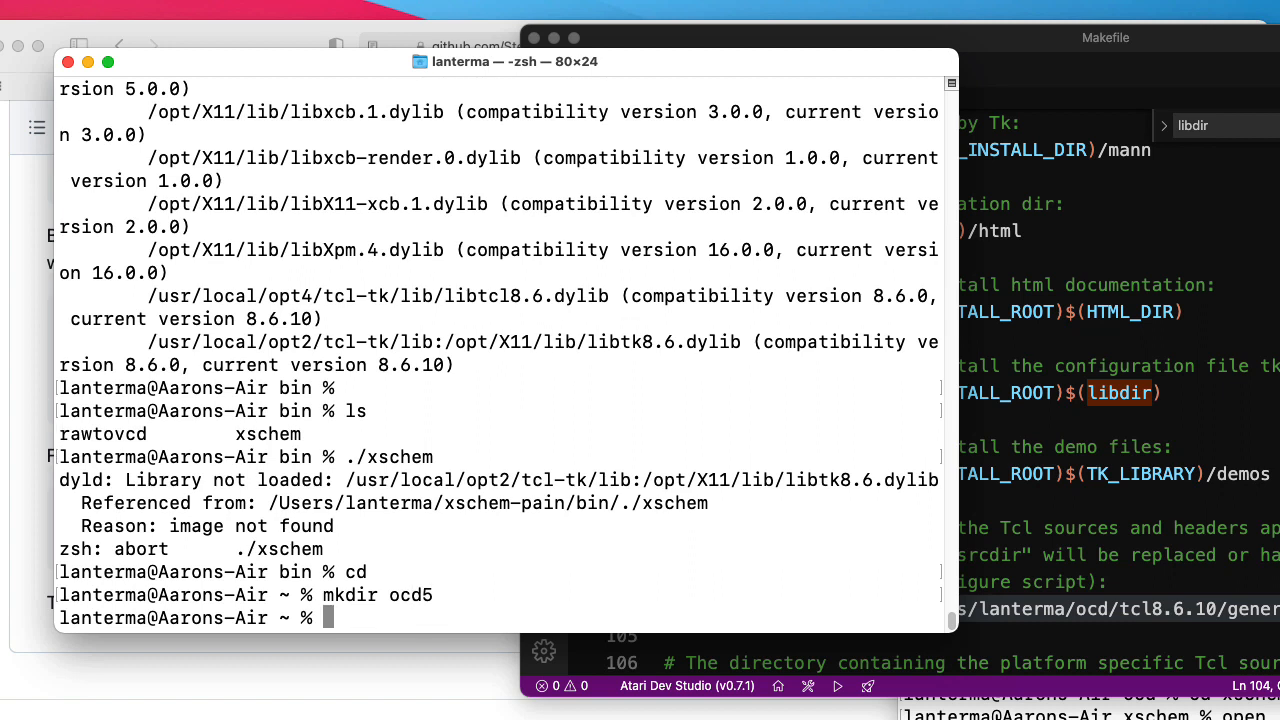
{"action": "type", "text": "cd ocd5"}
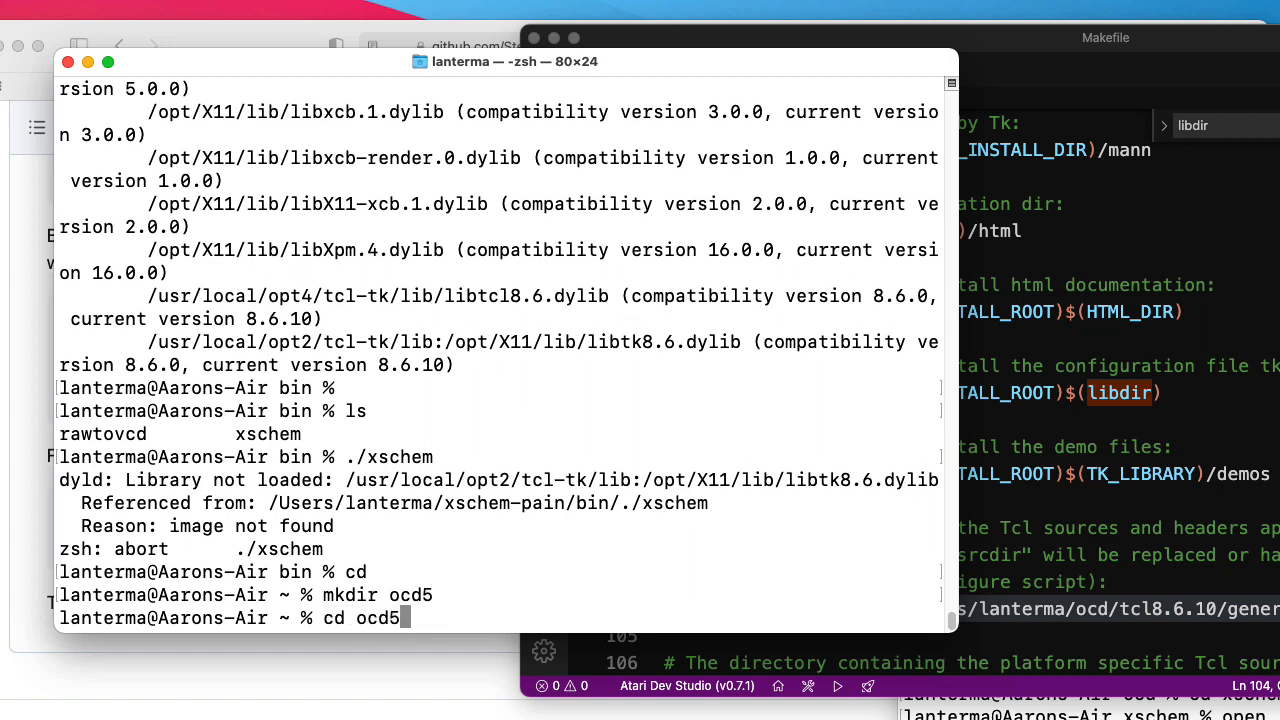
{"action": "key", "text": "Return"}
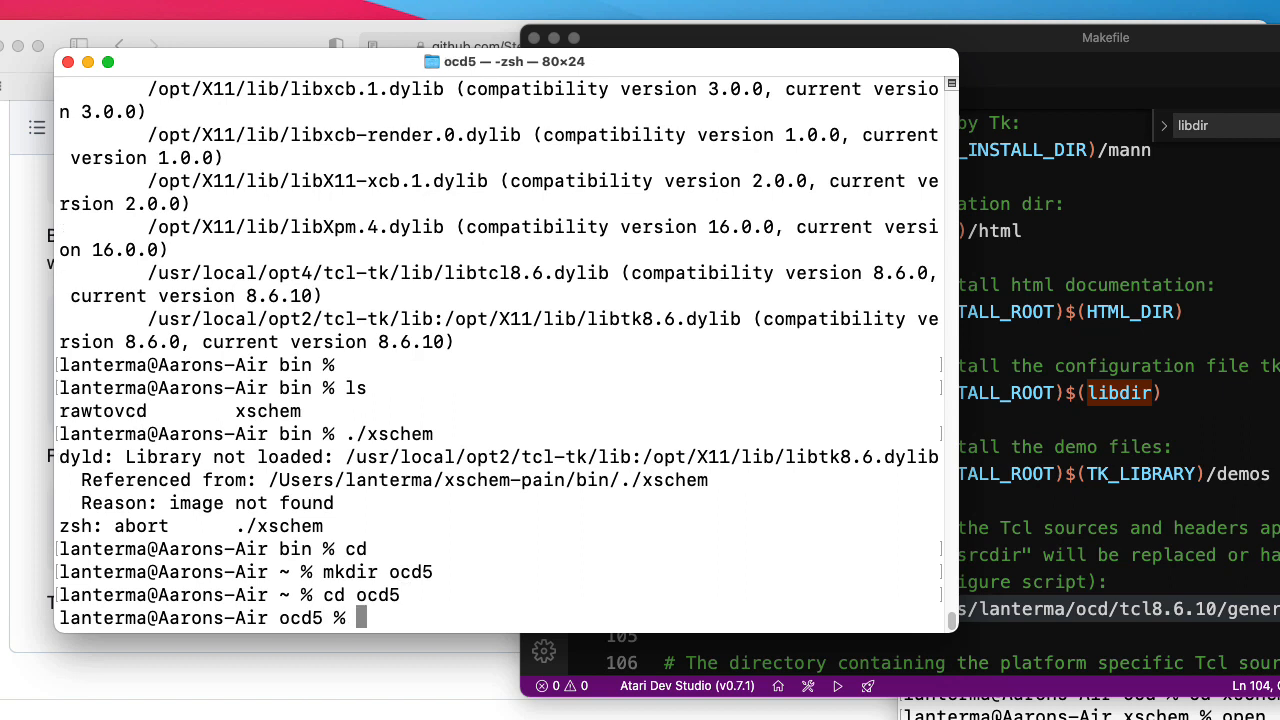
{"action": "mouse_move", "coordinate": [760, 44]}
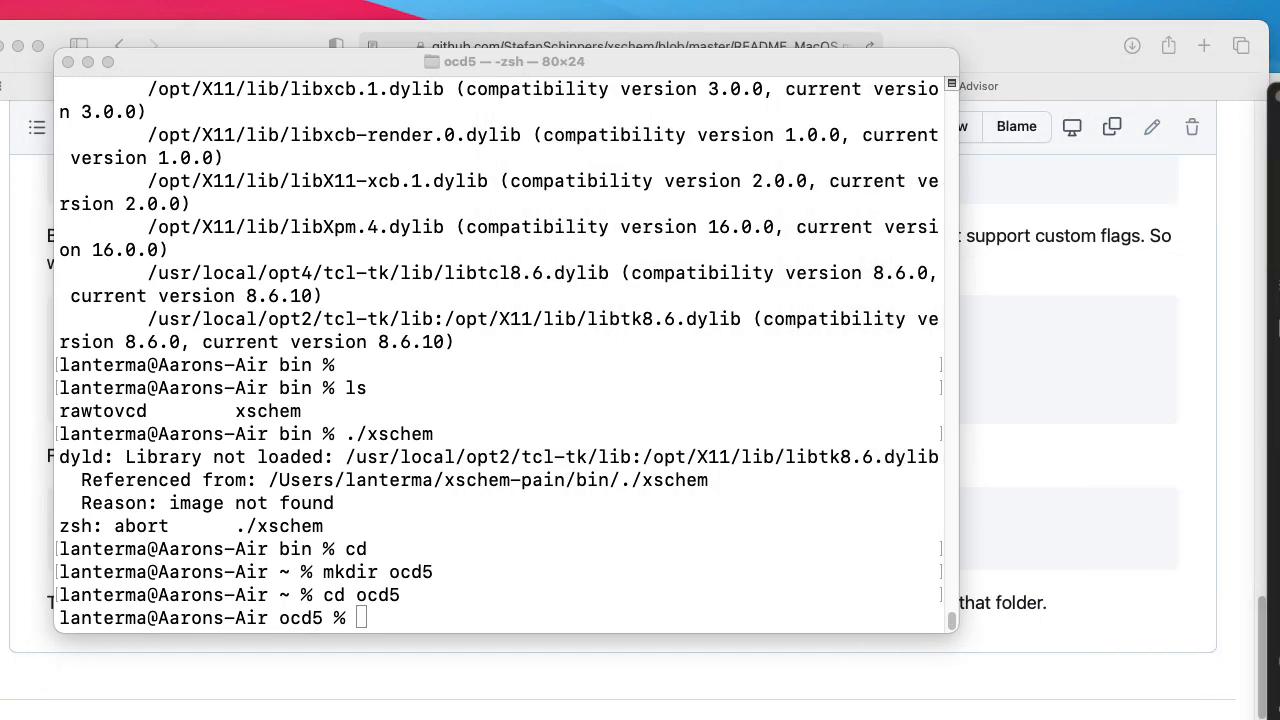
{"action": "mouse_move", "coordinate": [630, 558]}
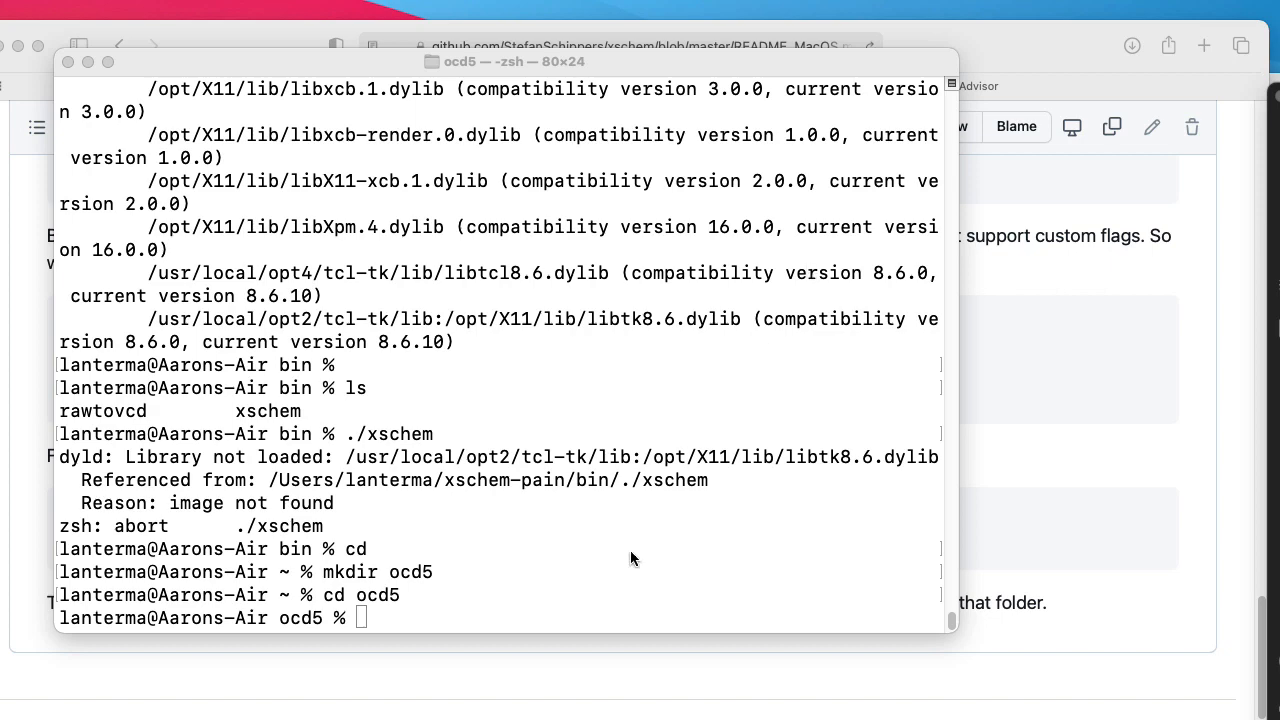
{"action": "mouse_move", "coordinate": [1094, 350]}
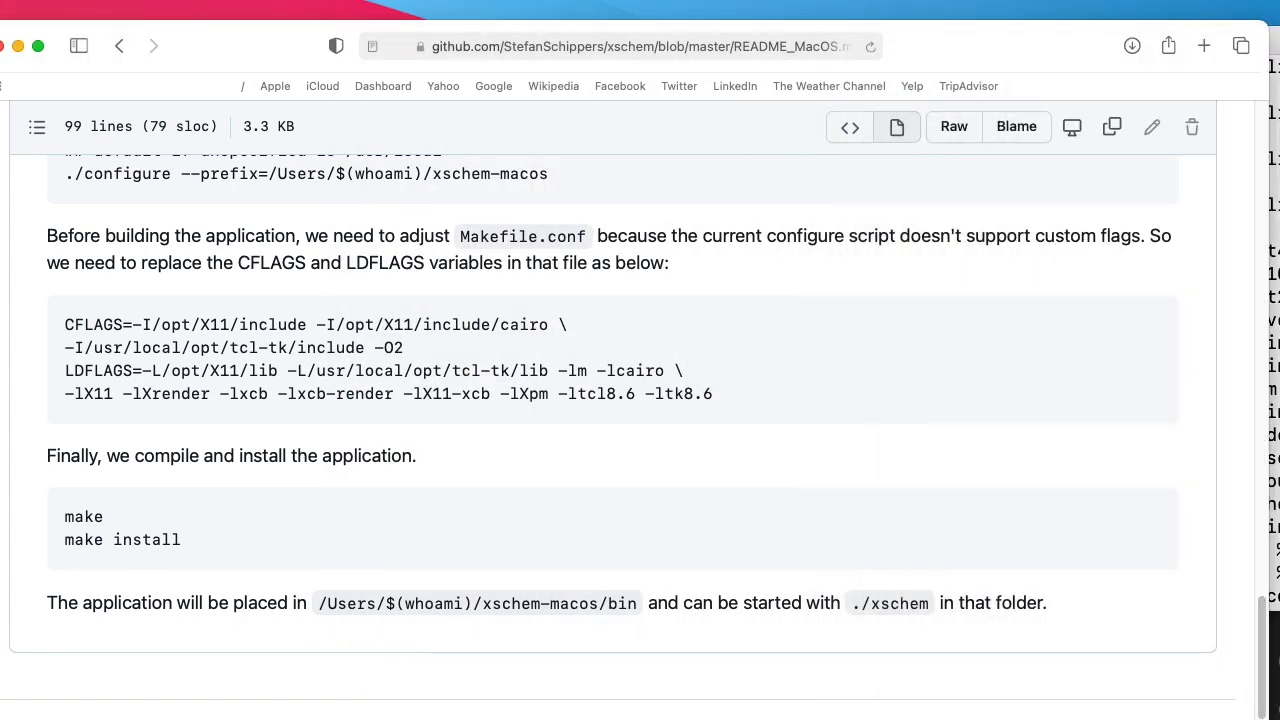
Scroll the xschem macOS README to the Tcl compilation section beside the Terminal.
{"action": "scroll", "scroll_direction": "up", "scroll_amount": 3}
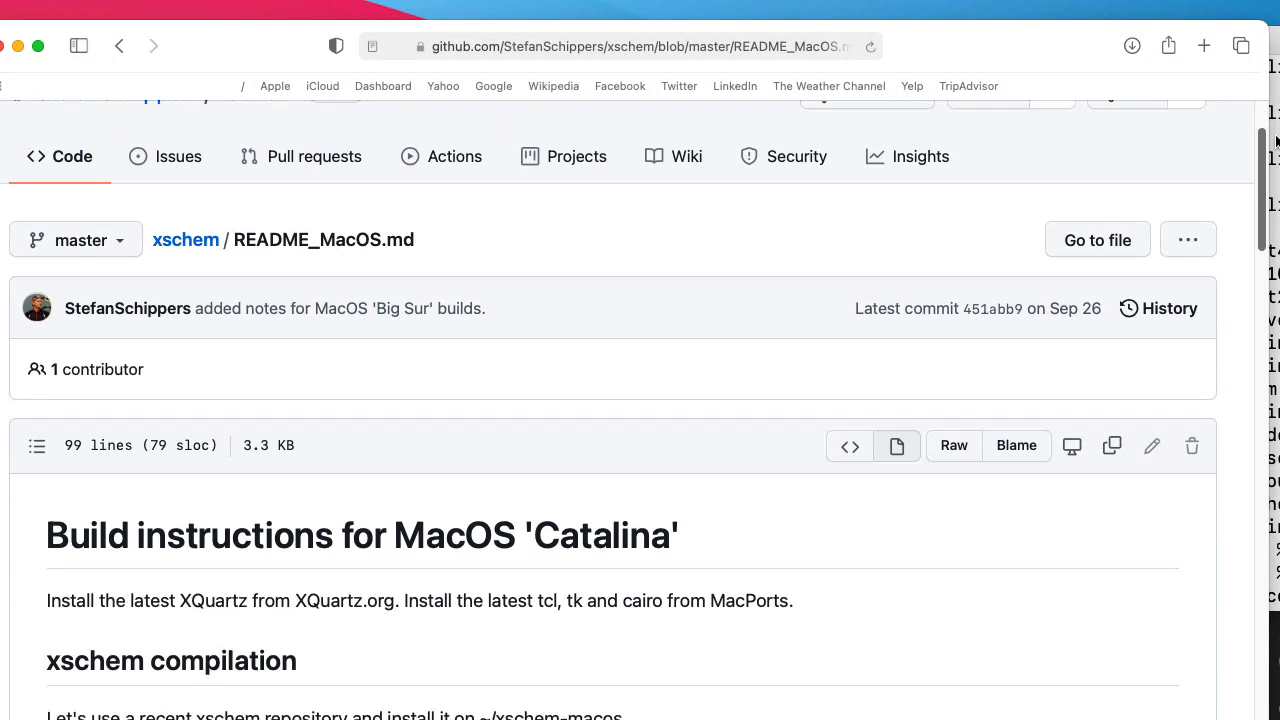
{"action": "scroll", "scroll_direction": "down", "scroll_amount": 3}
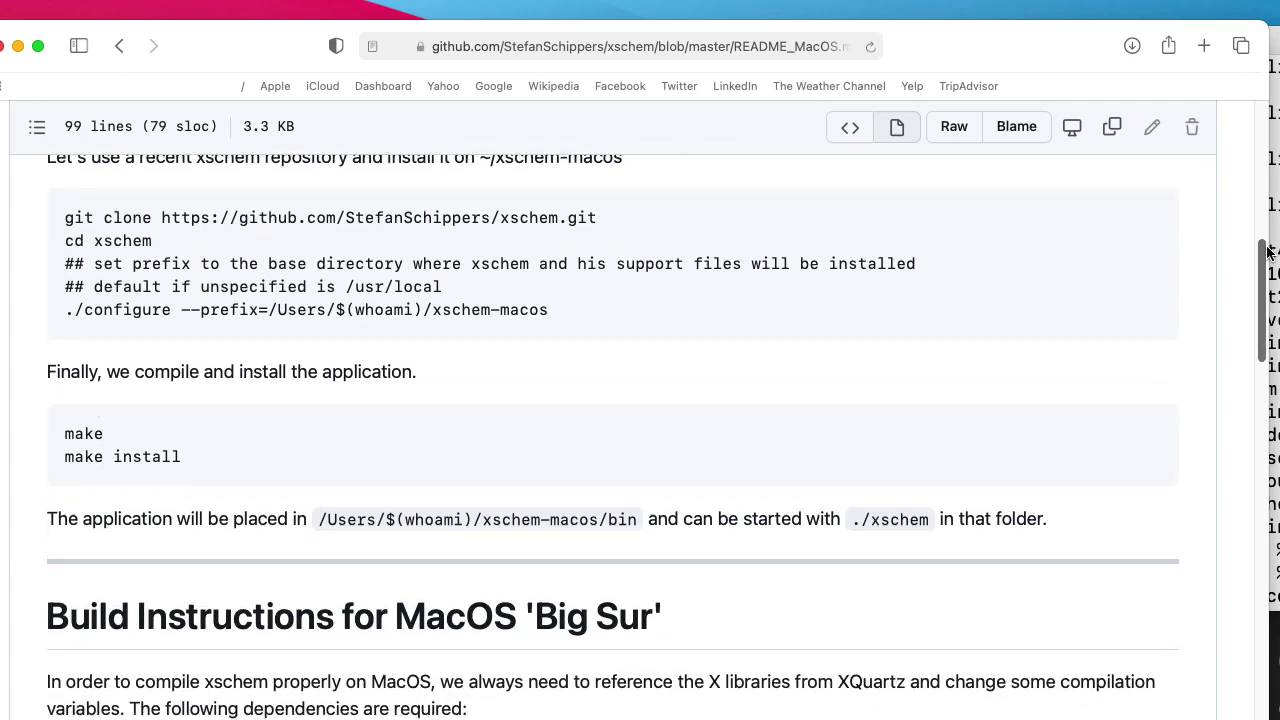
{"action": "scroll", "scroll_direction": "down", "scroll_amount": 3}
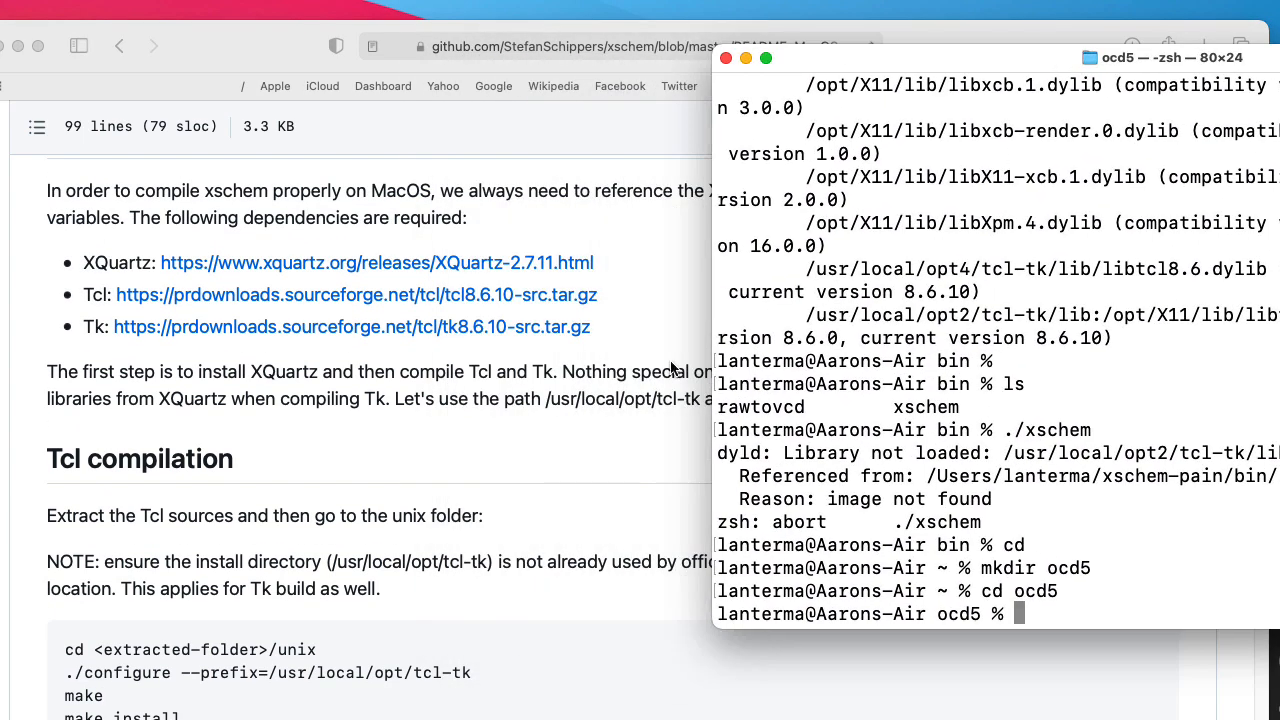
Download the tcl8.6.10 and tk8.6.10 source tarballs into ocd5 with wget.
{"action": "type", "text": "wget"}
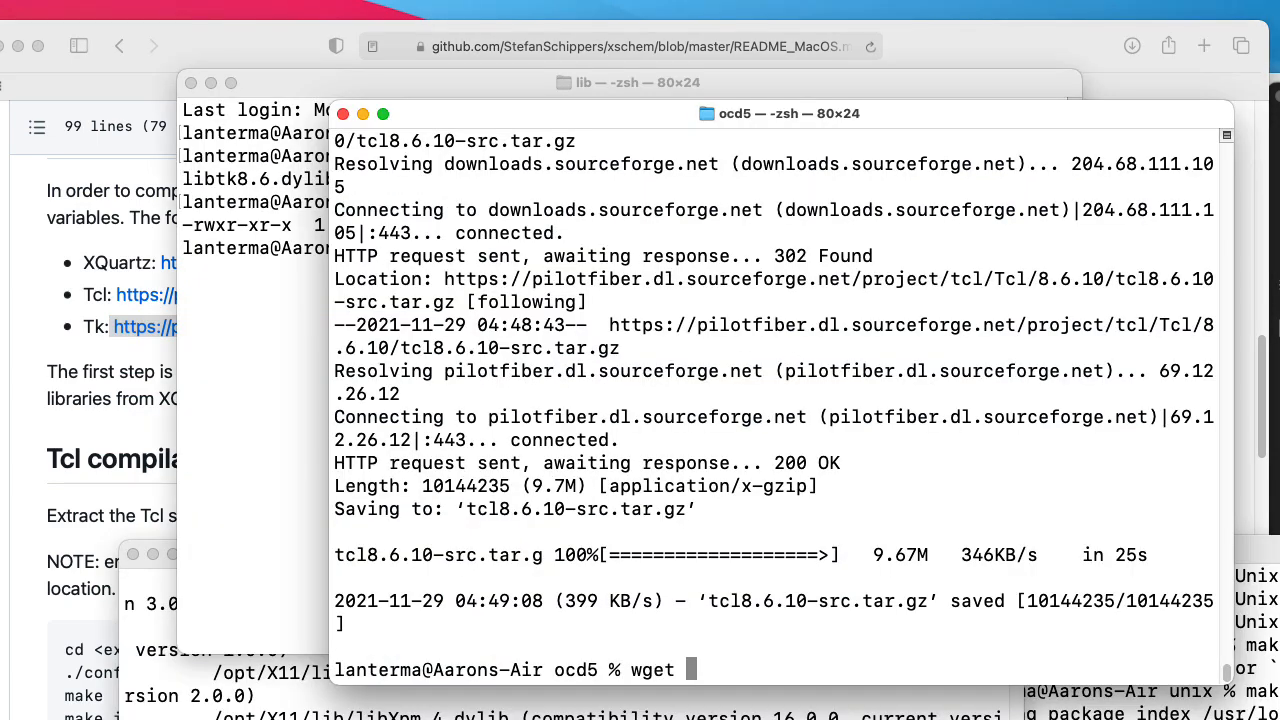
{"action": "left_click", "coordinate": [628, 82]}
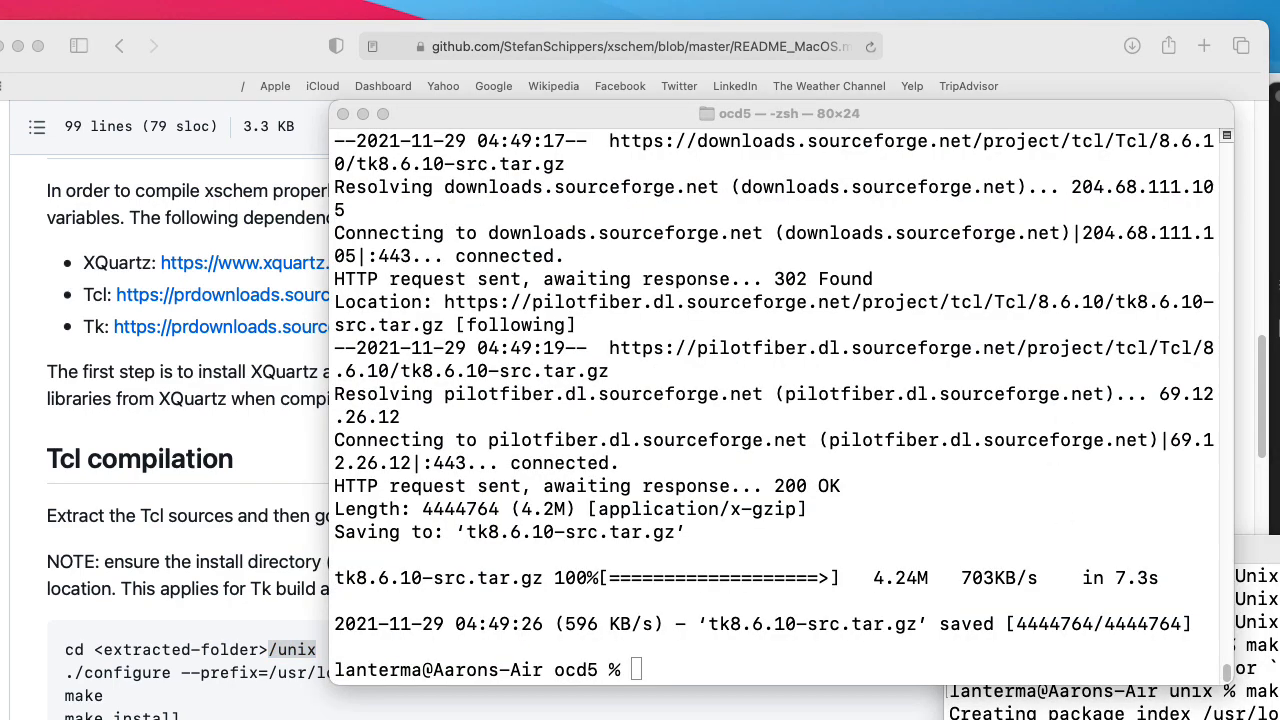
{"action": "type", "text": "c"}
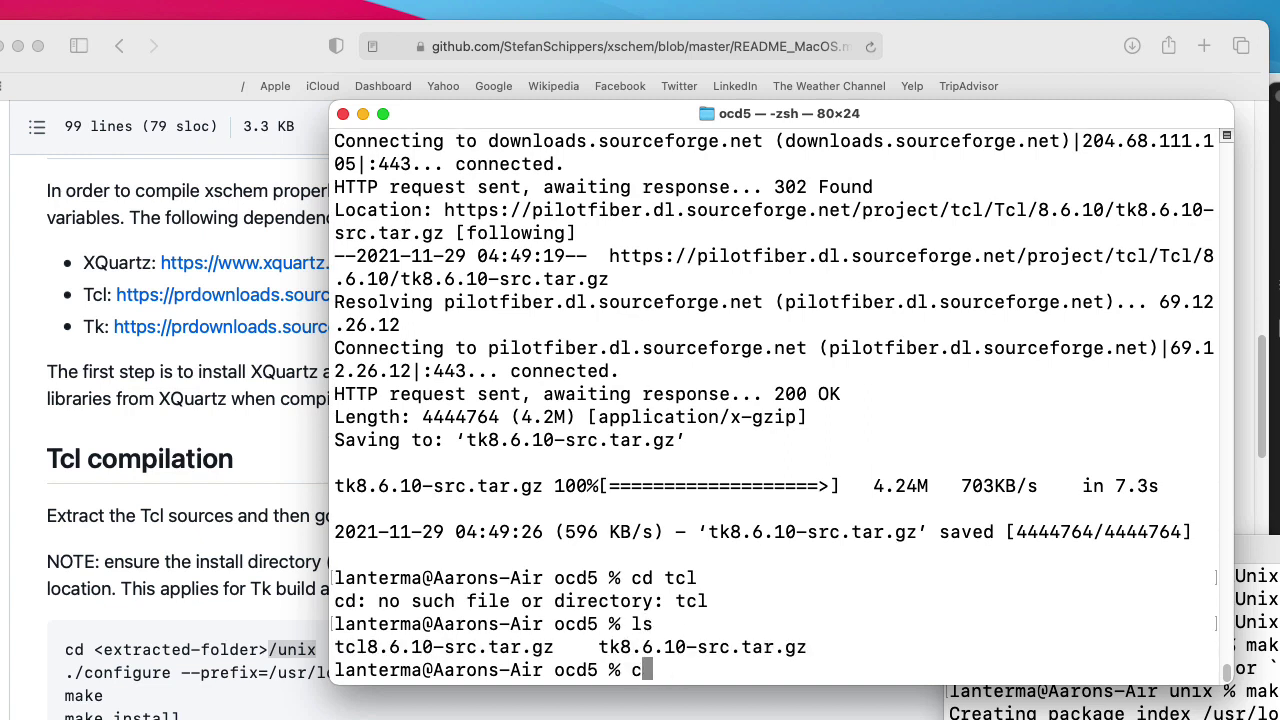
Decompress the downloaded .gz archives with gunzip.
{"action": "type", "text": "gunzip*"}
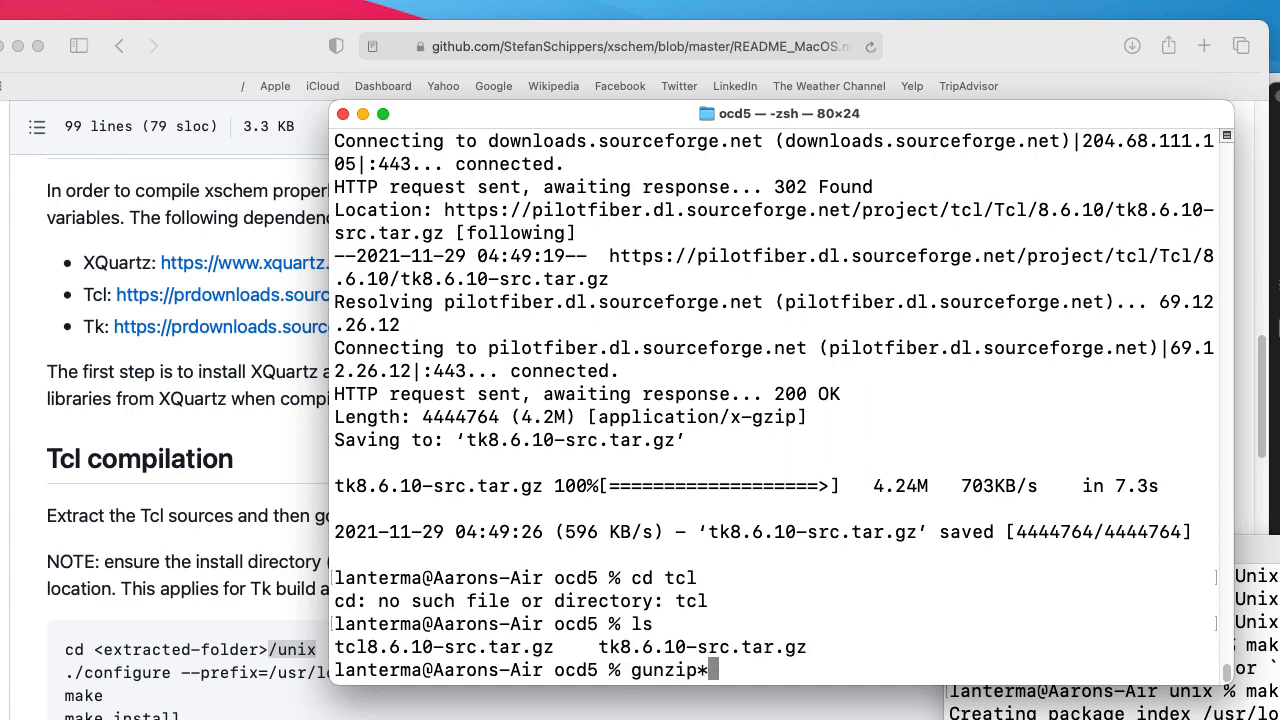
{"action": "key", "text": "Return"}
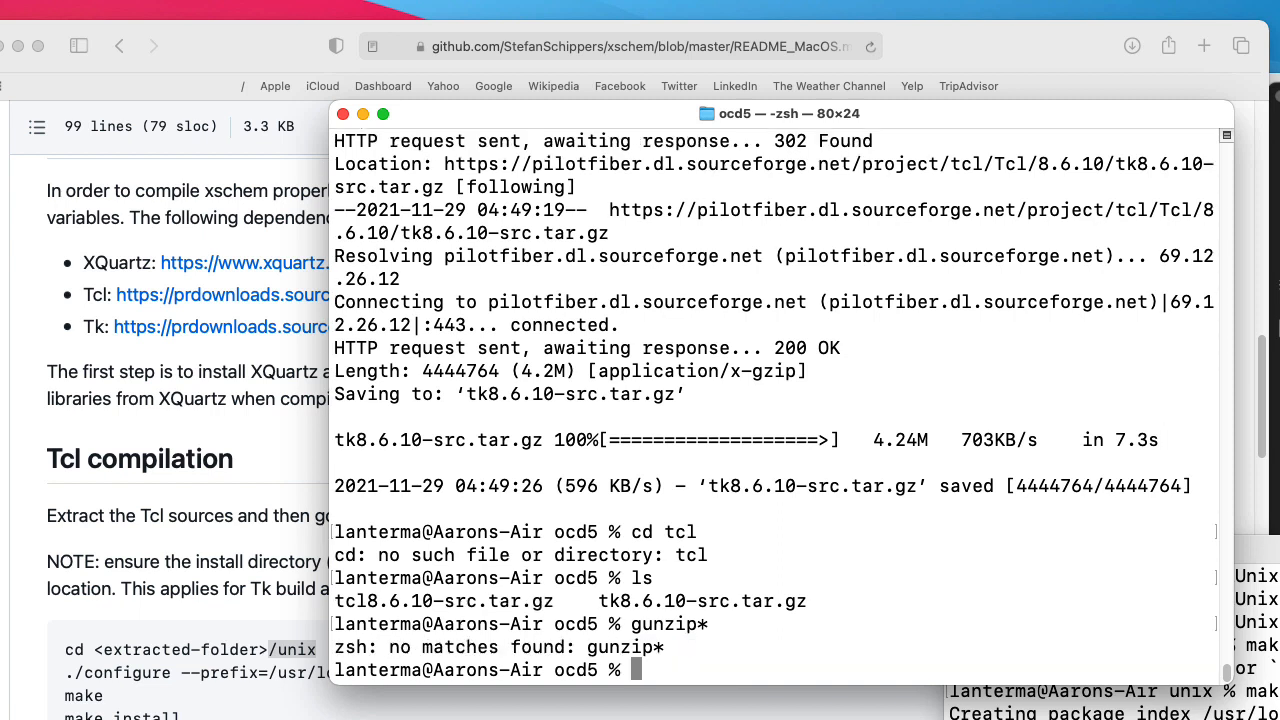
{"action": "type", "text": "gunzip *gz"}
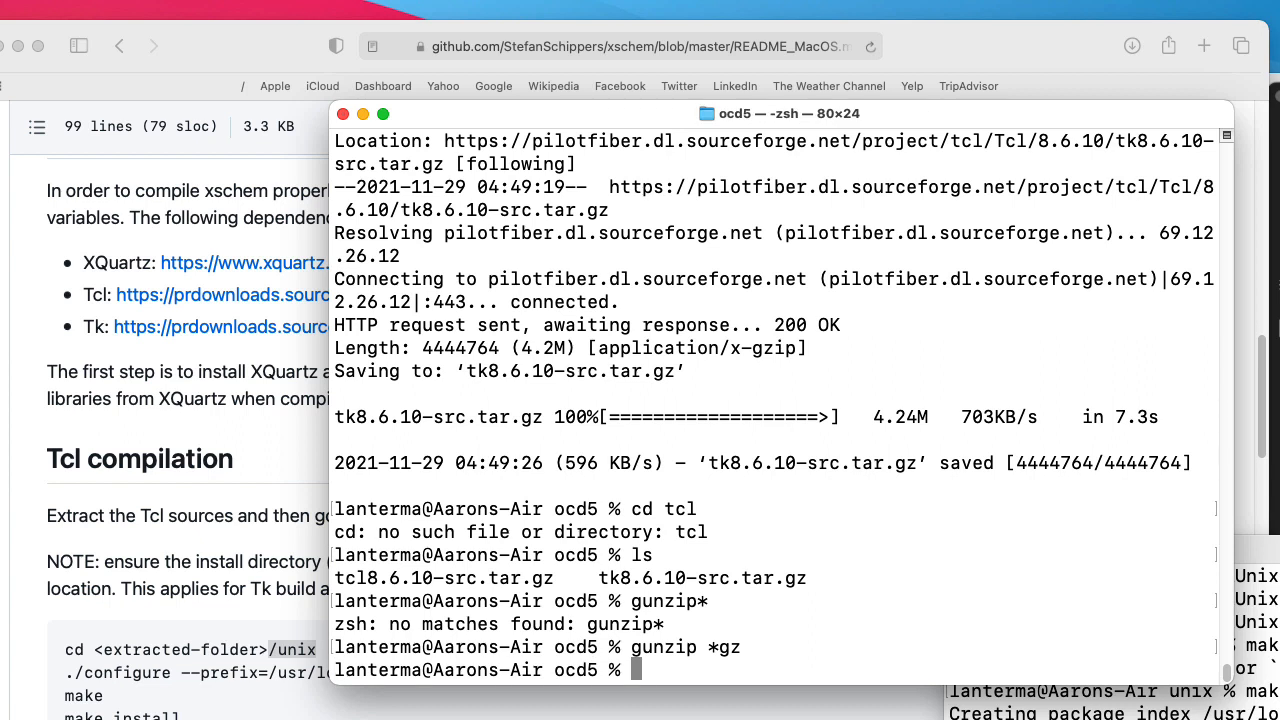
Unpack the Tcl and Tk 8.6.10 tar archives into their own folders.
{"action": "type", "text": "tar xv"}
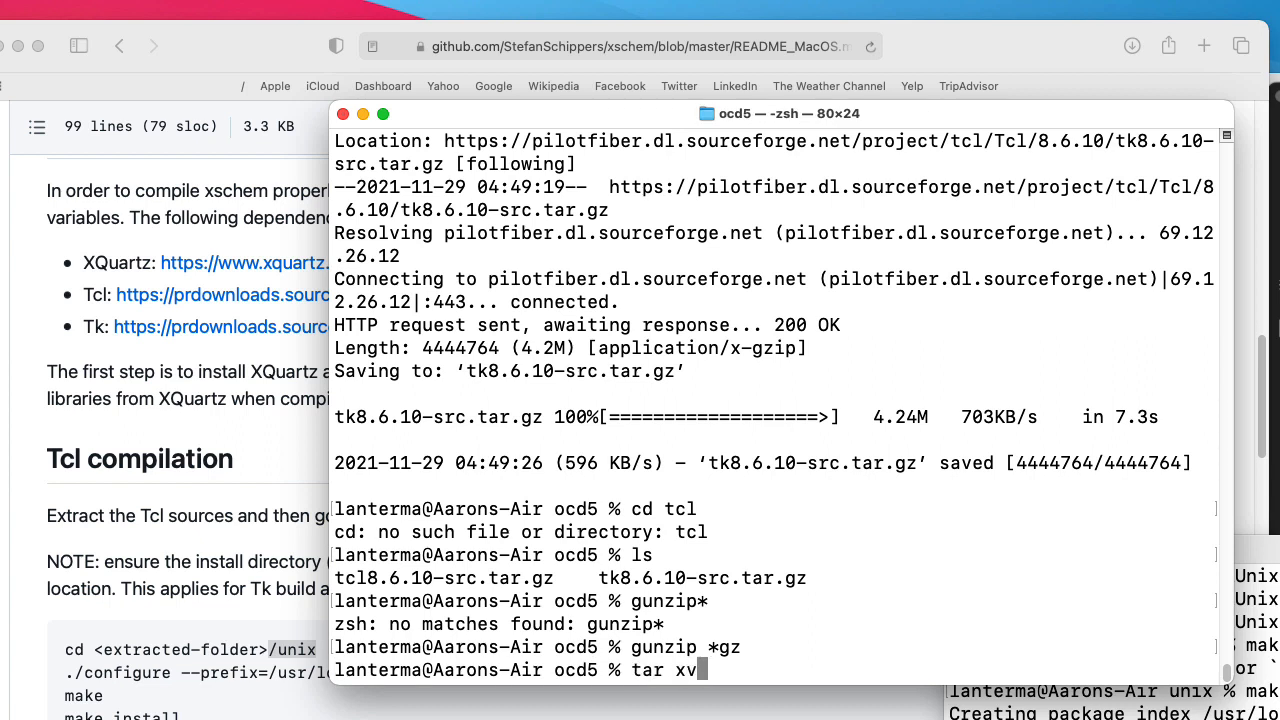
{"action": "type", "text": "f"}
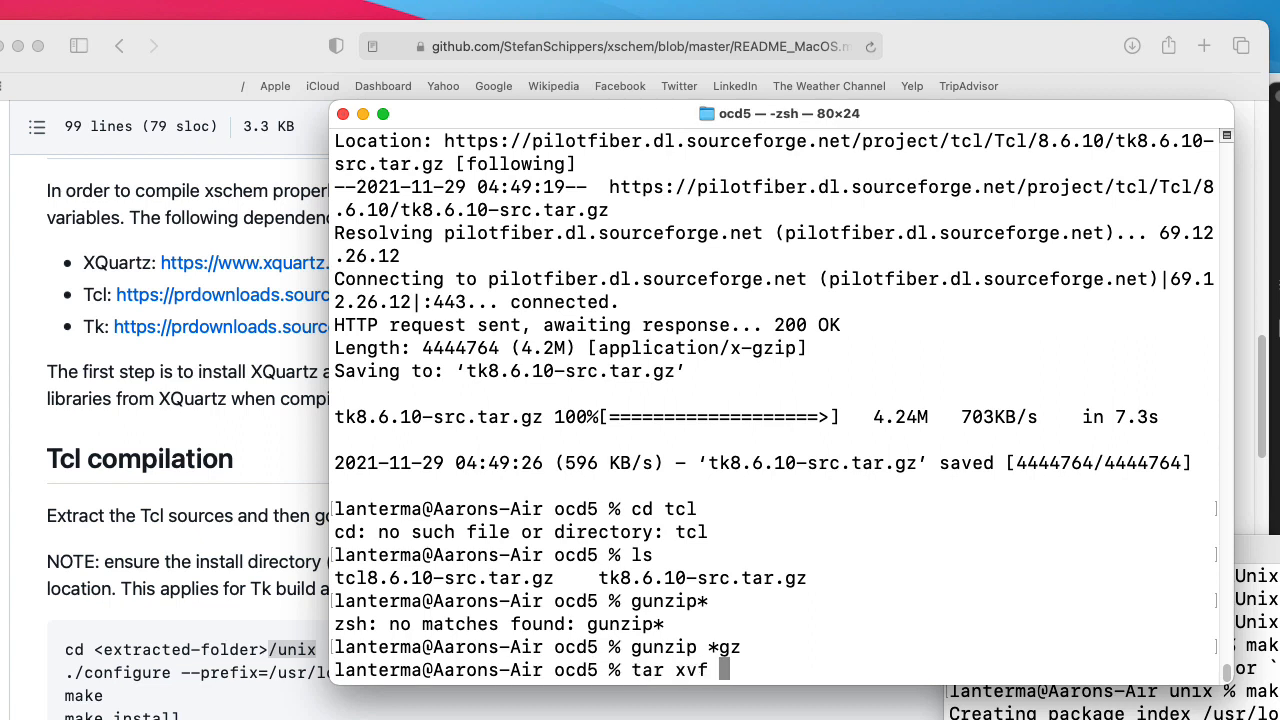
{"action": "type", "text": "tcl8.6*"}
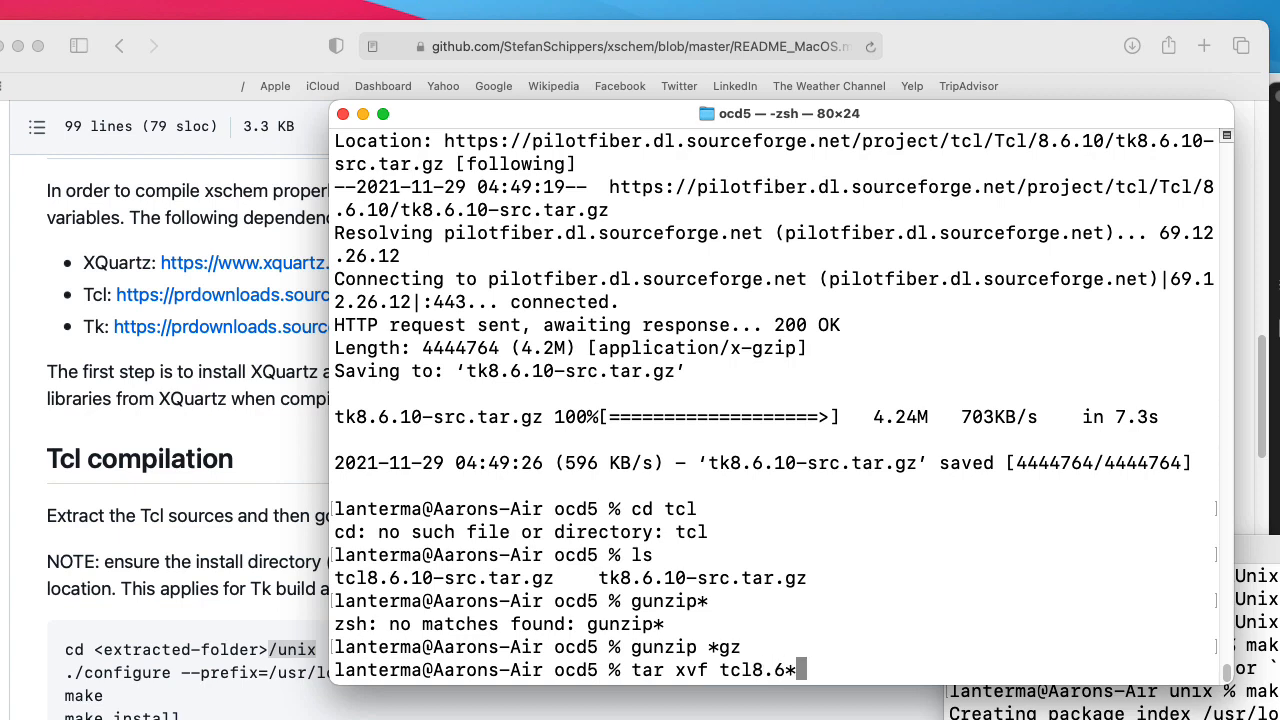
{"action": "key", "text": "Return"}
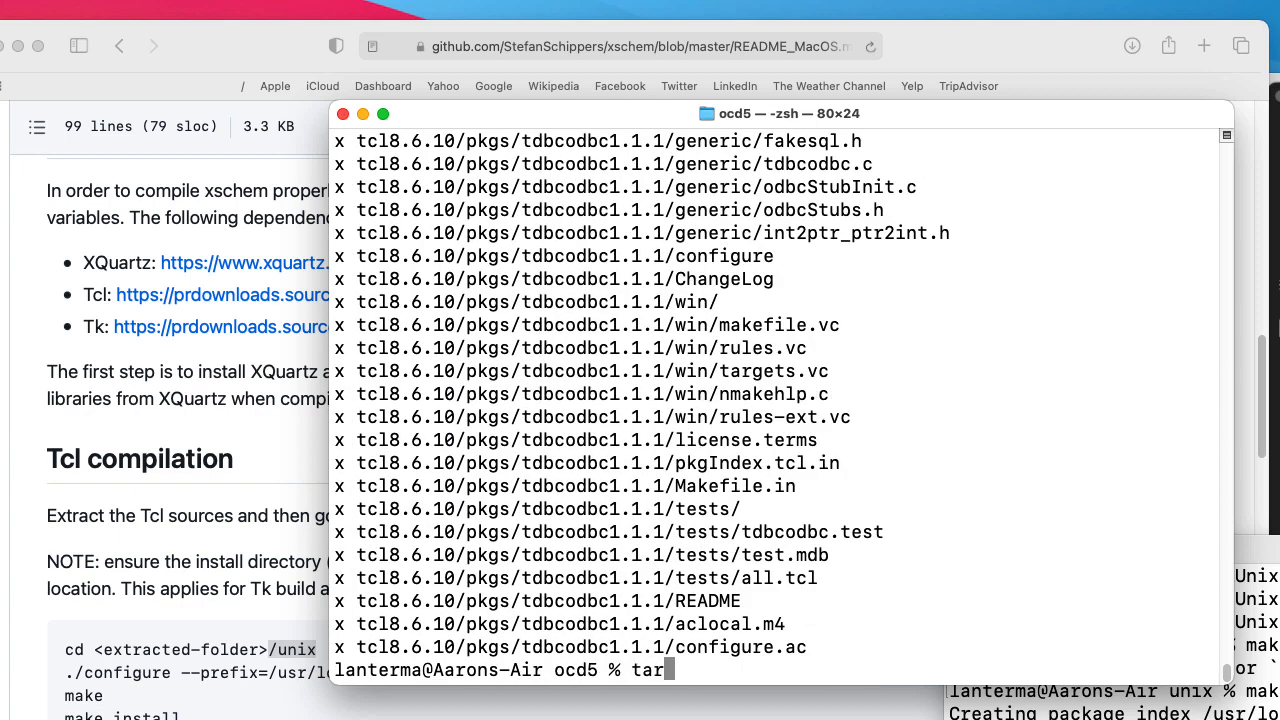
{"action": "type", "text": "x"}
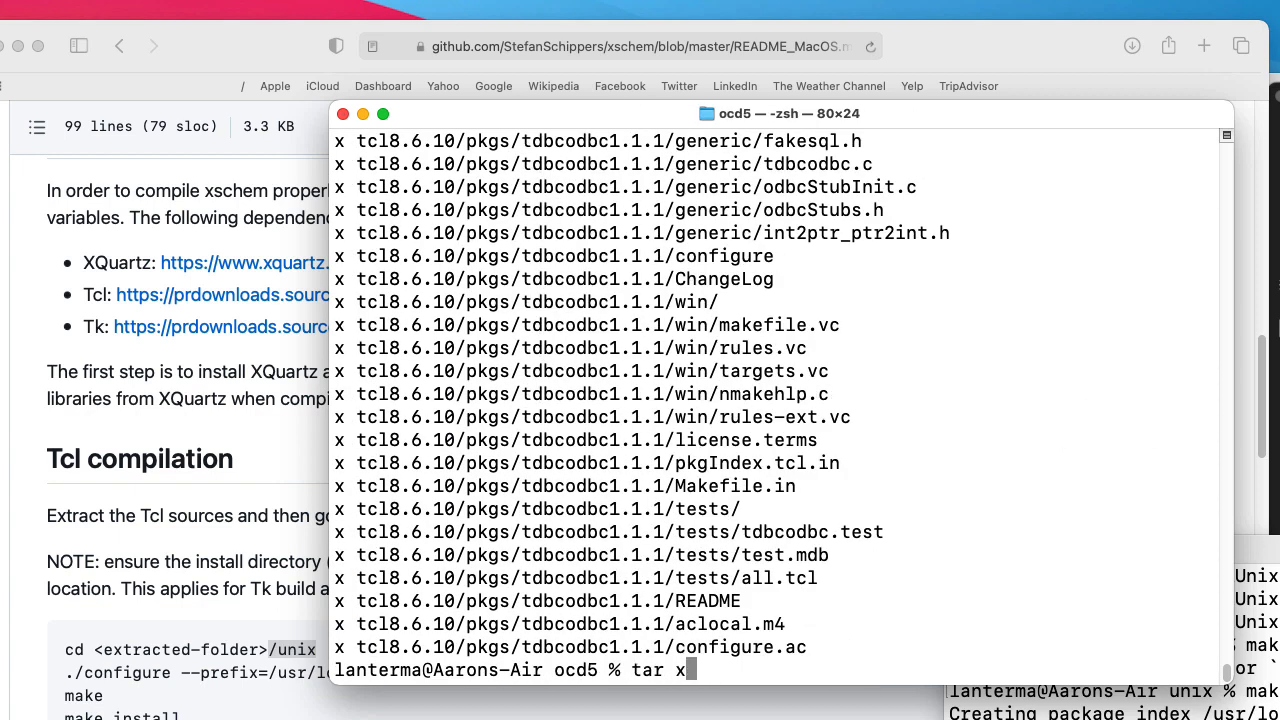
{"action": "type", "text": "vf t"}
{"action": "type", "text": "ls"}
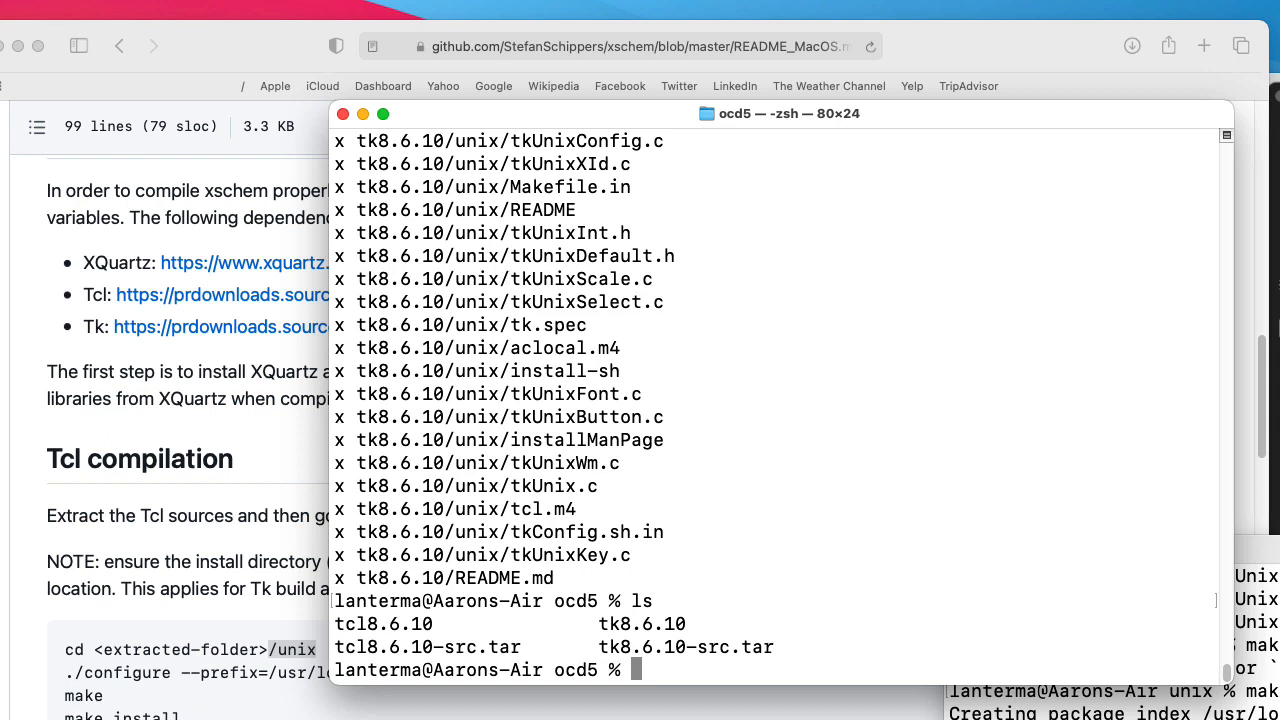
Move into the tcl8.6.10 source folder.
{"action": "type", "text": "cd t"}
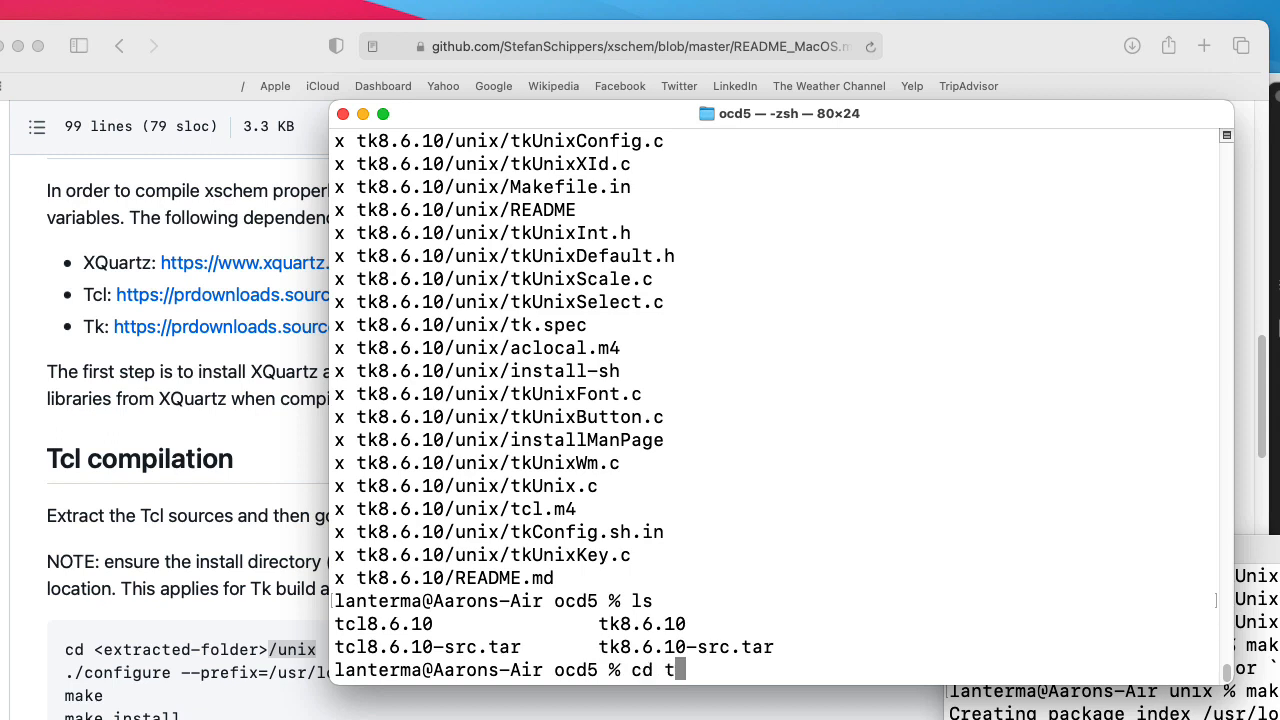
{"action": "type", "text": "cl8.6.10"}
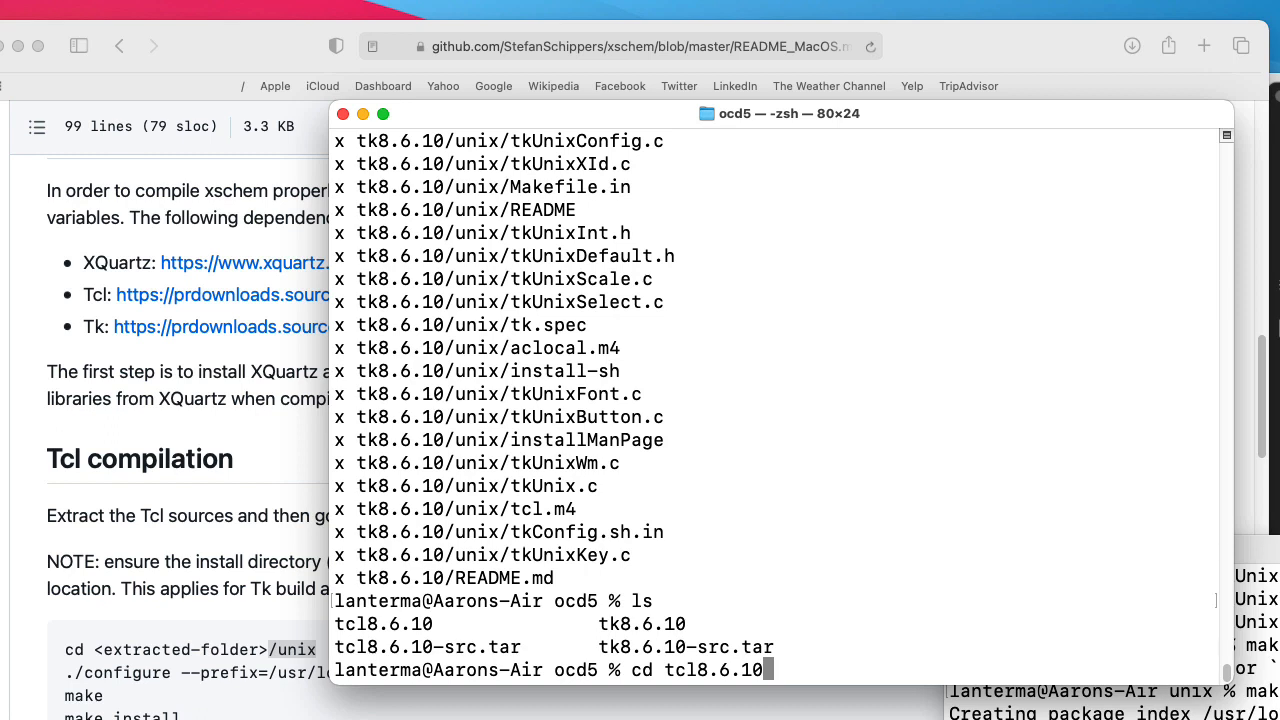
{"action": "key", "text": "Return"}
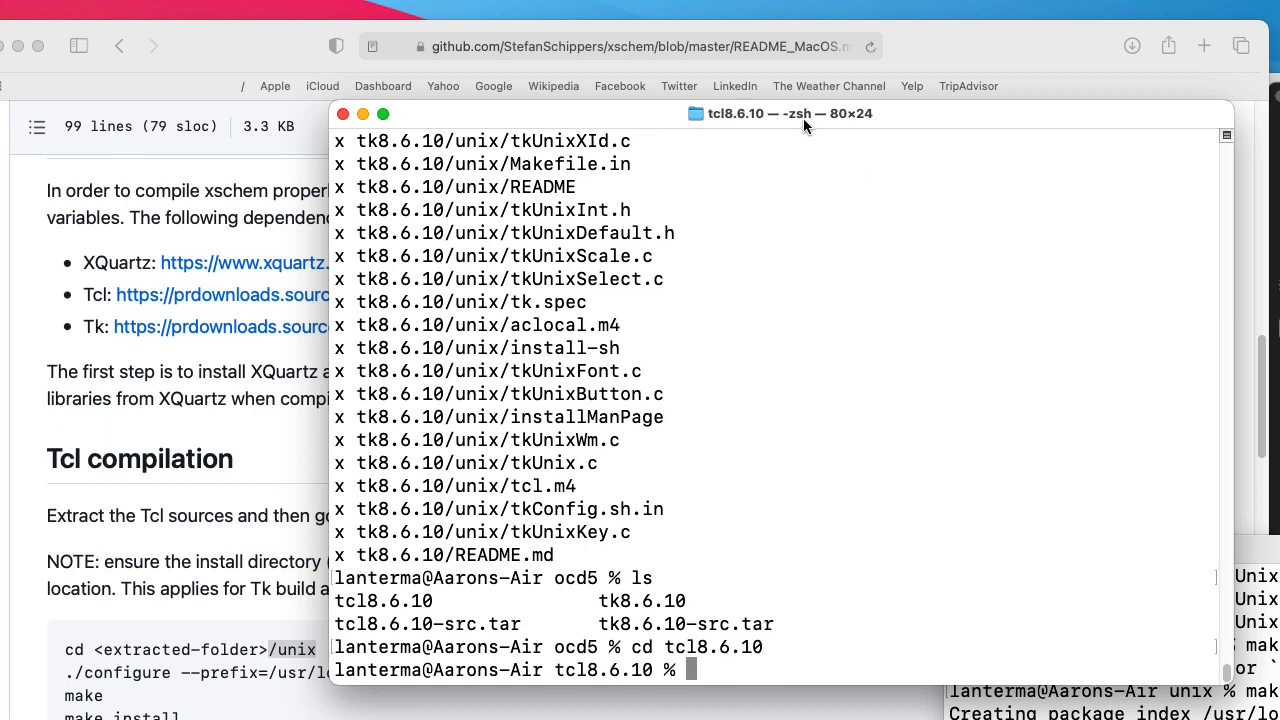
{"action": "left_click_drag", "start_coordinate": [800, 112], "coordinate": [808, 48]}
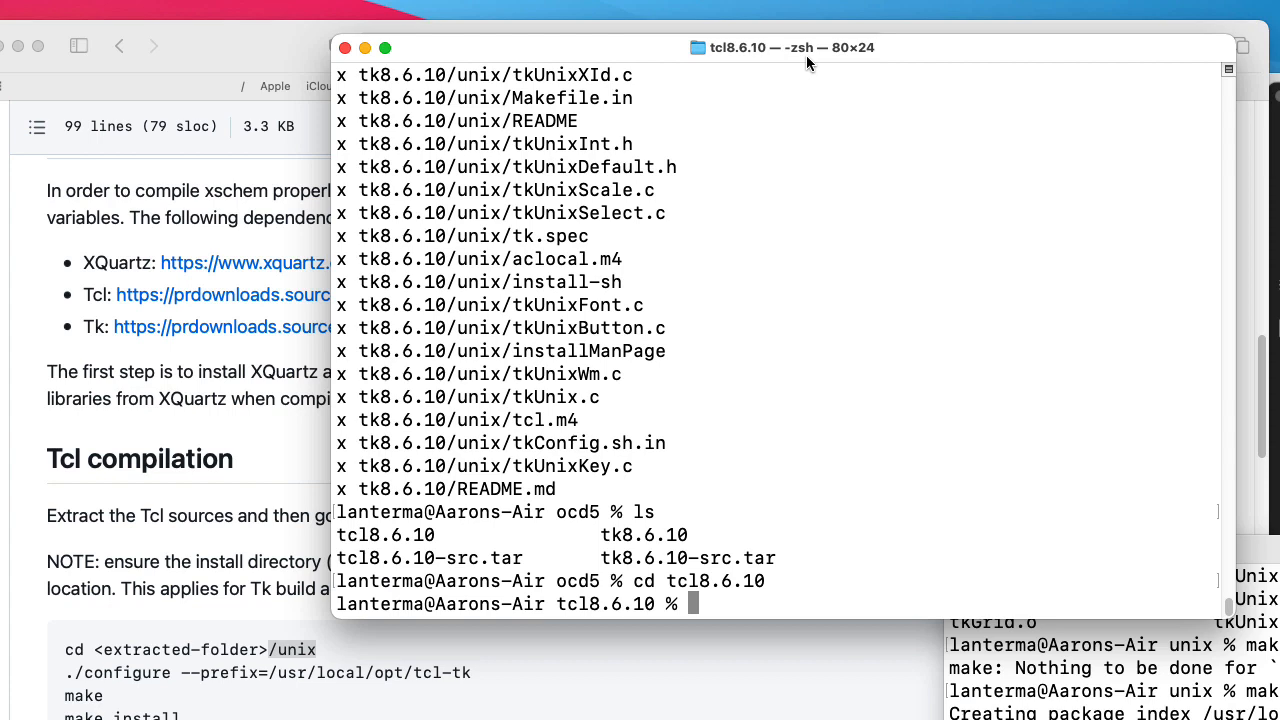
{"action": "mouse_move", "coordinate": [316, 690]}
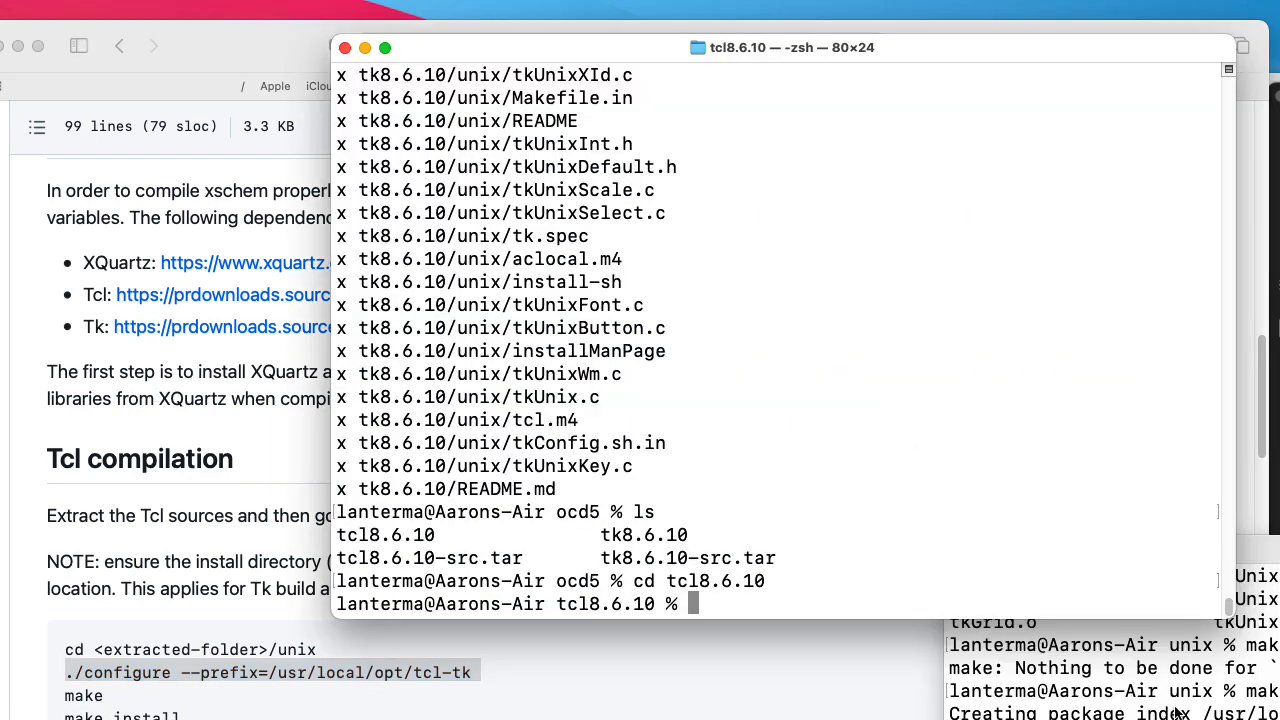
Configure Tcl in unix with prefix /usr/local/opt5/tcl-tk and run sudo make install.
{"action": "type", "text": "./configure --prefix=/usr/local/opt/tcl-tk"}
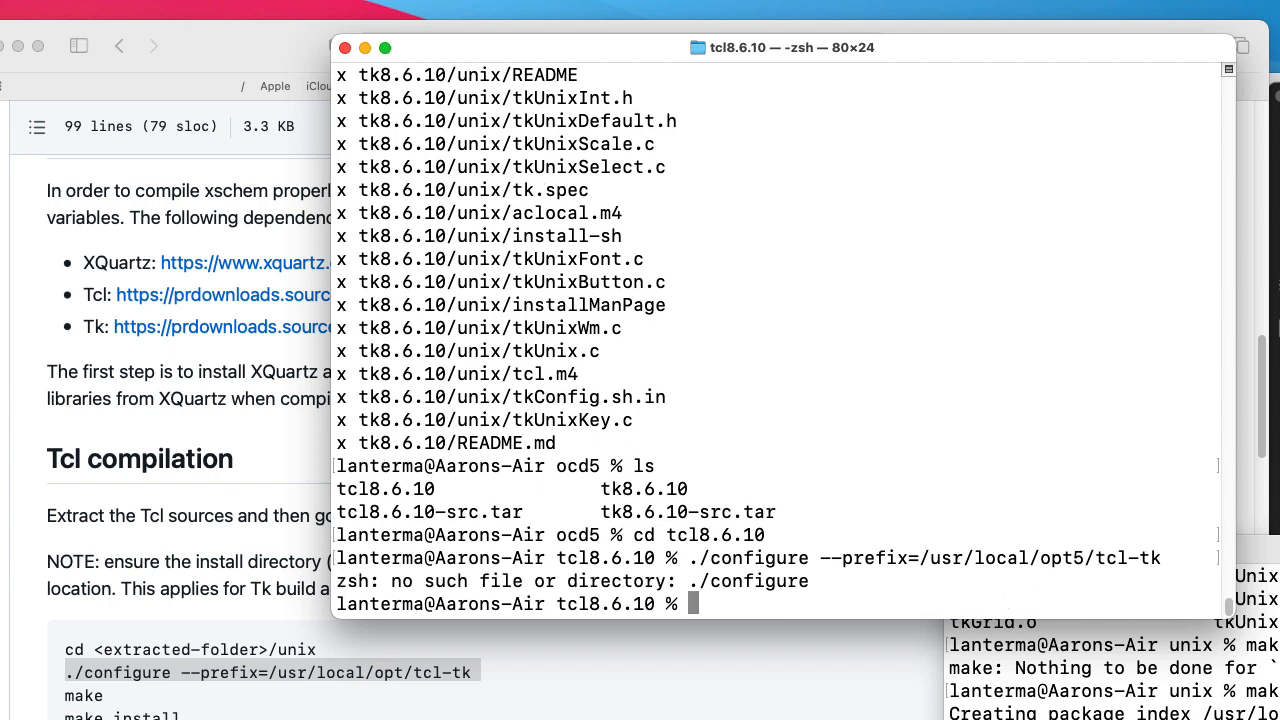
{"action": "type", "text": "cd unix"}
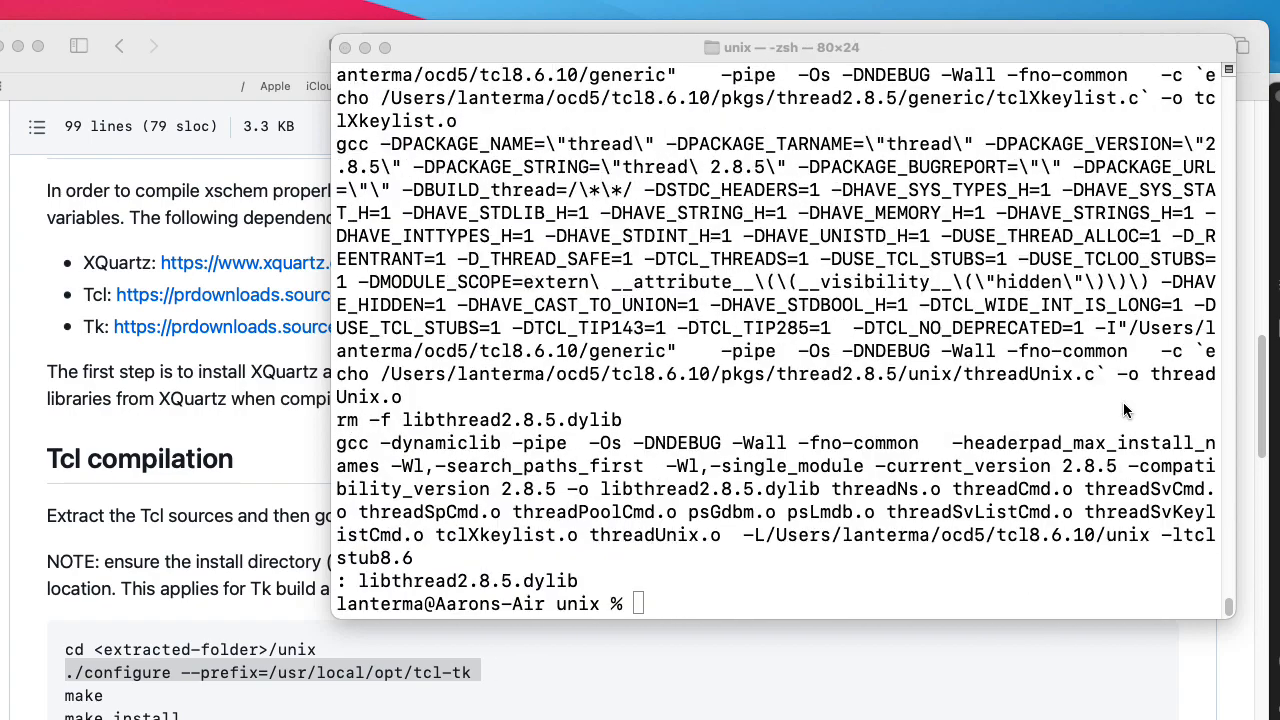
{"action": "type", "text": "sudo"}
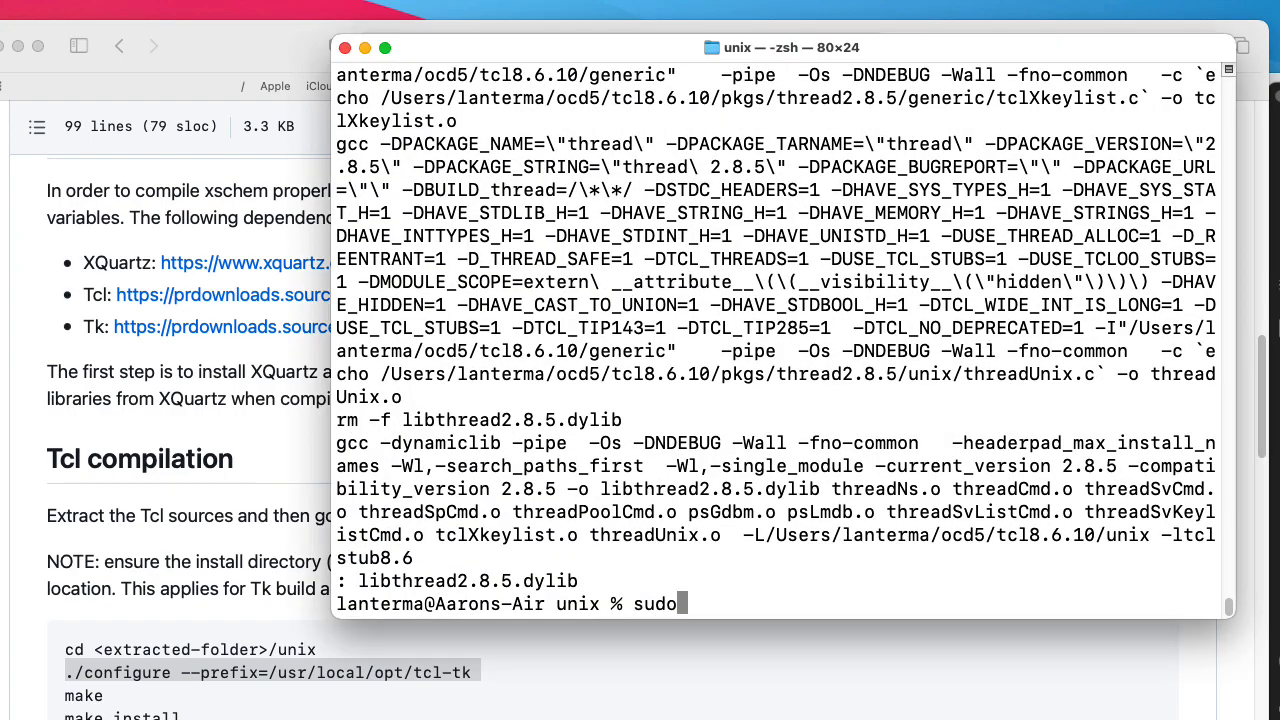
{"action": "type", "text": "make instal"}
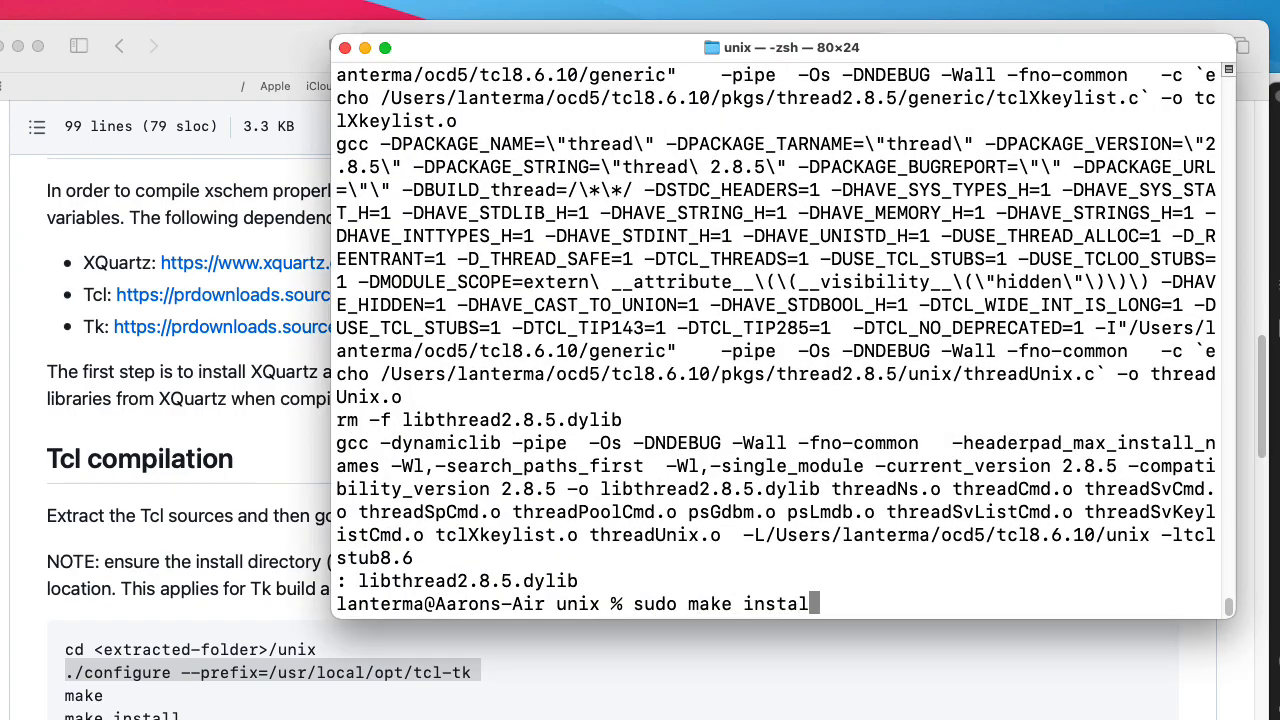
{"action": "key", "text": "Return"}
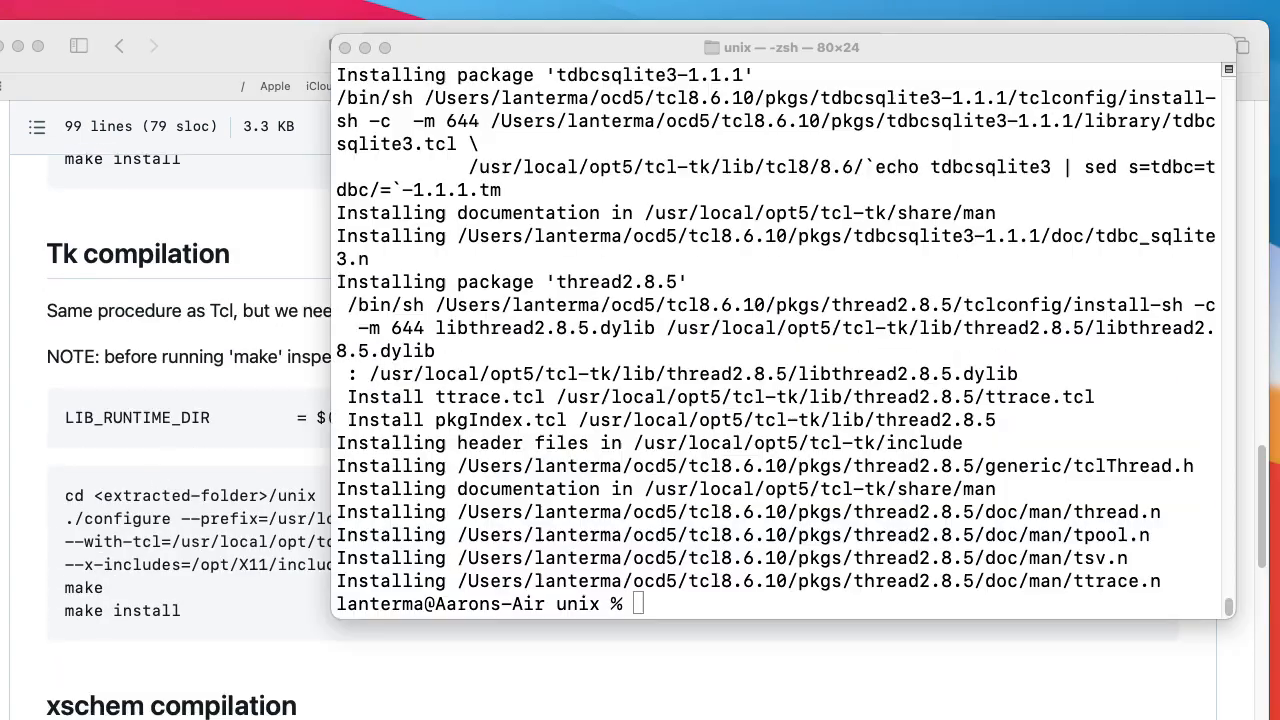
{"action": "mouse_move", "coordinate": [590, 460]}
{"action": "type", "text": "l"}
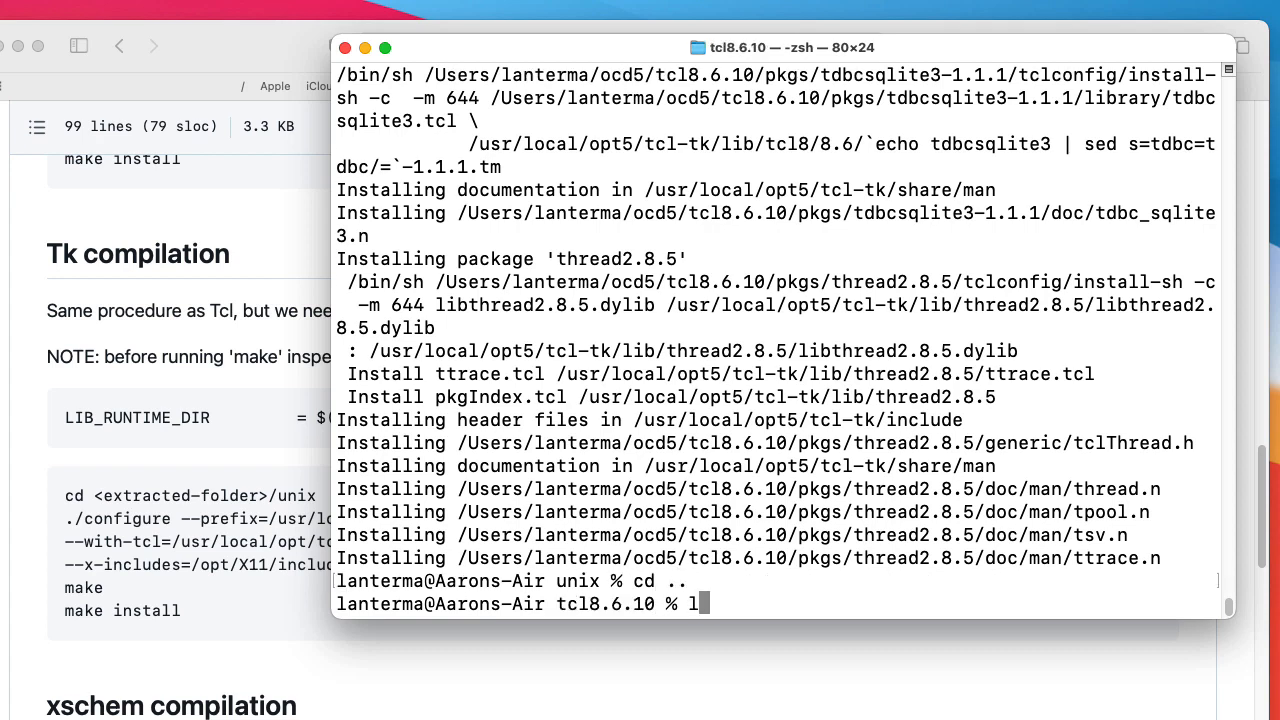
Leave the Tcl folder and move into tk8.6.10/unix.
{"action": "key", "text": "Return"}
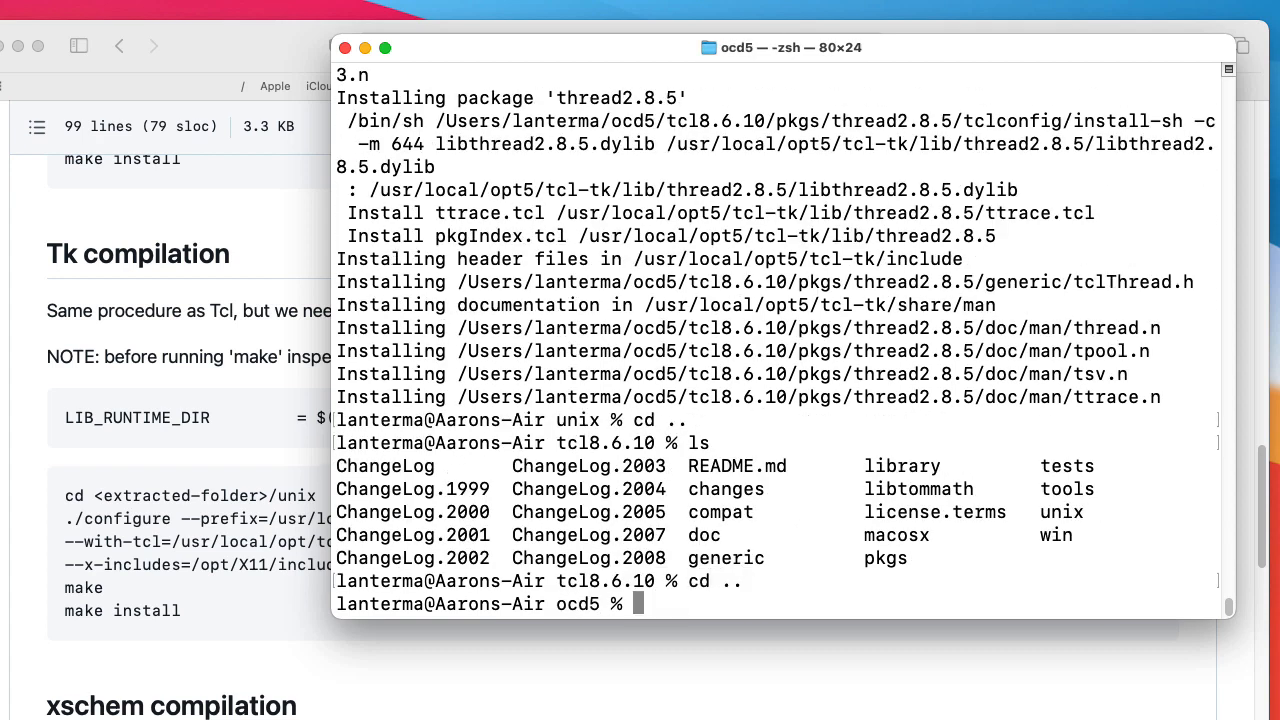
{"action": "type", "text": "cd tk"}
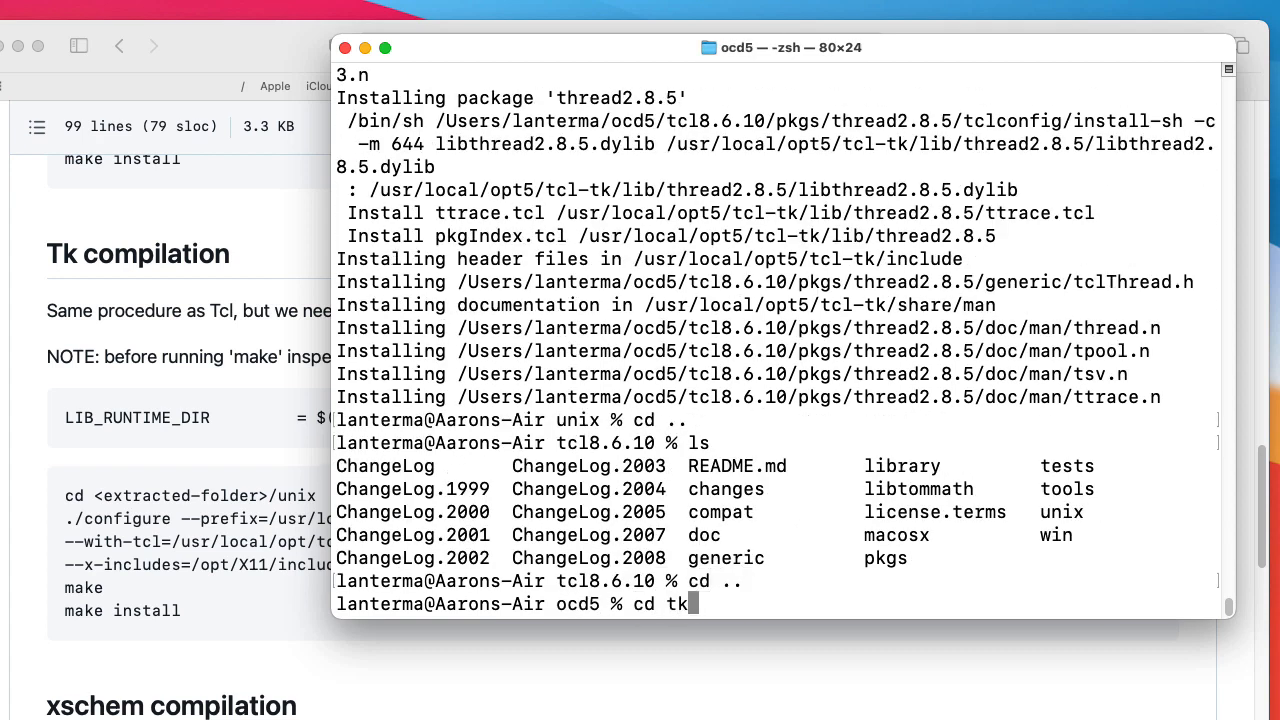
{"action": "key", "text": "Return"}
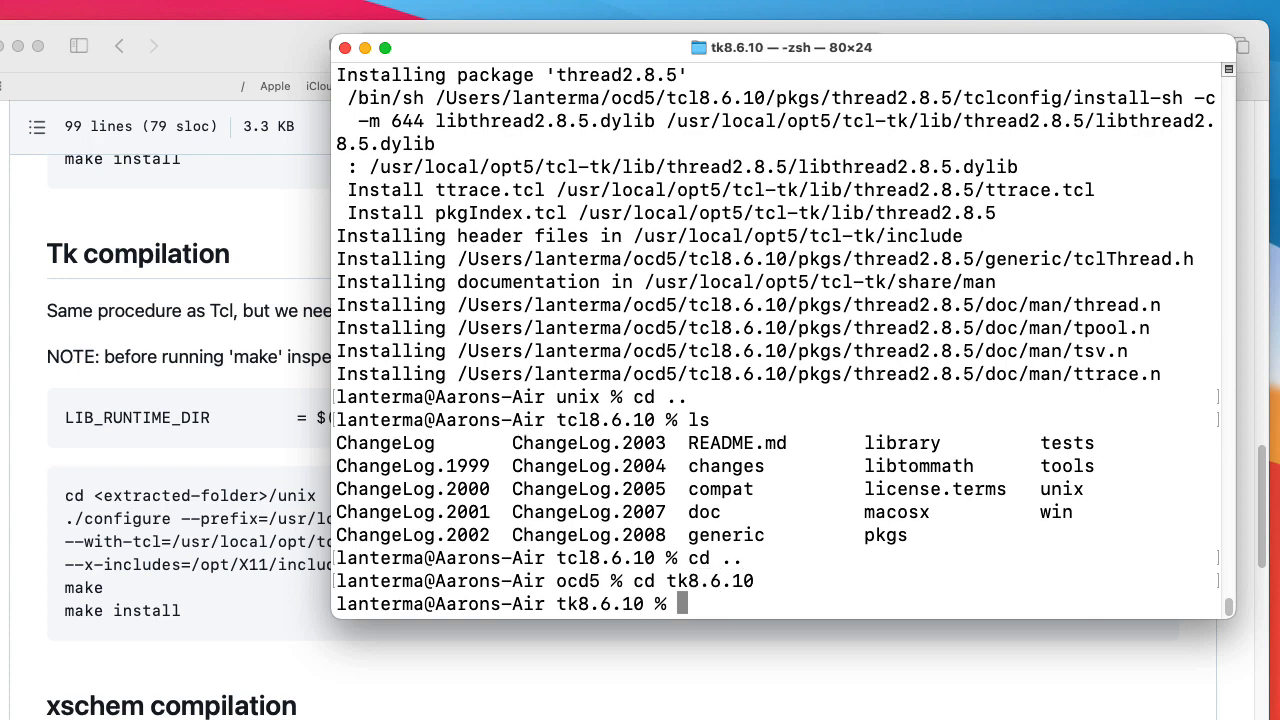
{"action": "type", "text": "cd unix"}
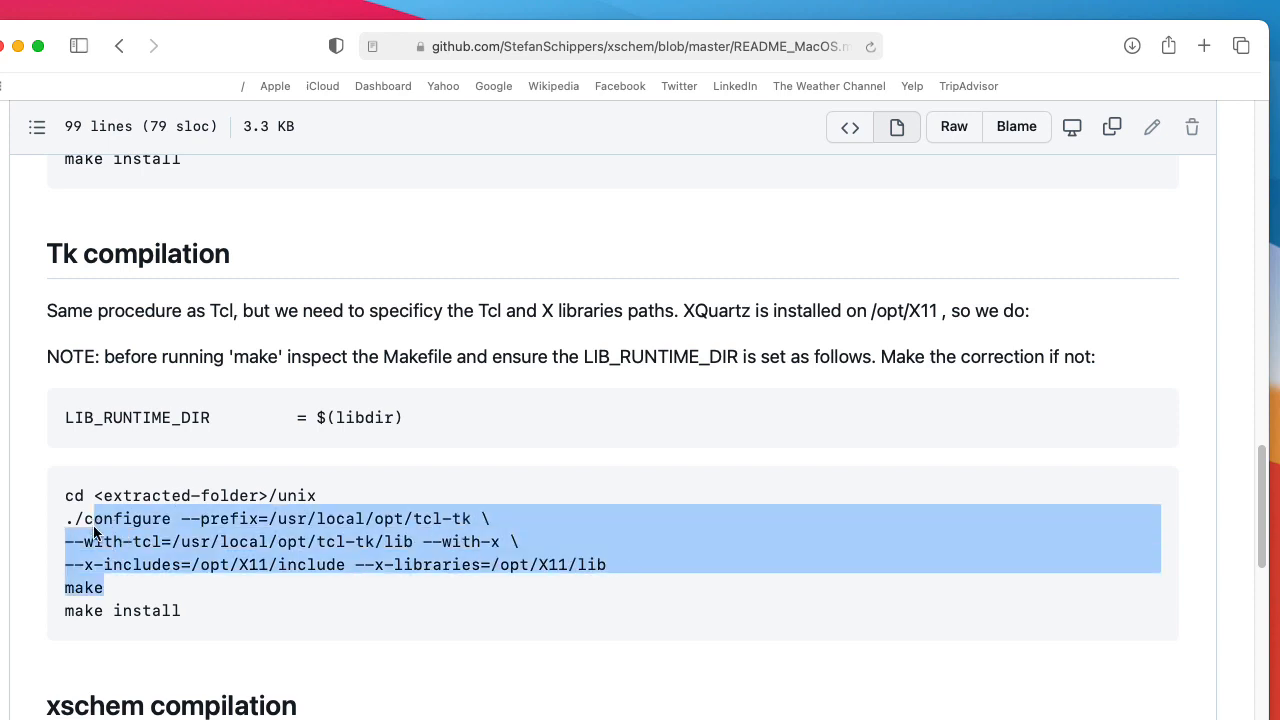
Run the README's Tk configure command with Tcl and X11 paths, then open the generated Makefile in code.
{"action": "left_click_drag", "start_coordinate": [96, 530], "coordinate": [90, 496]}
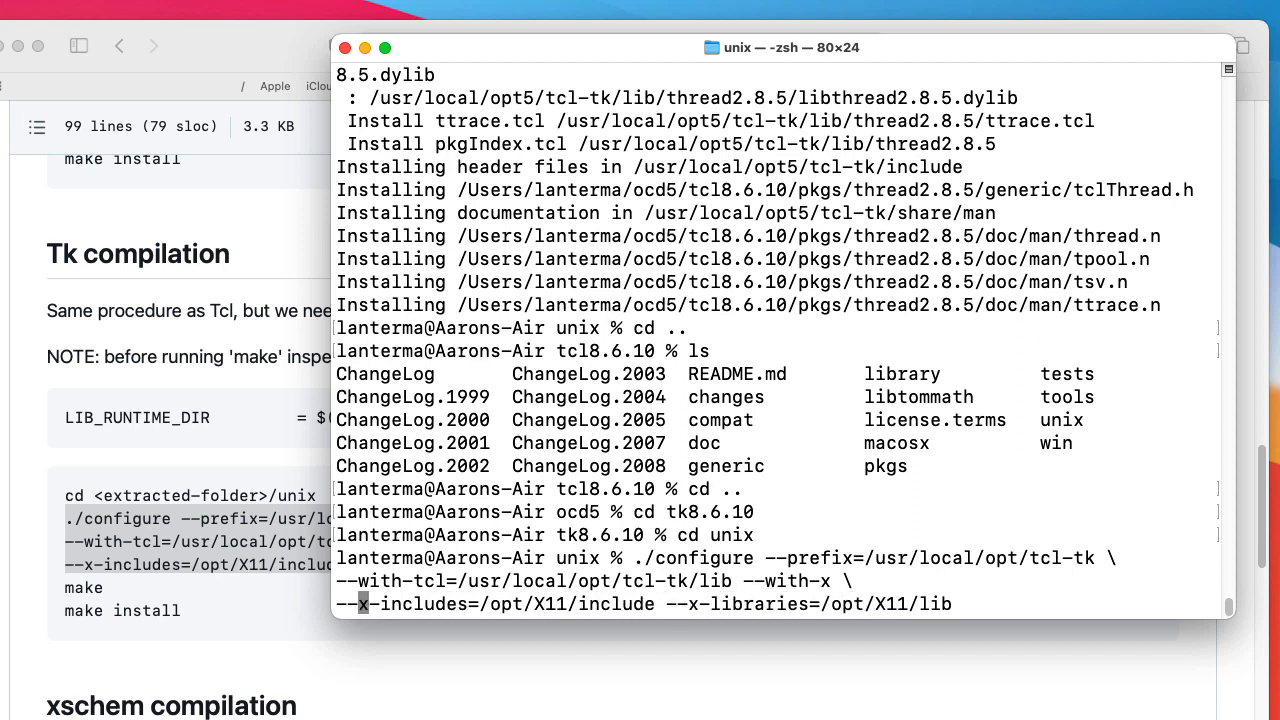
{"action": "mouse_move", "coordinate": [638, 580]}
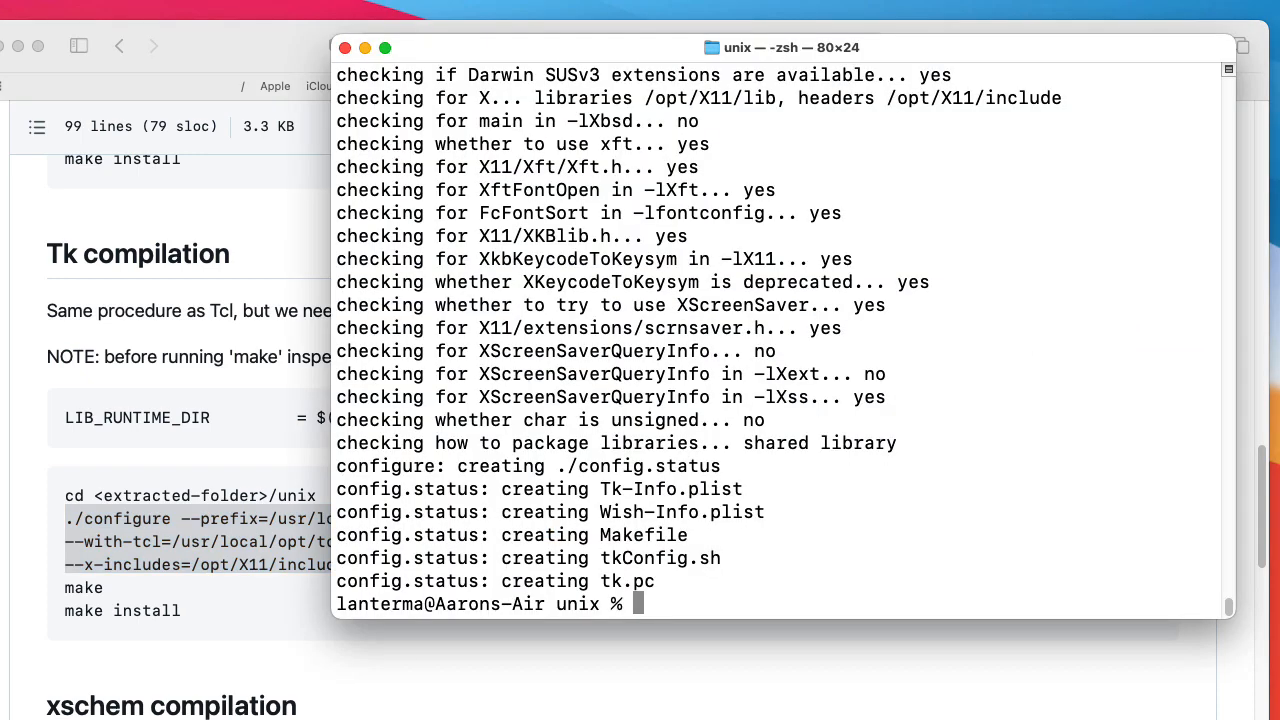
{"action": "type", "text": "code"}
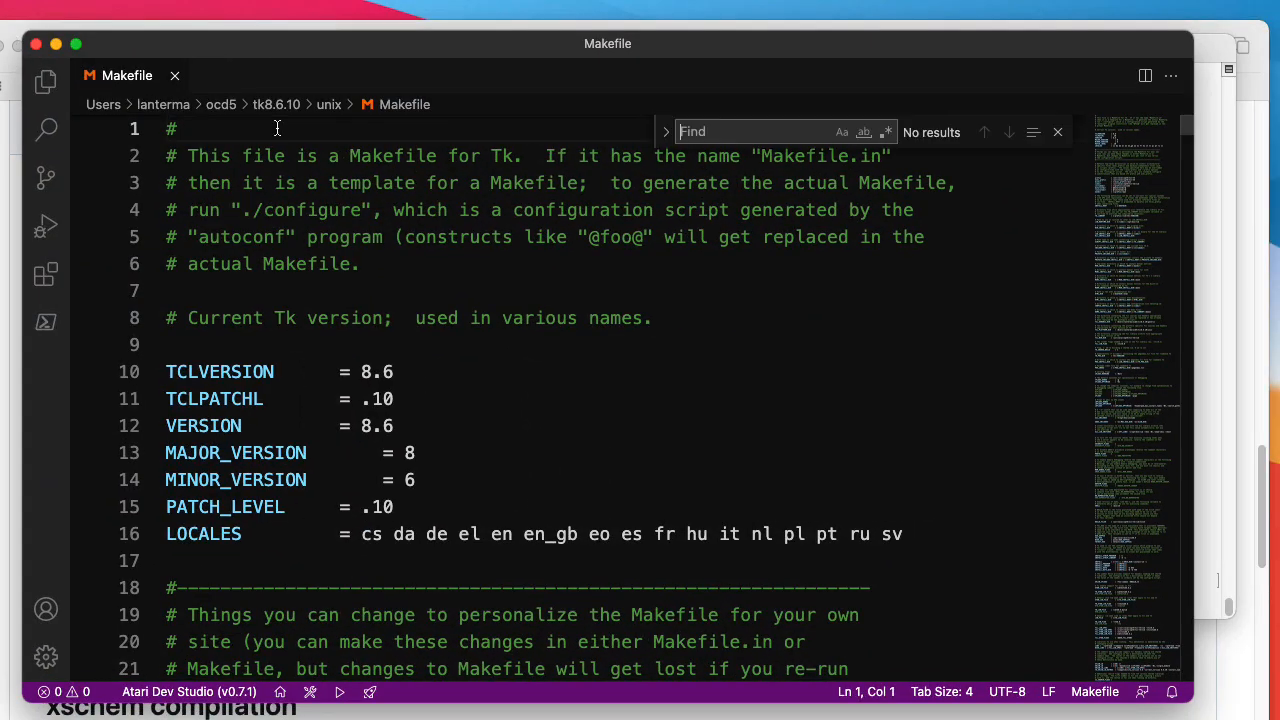
Search the Tk Makefile for 'lib_' and confirm LIB_RUNTIME_DIR is $(libdir).
{"action": "type", "text": "lib_"}
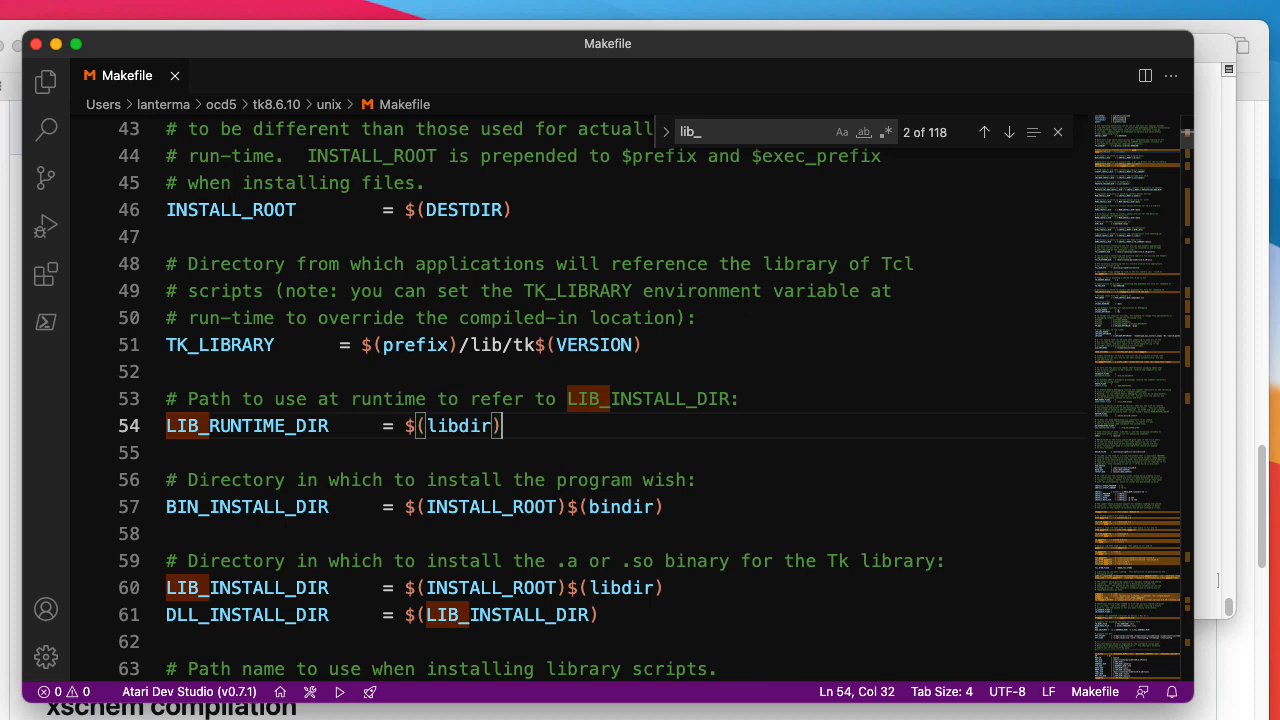
{"action": "left_click", "coordinate": [174, 76]}
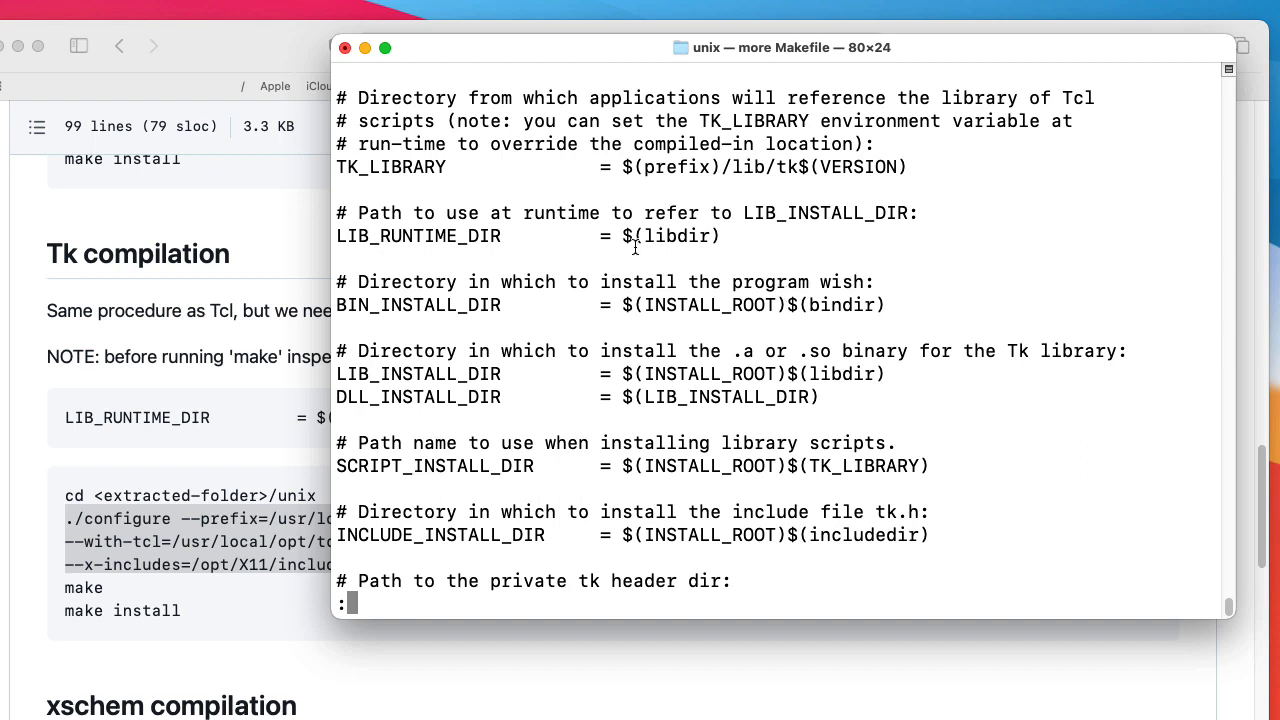
{"action": "mouse_move", "coordinate": [720, 240]}
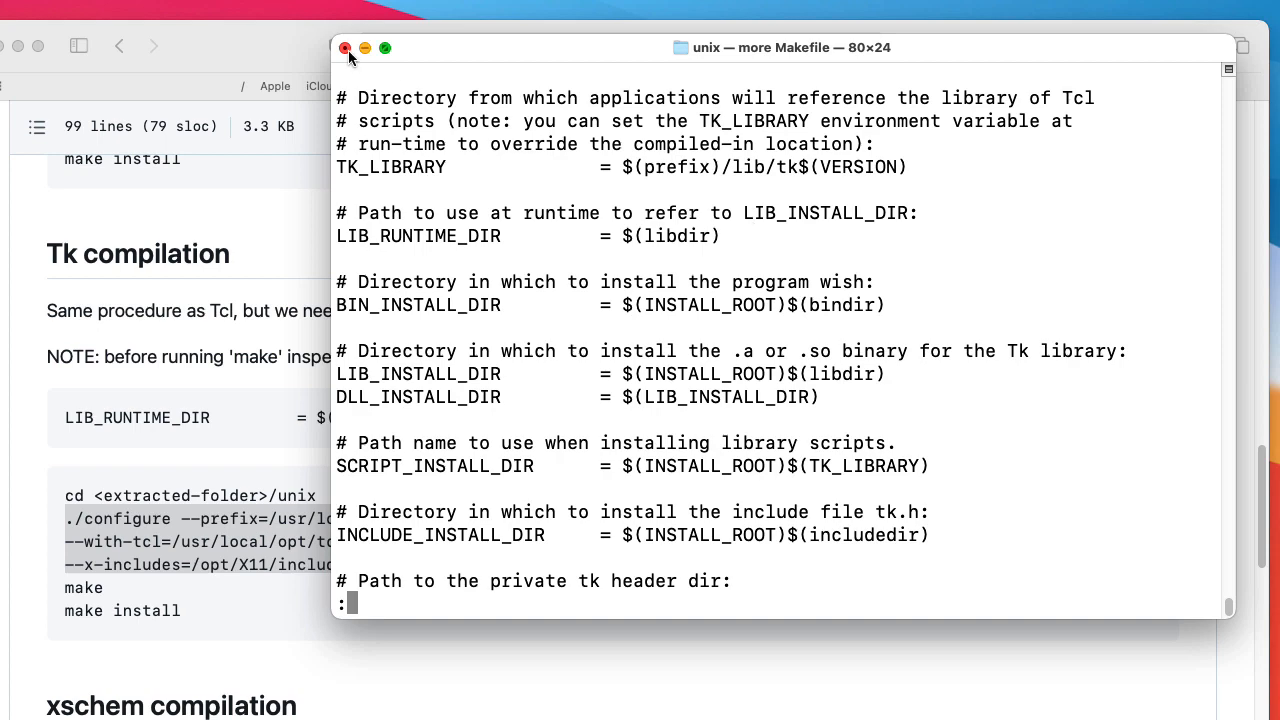
Back in the Terminal unix folder, list its files and start make for Tk.
{"action": "left_click", "coordinate": [344, 48]}
{"action": "type", "text": "ls"}
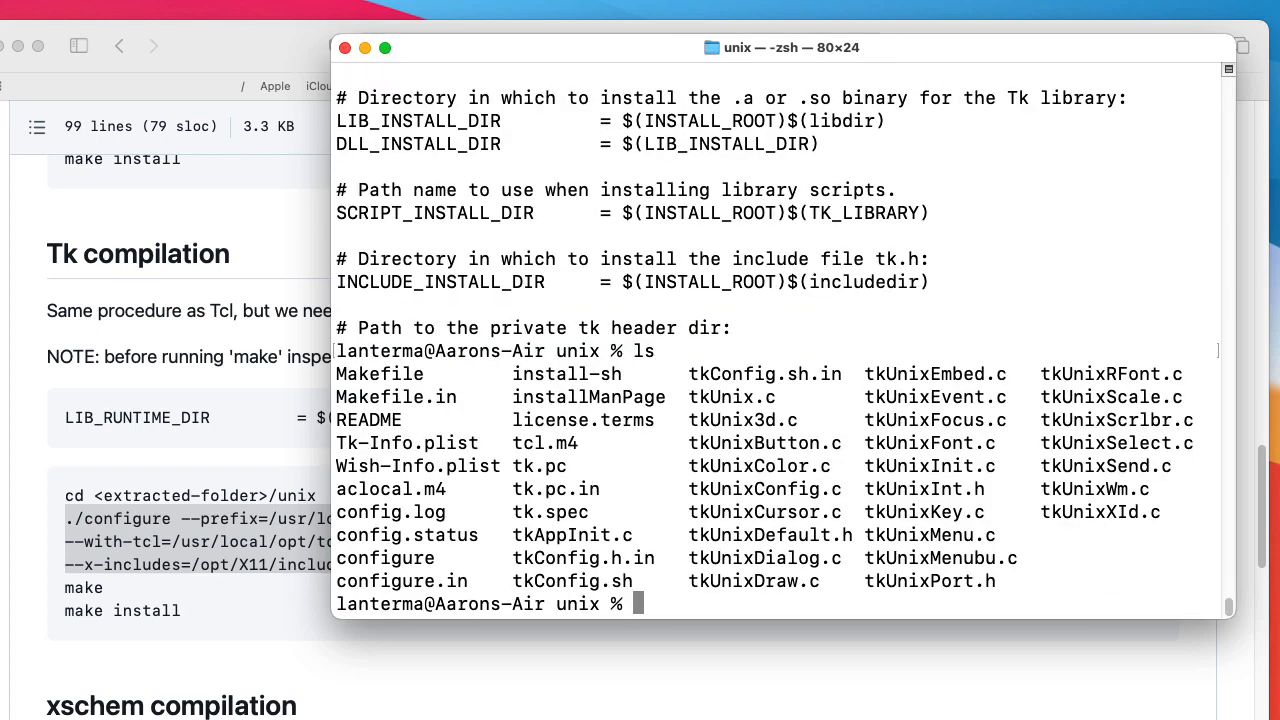
{"action": "mouse_move", "coordinate": [656, 428]}
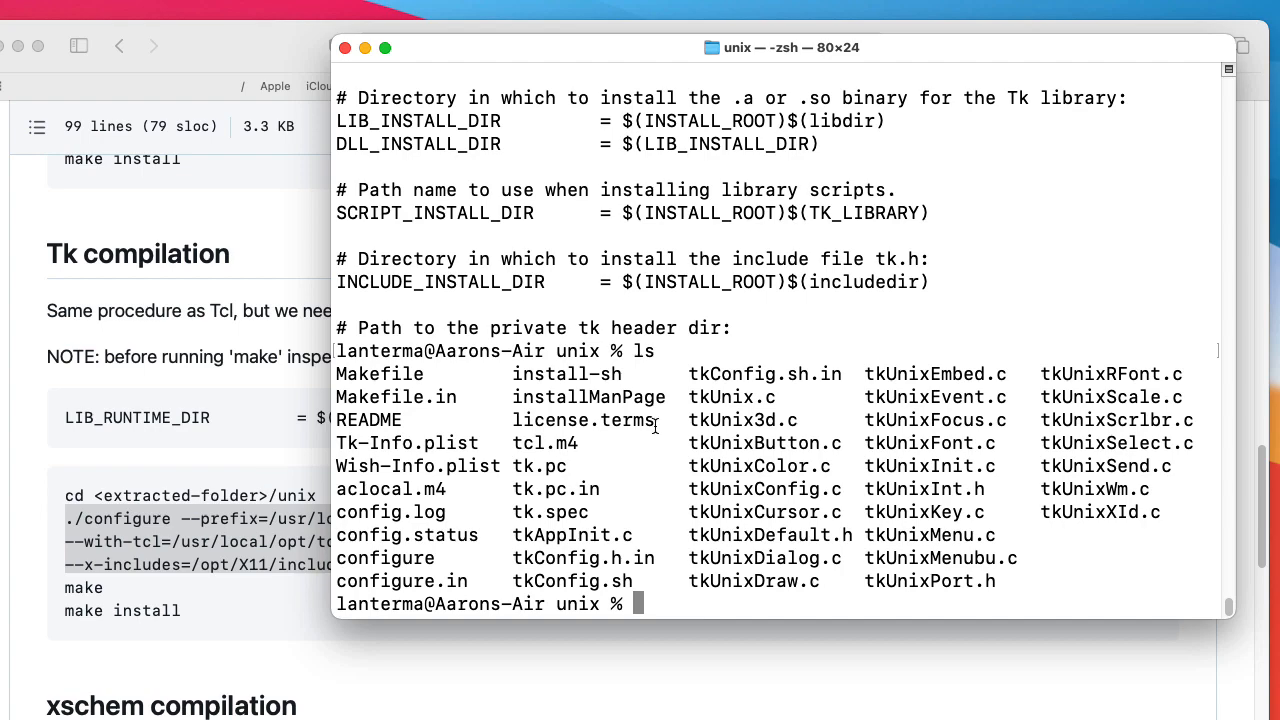
{"action": "type", "text": "make"}
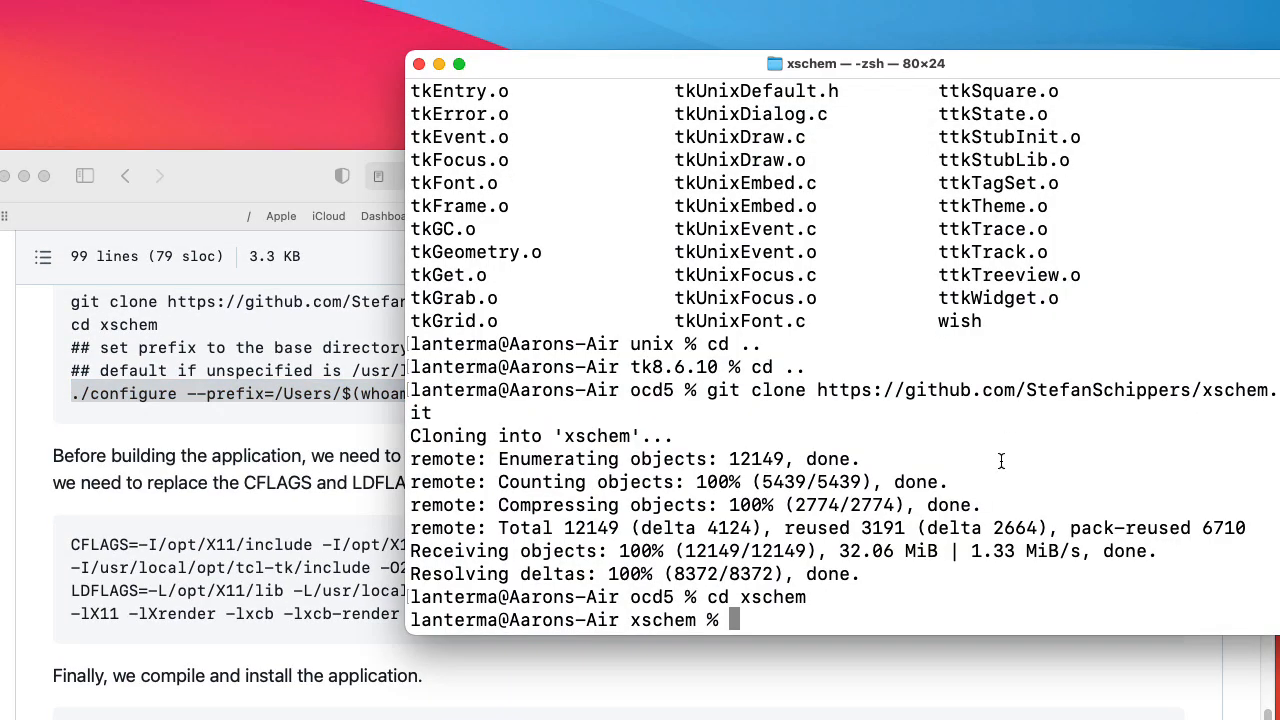
Configure xschem with prefix /Users/$(whoami)/xschem-suffering and open its Makefile.conf in code.
{"action": "type", "text": "./configure --prefix=/Users/$(whoami)/xschem-m"}
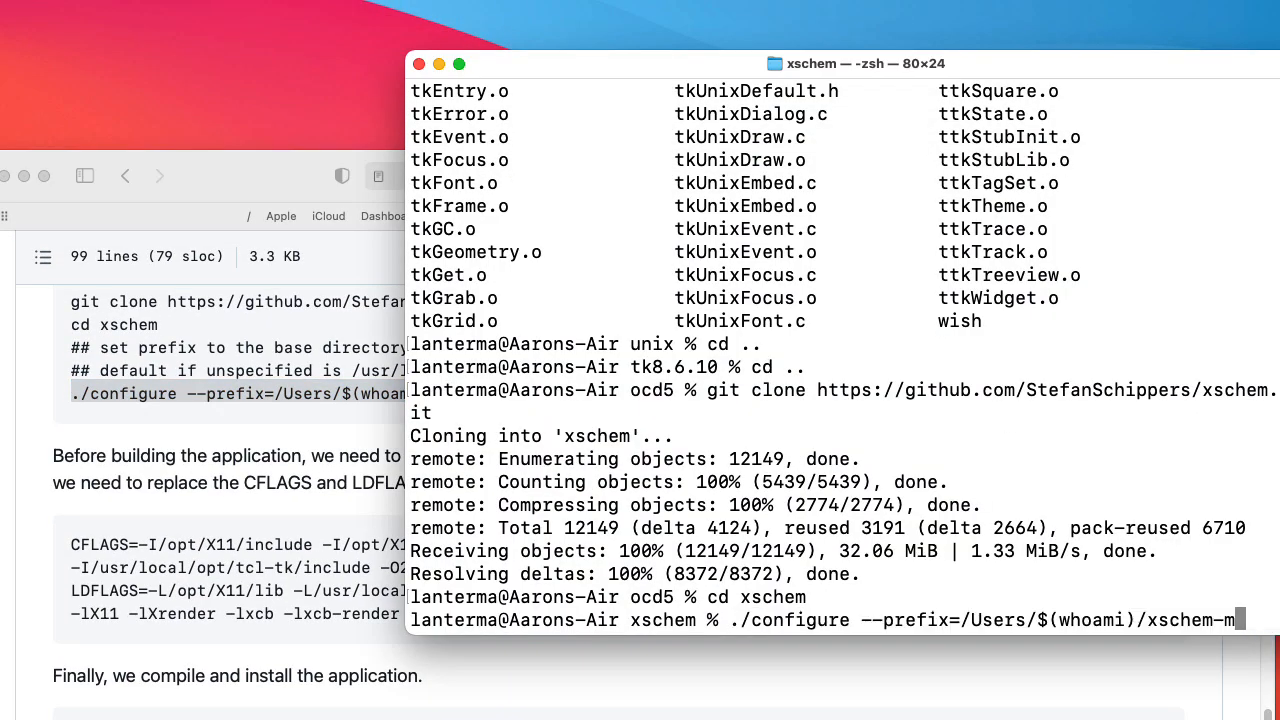
{"action": "type", "text": "suff"}
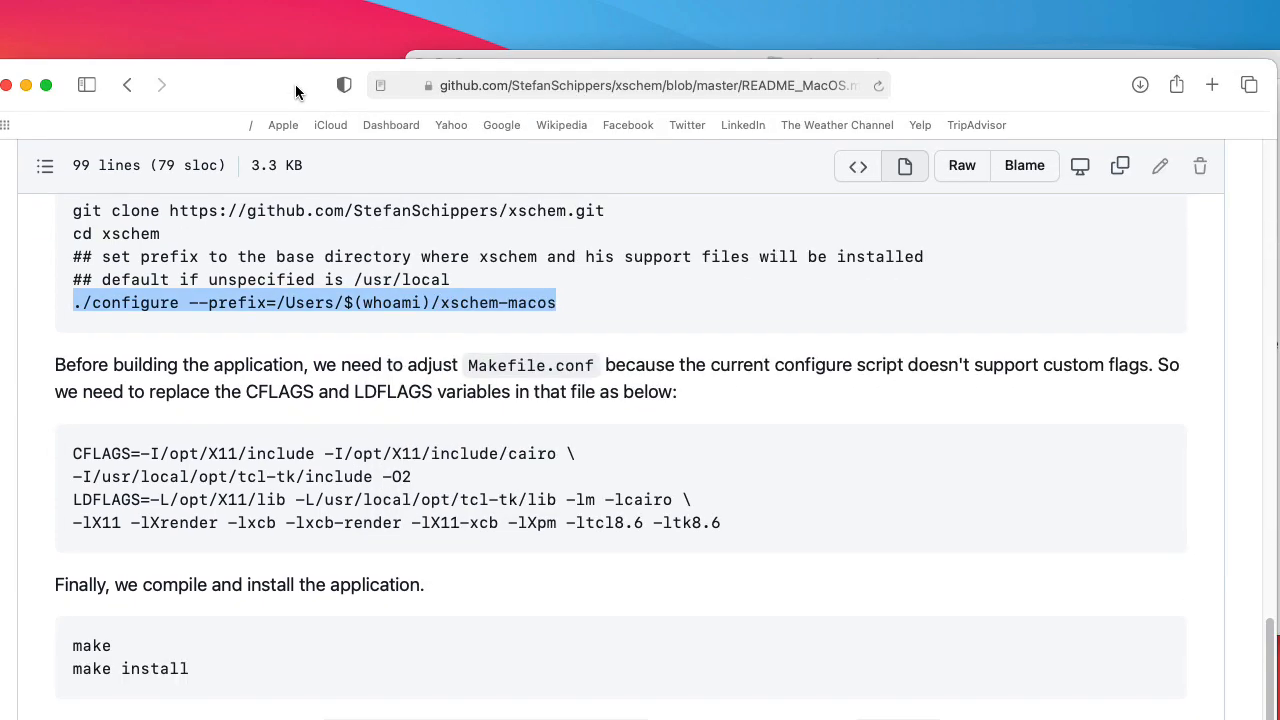
{"action": "double_click", "coordinate": [532, 364]}
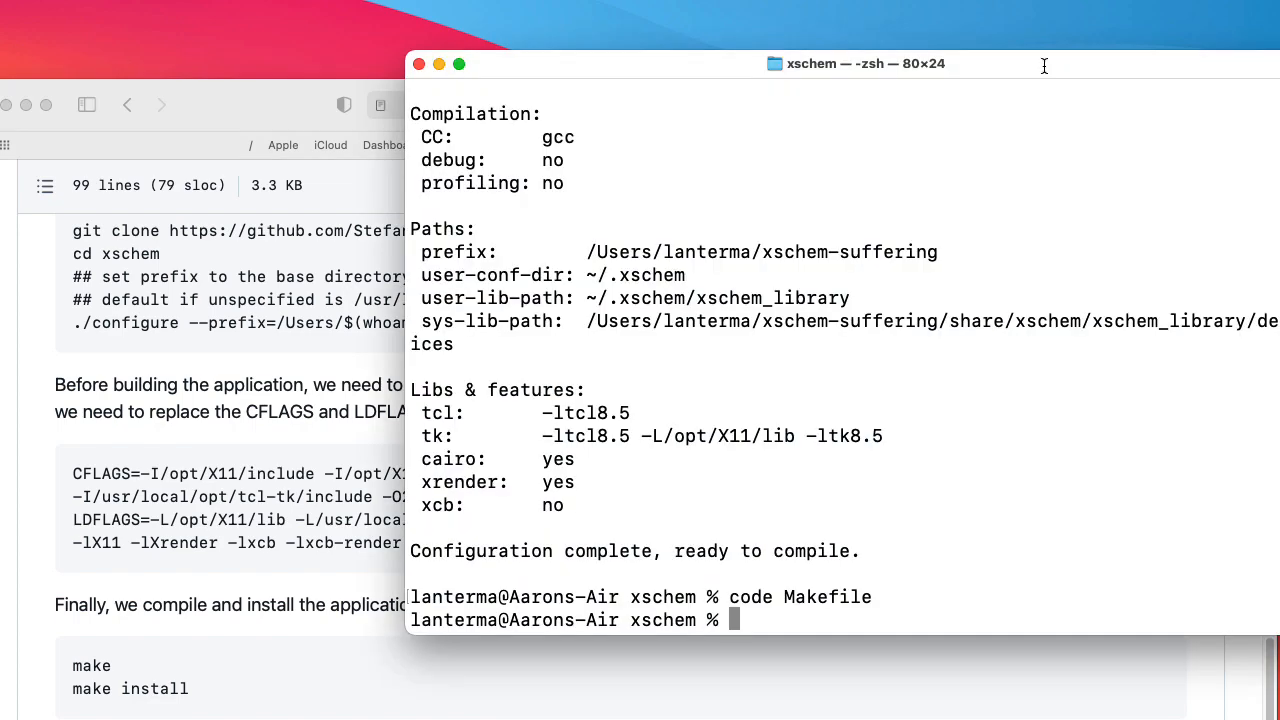
{"action": "type", "text": "code Makefile.conf"}
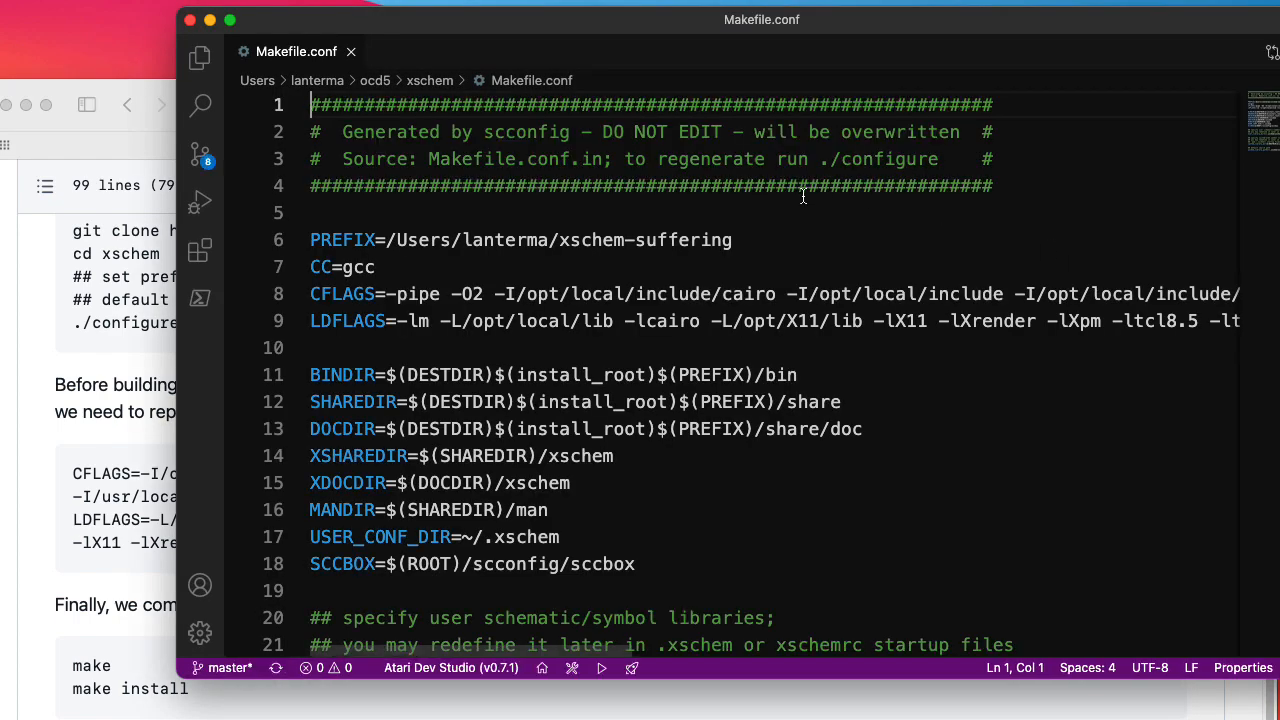
Paste the README CFLAGS/LDFLAGS lines and change opt to opt5 in the Tcl/Tk paths.
{"action": "left_click", "coordinate": [90, 104]}
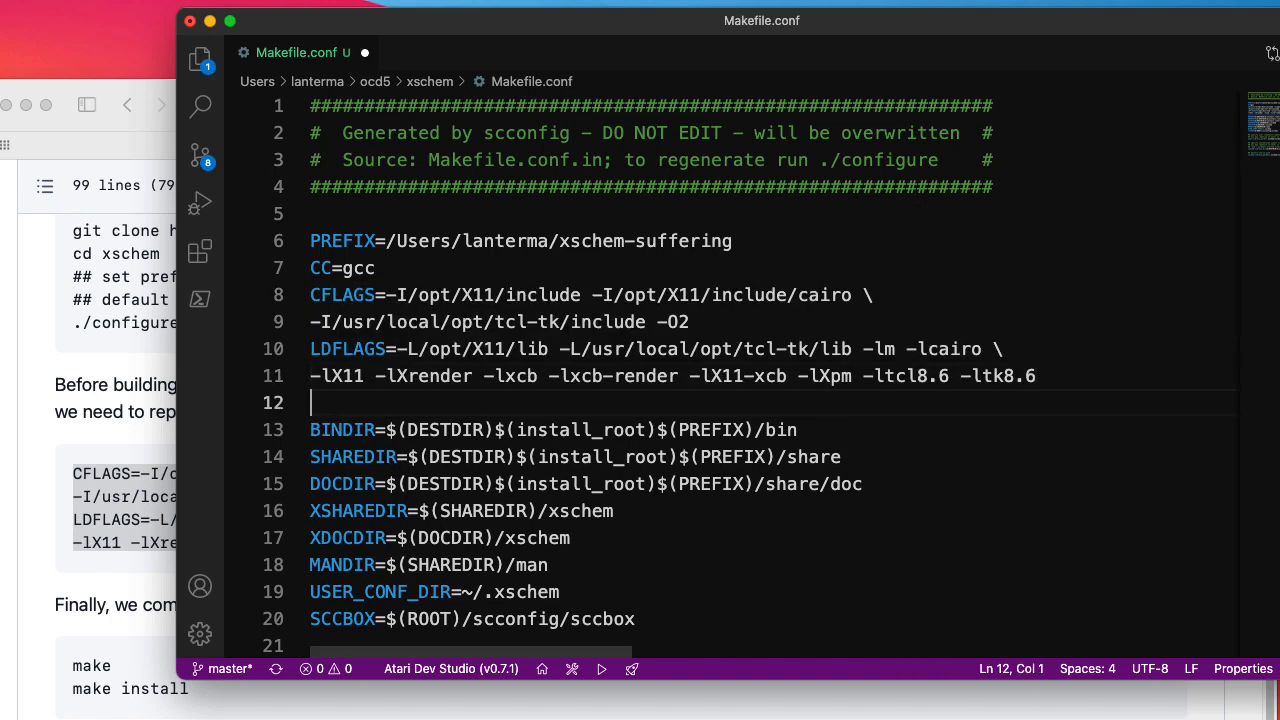
{"action": "mouse_move", "coordinate": [652, 276]}
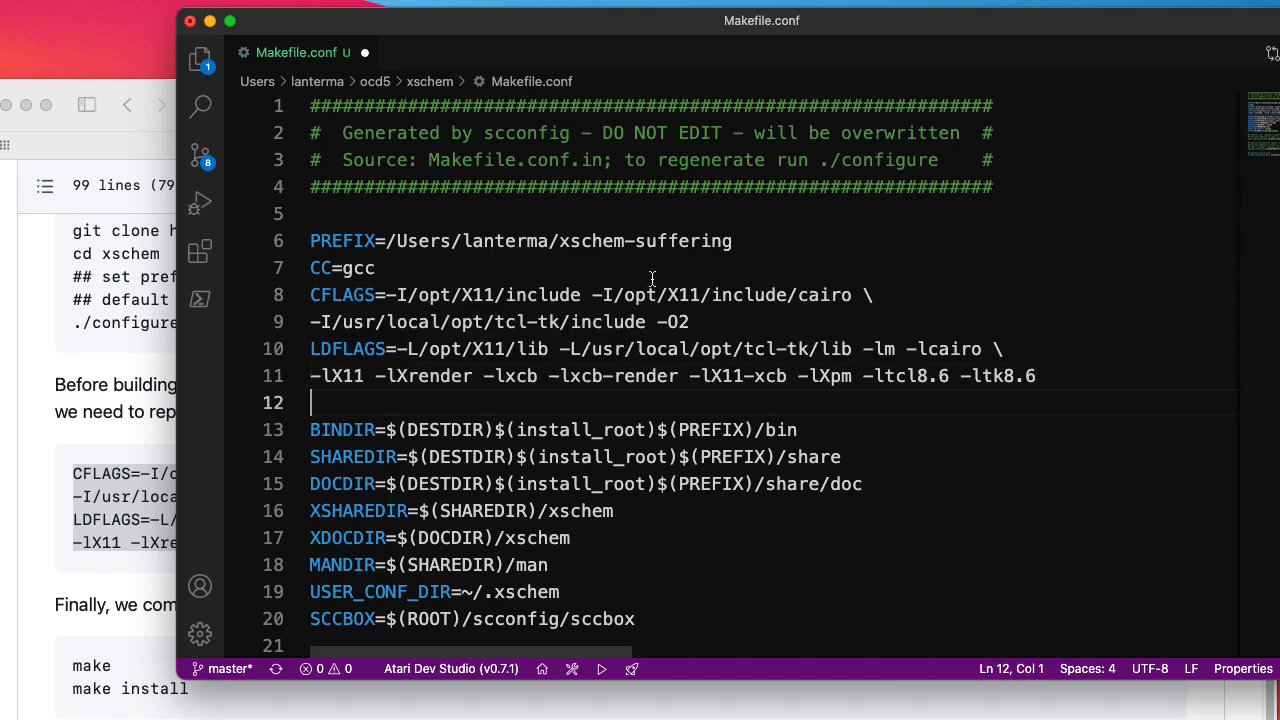
{"action": "left_click", "coordinate": [480, 320]}
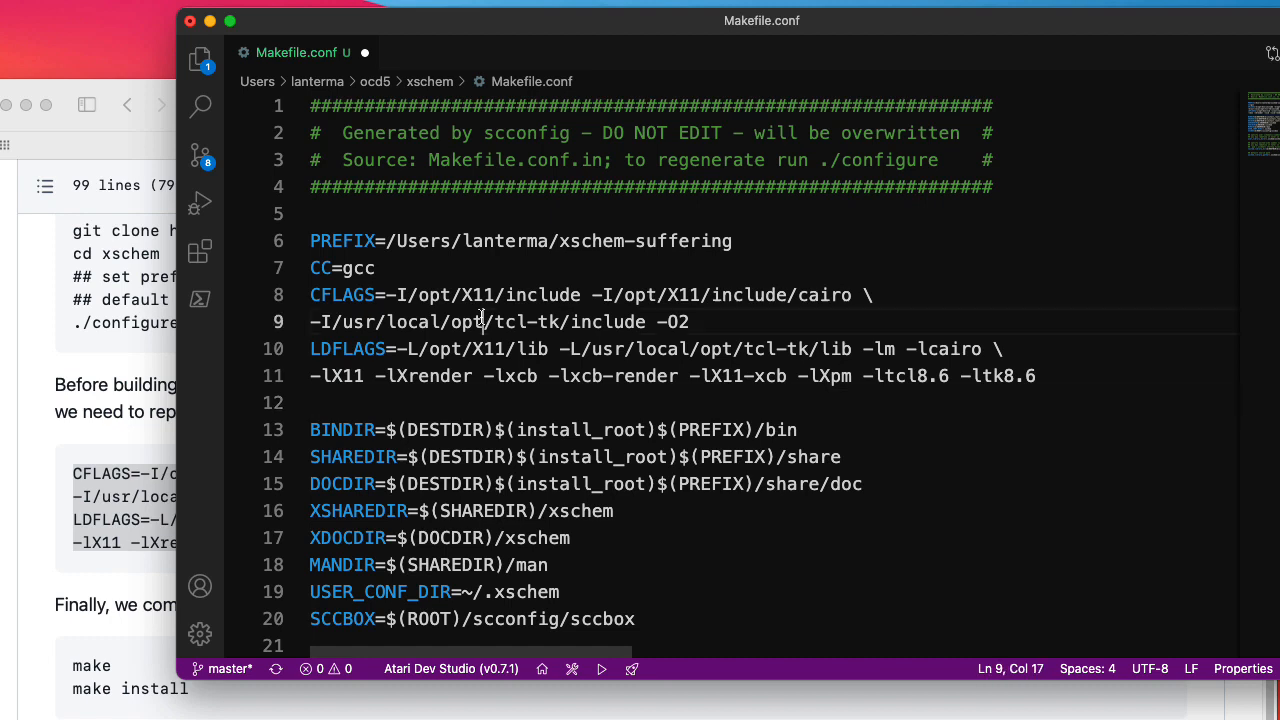
{"action": "type", "text": "5"}
{"action": "left_click", "coordinate": [660, 348]}
{"action": "type", "text": "5"}
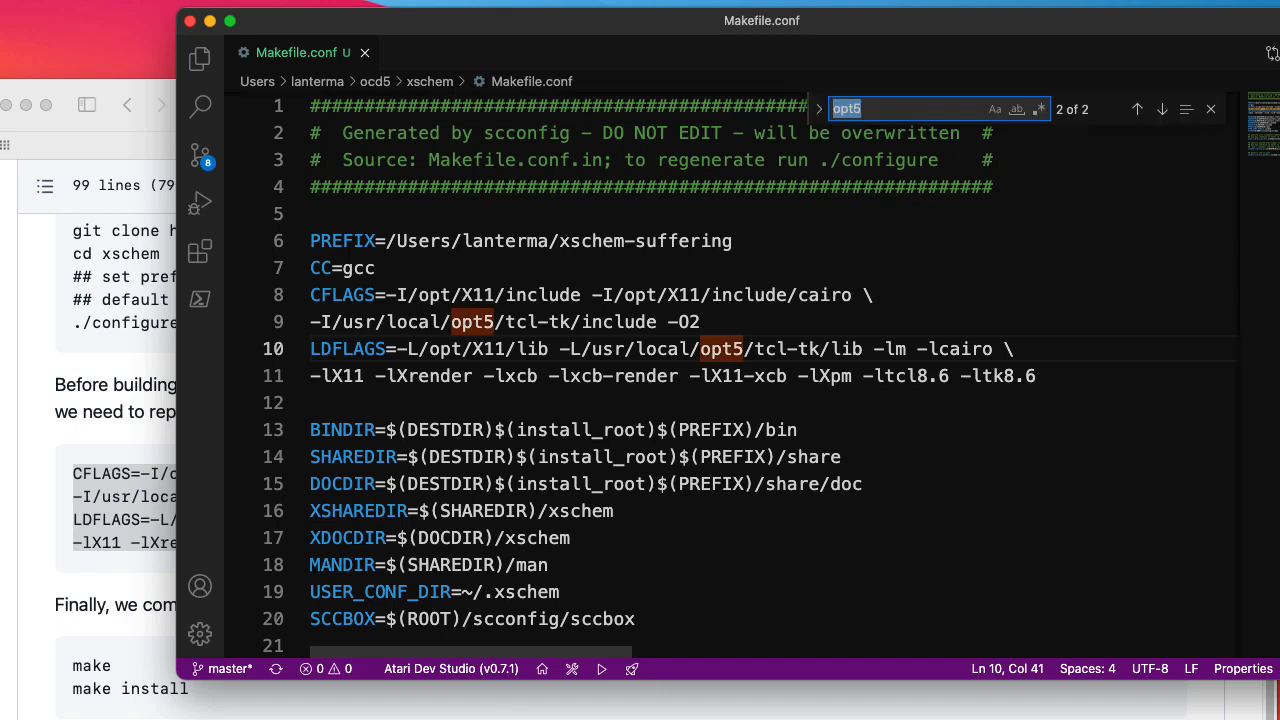
{"action": "type", "text": "opt2"}
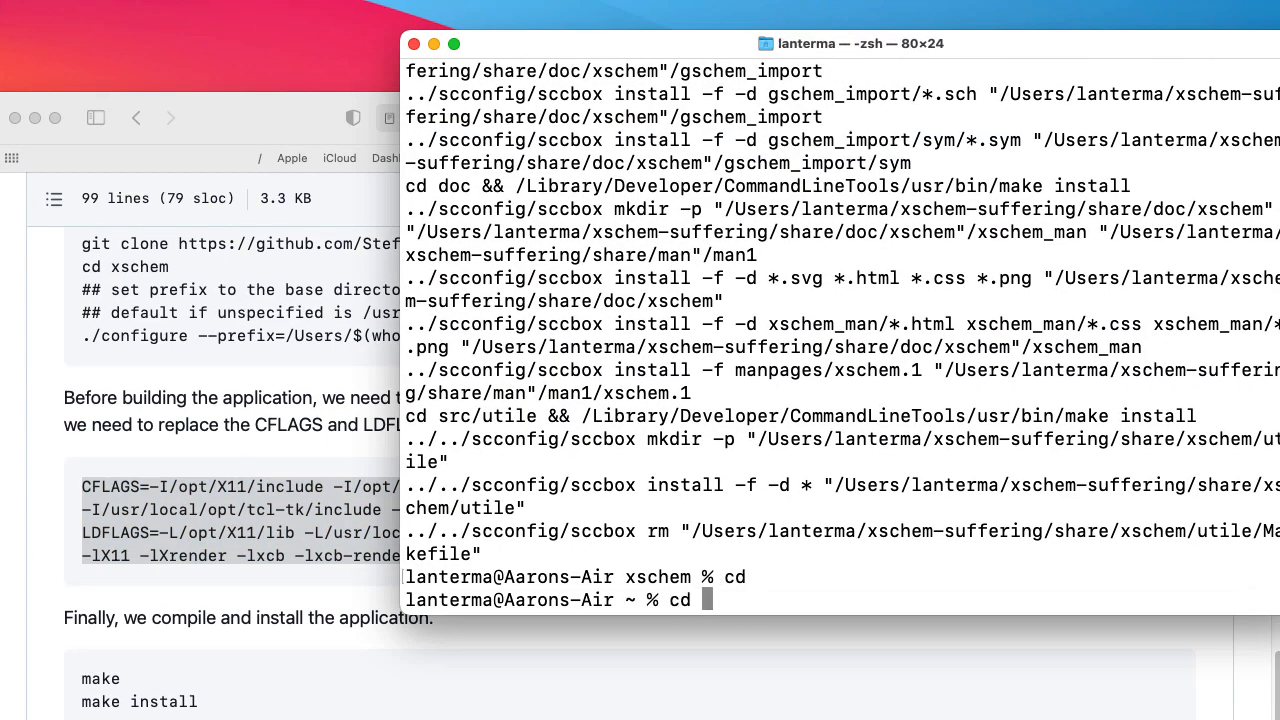
Launch ./xschem from xschem-suffering/bin and inspect the libtk8.6.dylib opt2 load error.
{"action": "type", "text": "xschem-suffering"}
{"action": "type", "text": "./x"}
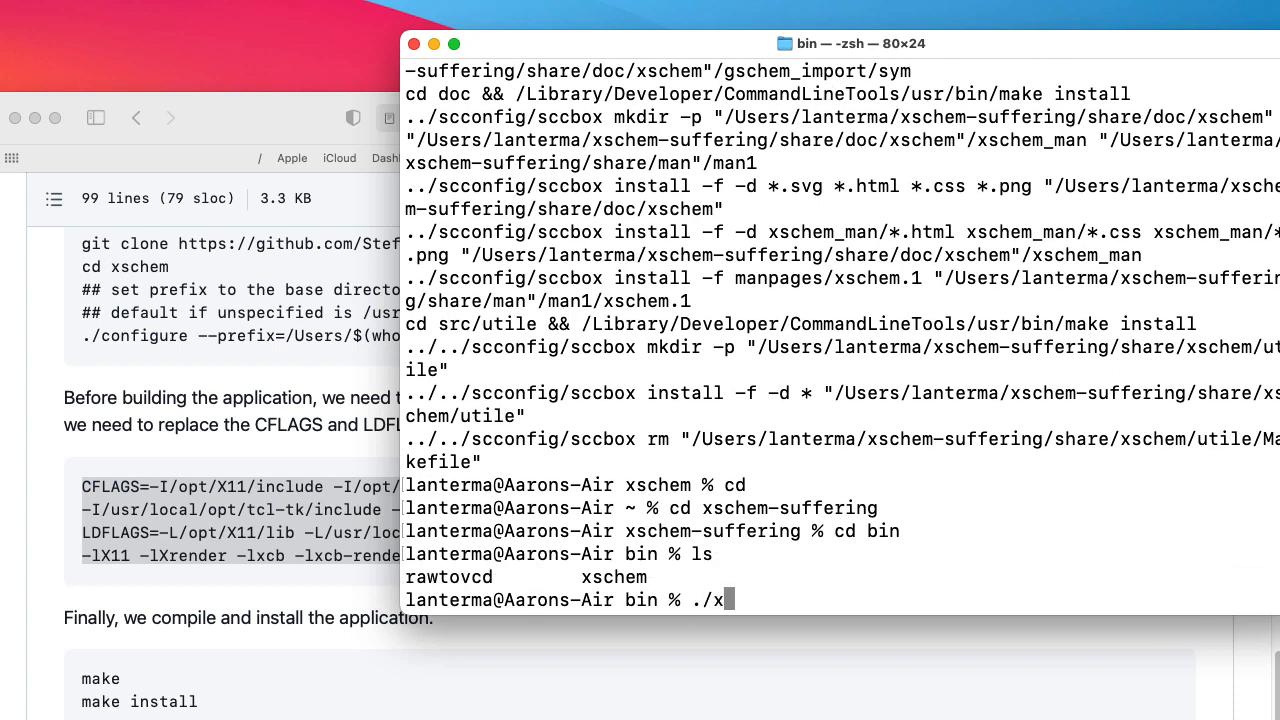
{"action": "type", "text": "schem"}
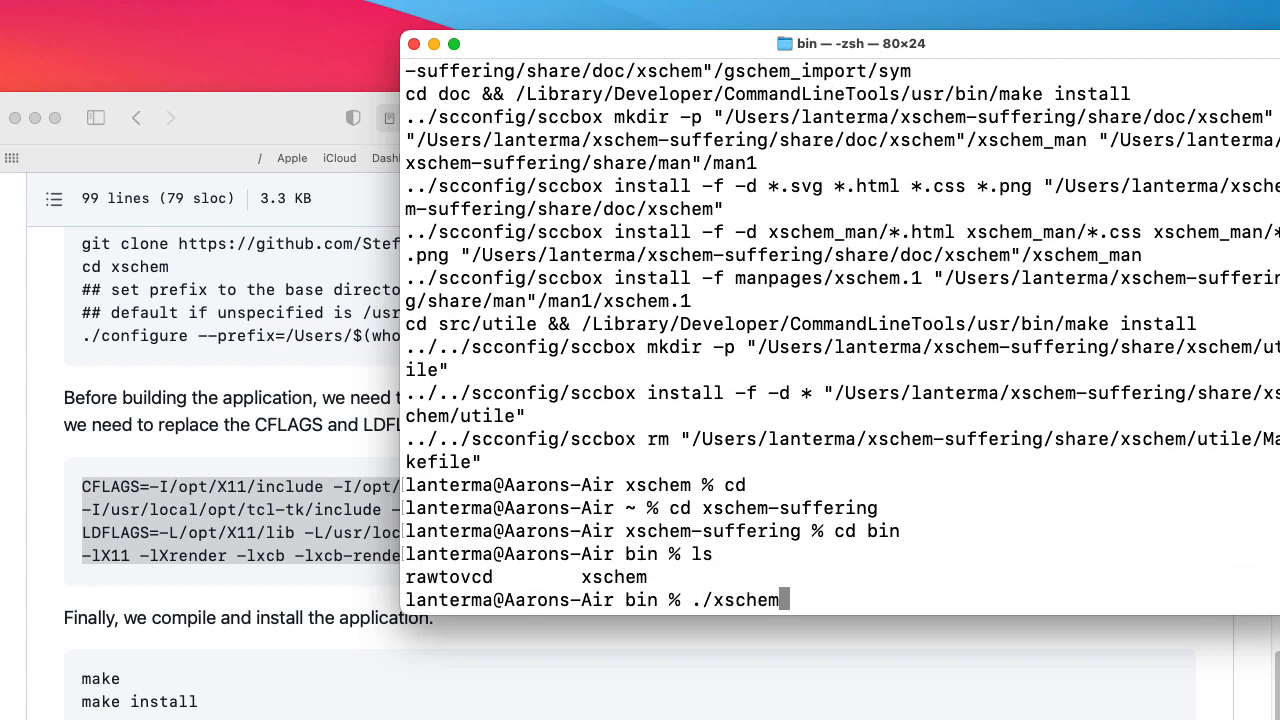
{"action": "key", "text": "Return"}
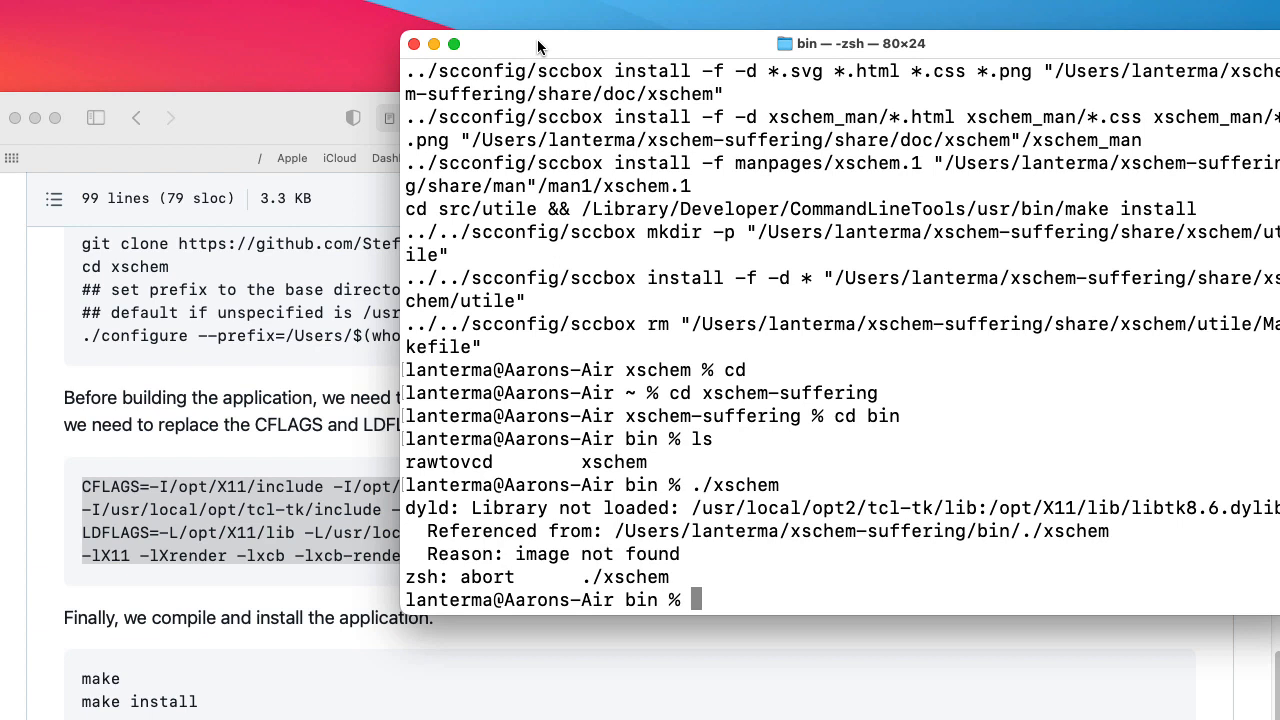
{"action": "mouse_move", "coordinate": [696, 508]}
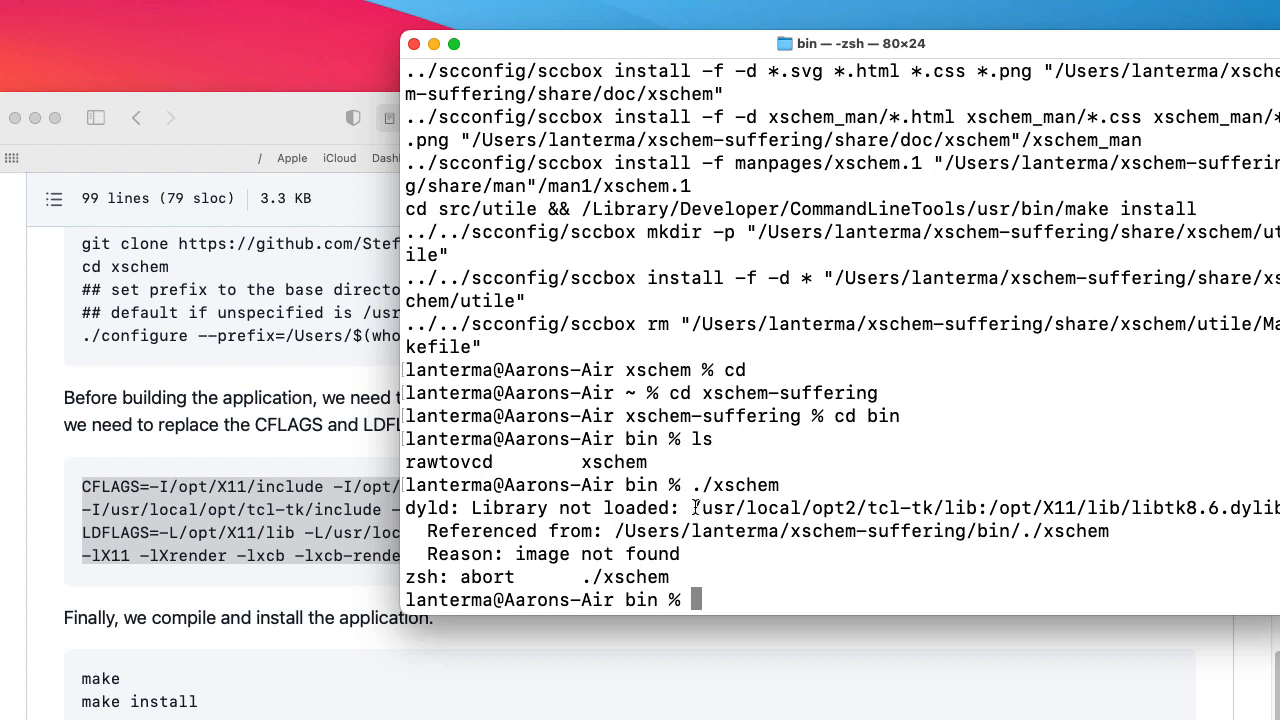
{"action": "double_click", "coordinate": [838, 508]}
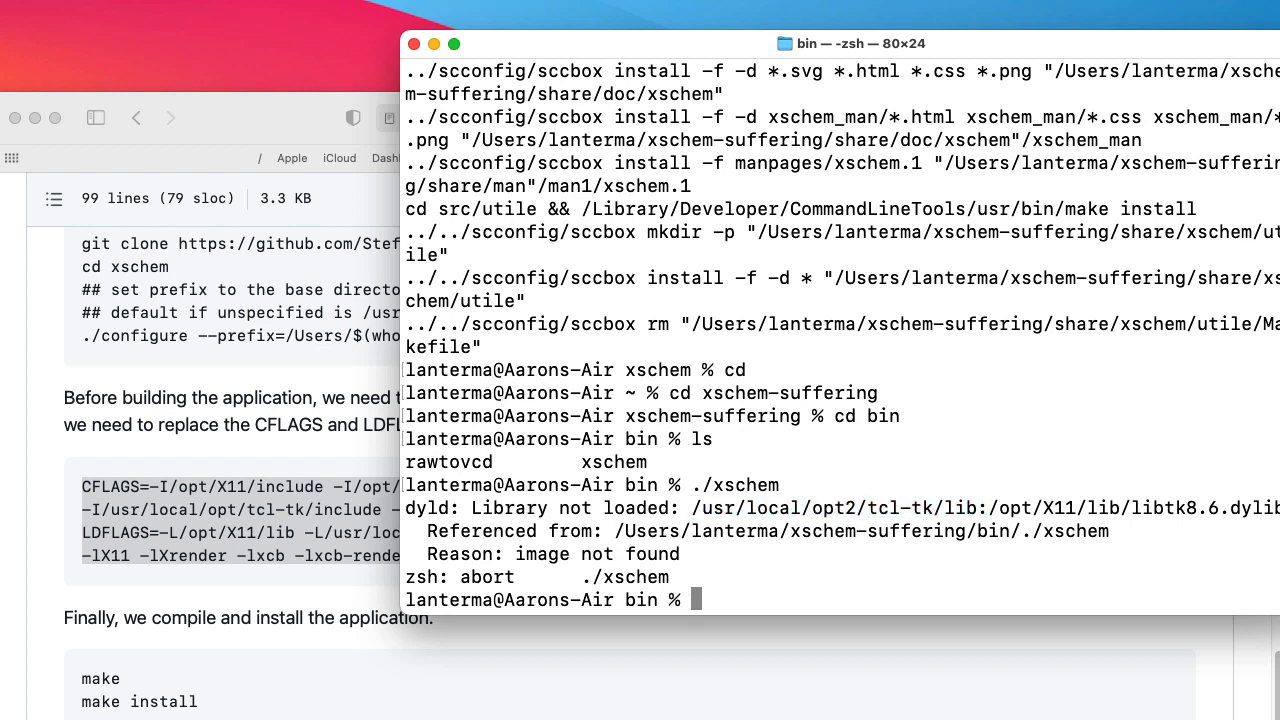
{"action": "type", "text": "pr"}
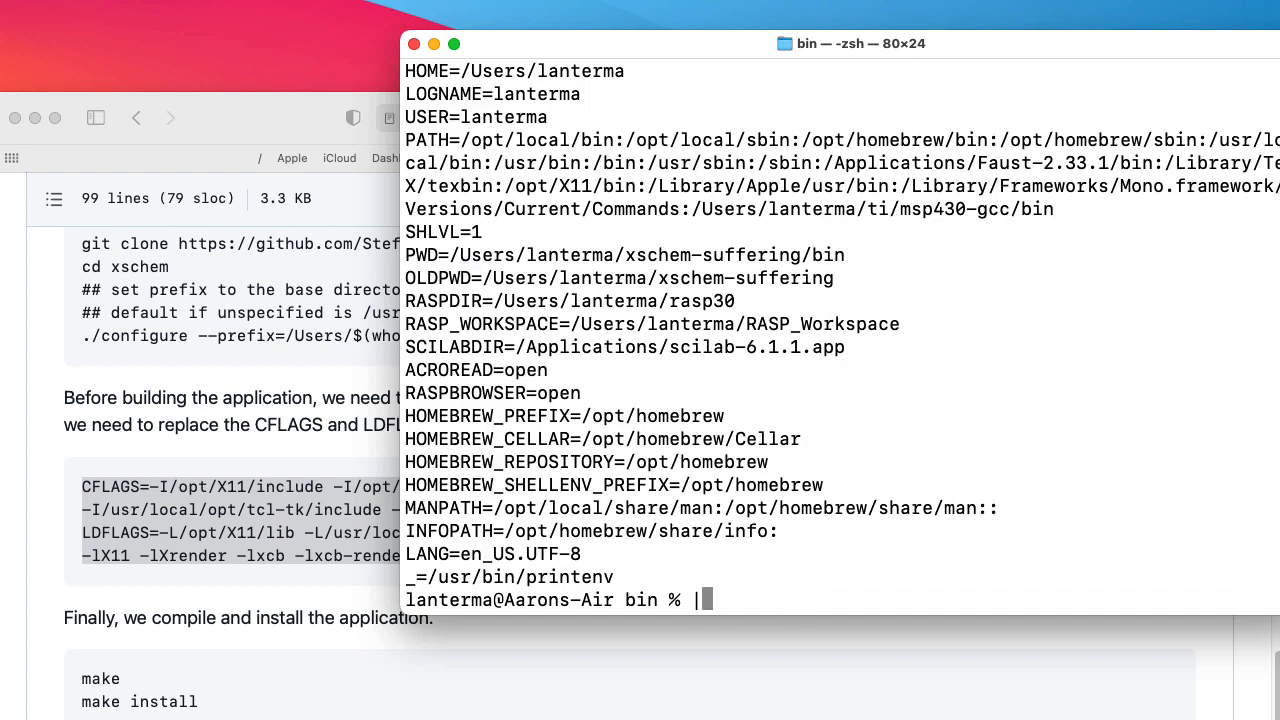
Page through the environment variables with printenv | more.
{"action": "type", "text": "printenv | mor"}
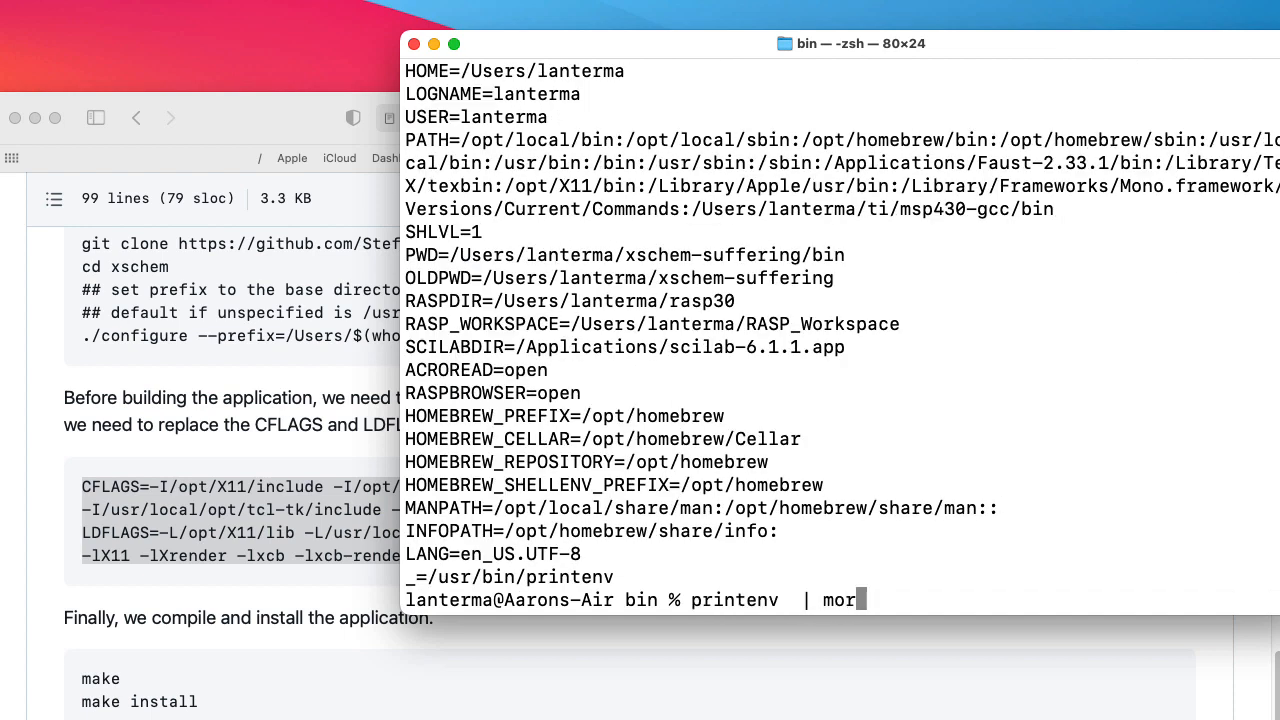
{"action": "key", "text": "Return"}
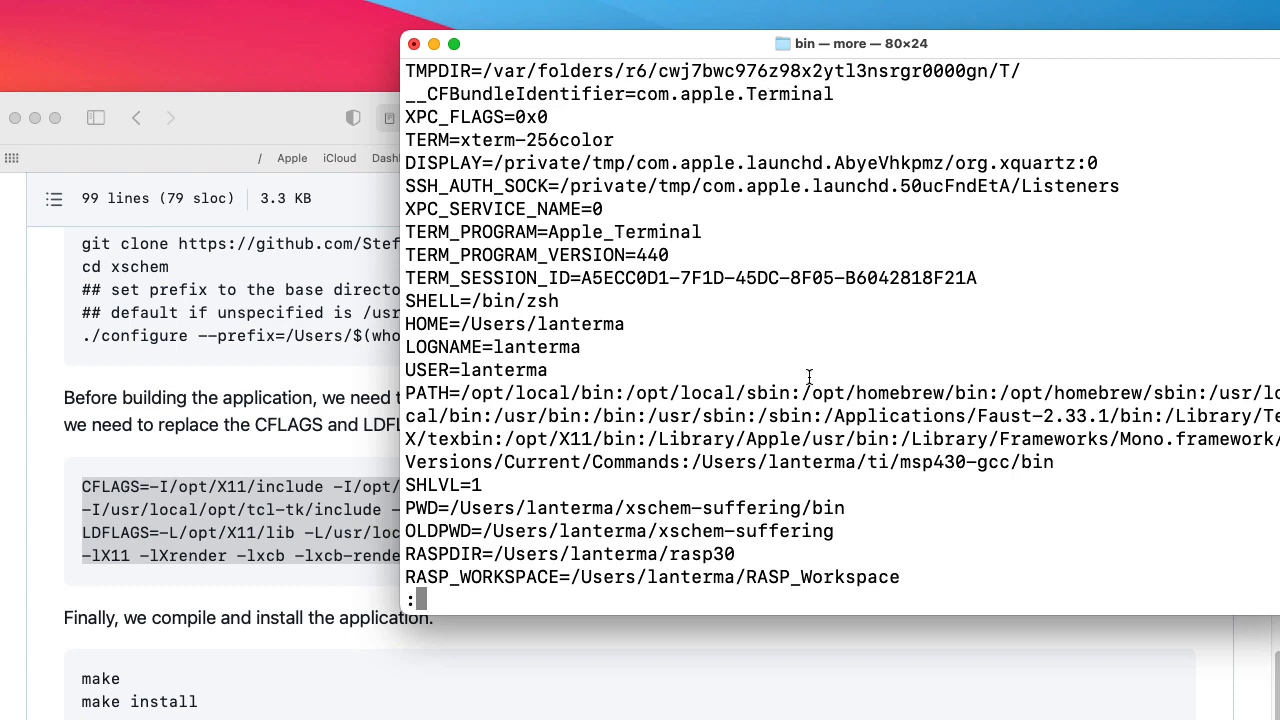
{"action": "scroll", "scroll_direction": "down", "scroll_amount": 3}
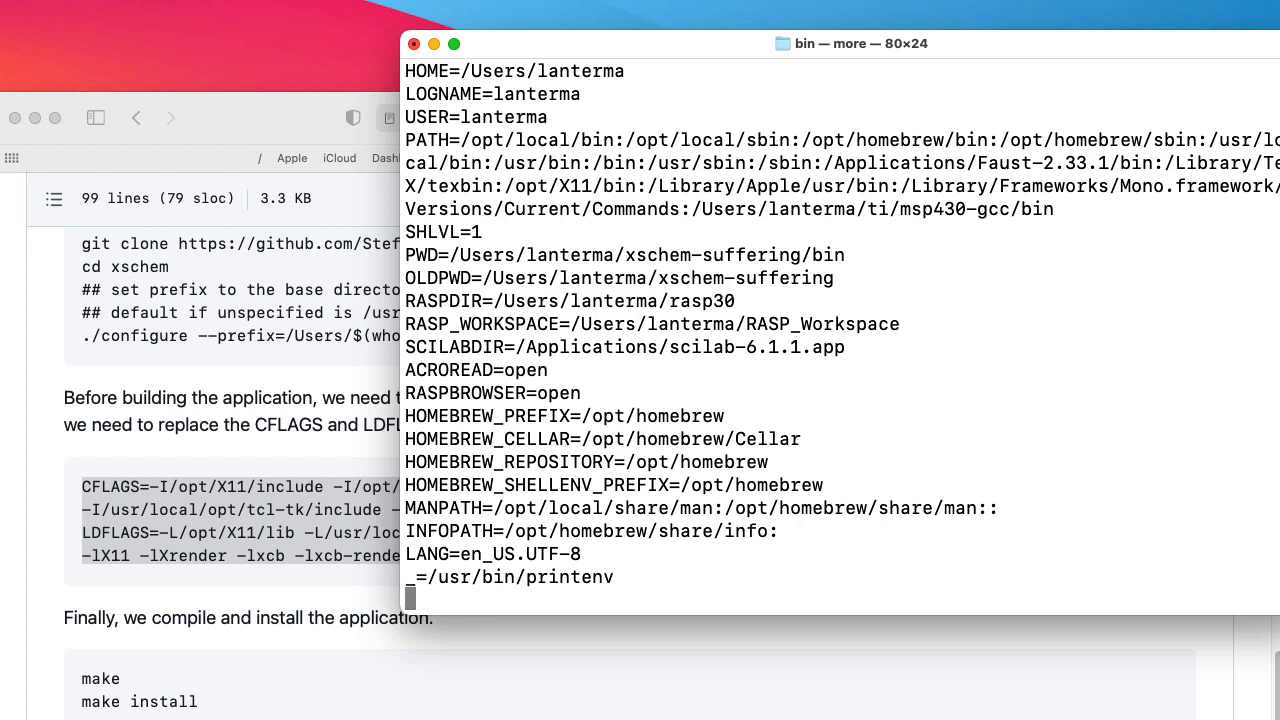
{"action": "key", "text": "q"}
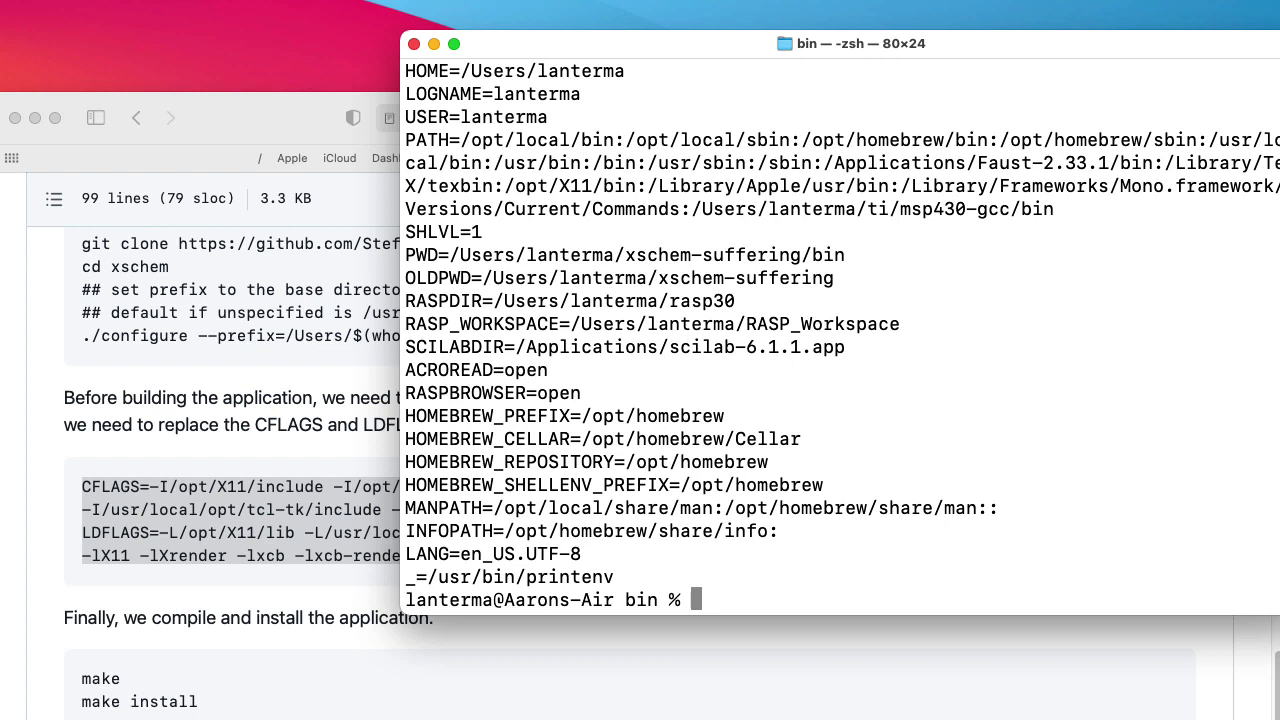
Relaunch xschem, which again aborts on libtk8.6 from the opt2 path.
{"action": "type", "text": "ls"}
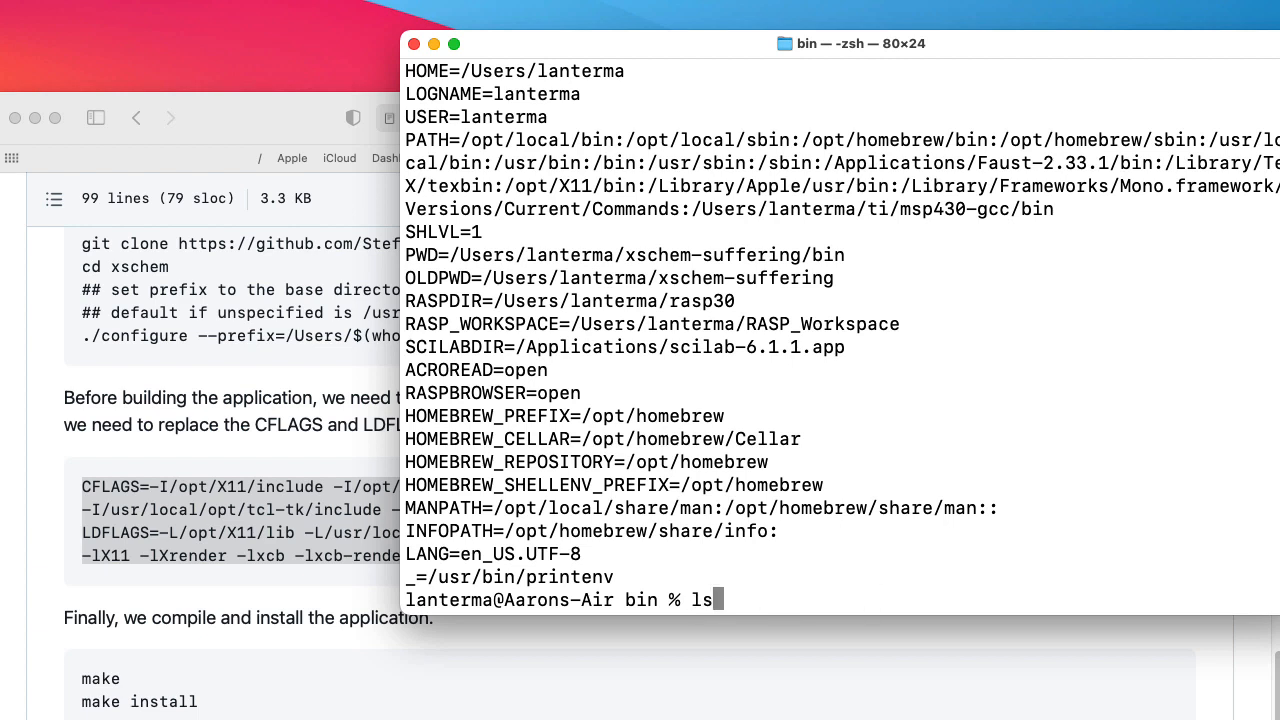
{"action": "type", "text": "./xschem"}
{"action": "key", "text": "Return"}
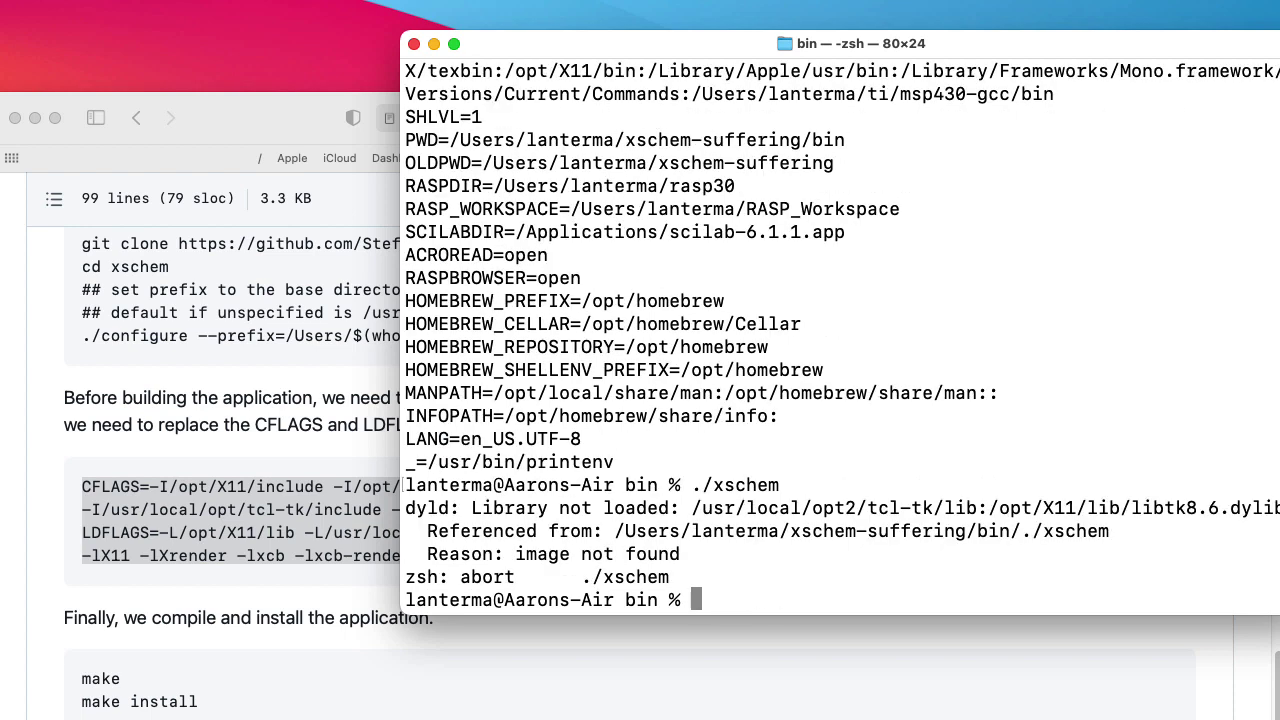
List xschem's linked libraries with otool -L ./xschem after fixing the otools typo.
{"action": "type", "text": "otools -L"}
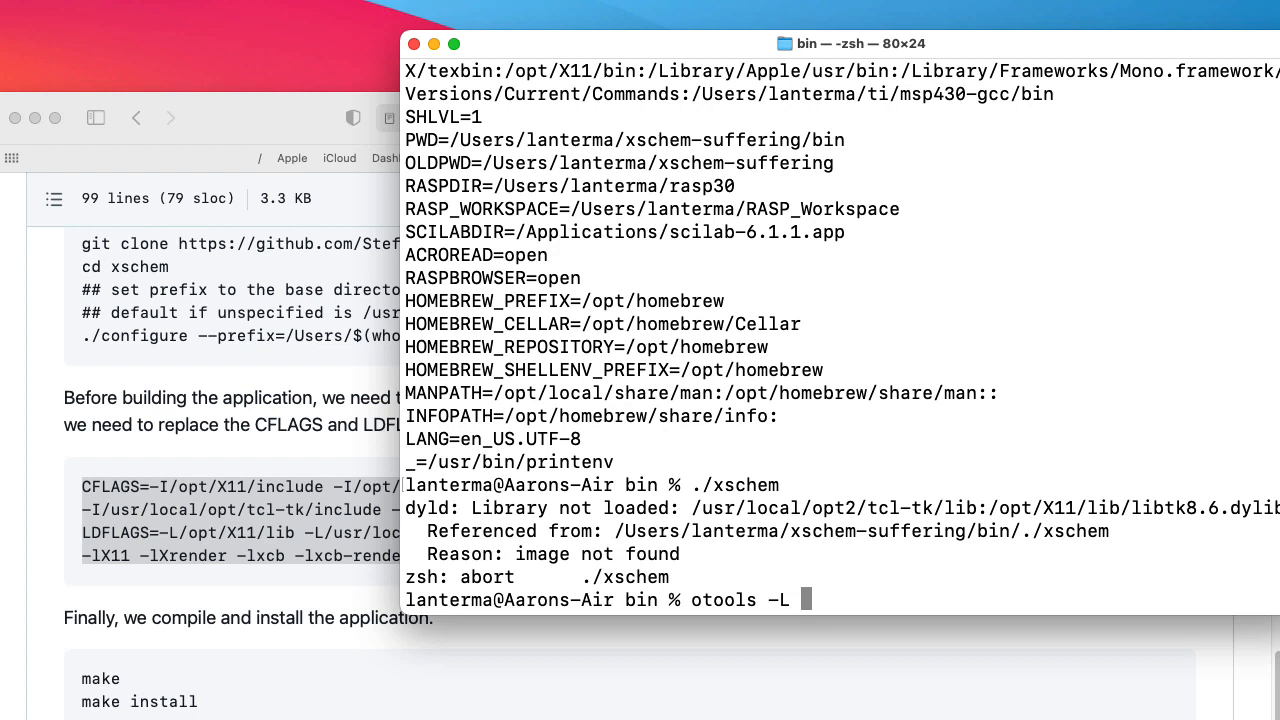
{"action": "type", "text": "./"}
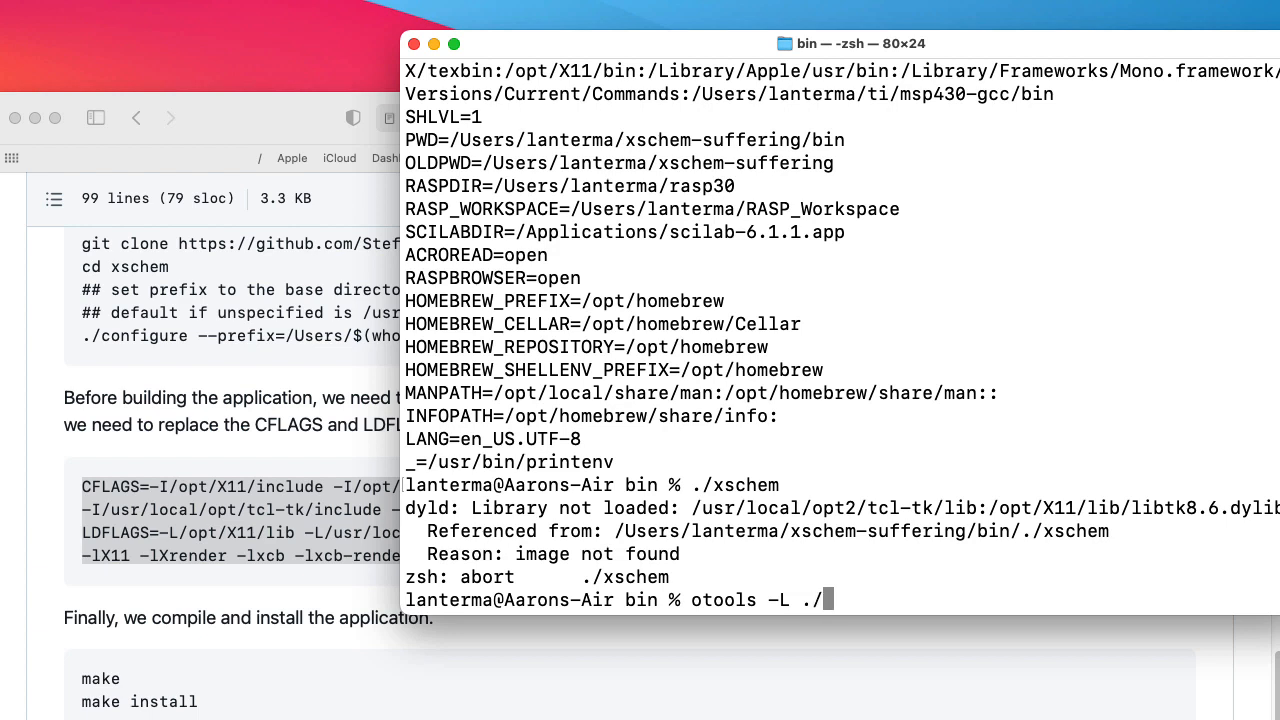
{"action": "key", "text": "Return"}
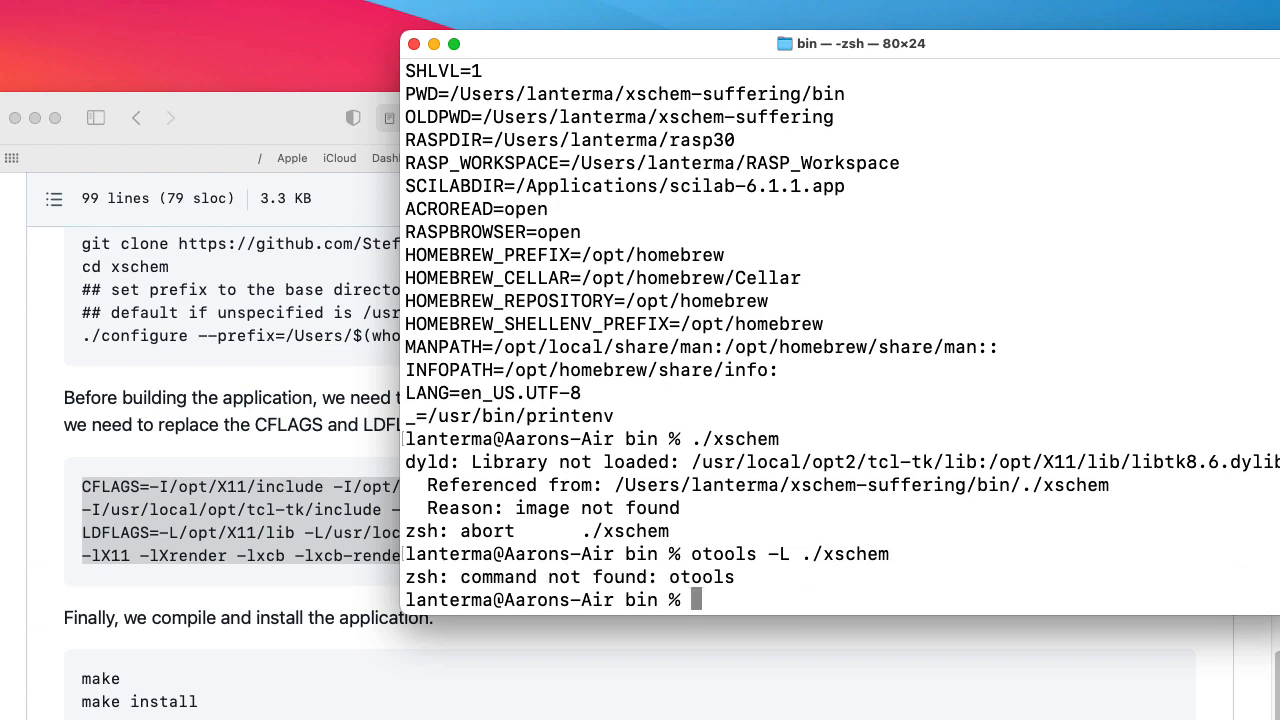
{"action": "type", "text": "otools -L ./xschem"}
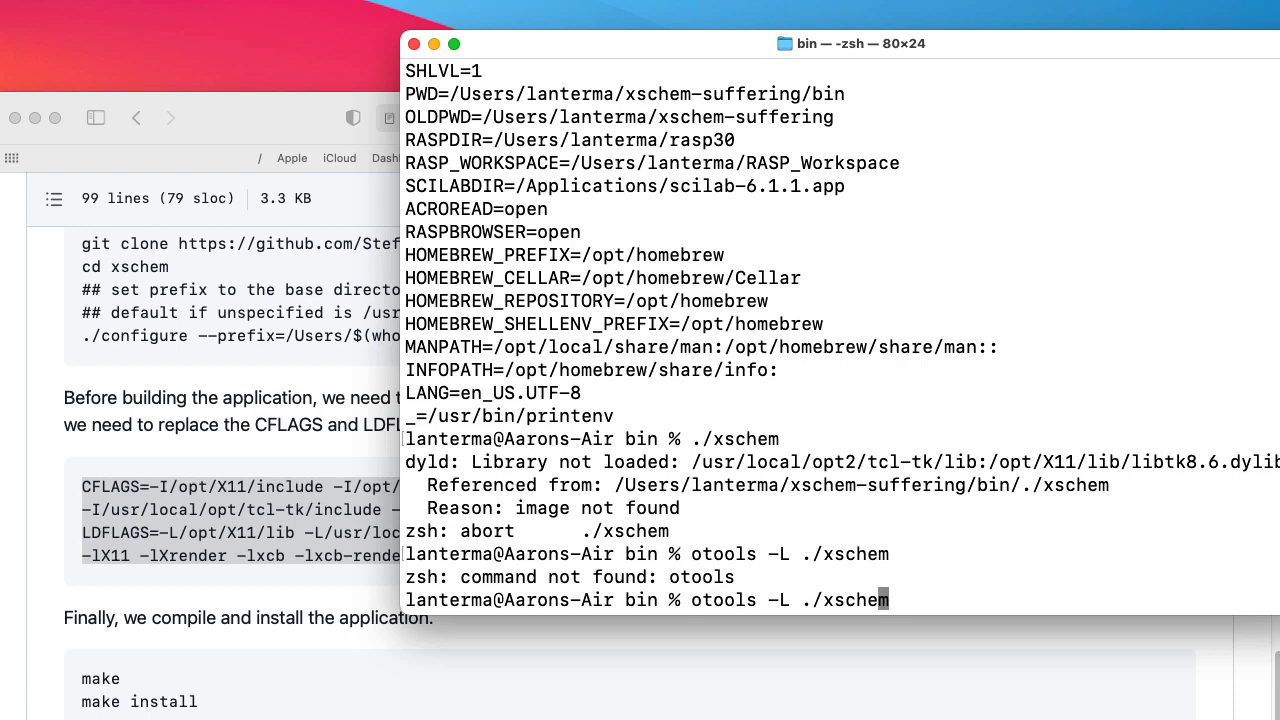
{"action": "key", "text": "Return"}
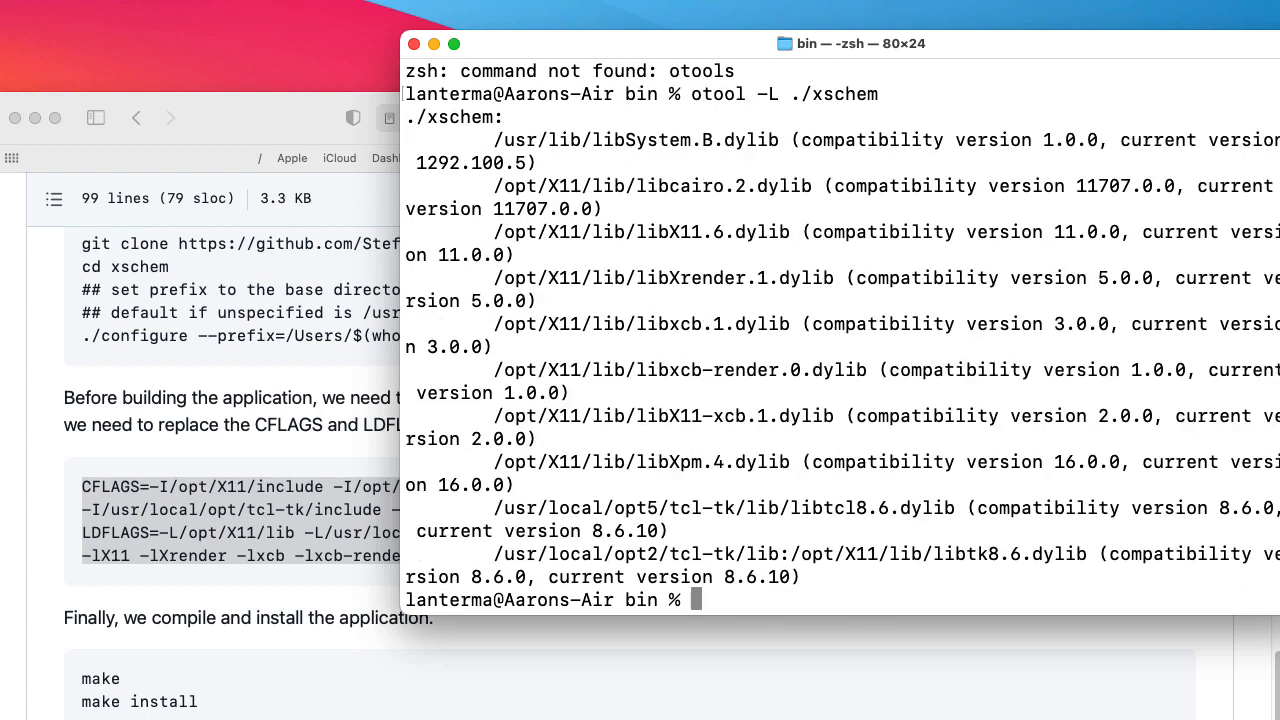
Select the opt2 libtk8.6 library path in the output, narrowing to its directory portion.
{"action": "double_click", "coordinate": [1078, 554]}
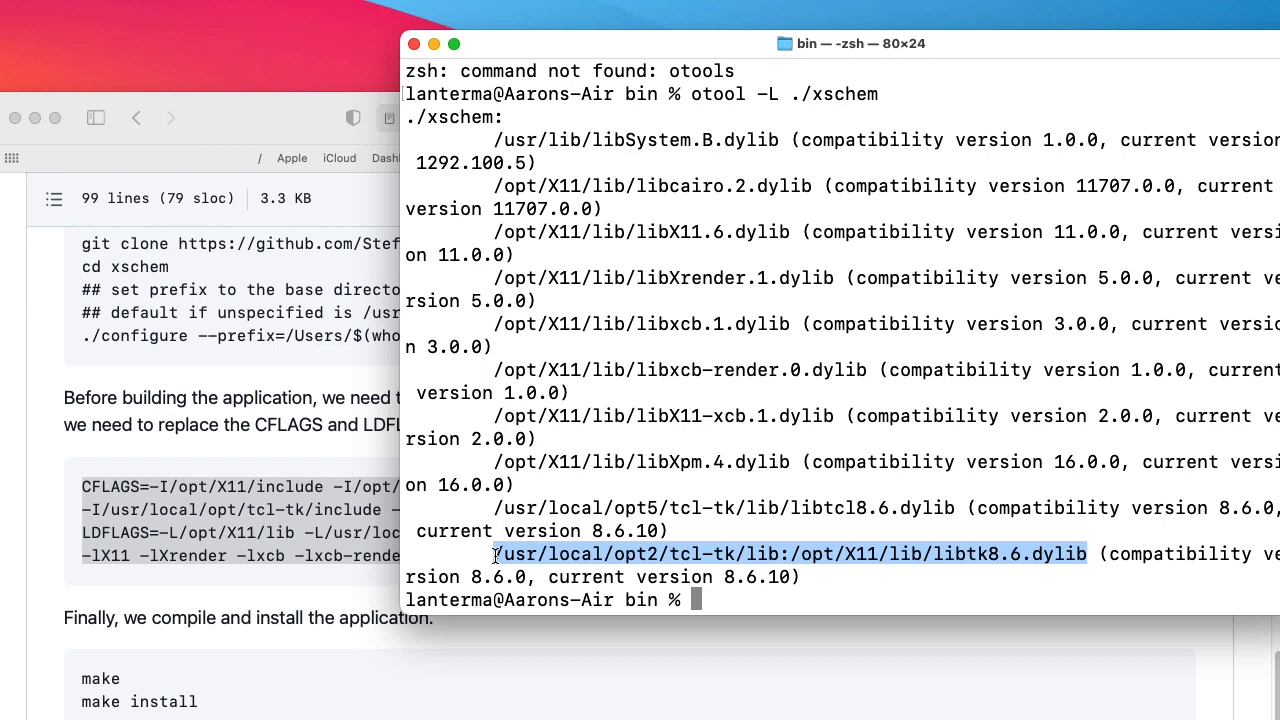
{"action": "left_click", "coordinate": [916, 564]}
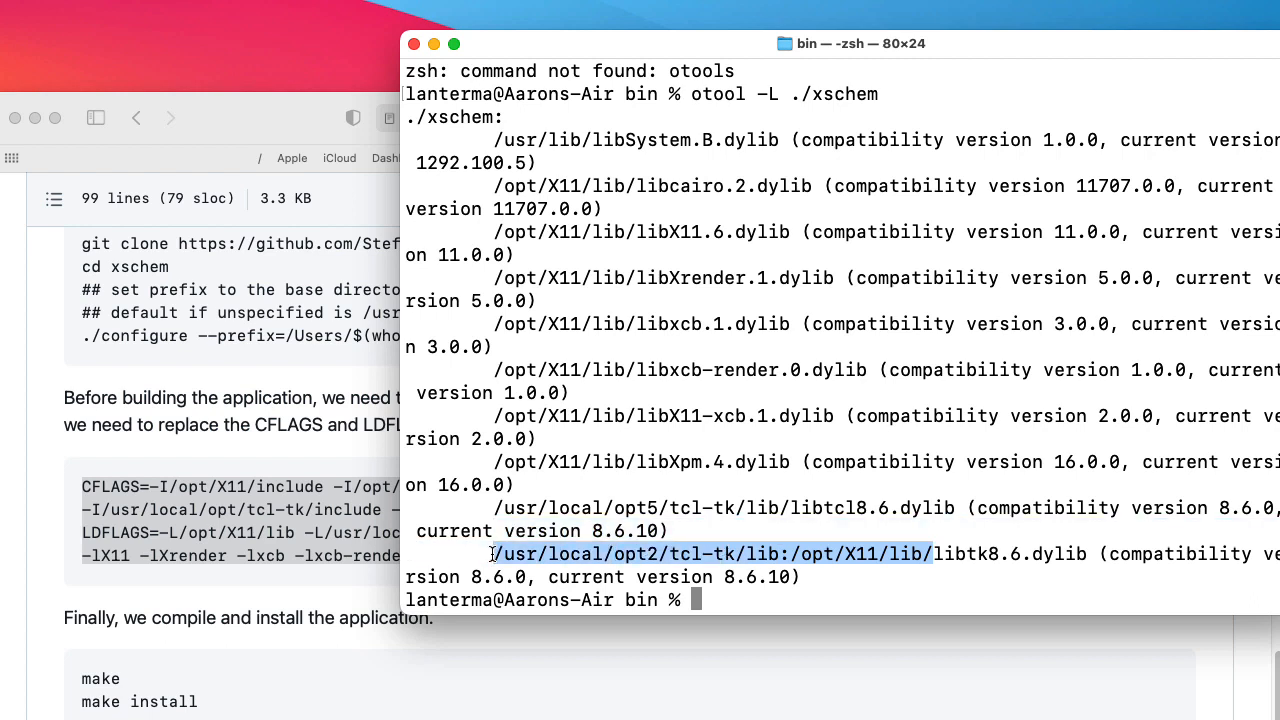
{"action": "mouse_move", "coordinate": [948, 562]}
{"action": "type", "text": "cd .."}
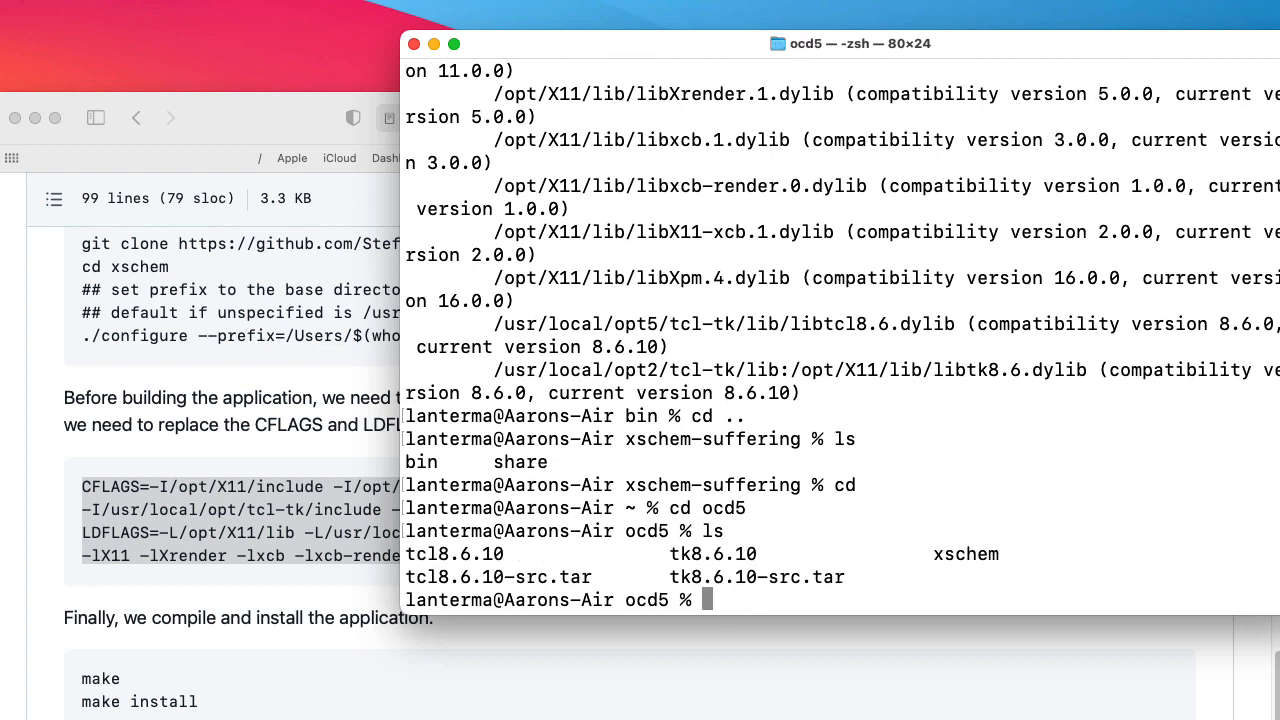
Enter tk8.6.10/unix, list the files matching *Ma*, and open Makefile in the editor.
{"action": "type", "text": "cd tk8.6.10"}
{"action": "type", "text": "cd un"}
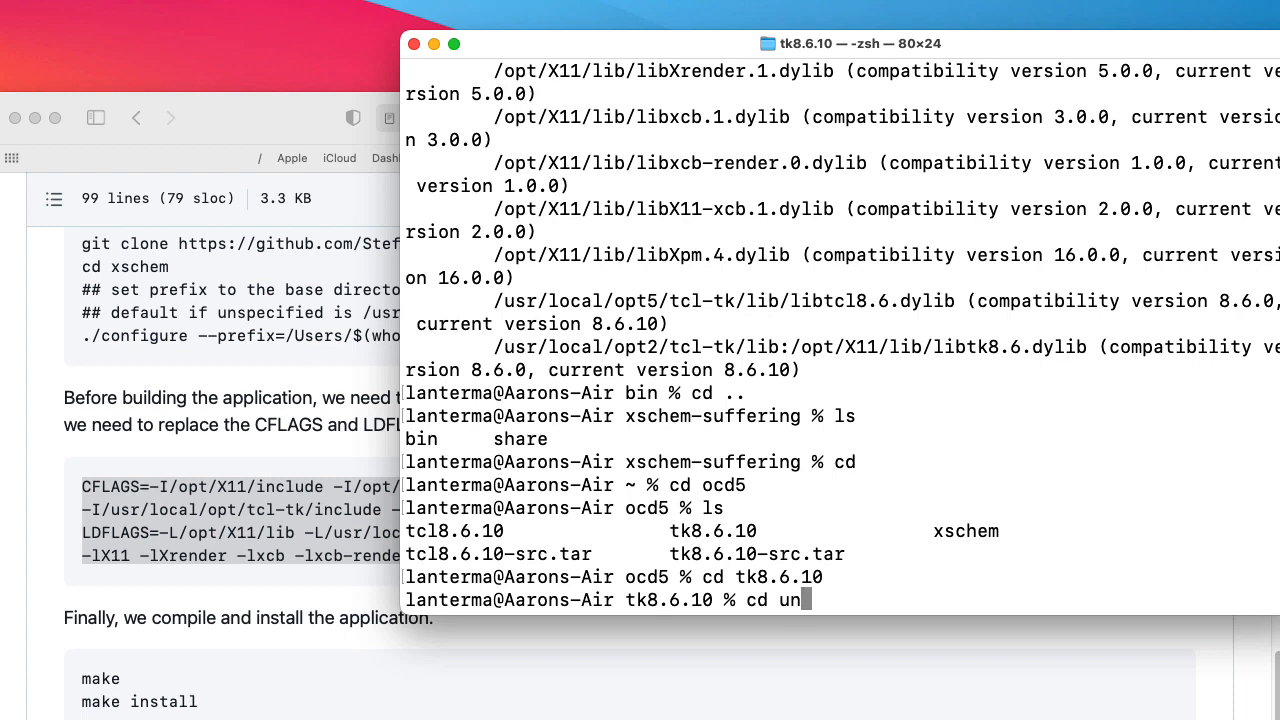
{"action": "key", "text": "Return"}
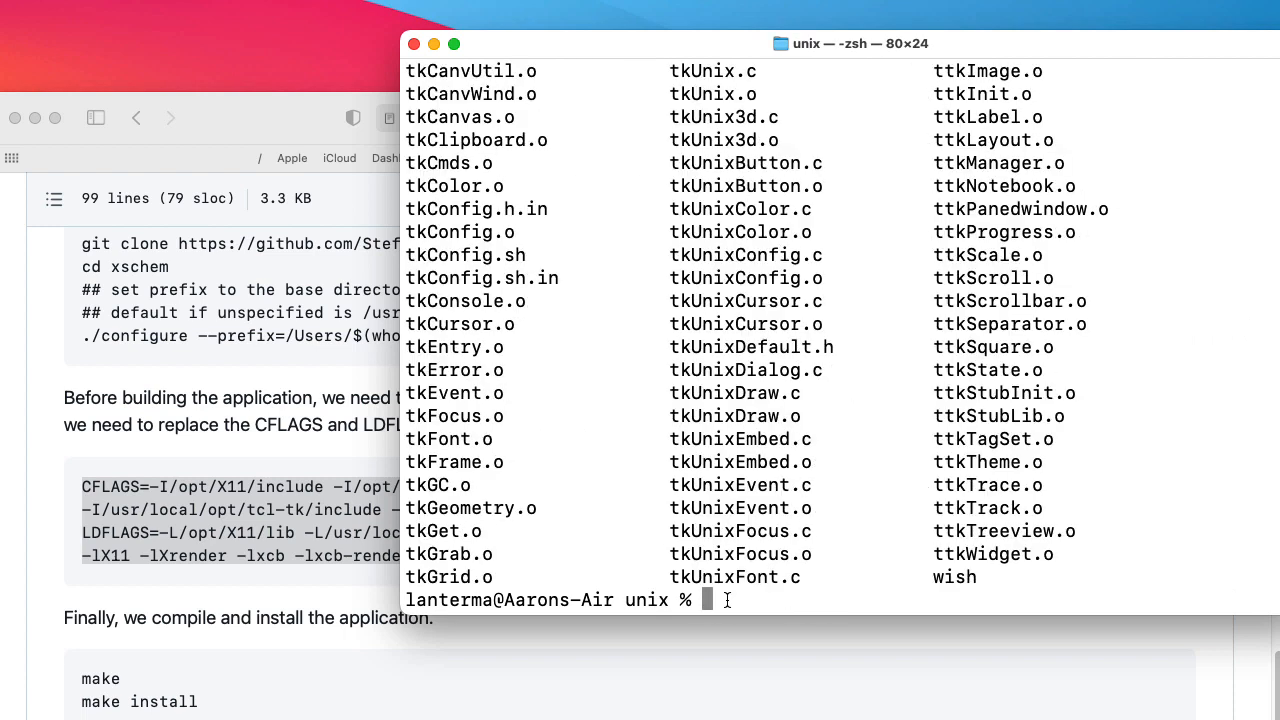
{"action": "type", "text": "ls *Ma*"}
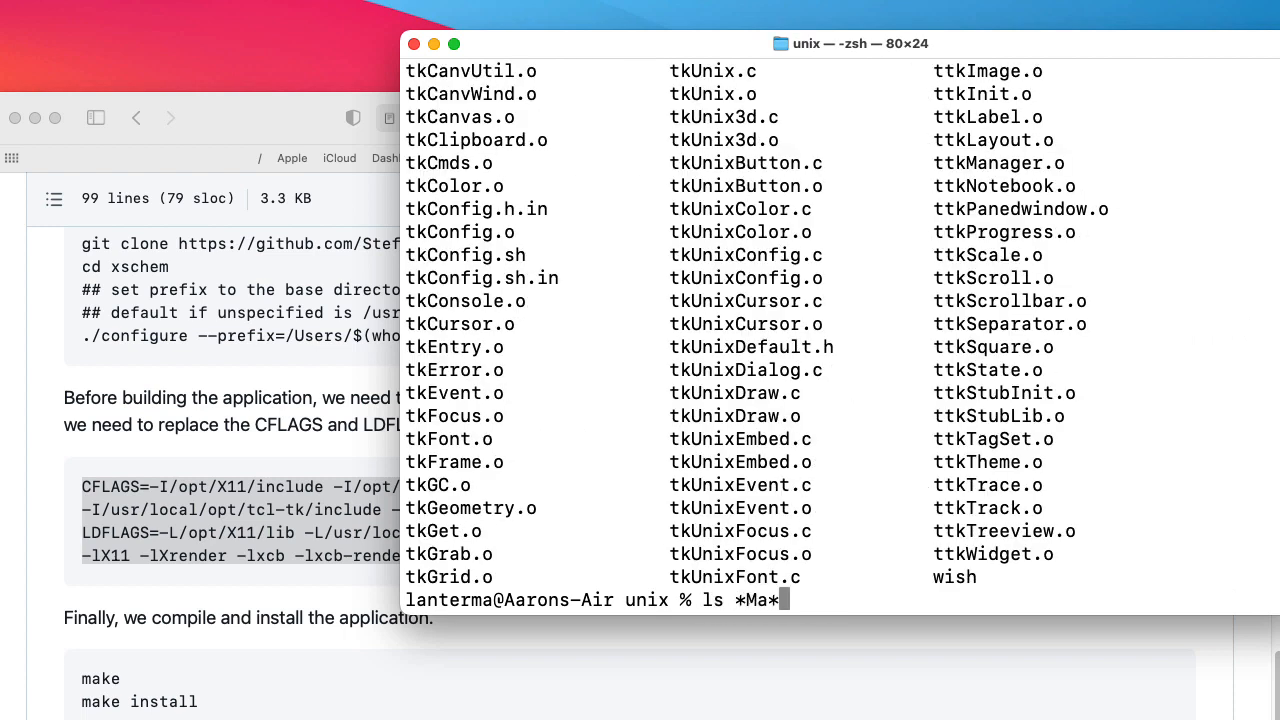
{"action": "key", "text": "Return"}
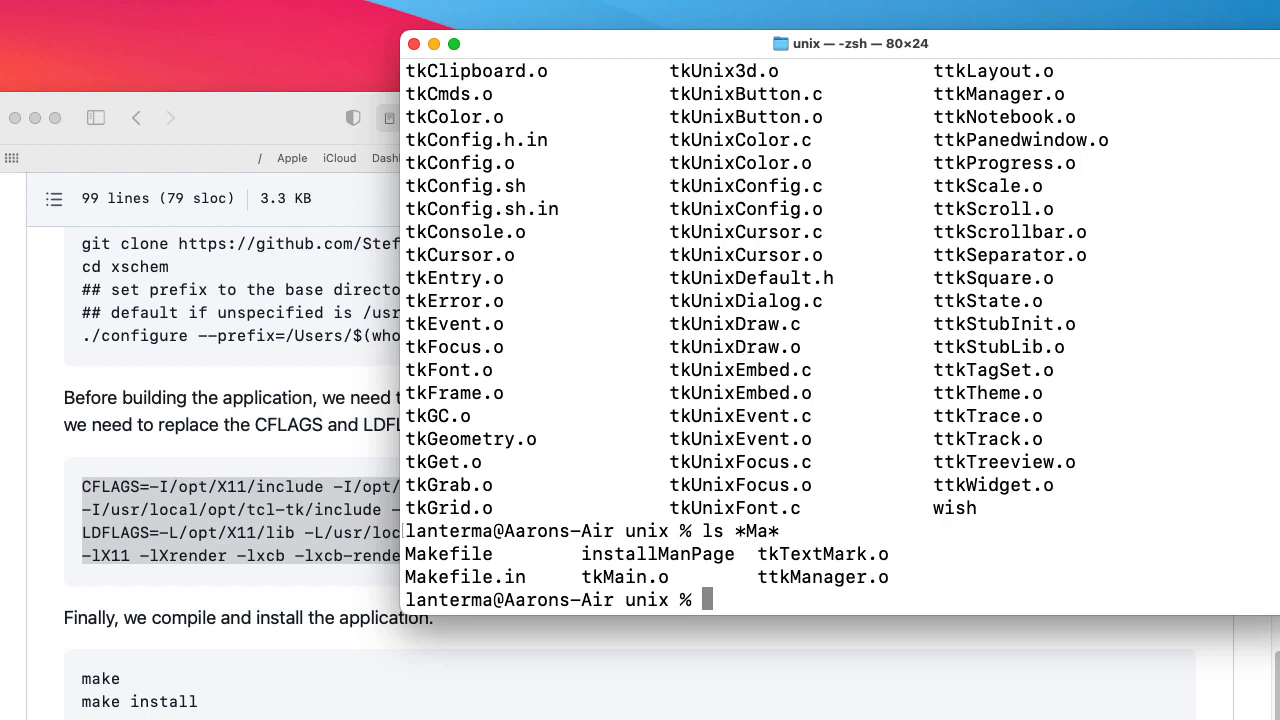
{"action": "type", "text": "code Makefile"}
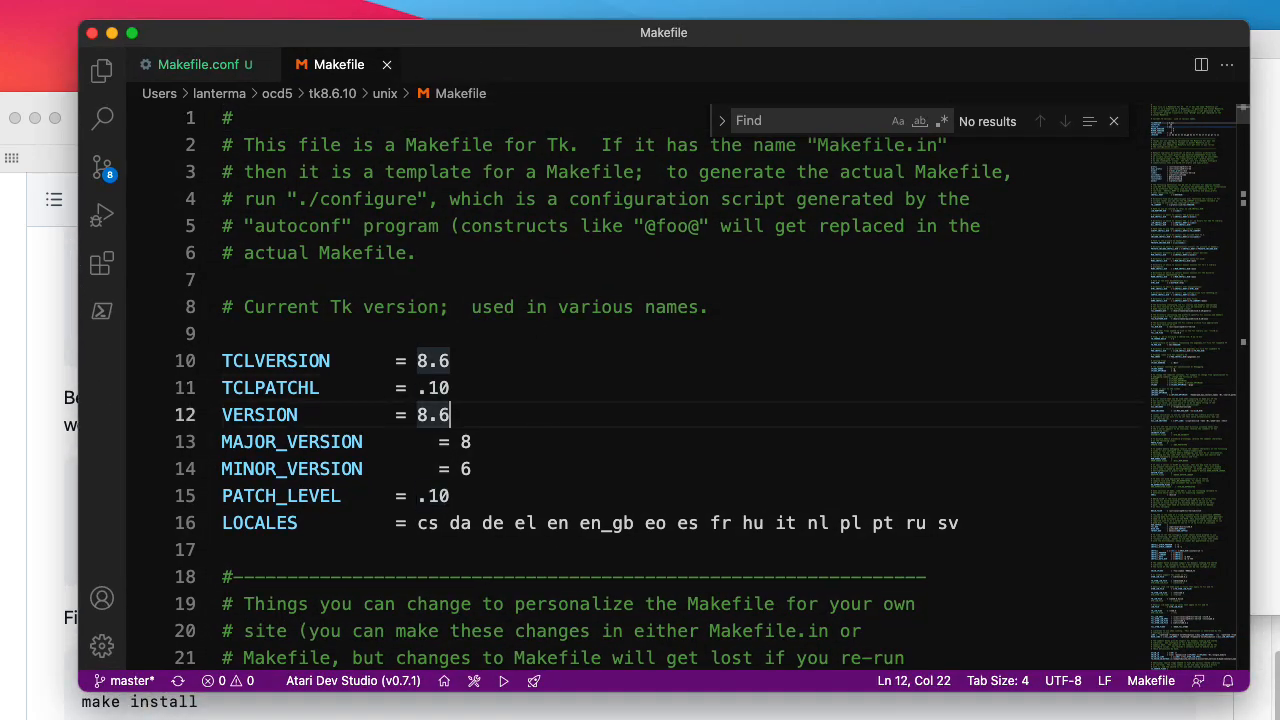
Scroll the Tk Makefile down to its prefix, exec_prefix and libdir set to /usr/local/opt5/tcl-tk.
{"action": "scroll", "scroll_direction": "down", "scroll_amount": 3}
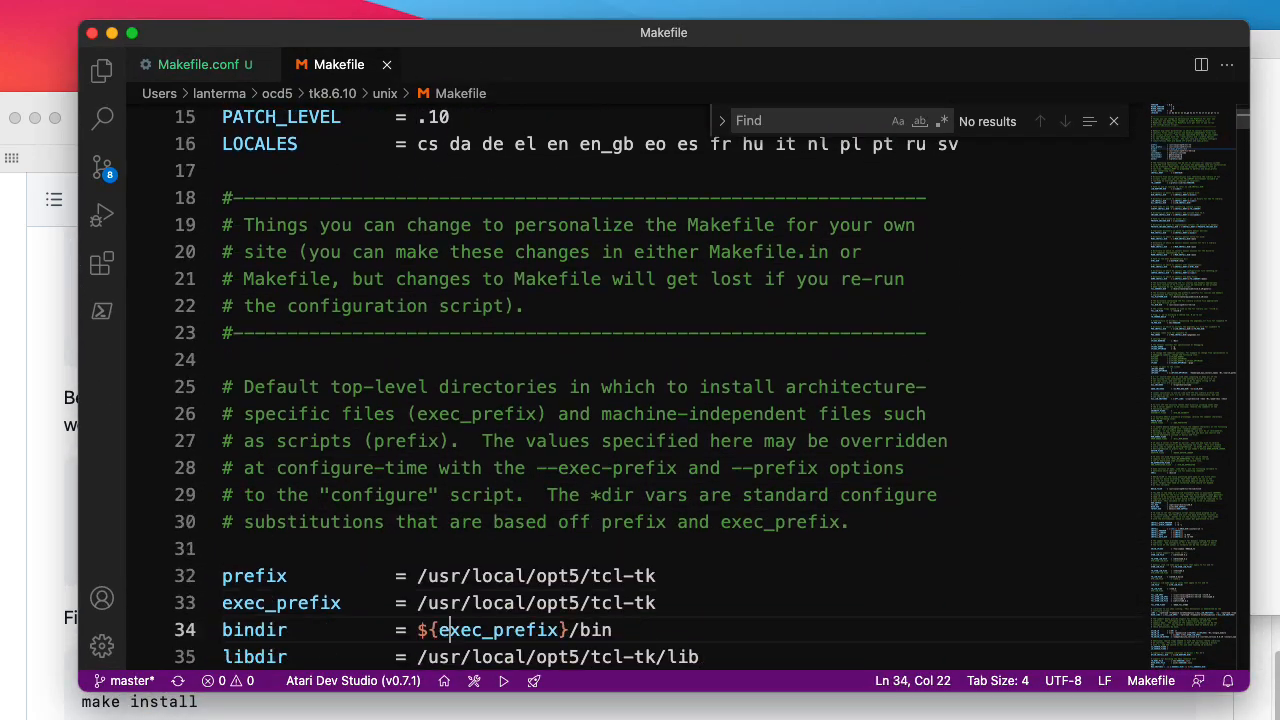
{"action": "scroll", "scroll_direction": "down", "scroll_amount": 3}
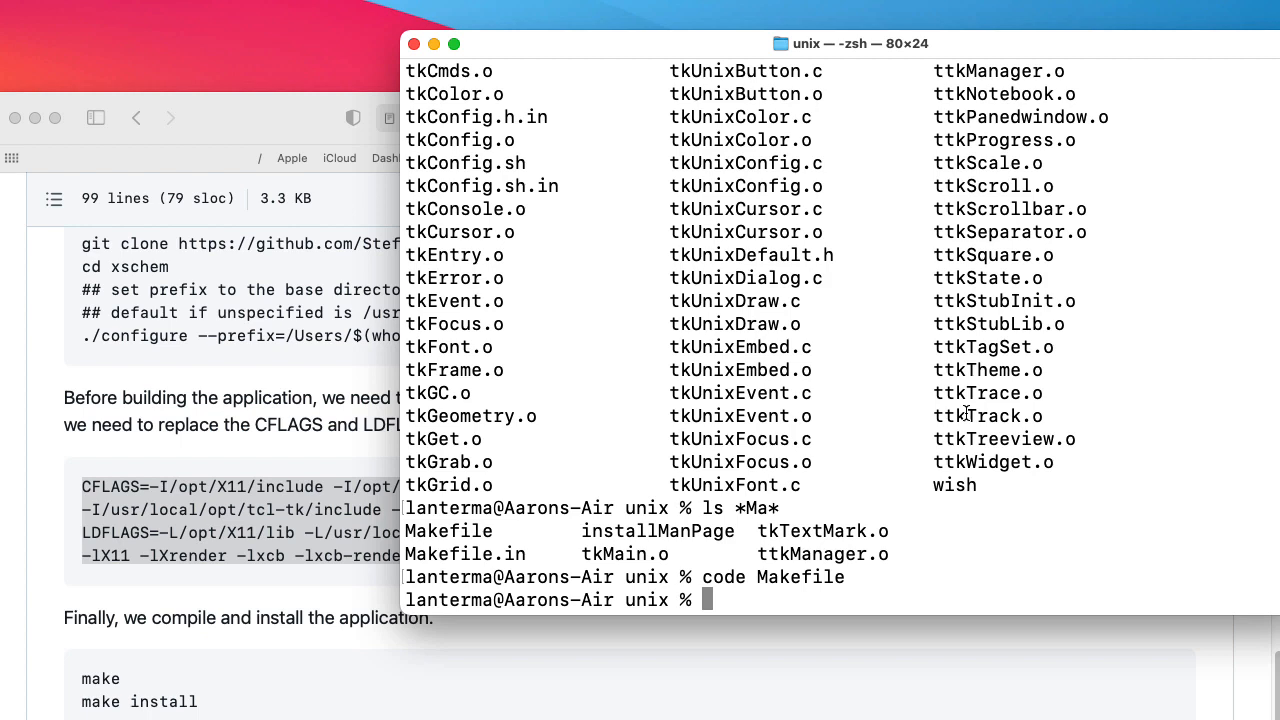
{"action": "mouse_move", "coordinate": [560, 376]}
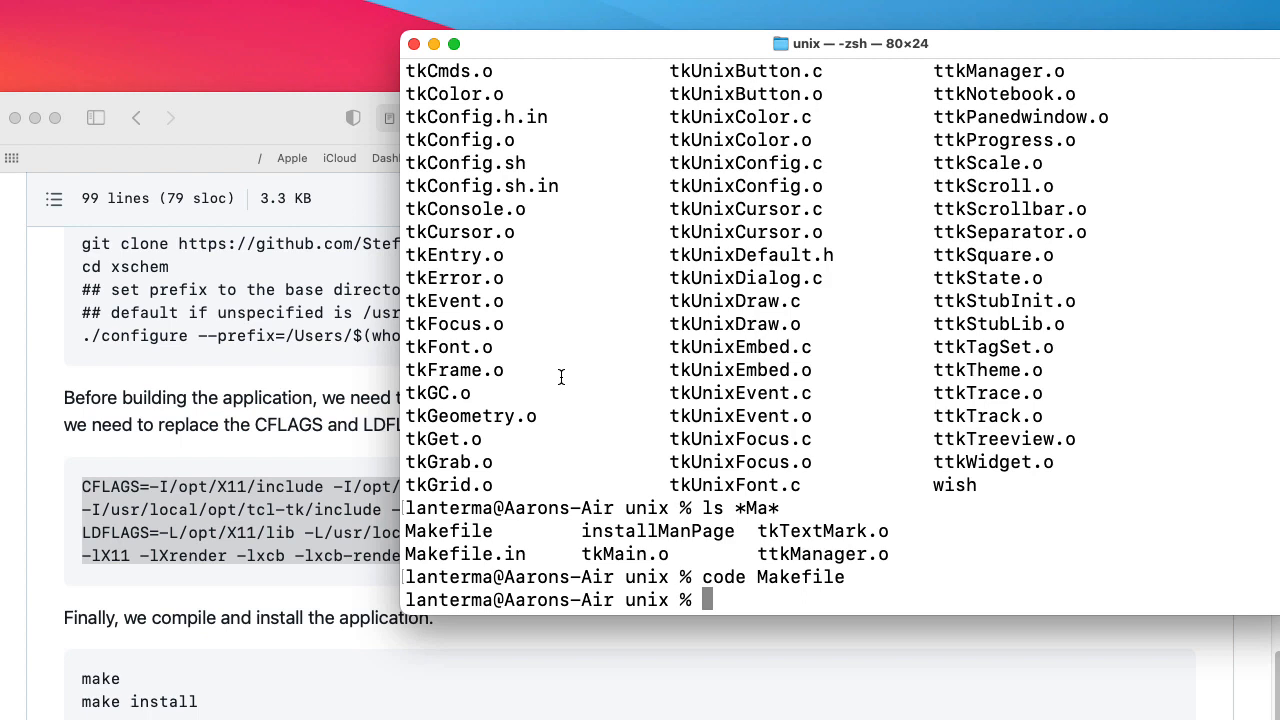
Return home and move into the xschem-suffering bin folder.
{"action": "type", "text": "cd"}
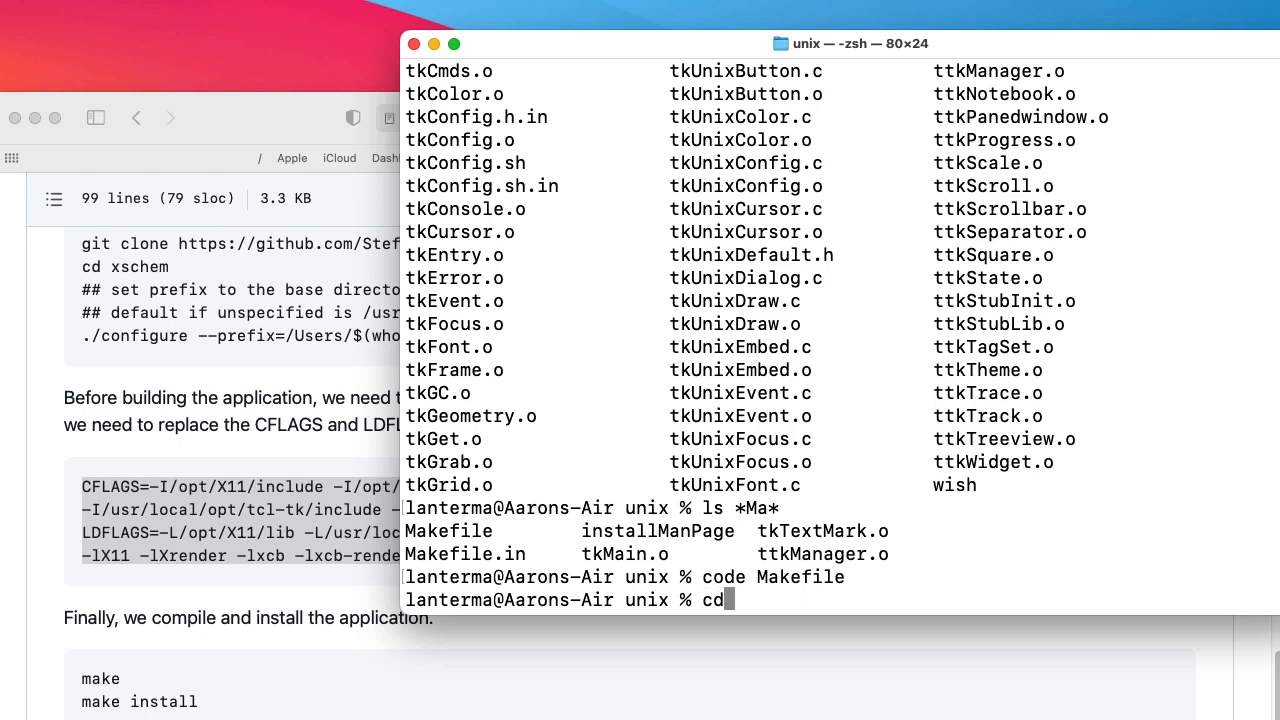
{"action": "key", "text": "Return"}
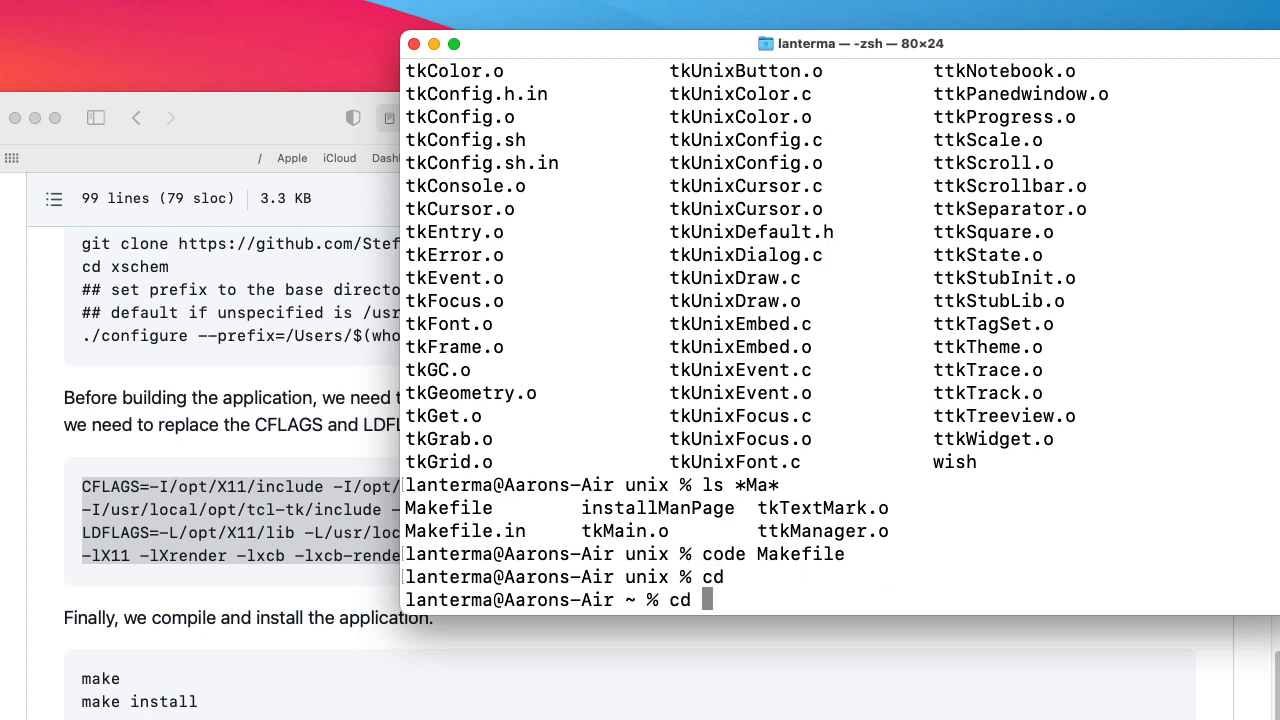
{"action": "type", "text": "xsch"}
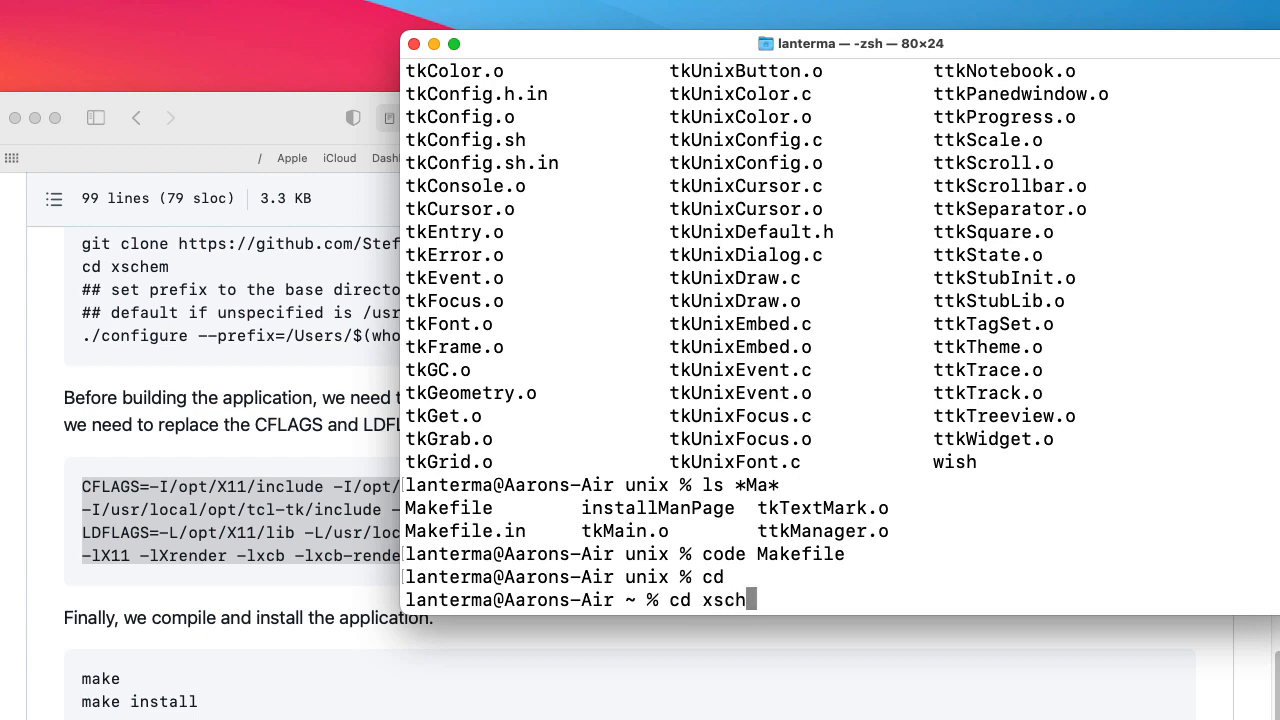
{"action": "type", "text": "em-suffering"}
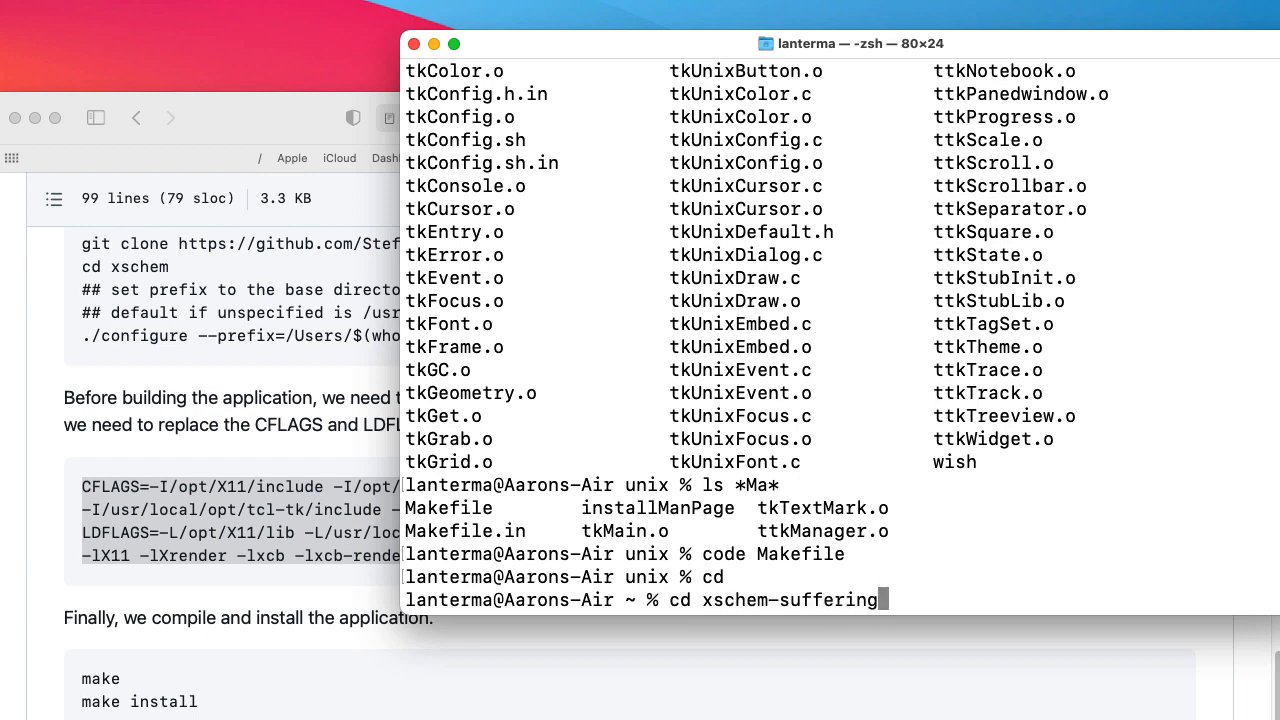
{"action": "key", "text": "Return"}
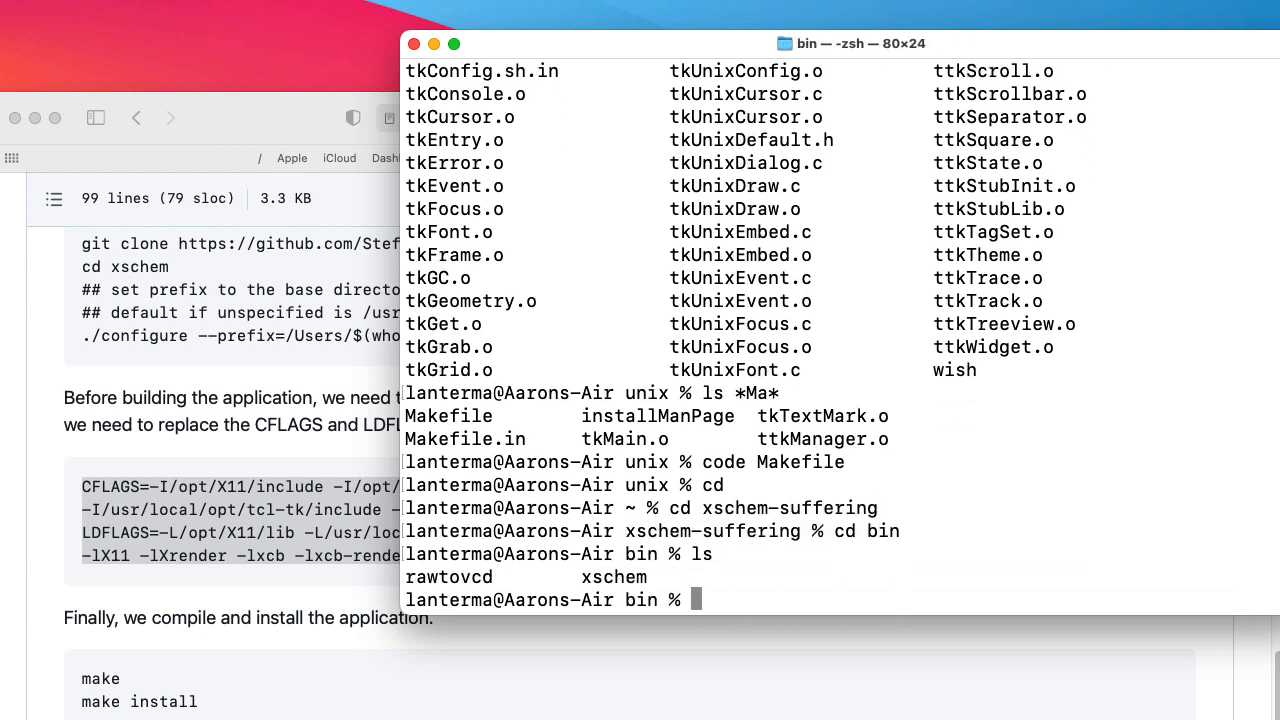
Run ./xschem, which aborts on libtk8.6.dylib, and select opt2 in the failing path.
{"action": "type", "text": "./xschem"}
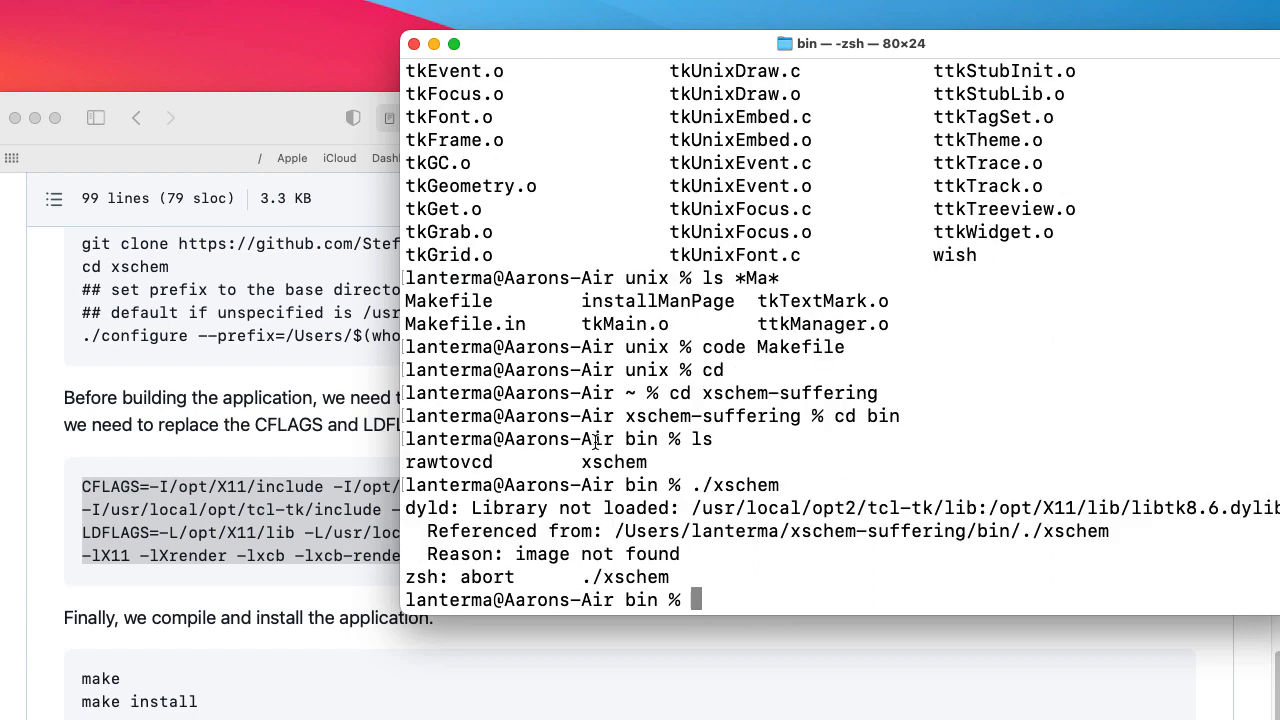
{"action": "double_click", "coordinate": [832, 508]}
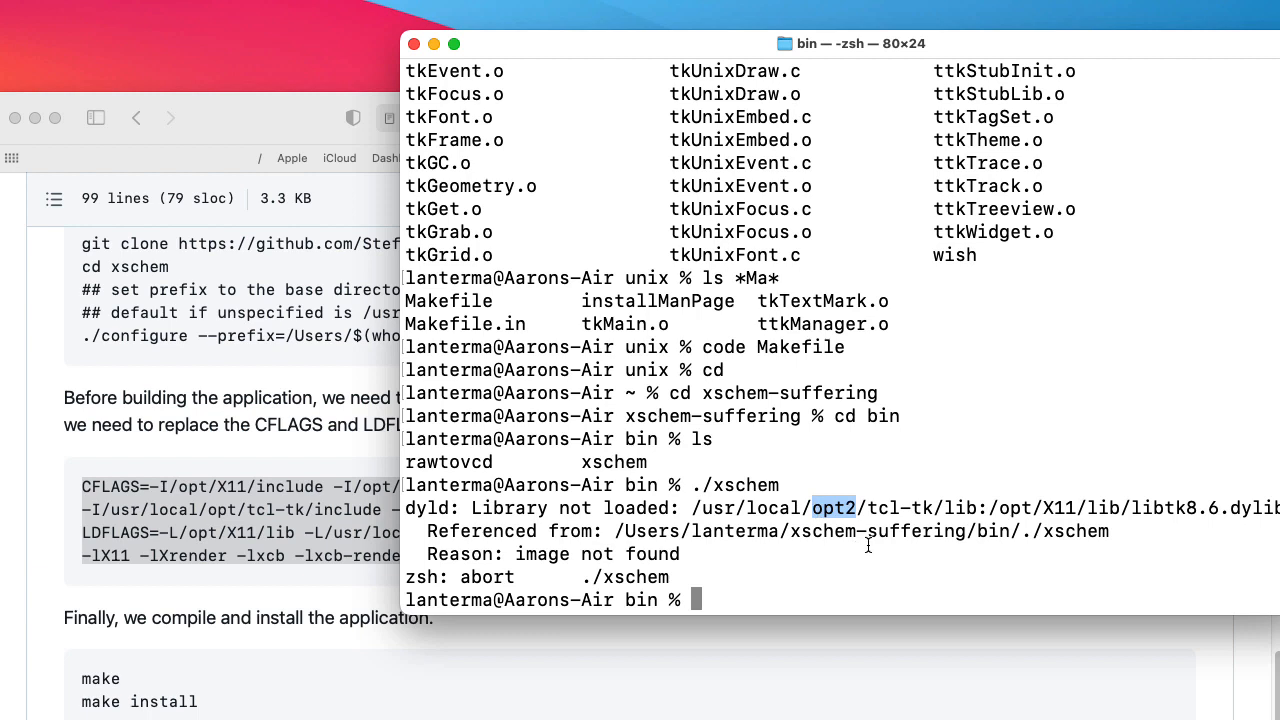